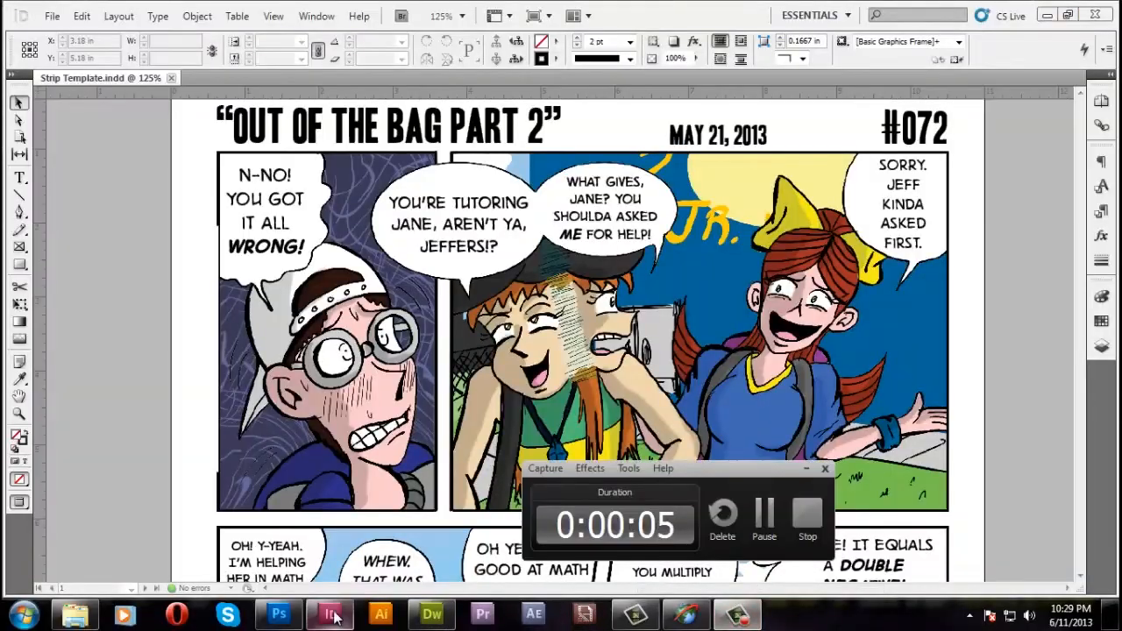
Relink the 072_secret2.jpg artwork, browsing up to Pictures and into the strips folder
{"action": "left_click", "coordinate": [273, 16]}
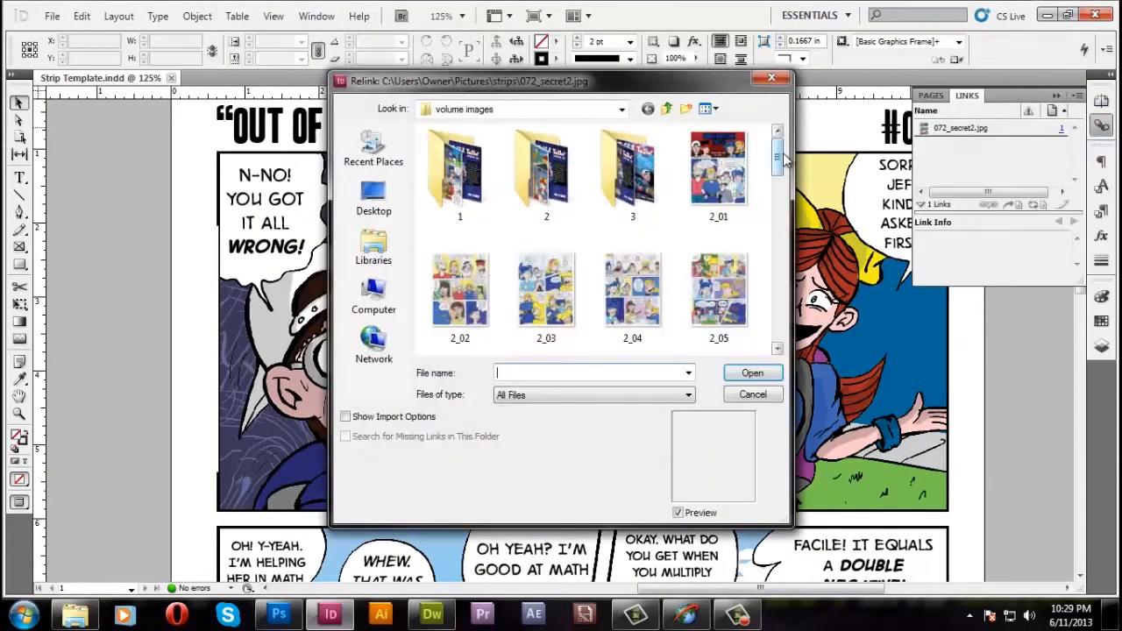
{"action": "left_click", "coordinate": [666, 109]}
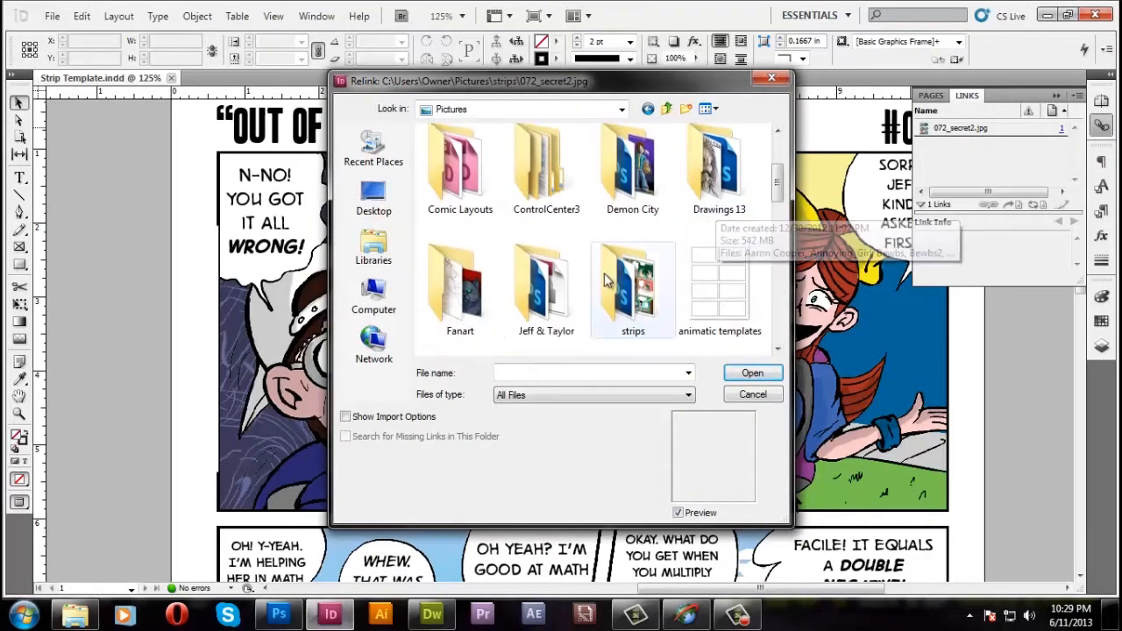
{"action": "left_click", "coordinate": [751, 373]}
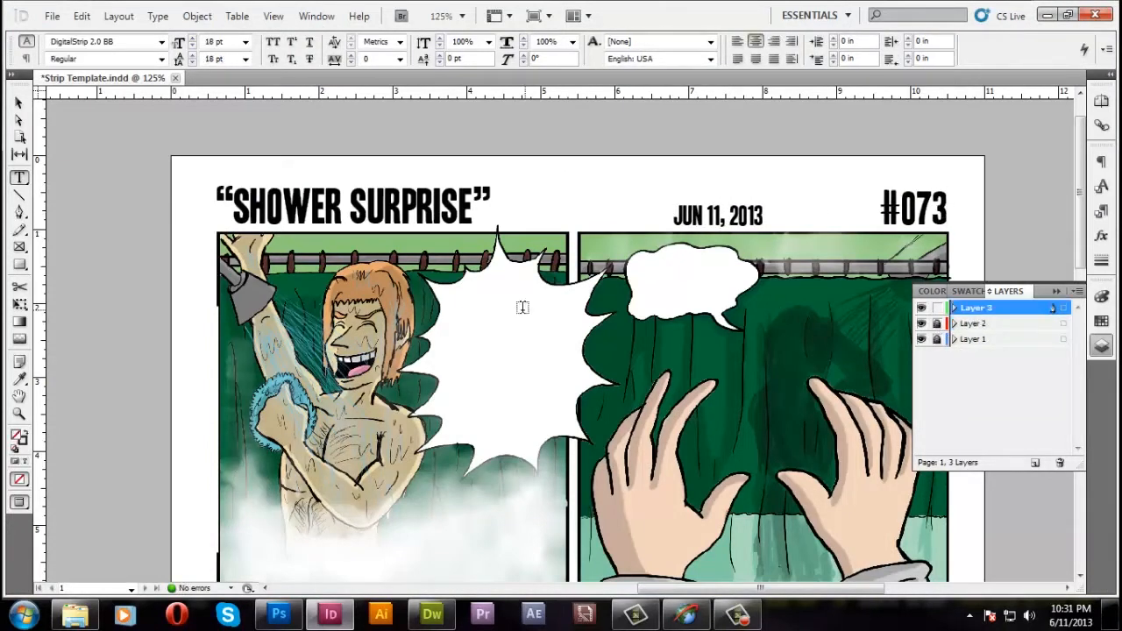
Letter the first balloons with "I'M A HEN" and a restyled "WOOAH! OOOH~" burst
{"action": "type", "text": "I'M A HENTAI"}
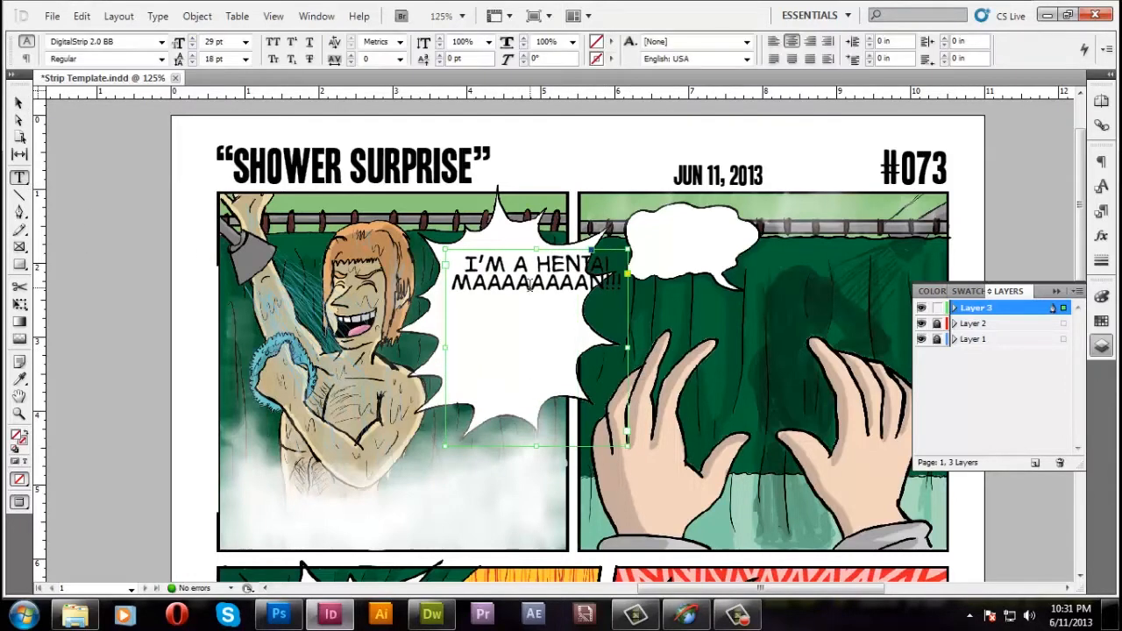
{"action": "left_click", "coordinate": [192, 37]}
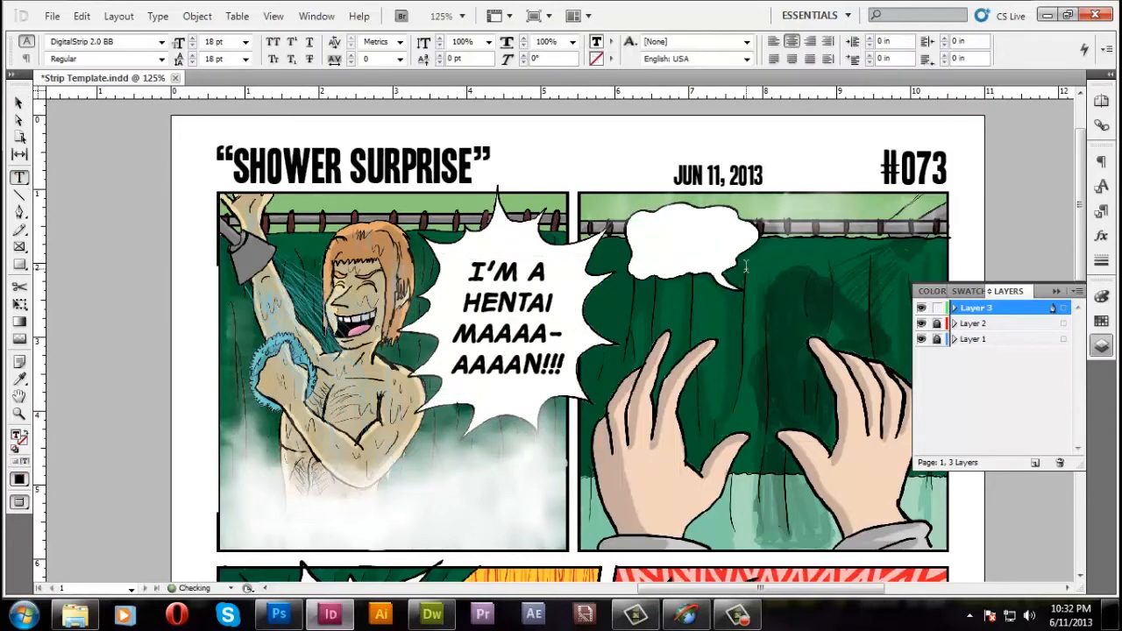
{"action": "type", "text": "WOOAH! OOOH"}
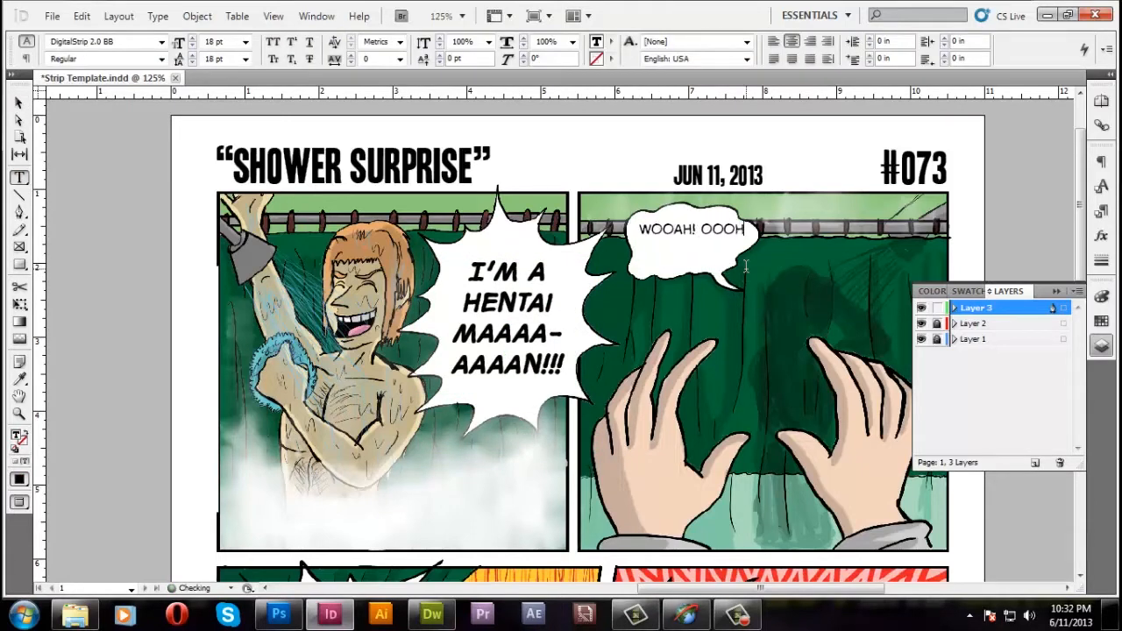
{"action": "type", "text": "~"}
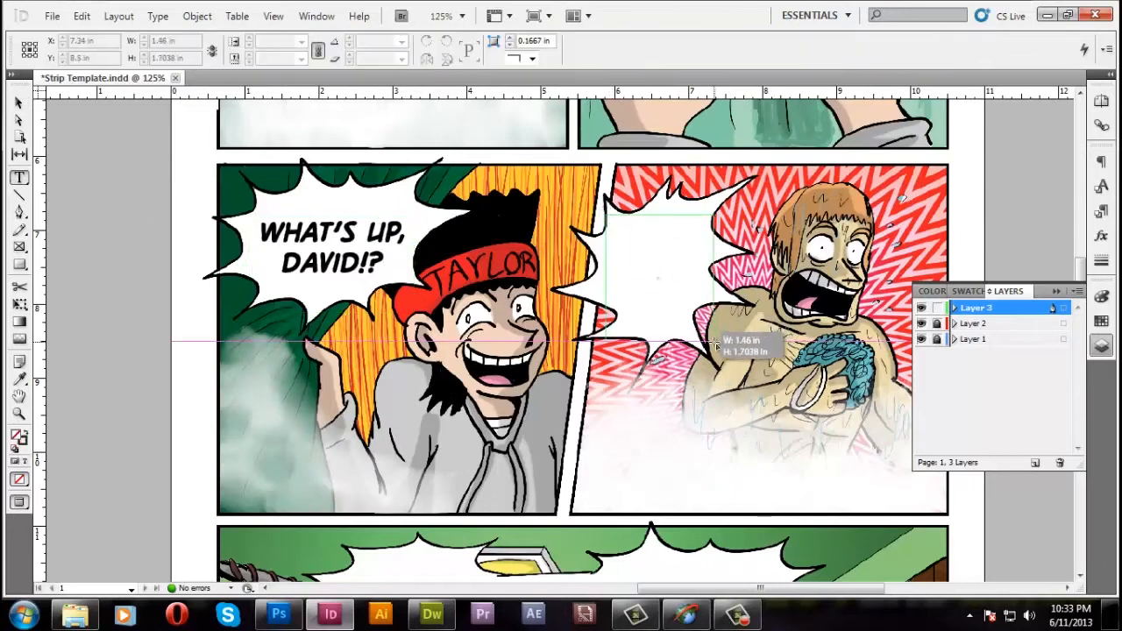
Type the scream "DAAAAAAAAAH!!" into the second-row burst balloon
{"action": "type", "text": "DAAAAAAAAAH"}
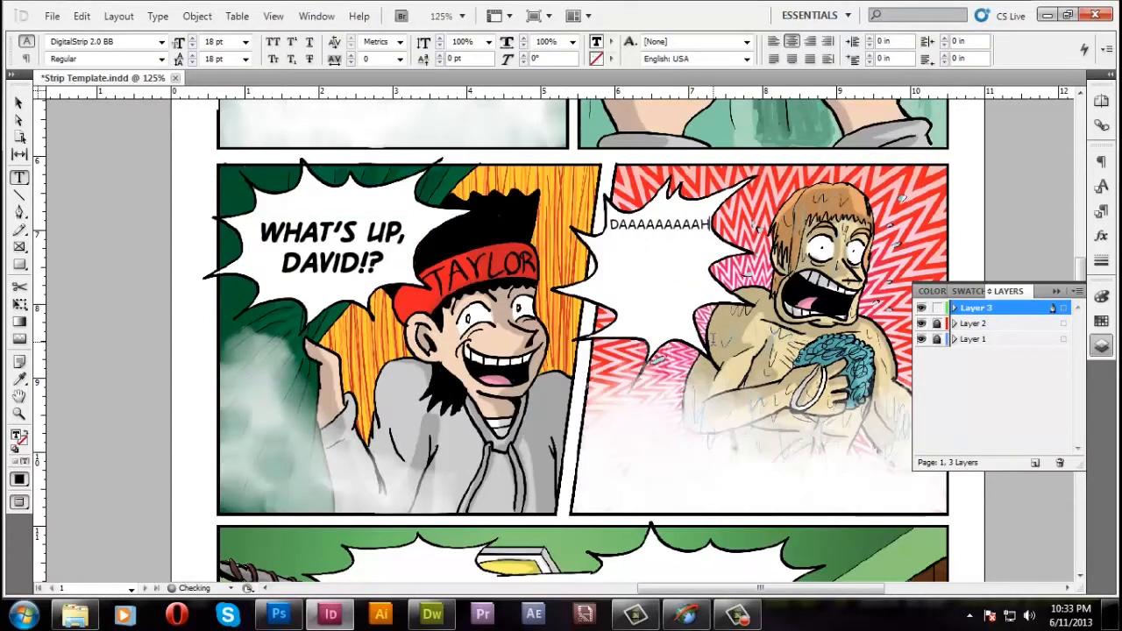
{"action": "type", "text": "!!"}
{"action": "type", "text": "WHAT DA HELL ARE YA DOIN; IN MAH BAT"}
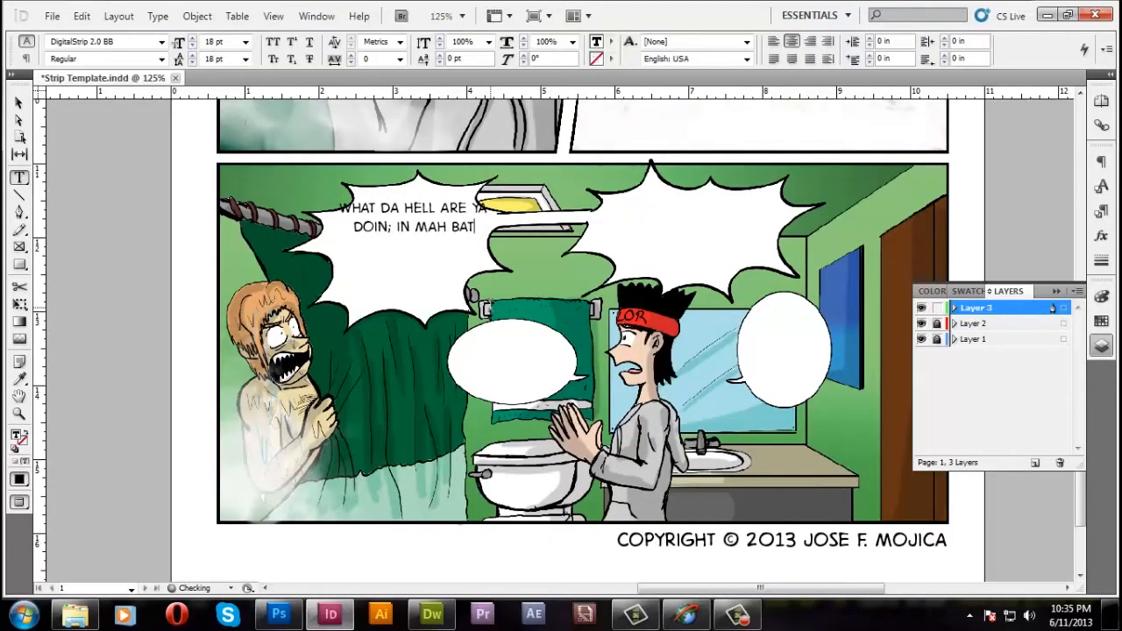
Finish "...ROOM!?", letter "SORRY, DAVID. JEFF'S NOT BACK FROM SCHOOL YET.", tighten leading, resize frame
{"action": "type", "text": "ROOM!?"}
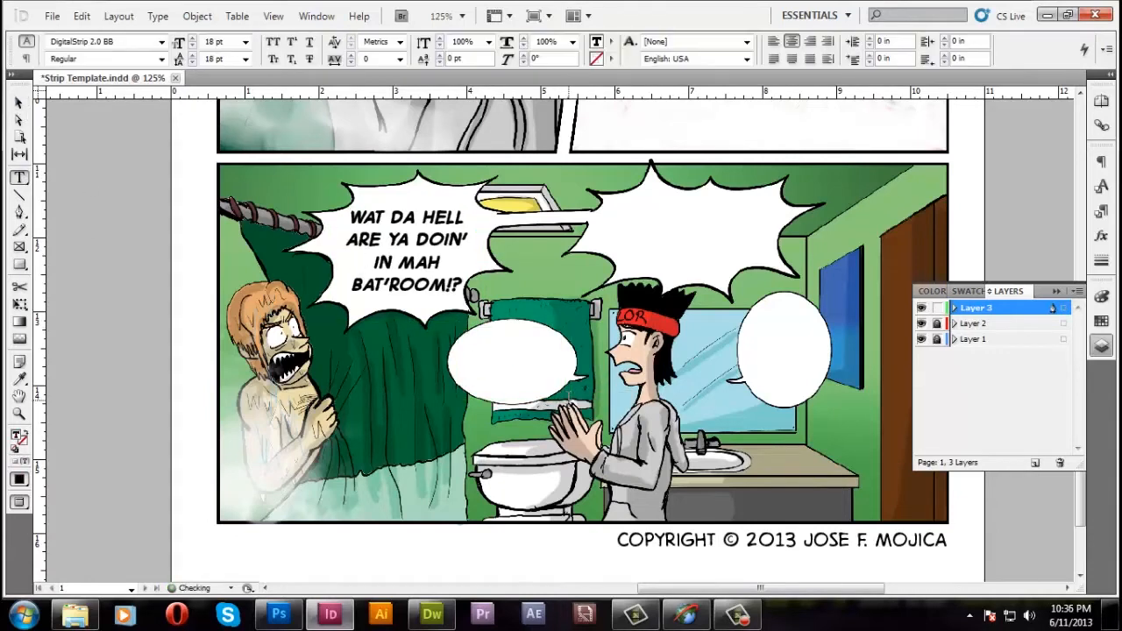
{"action": "type", "text": "SORRY, DAVID."}
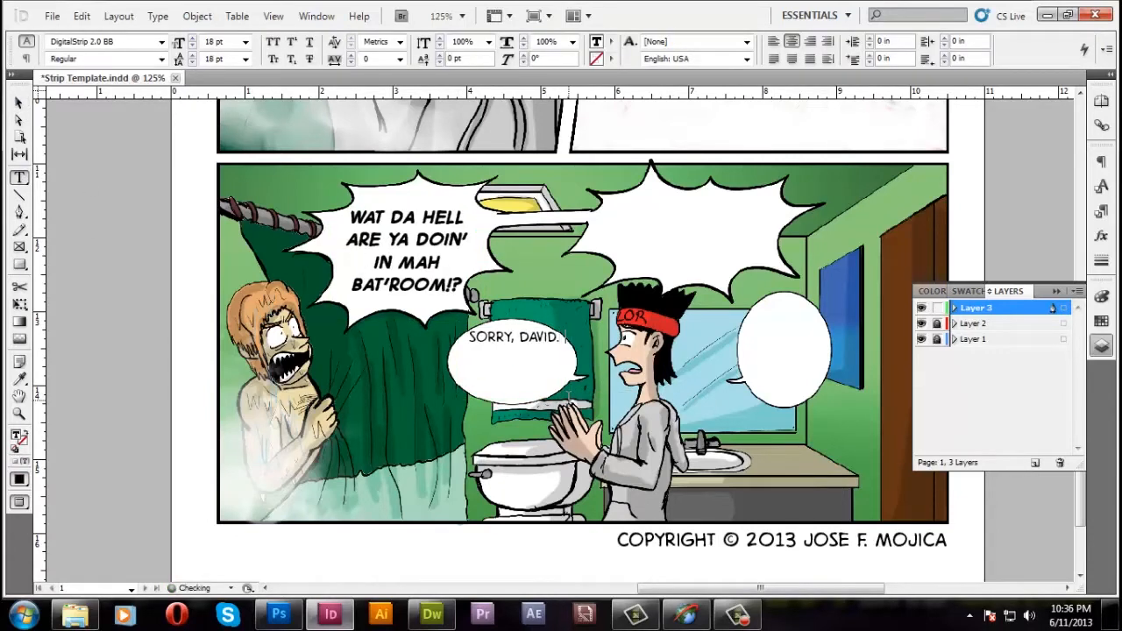
{"action": "type", "text": "JEFF'S NOT BACK FROM"}
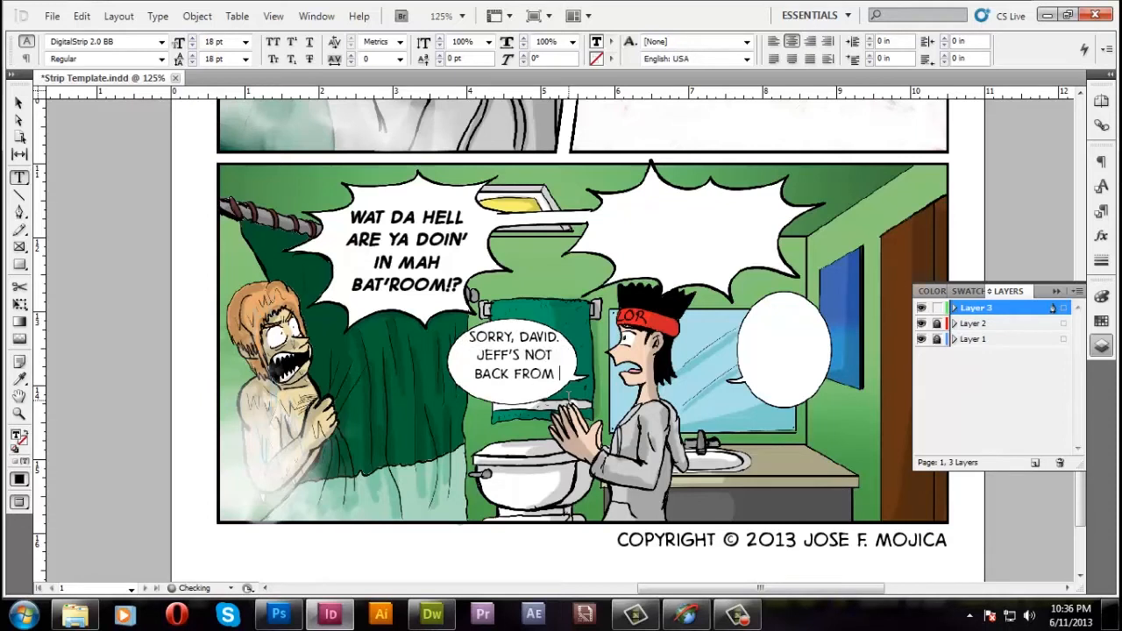
{"action": "type", "text": "SCHOOL YET."}
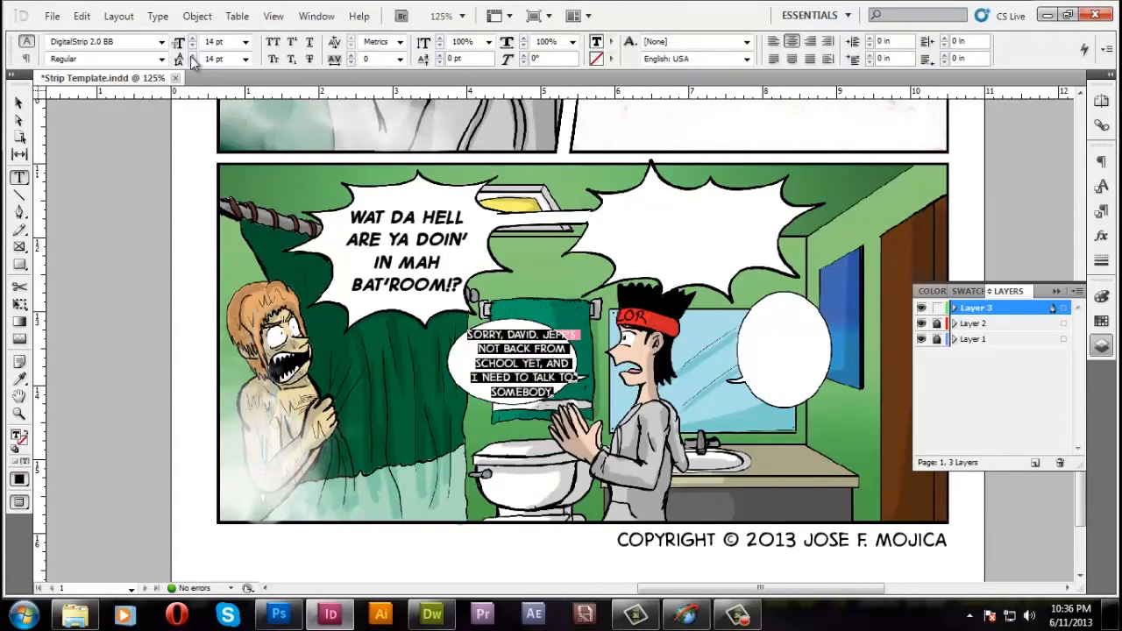
{"action": "left_click", "coordinate": [238, 36]}
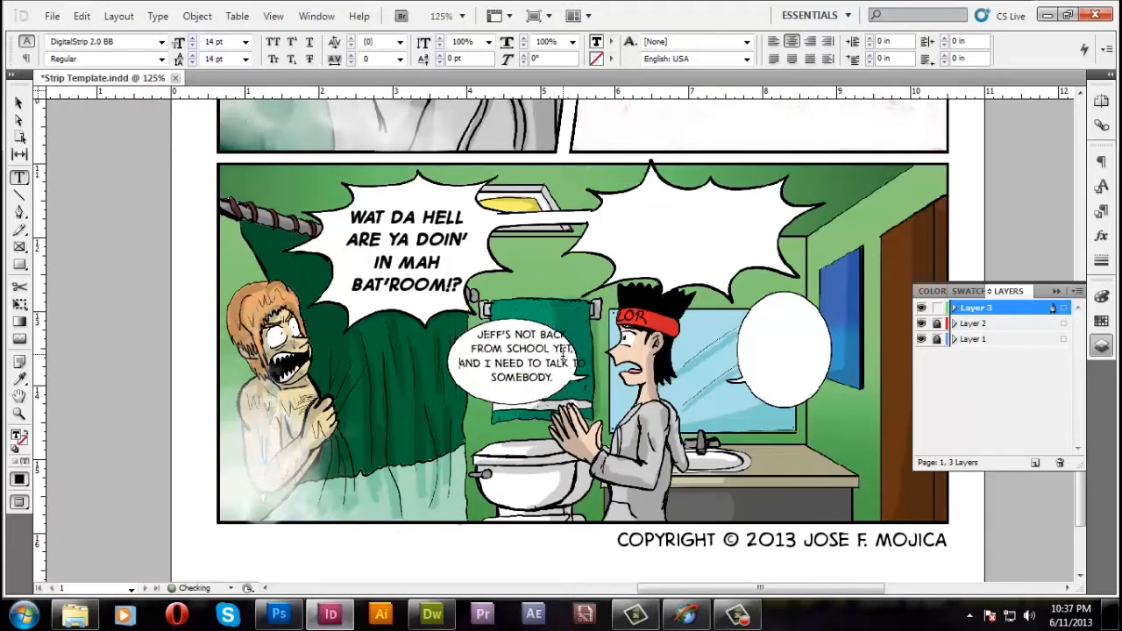
{"action": "left_click", "coordinate": [513, 359]}
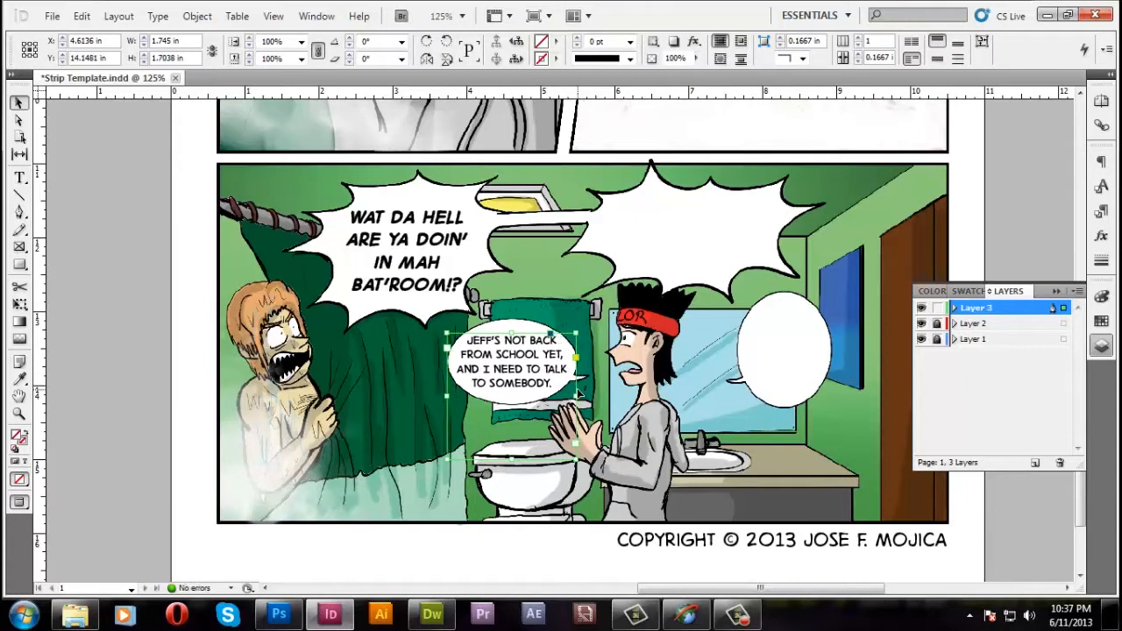
Letter the burst "SO YA INVADE MAH PRIVACY!? STUPID BOZO!" with PRIVACY!? in bold
{"action": "left_click", "coordinate": [513, 360]}
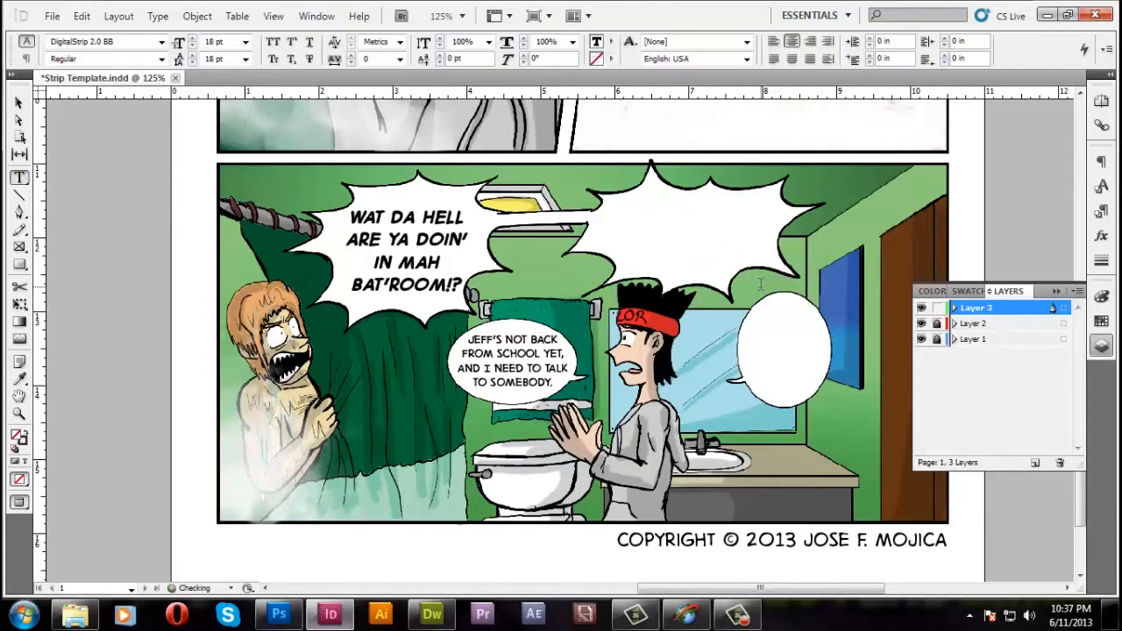
{"action": "type", "text": "SO YA INVADE MAH"}
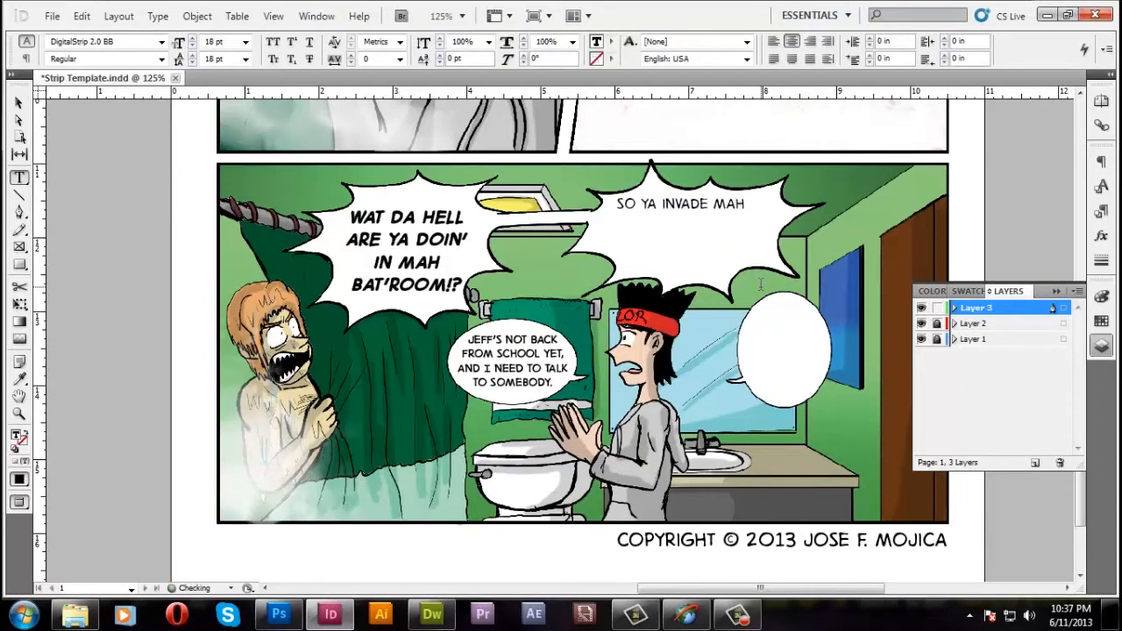
{"action": "type", "text": "PRIVACY"}
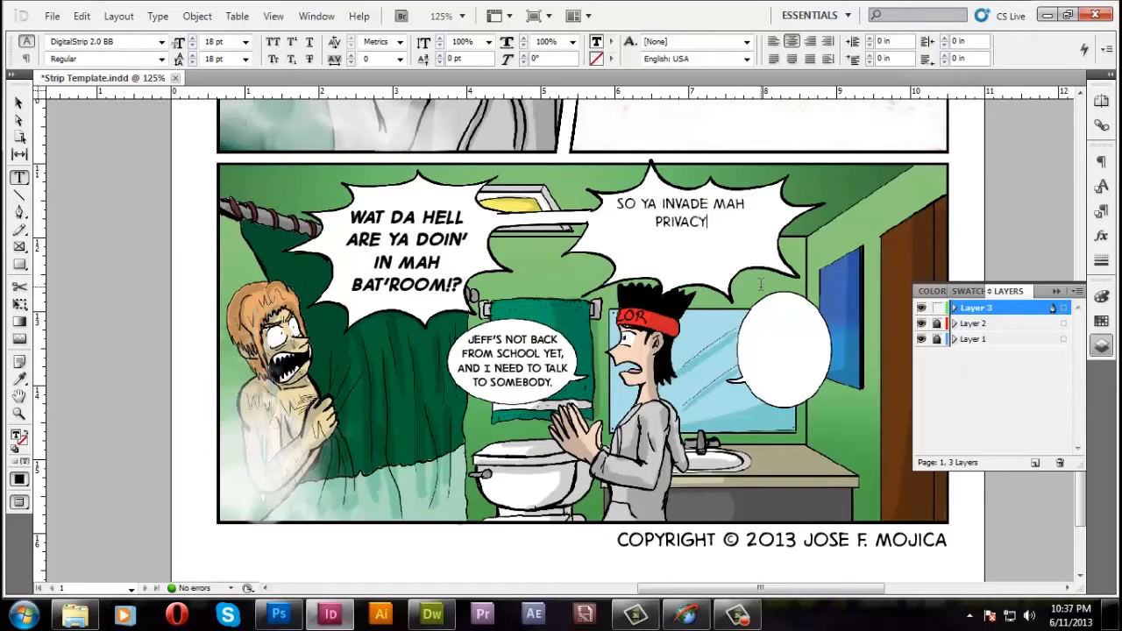
{"action": "type", "text": "!? STUPID BOZO!"}
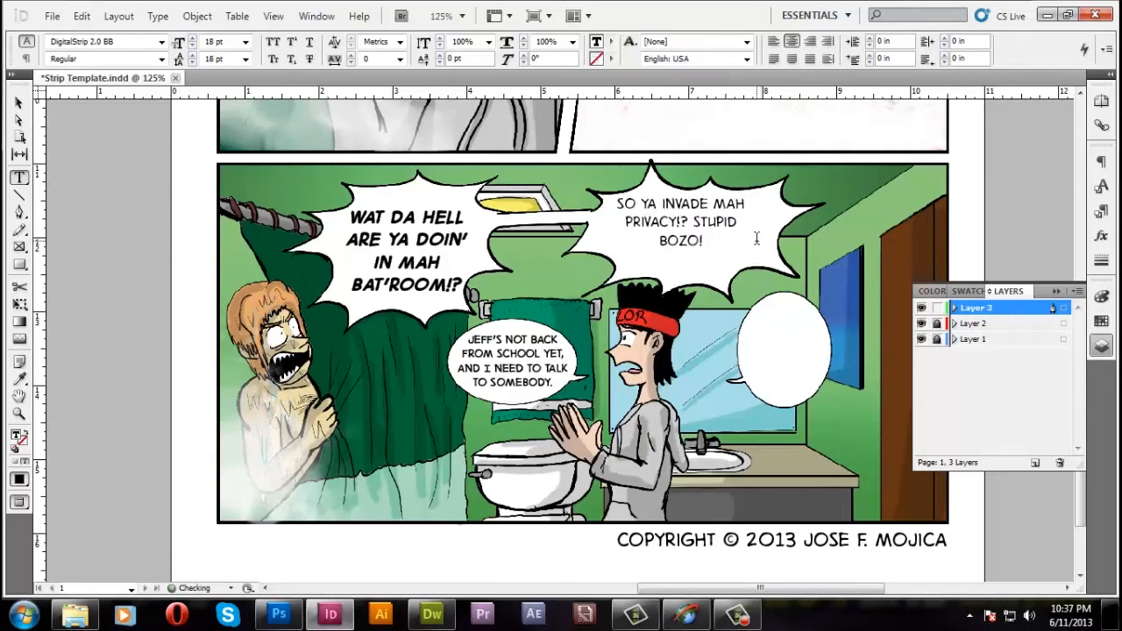
{"action": "left_click", "coordinate": [245, 37]}
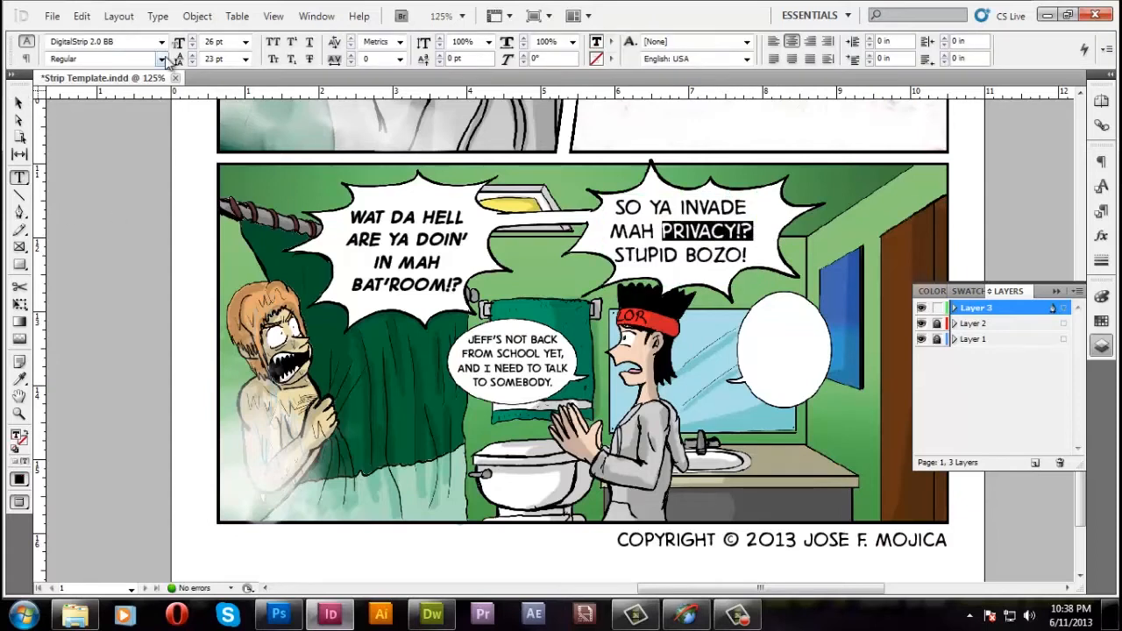
{"action": "left_click", "coordinate": [682, 228]}
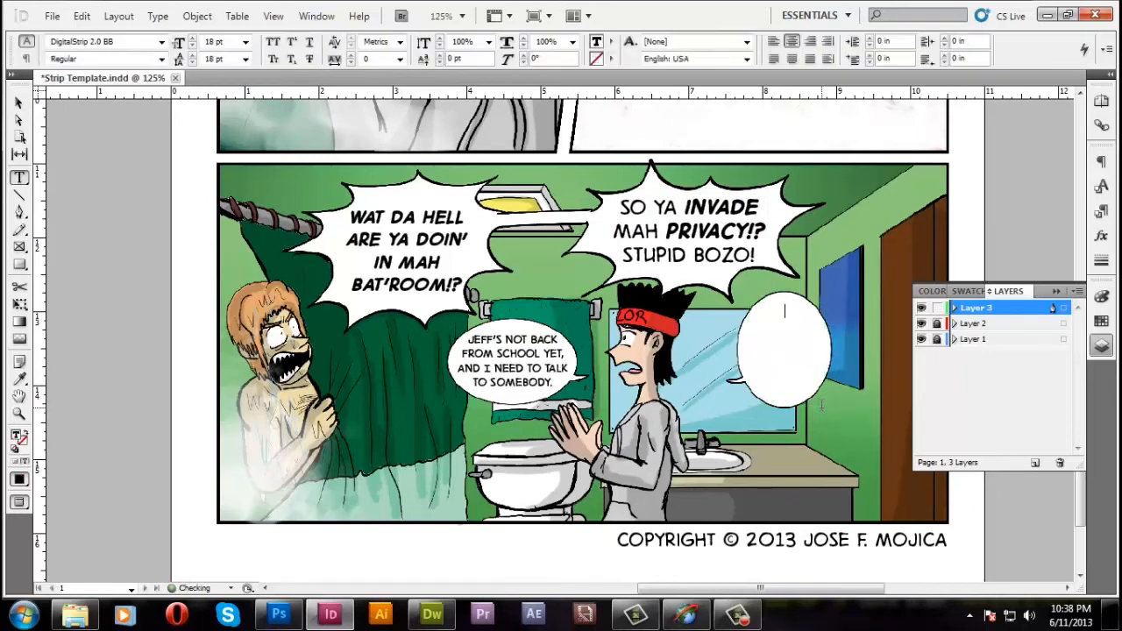
Letter "I NEVER KNEW YOU WERE SO TONE DEAF." and reshape its balloon frame
{"action": "type", "text": "I NEVER KNEW YOU ERE SO TONE"}
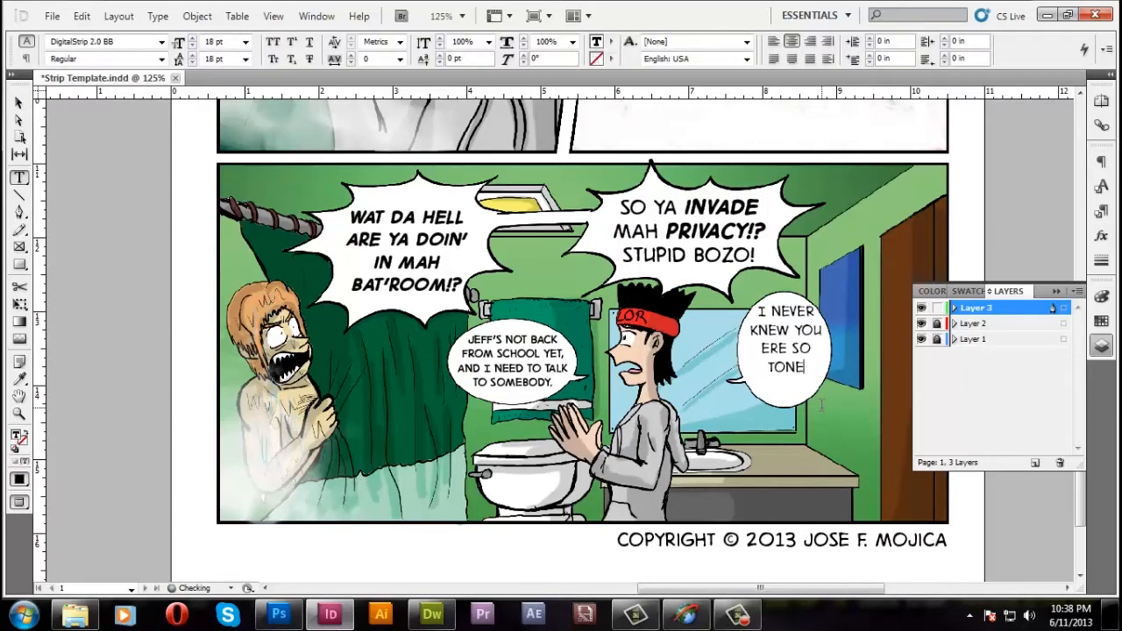
{"action": "type", "text": "WERE SO TONE DEAF."}
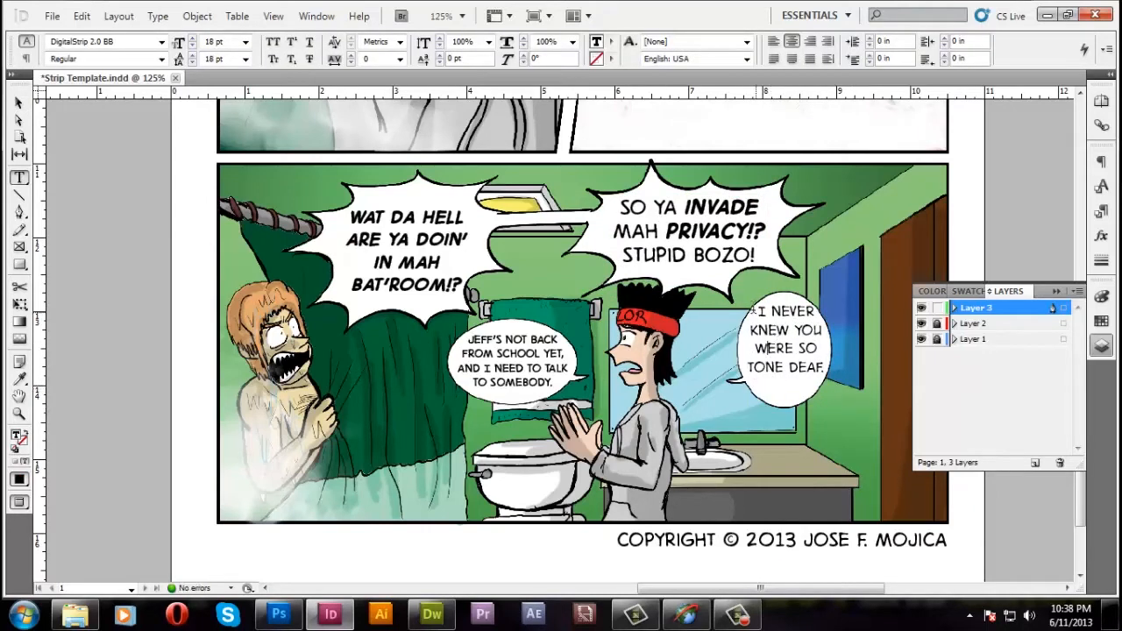
{"action": "left_click", "coordinate": [785, 350]}
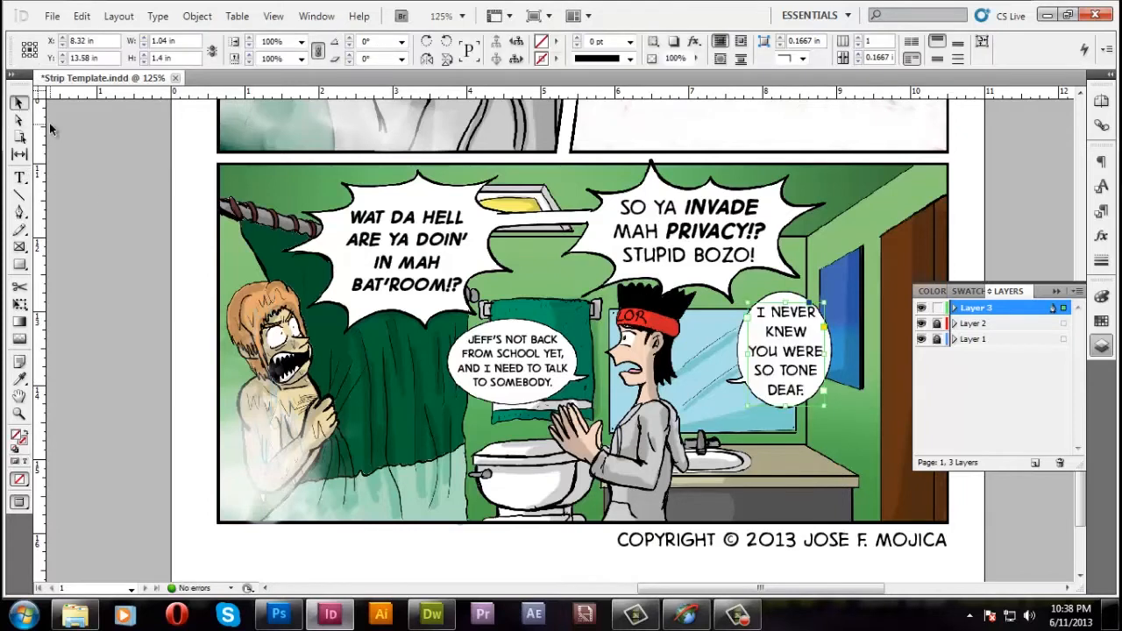
{"action": "left_click", "coordinate": [785, 351]}
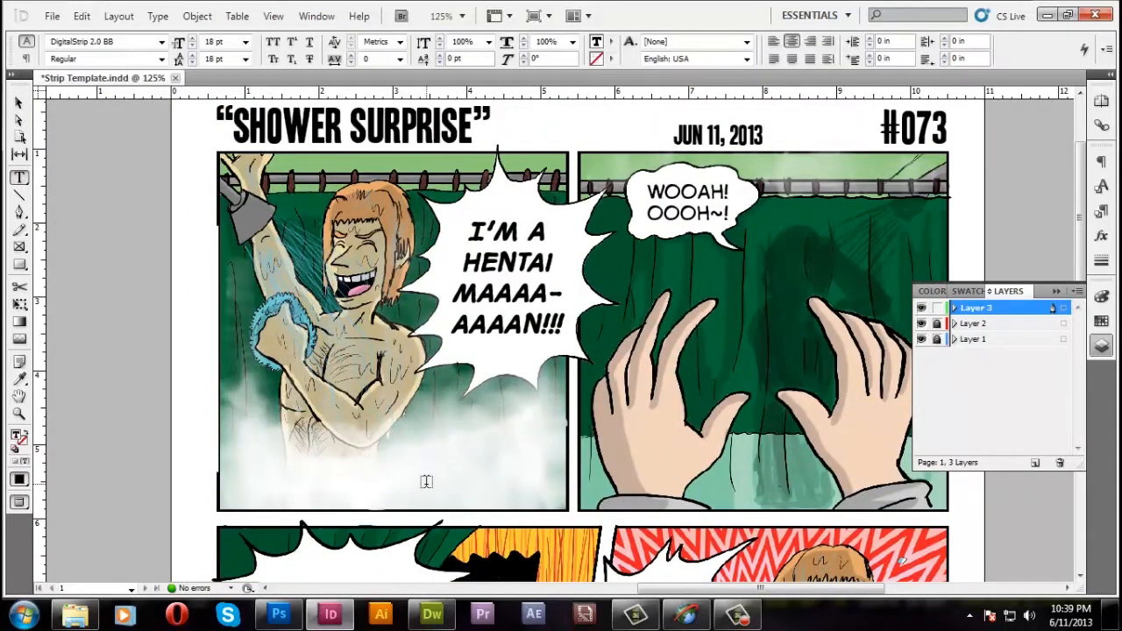
Add a blue "SHHHHHH" sound effect rotated -20° and drag it over the steam
{"action": "type", "text": "SHHHHHHH"}
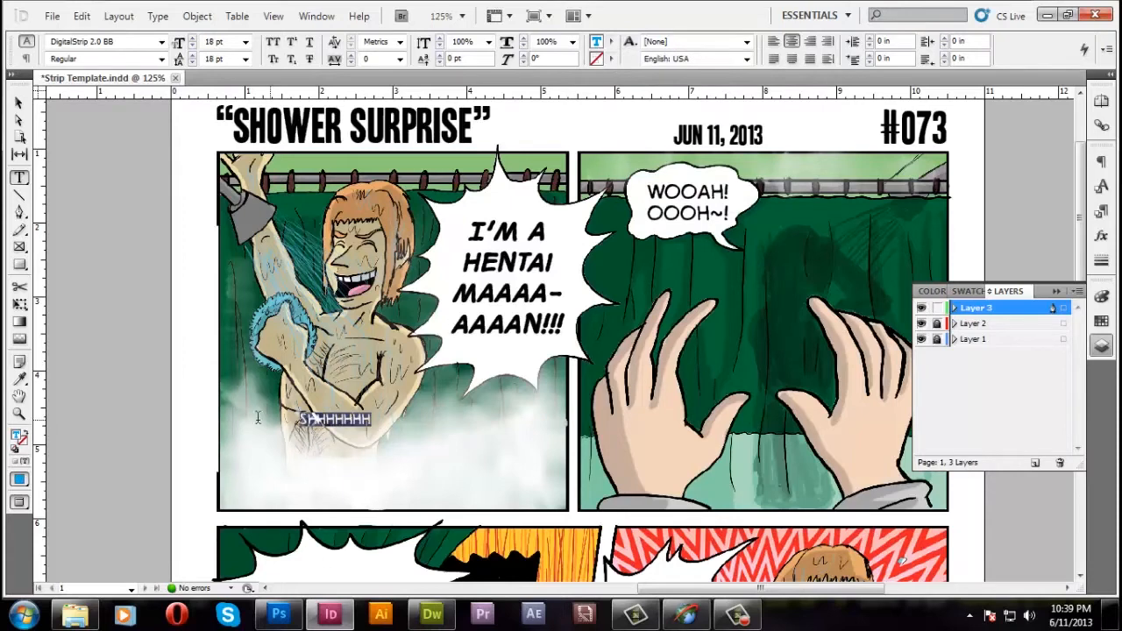
{"action": "left_click", "coordinate": [612, 59]}
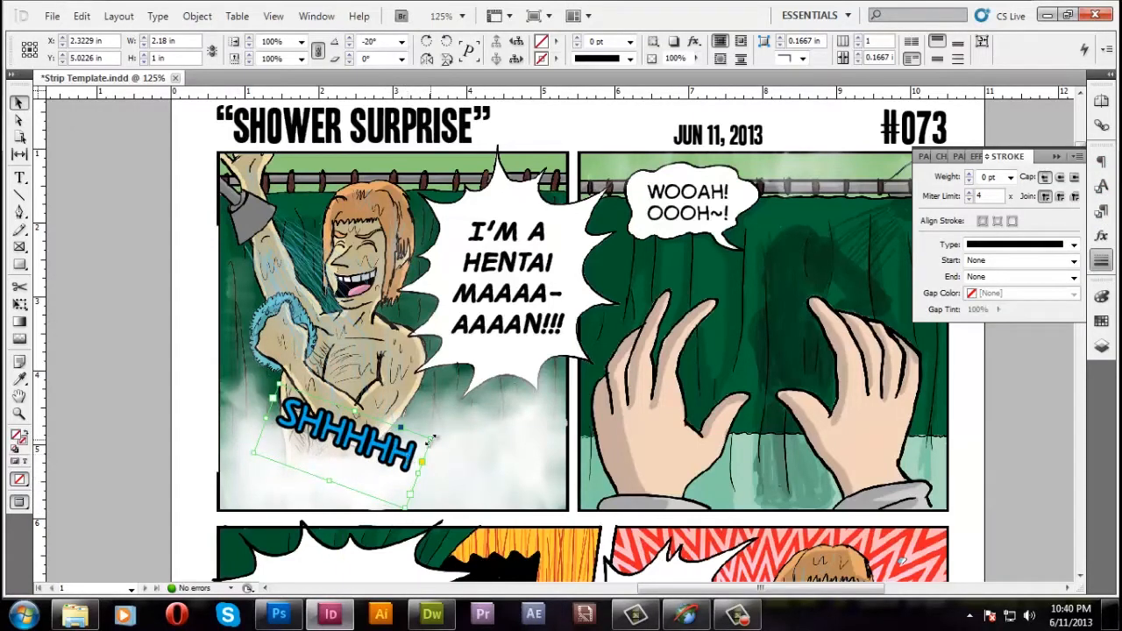
{"action": "left_click_drag", "start_coordinate": [342, 443], "coordinate": [820, 294]}
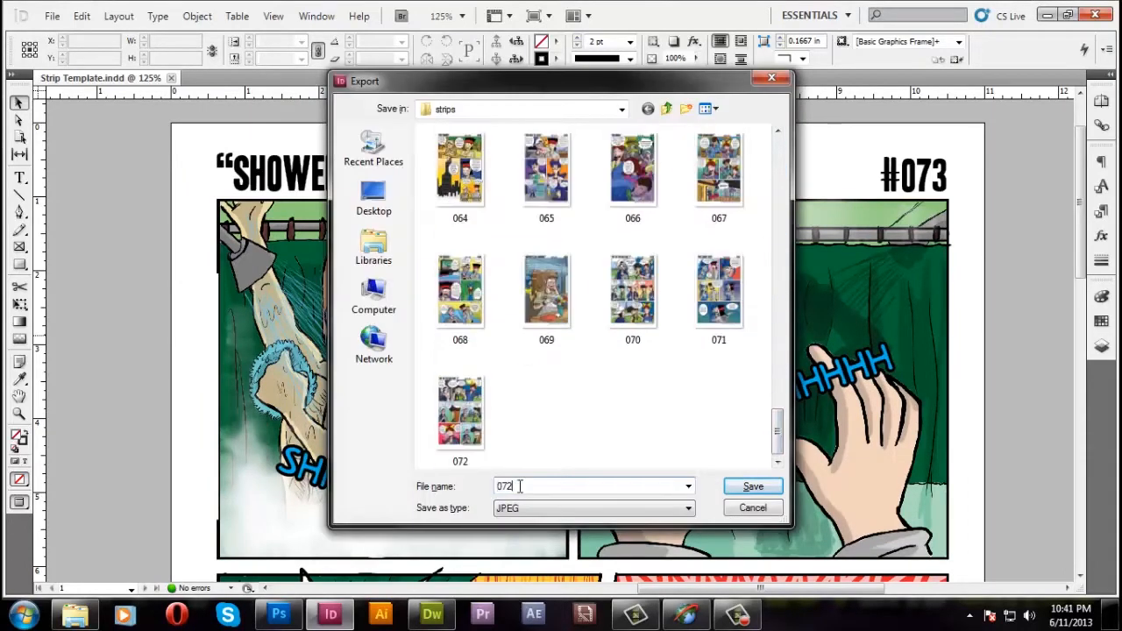
Save the page as JPEG named 073 in the strips folder
{"action": "left_click", "coordinate": [751, 485]}
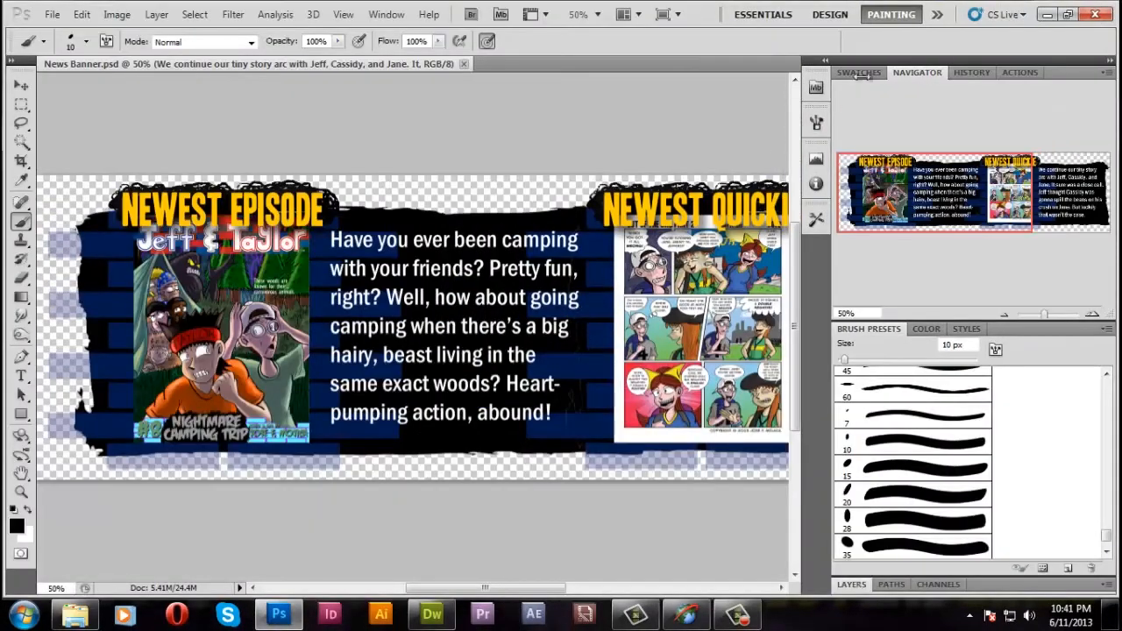
{"action": "mouse_move", "coordinate": [860, 116]}
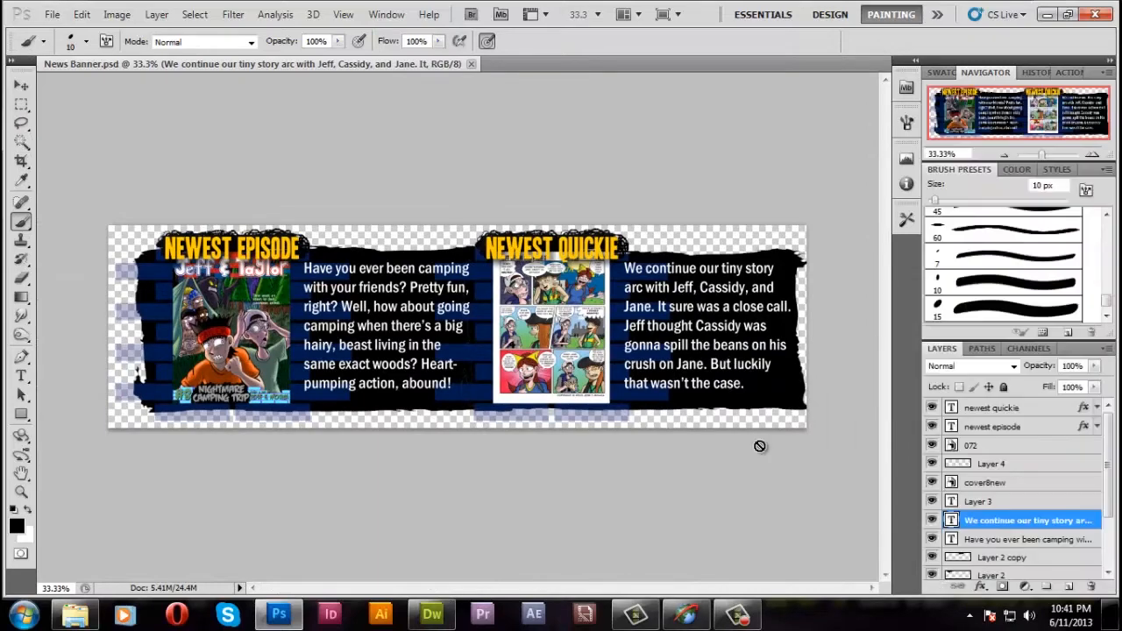
Choose Place from the File menu in News Banner.psd
{"action": "left_click", "coordinate": [51, 14]}
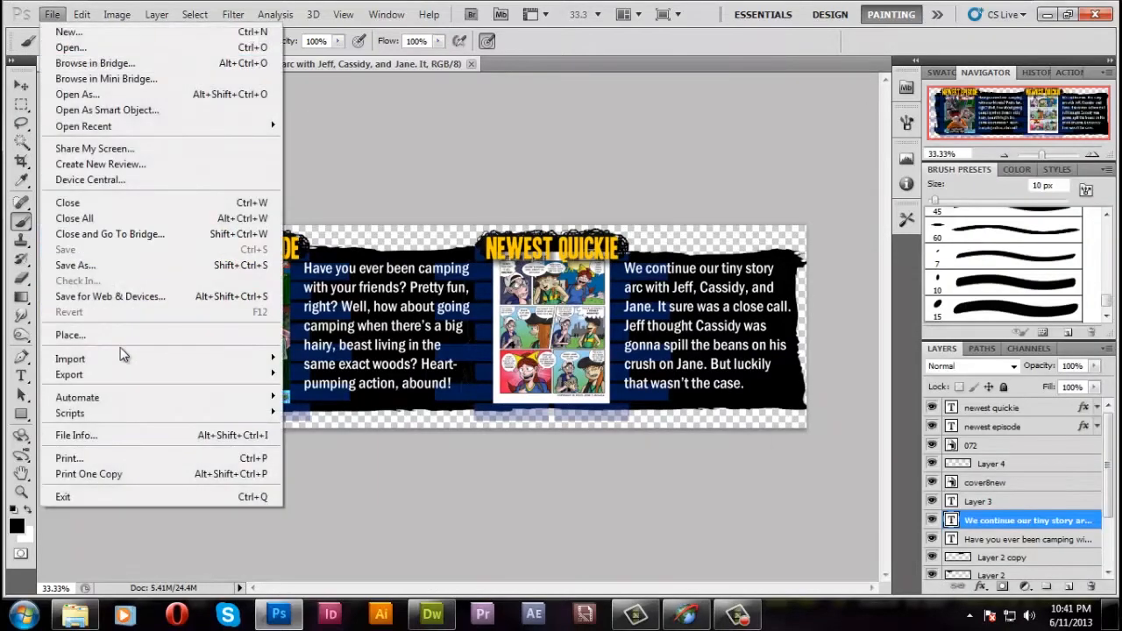
{"action": "left_click", "coordinate": [70, 335]}
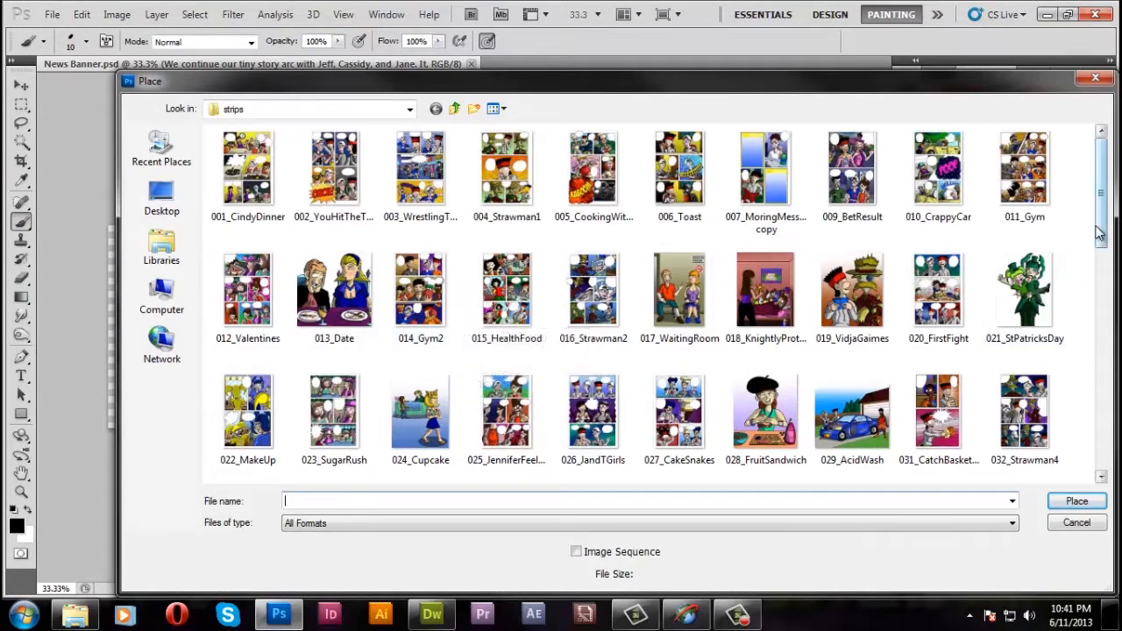
Browse to Pictures > Jeff & Taylor > strips and place strip 073
{"action": "scroll", "scroll_direction": "down", "scroll_amount": 3}
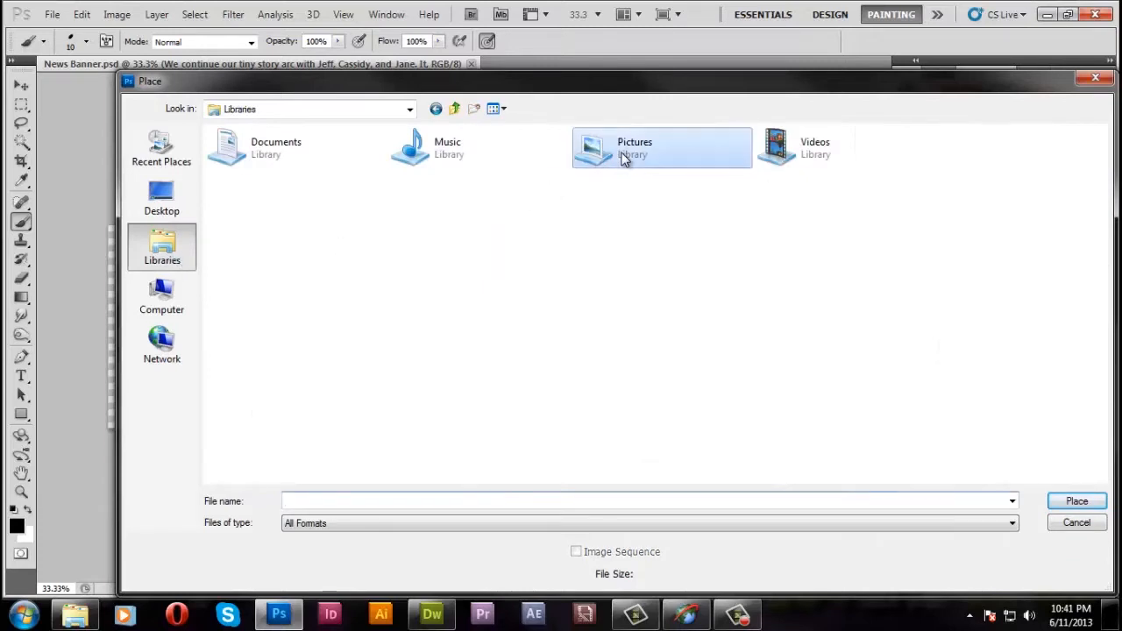
{"action": "double_click", "coordinate": [662, 146]}
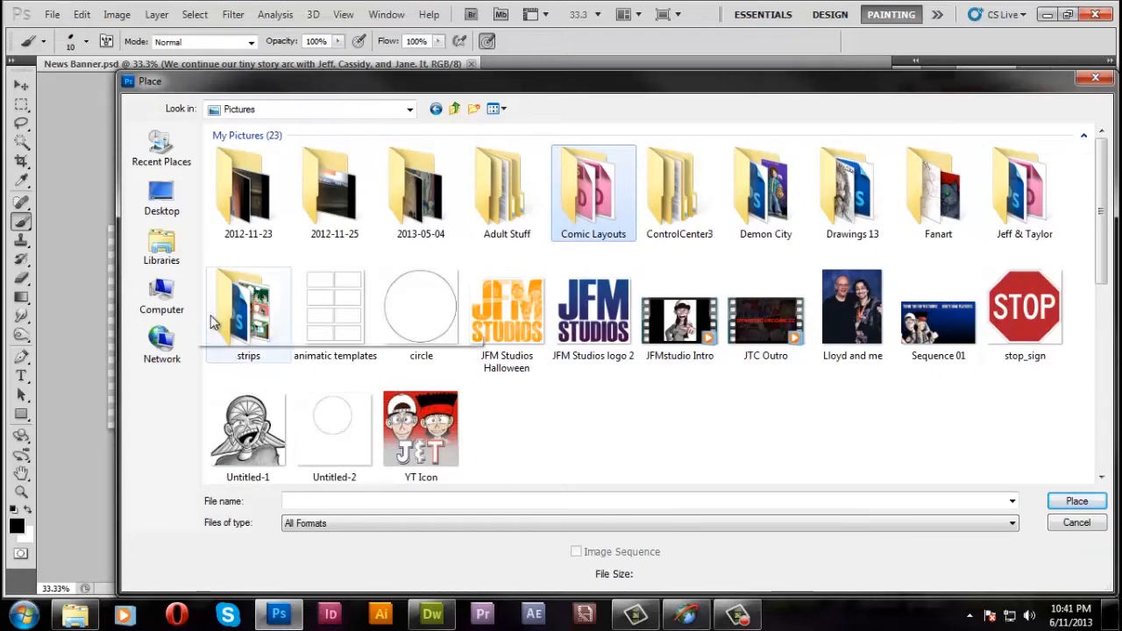
{"action": "double_click", "coordinate": [248, 305]}
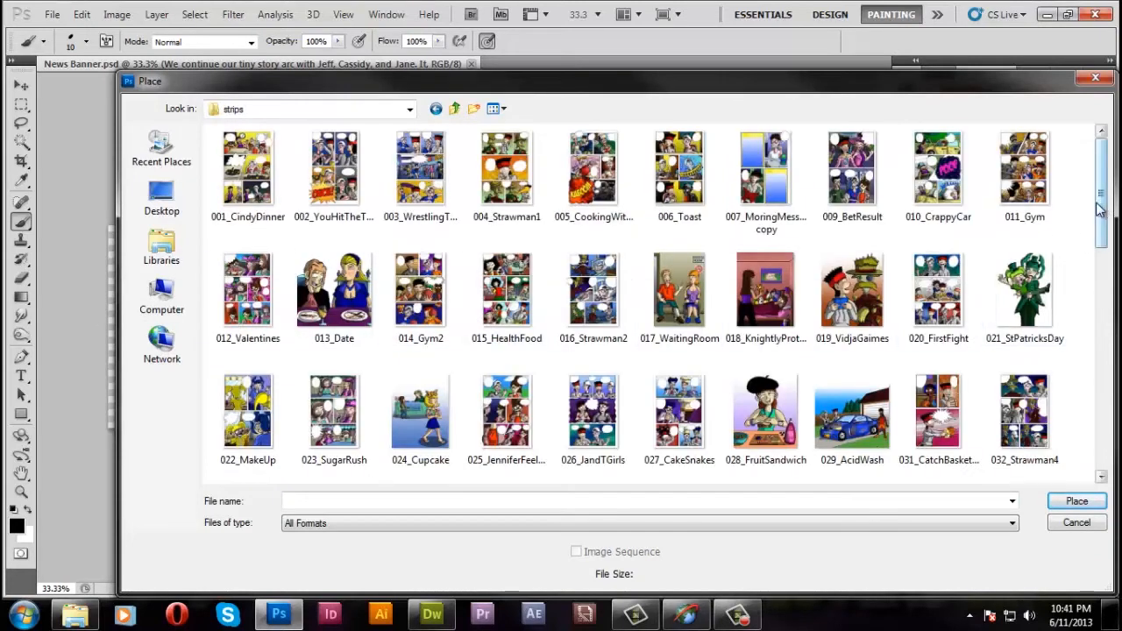
{"action": "left_click", "coordinate": [454, 109]}
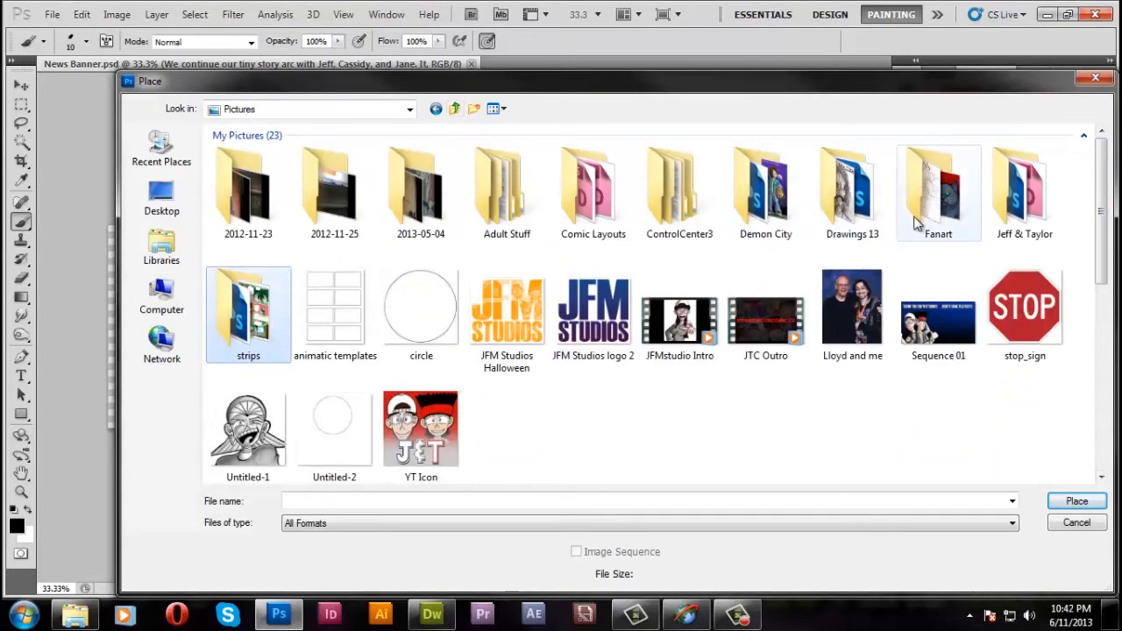
{"action": "double_click", "coordinate": [1024, 184]}
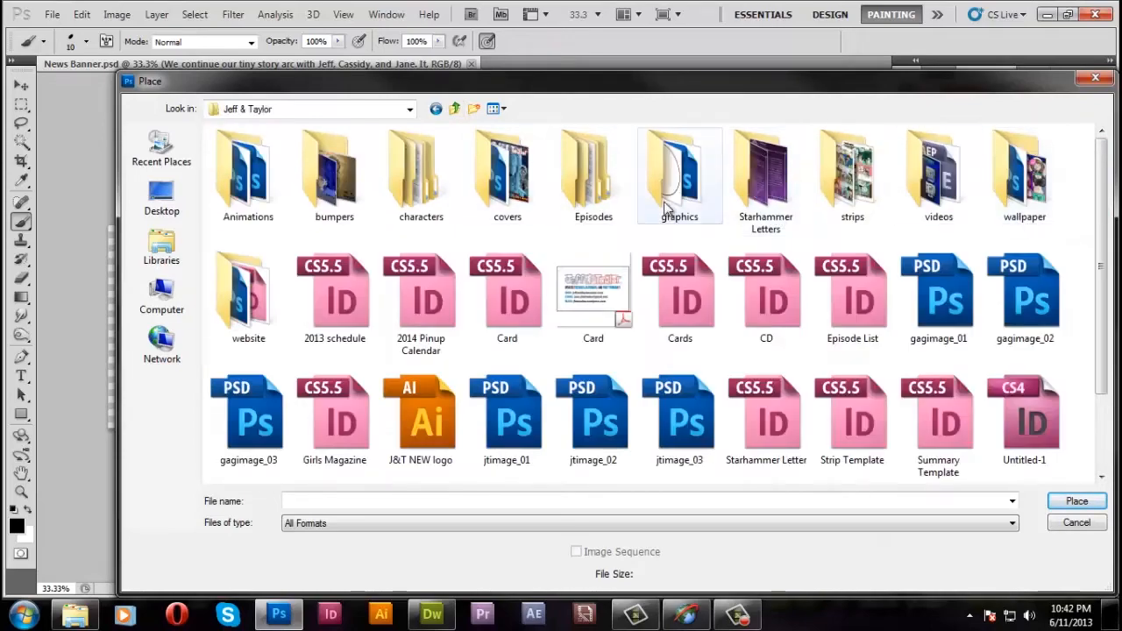
{"action": "double_click", "coordinate": [851, 171]}
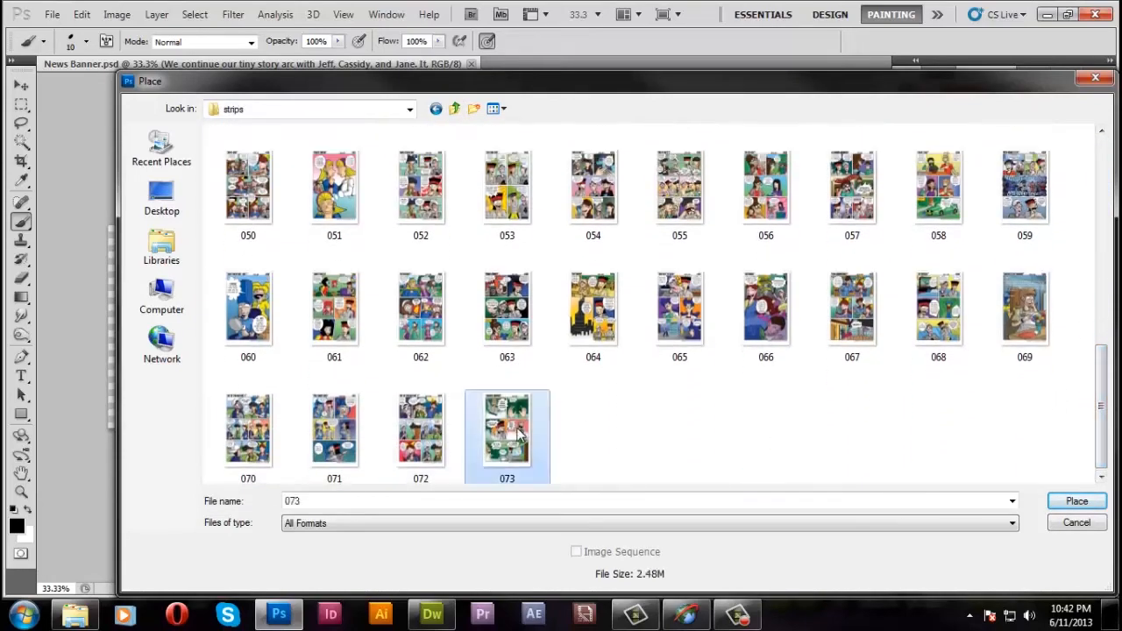
{"action": "left_click", "coordinate": [1077, 501]}
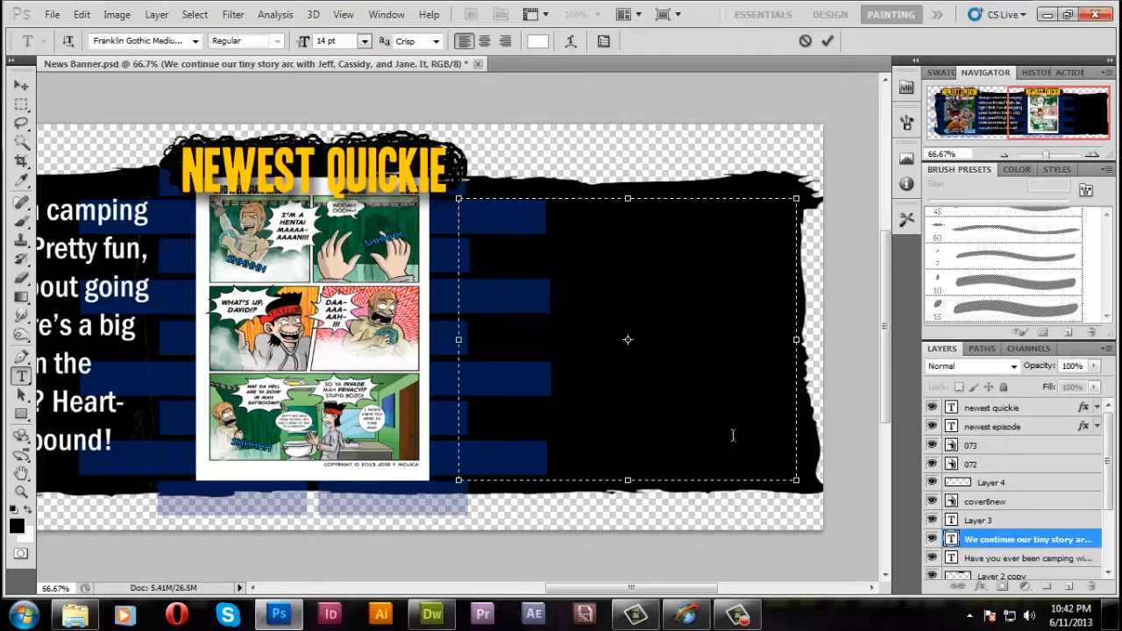
Begin the blurb: "Oh come on, Taylor! ... you need someone to talk to"
{"action": "type", "text": "Oh c"}
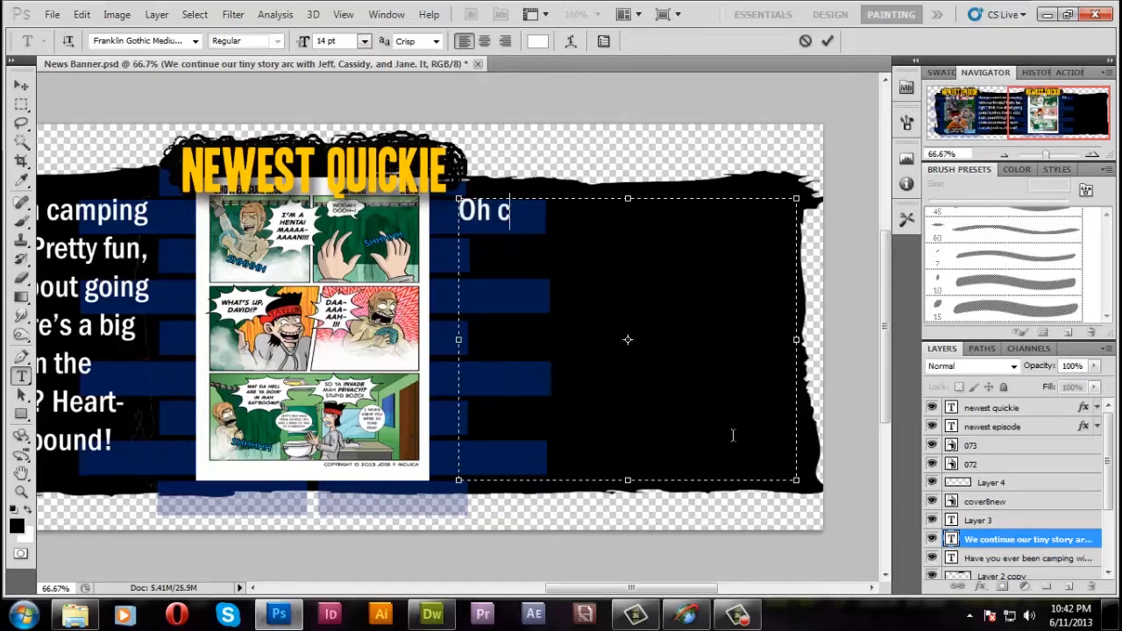
{"action": "type", "text": "ome on,"}
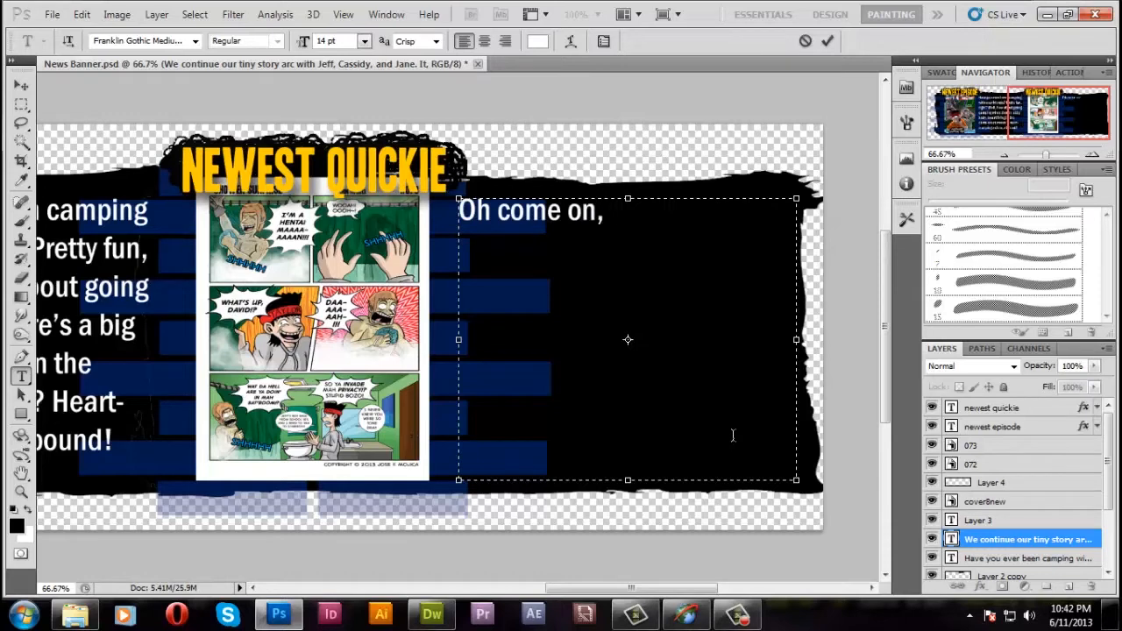
{"action": "type", "text": "Taylor"}
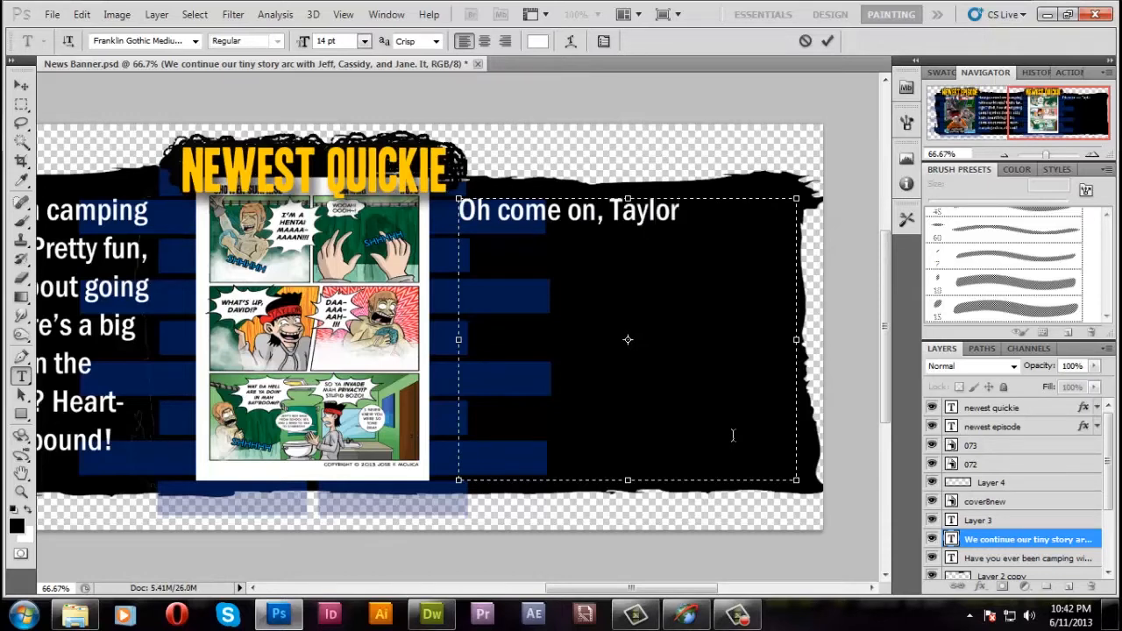
{"action": "type", "text": "!"}
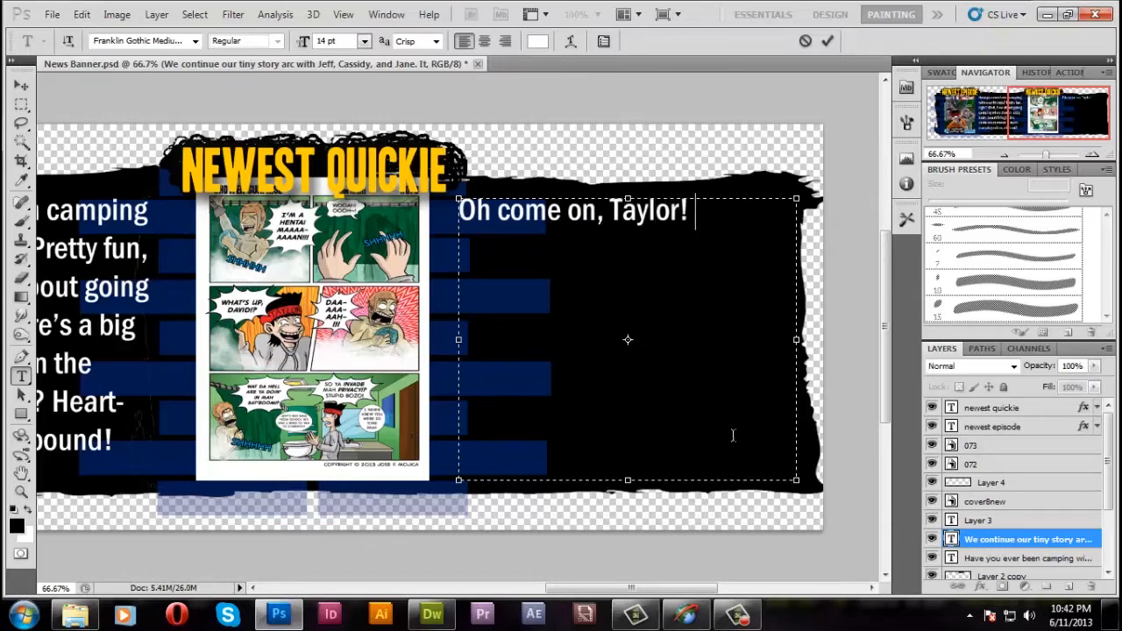
{"action": "type", "text": "We know"}
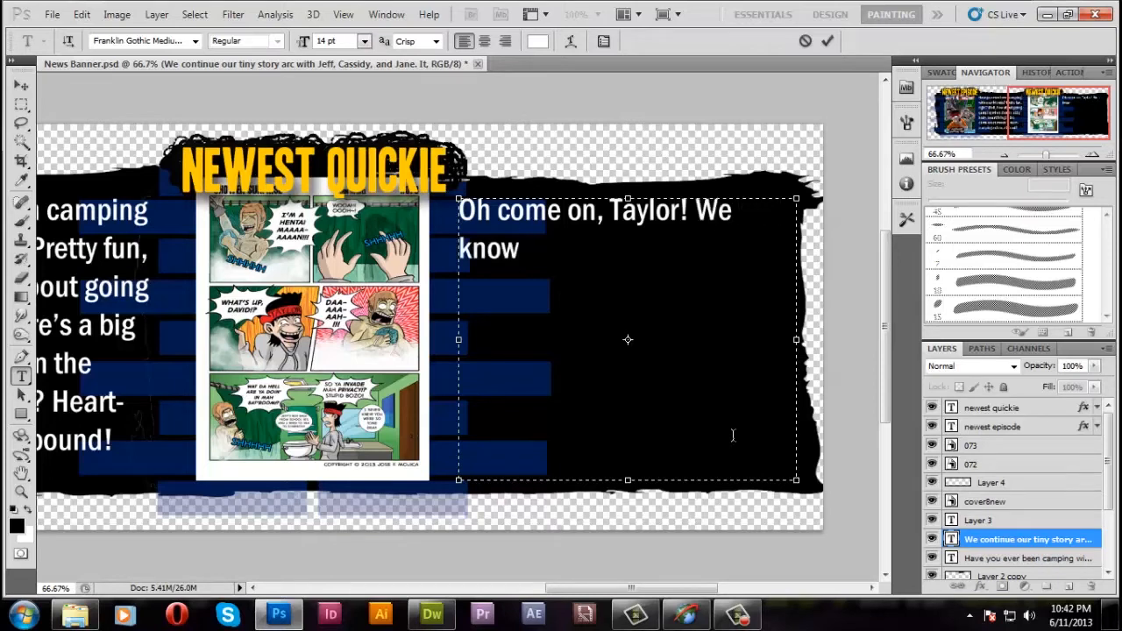
{"action": "type", "text": ", you"}
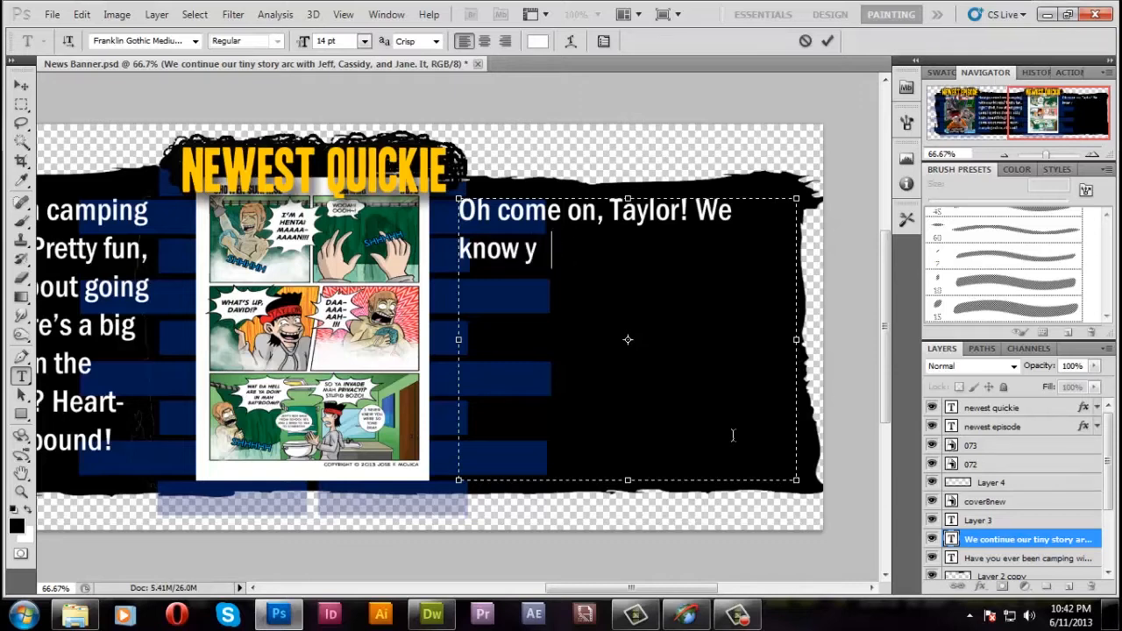
{"action": "type", "text": "ou need so"}
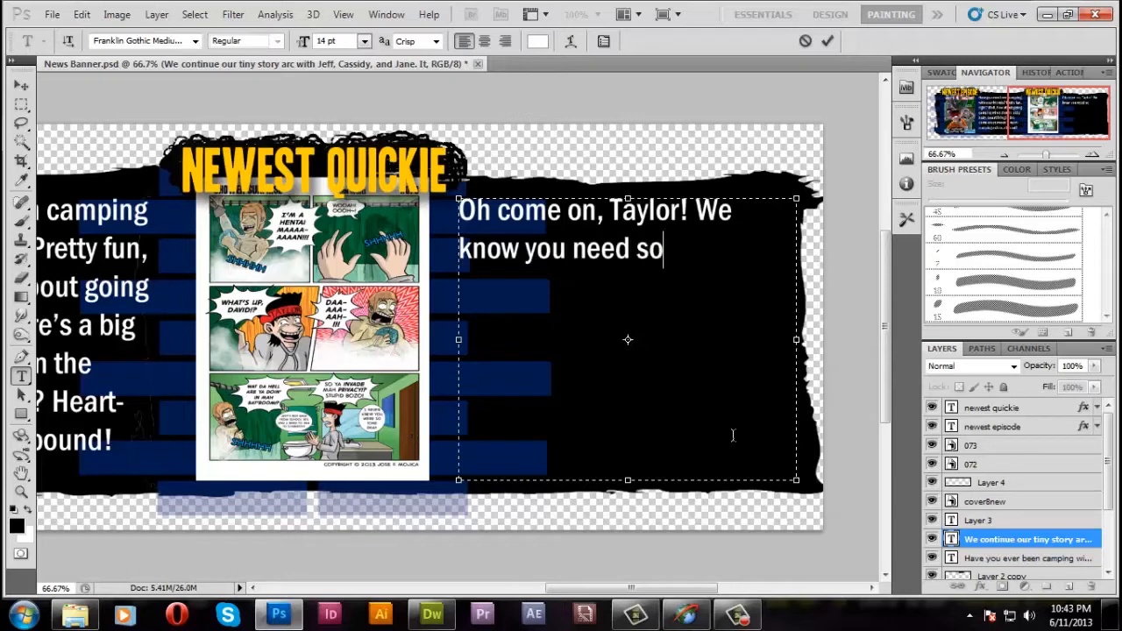
{"action": "type", "text": "meone to"}
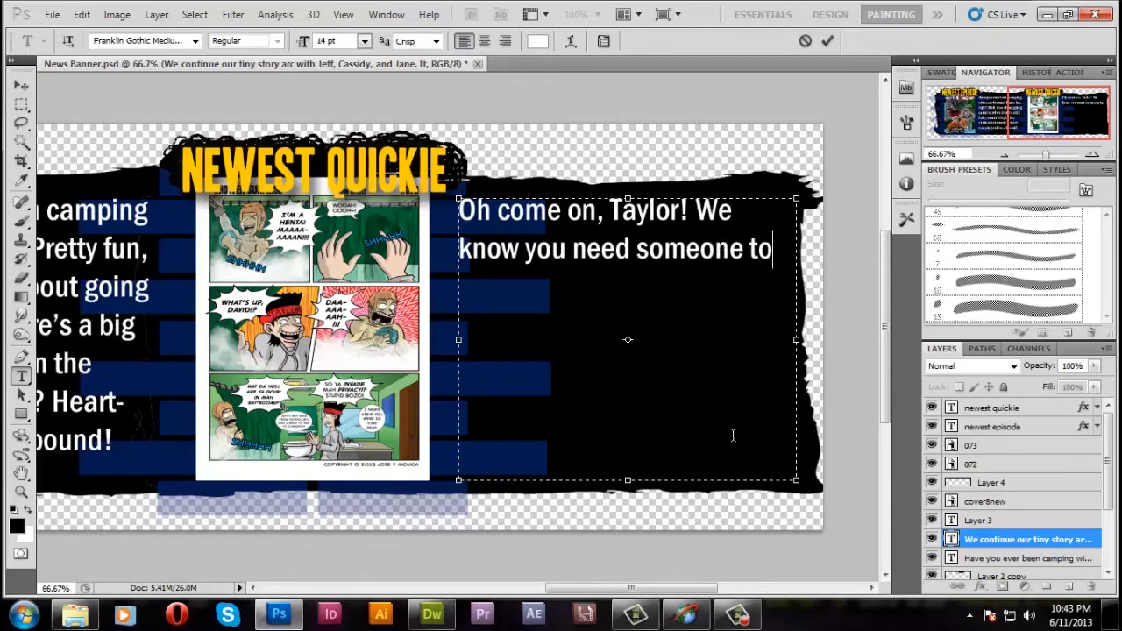
{"action": "type", "text": "talk to"}
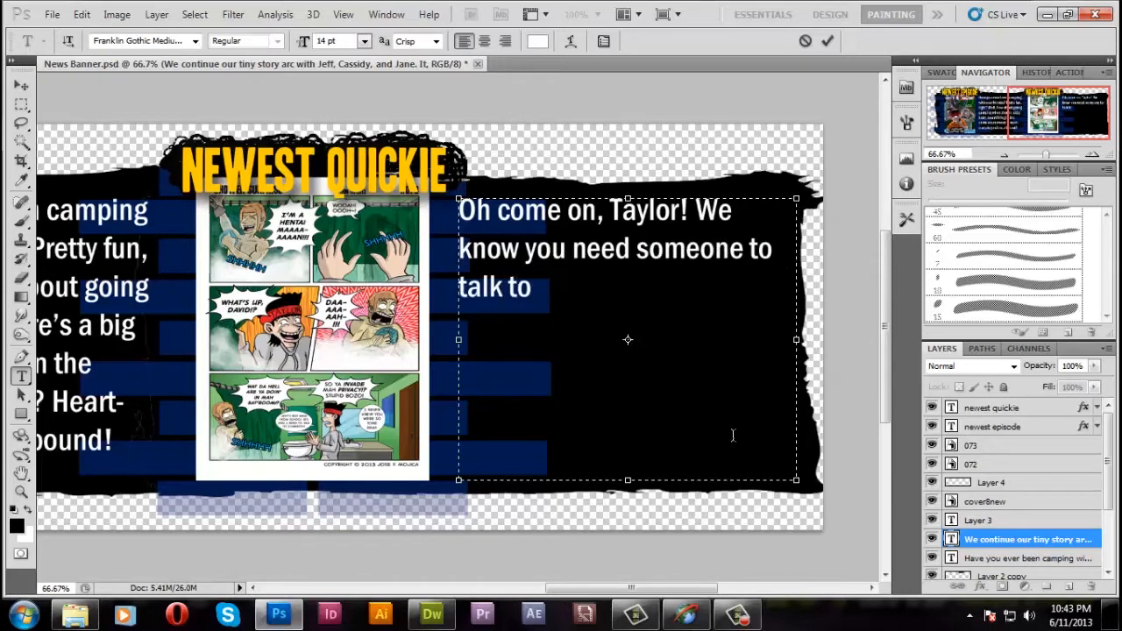
Continue: "but you shouldn't break in ... have a little chat ... in the shower"
{"action": "type", "text": ", but you"}
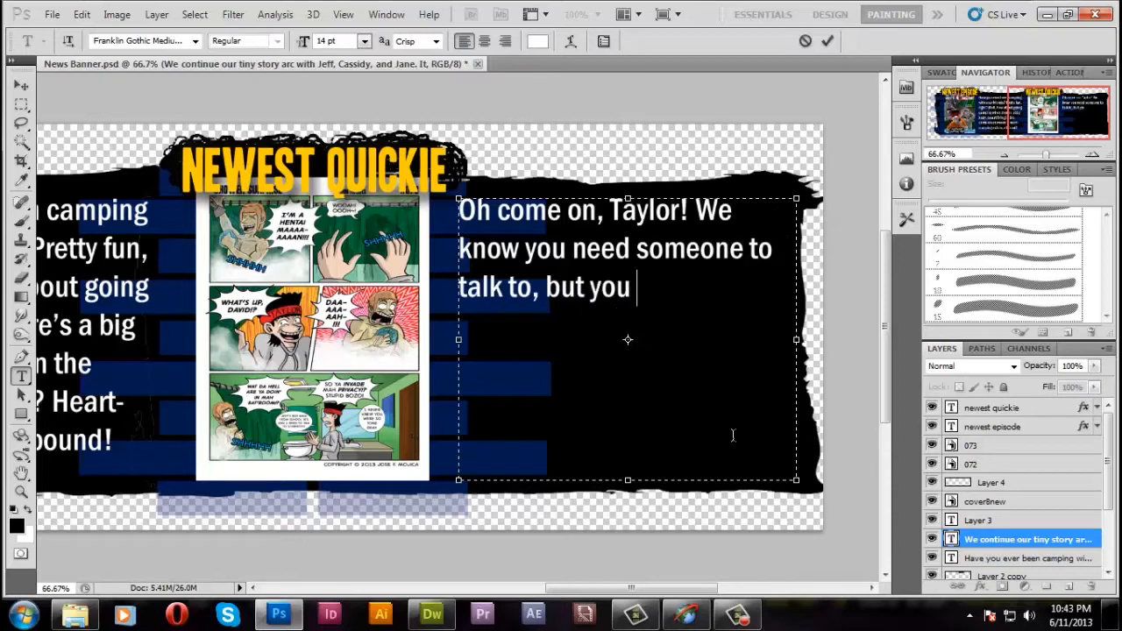
{"action": "type", "text": "shouldn't"}
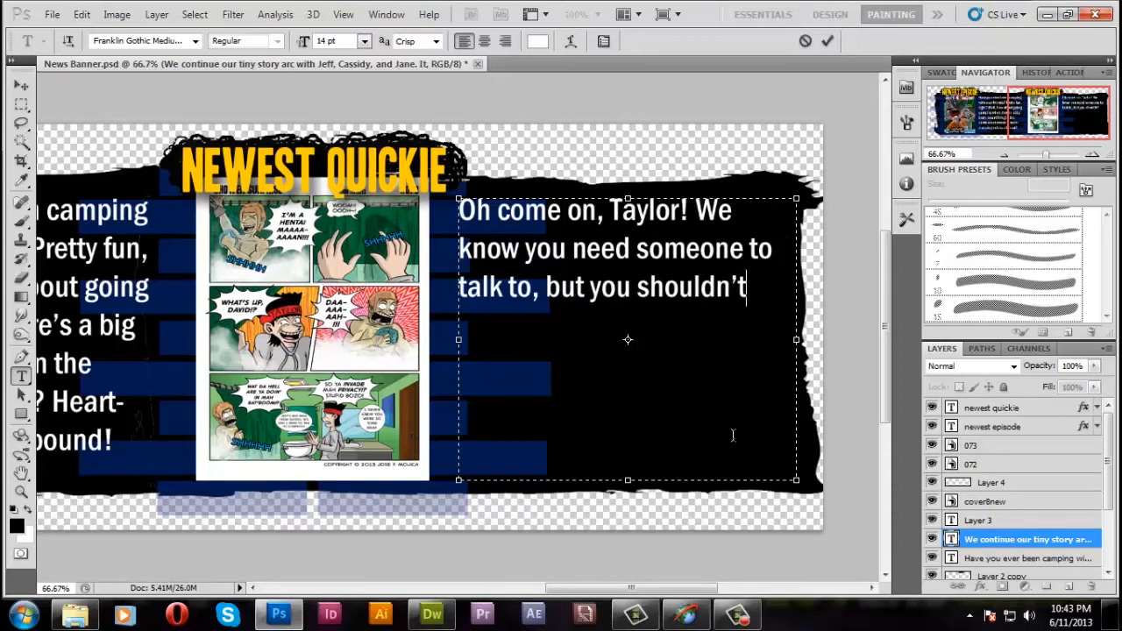
{"action": "type", "text": "break in"}
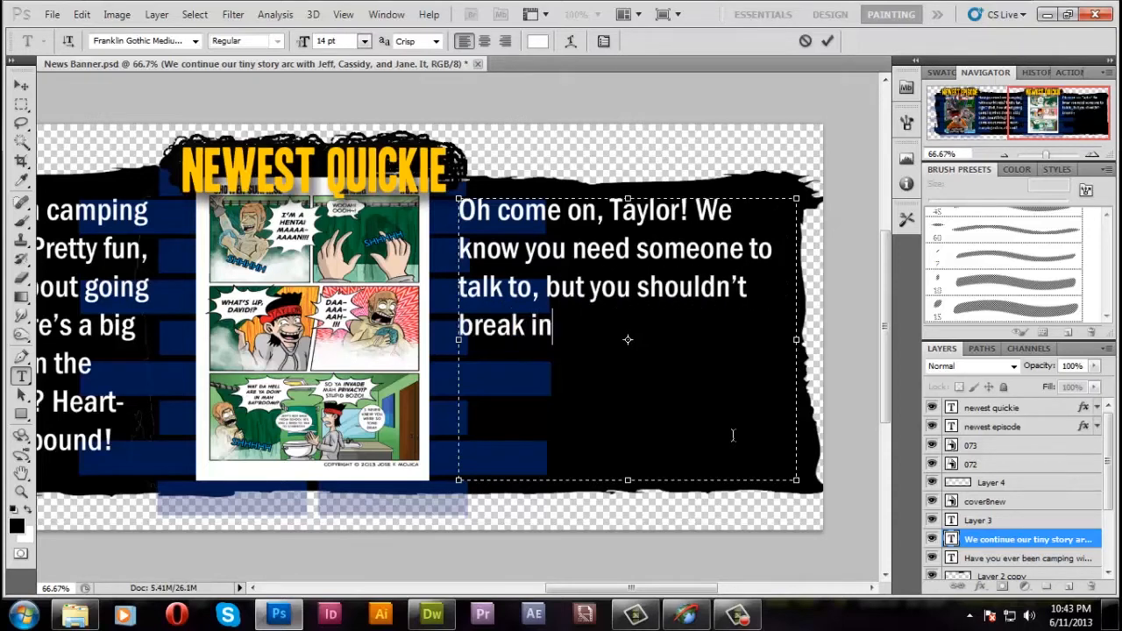
{"action": "type", "text": "people hom"}
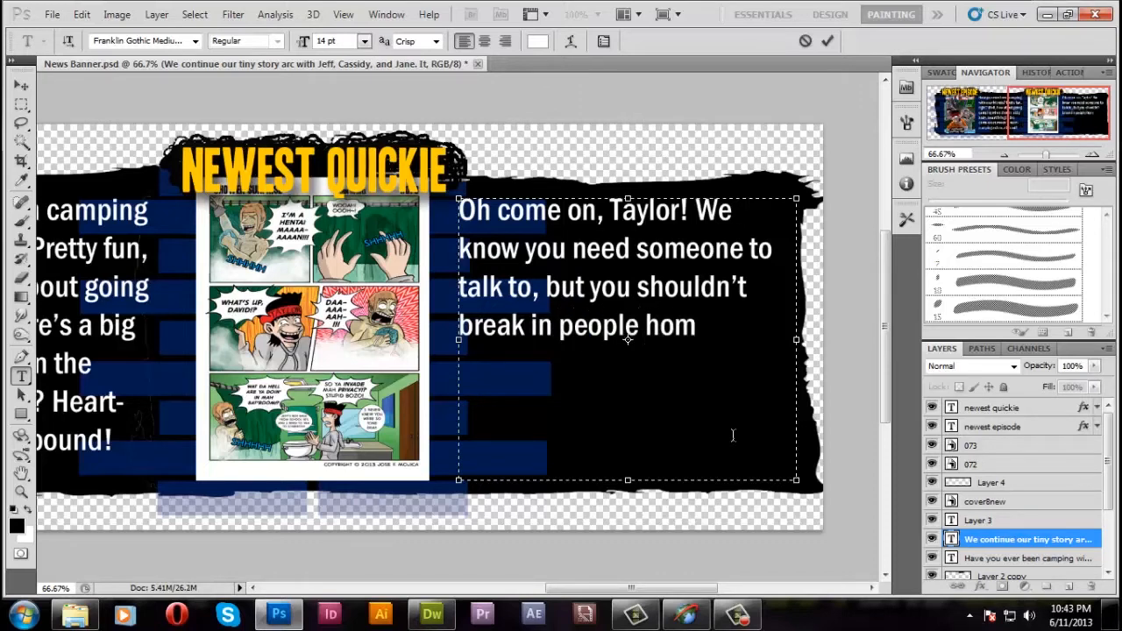
{"action": "type", "text": "es and"}
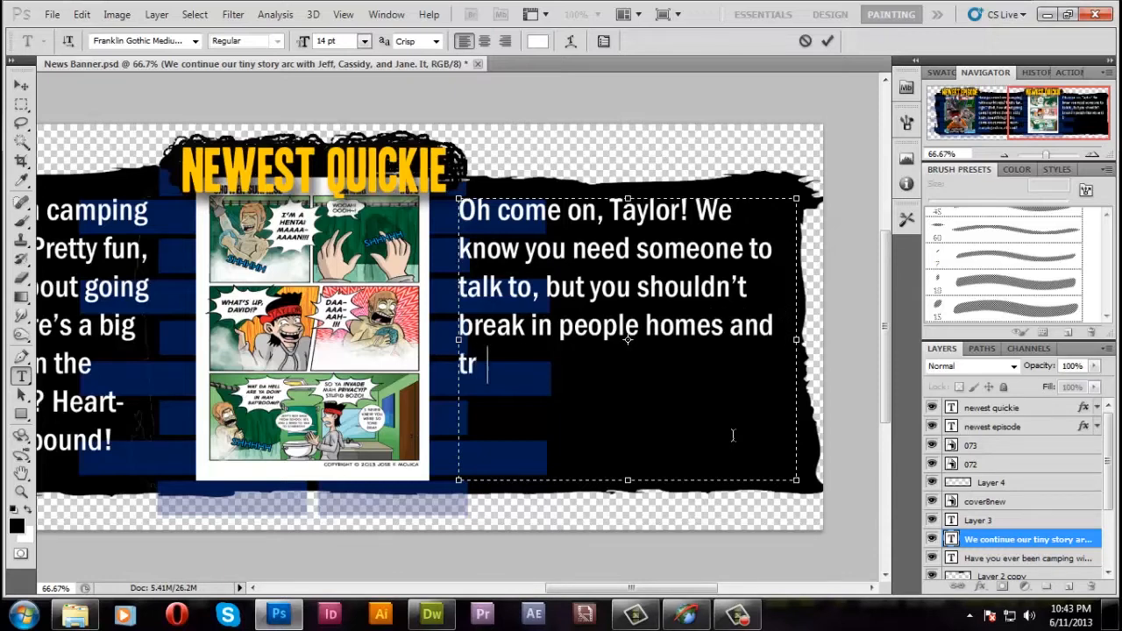
{"action": "type", "text": "y to"}
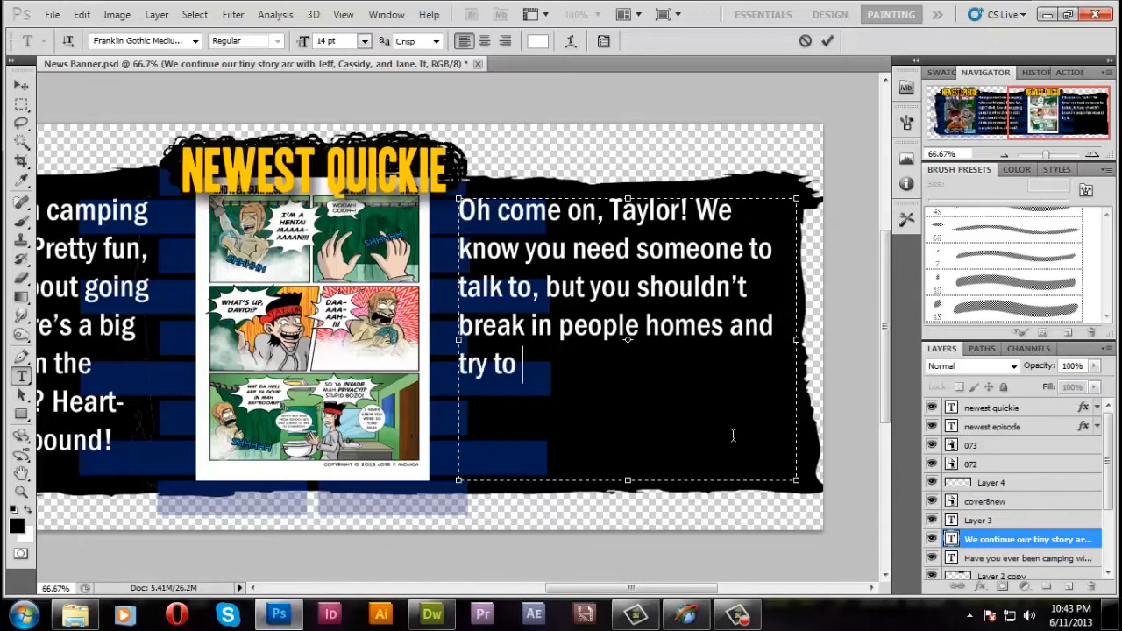
{"action": "type", "text": "have a li"}
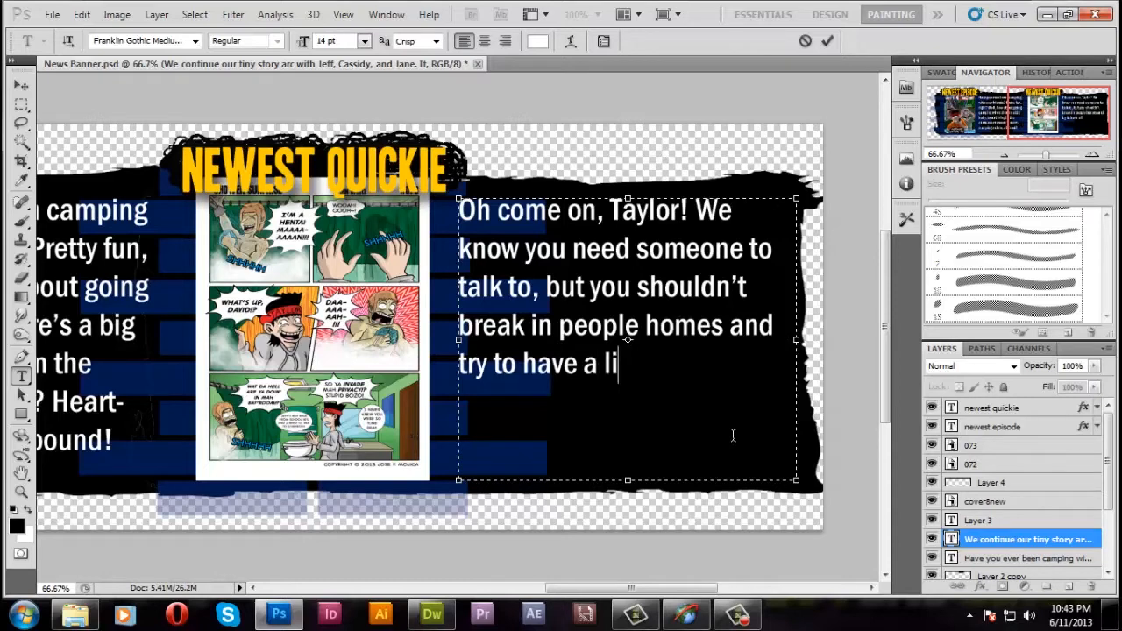
{"action": "type", "text": "ttle chat"}
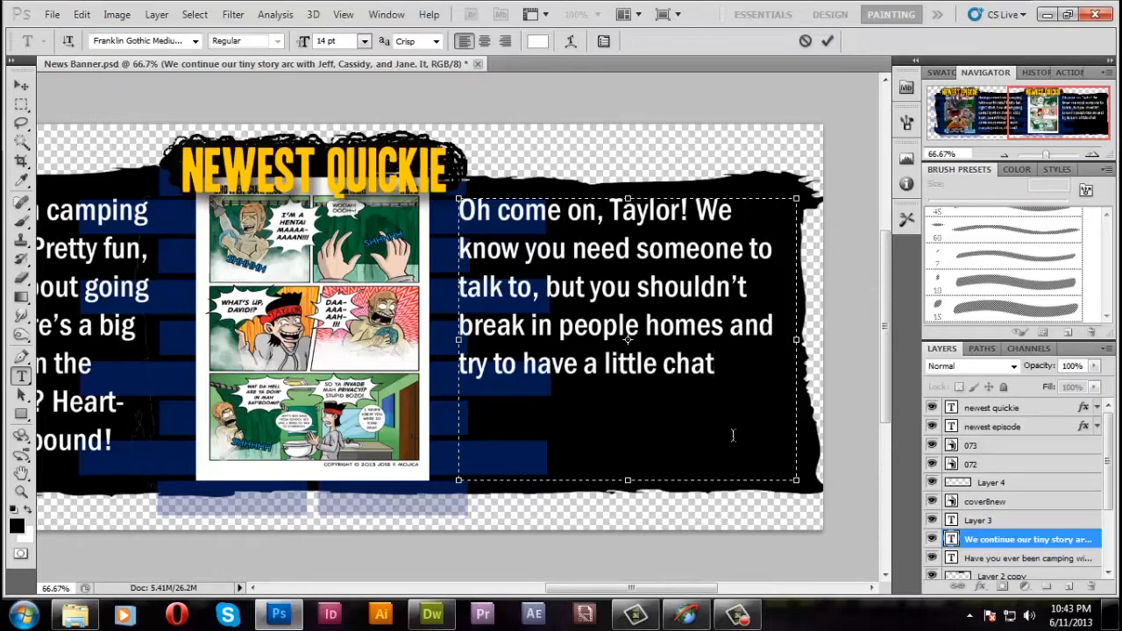
{"action": "type", "text": "with them while"}
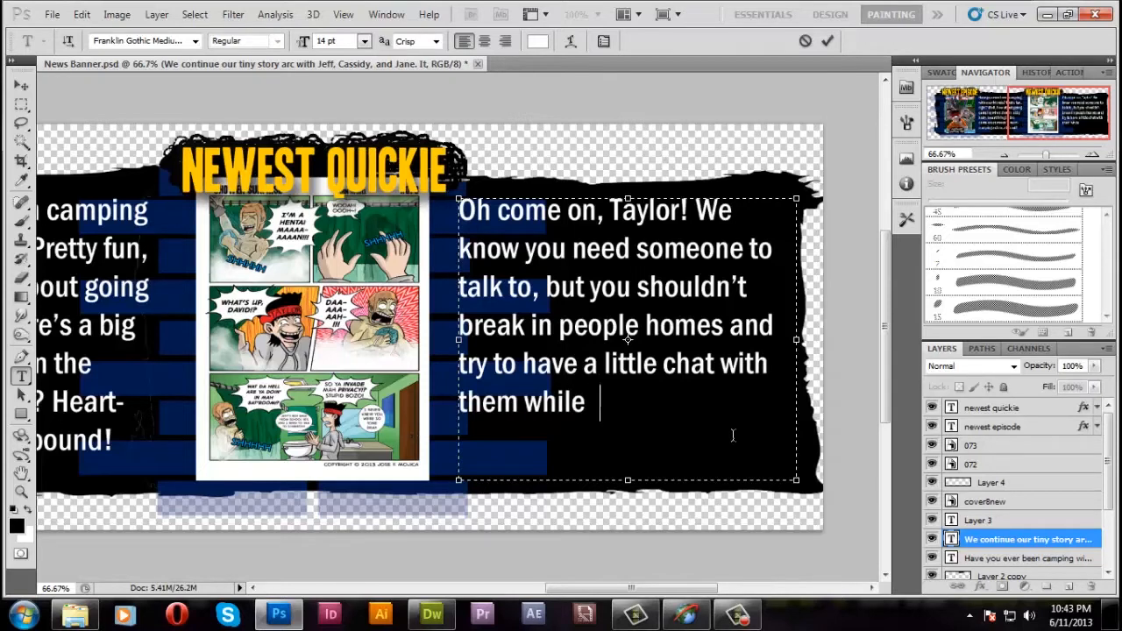
{"action": "type", "text": "they're"}
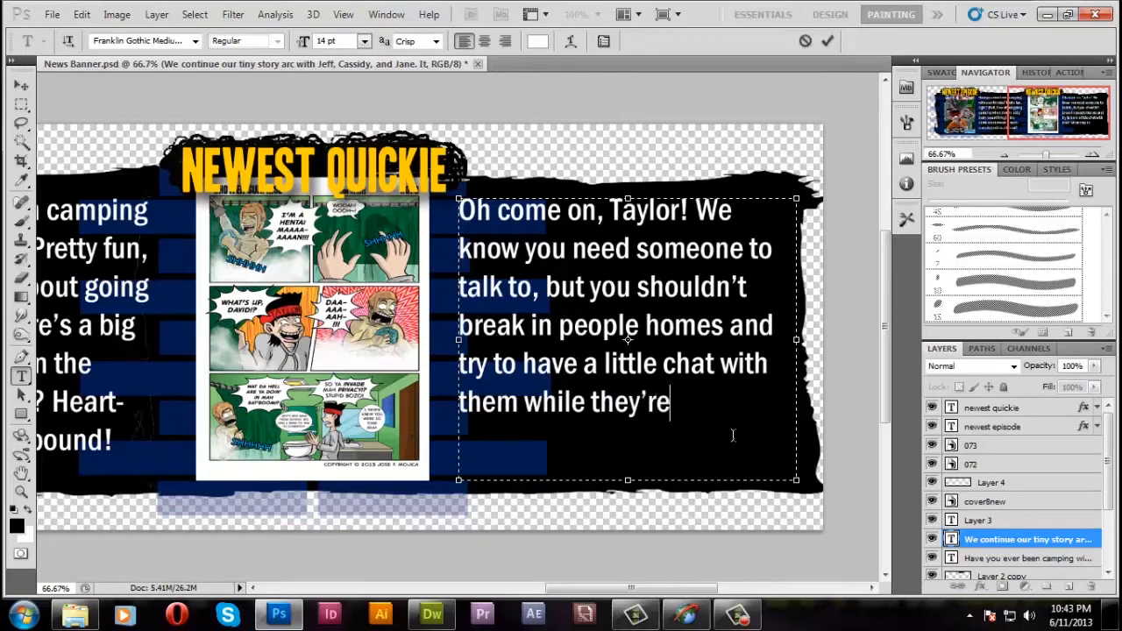
{"action": "type", "text": "in the shower."}
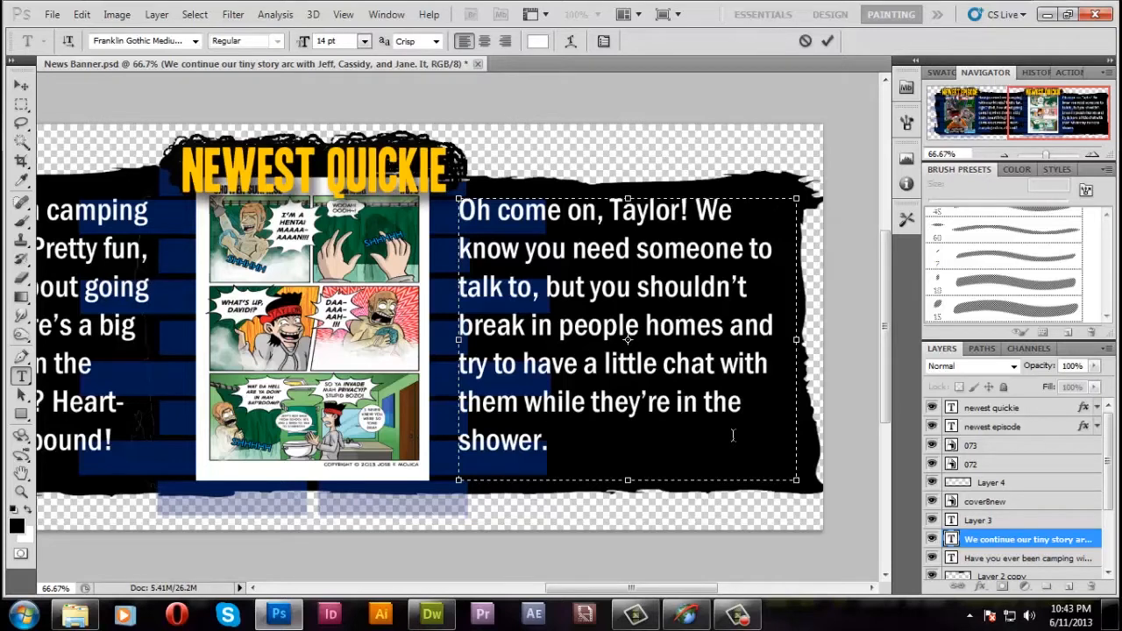
Add the closing sentence "Save it for marriage." after the last sentence
{"action": "left_click", "coordinate": [553, 440]}
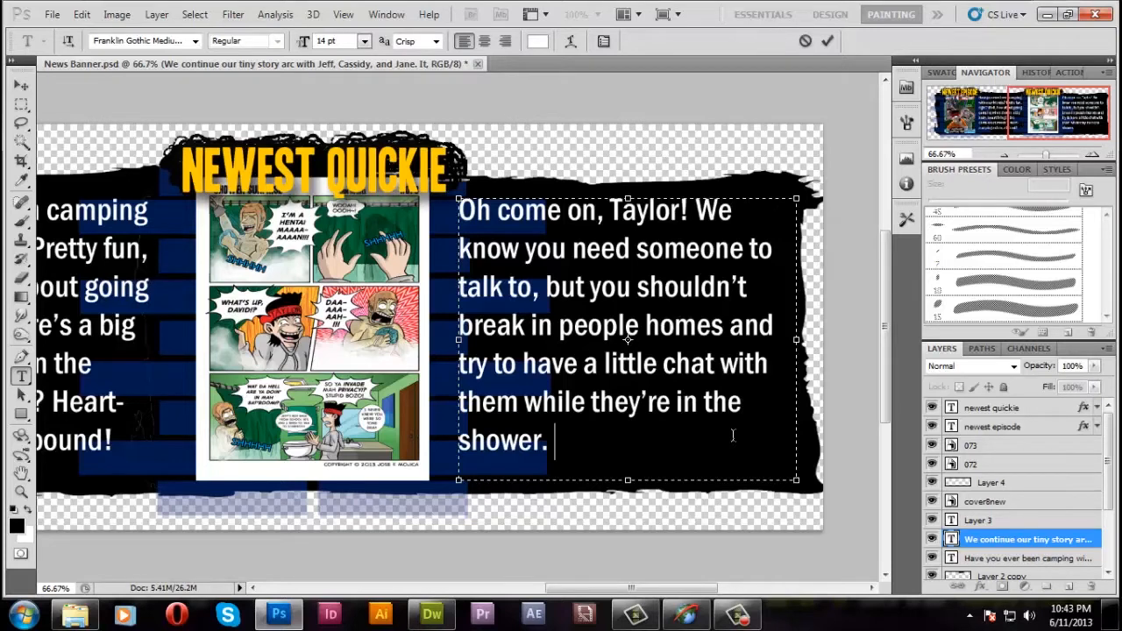
{"action": "type", "text": "Save"}
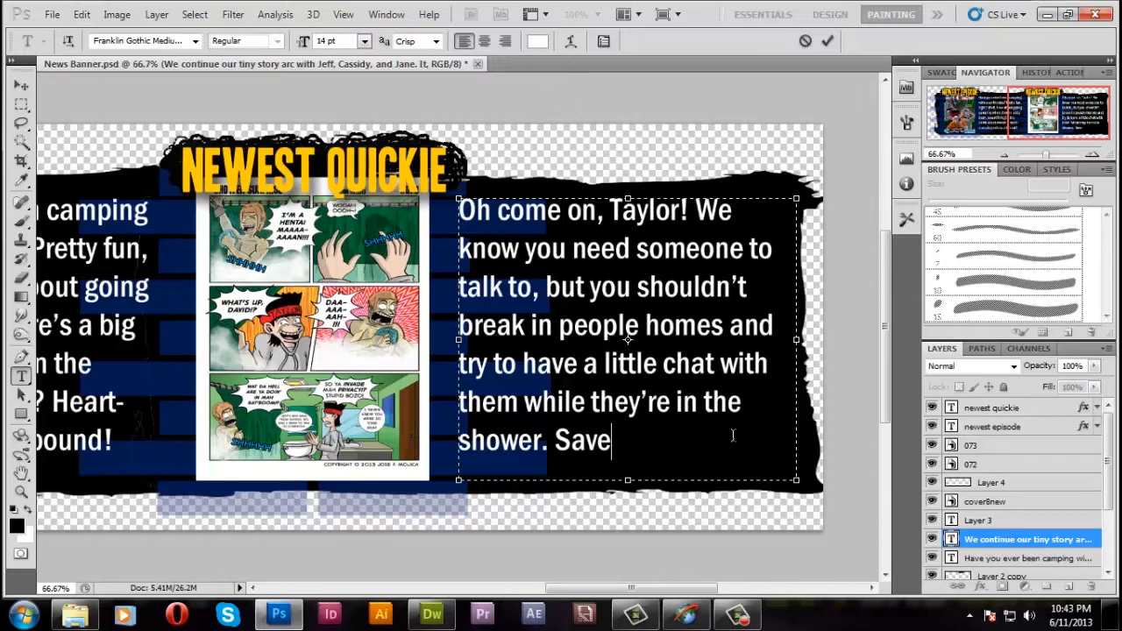
{"action": "type", "text": "it for"}
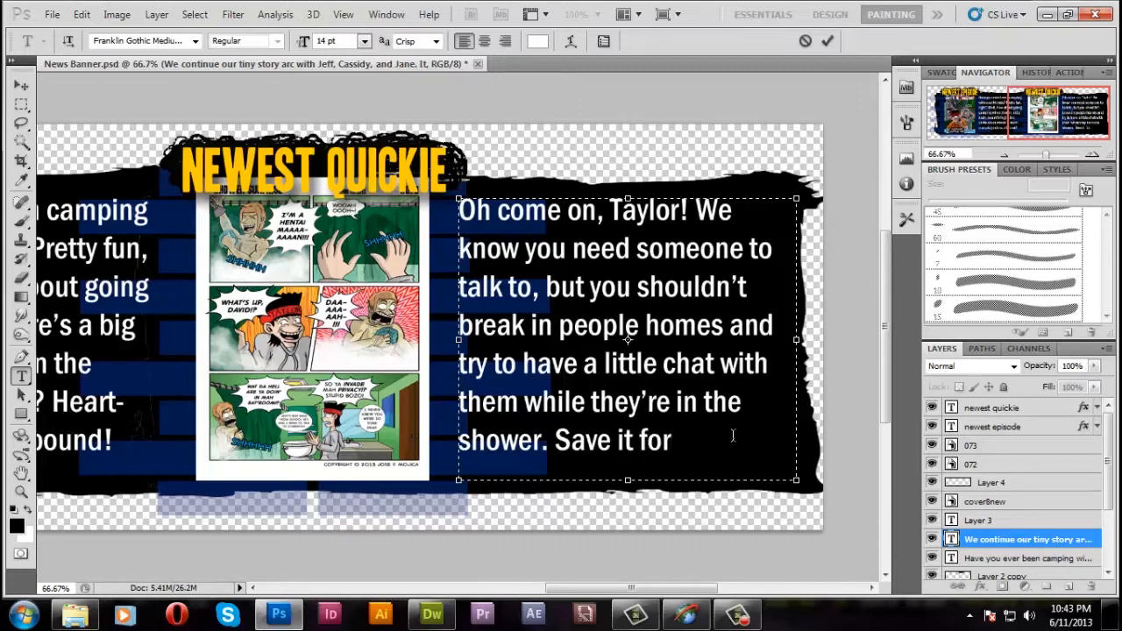
{"action": "type", "text": "marria"}
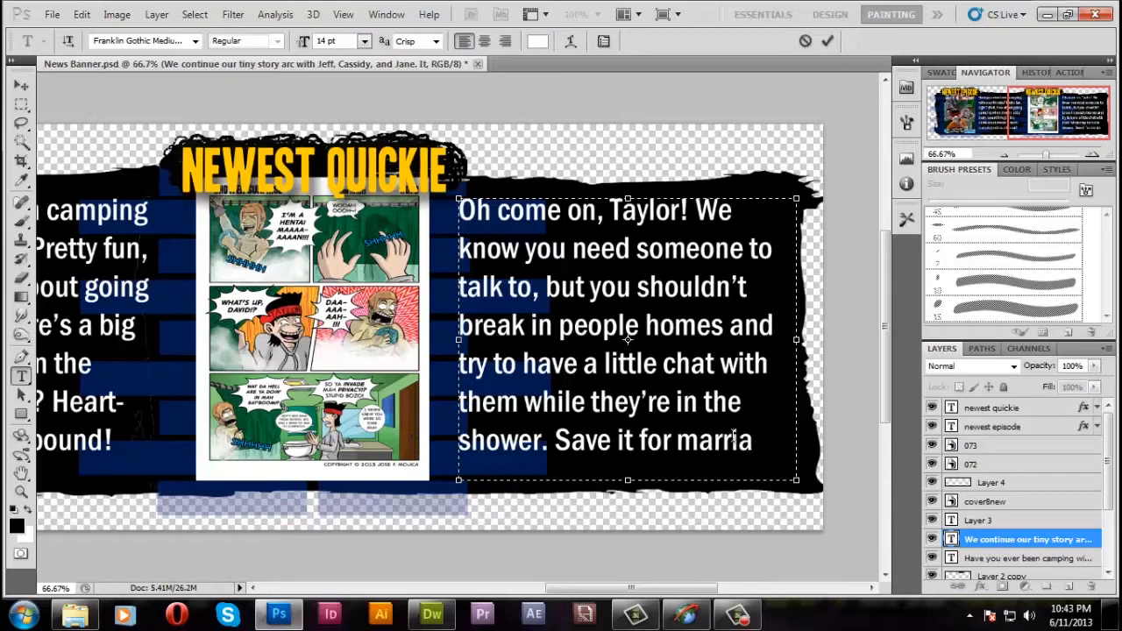
{"action": "type", "text": "ge"}
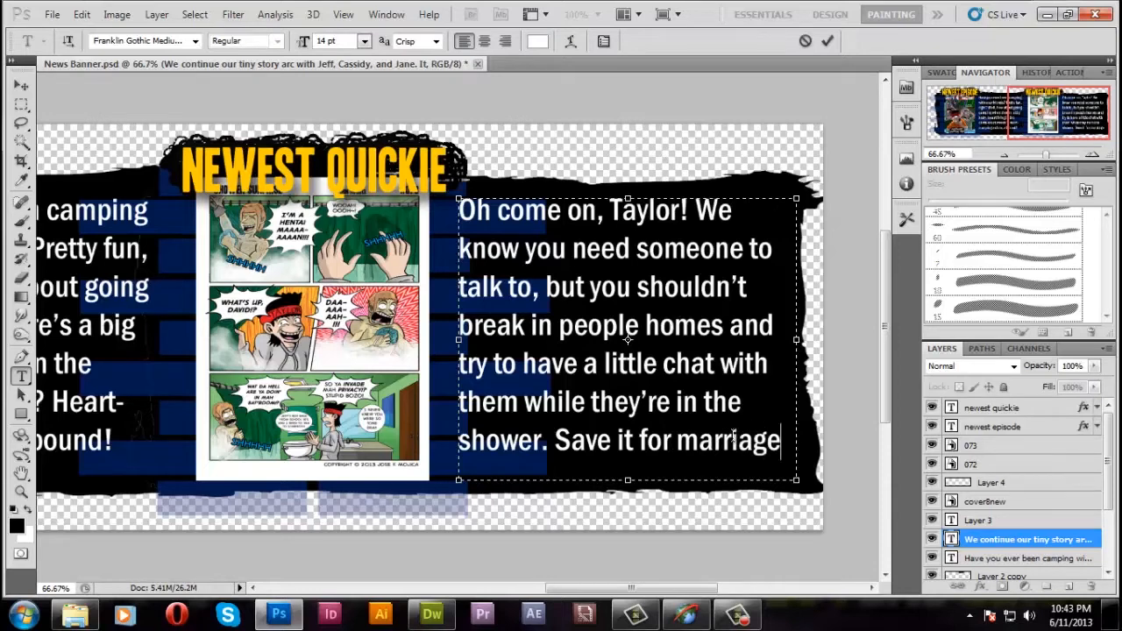
{"action": "type", "text": "."}
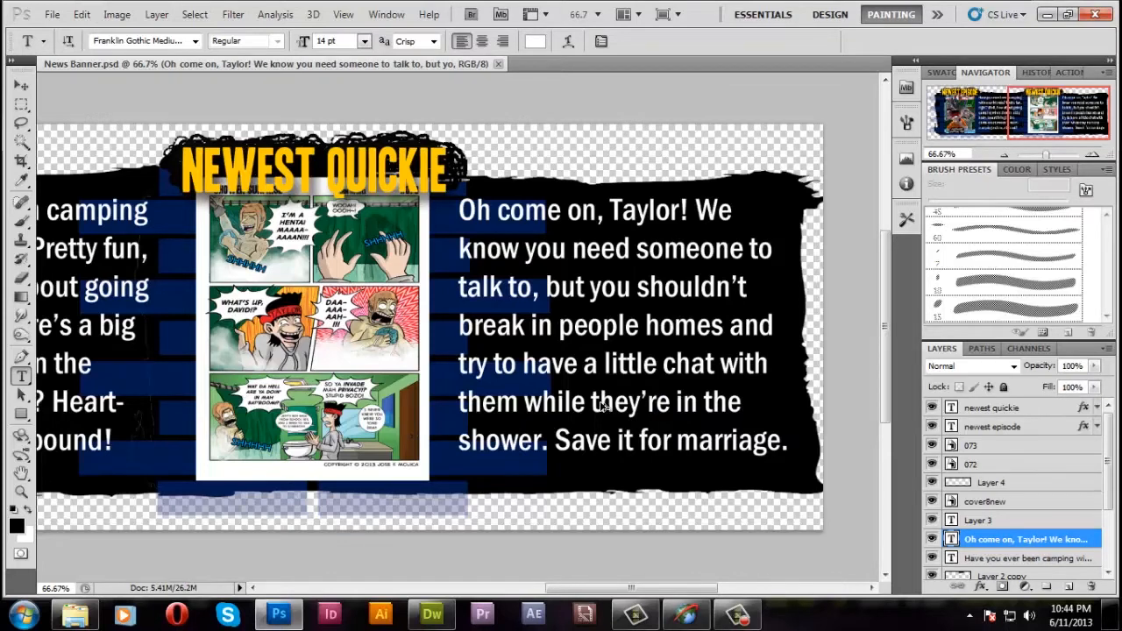
Resize the banner in Image Size to 850 px wide
{"action": "left_click", "coordinate": [117, 14]}
{"action": "type", "text": "1"}
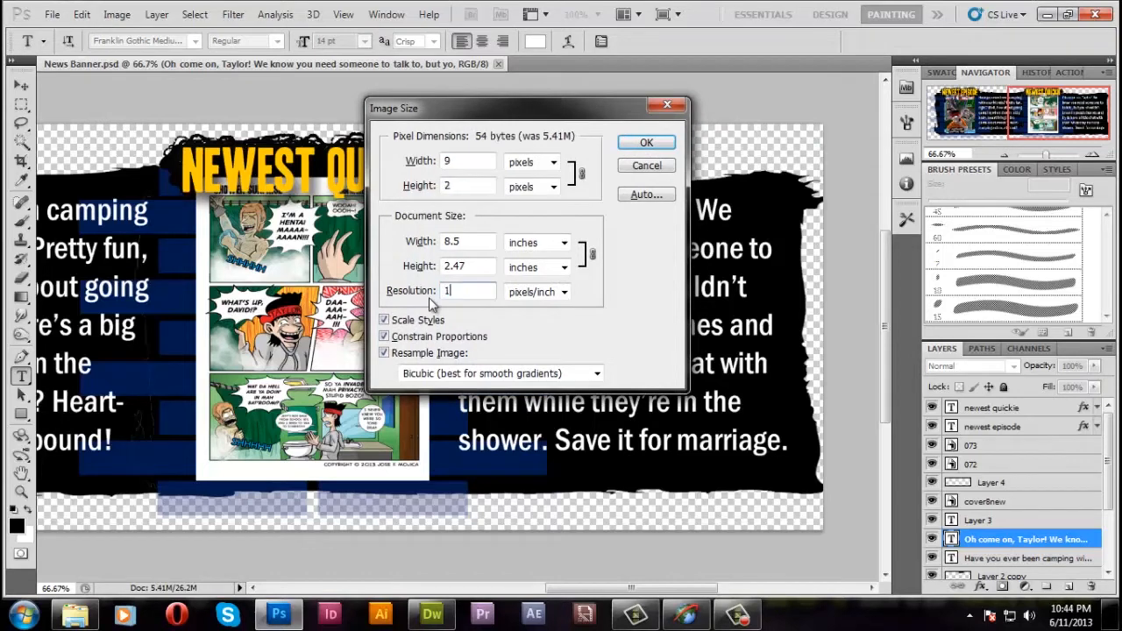
{"action": "left_click", "coordinate": [646, 142]}
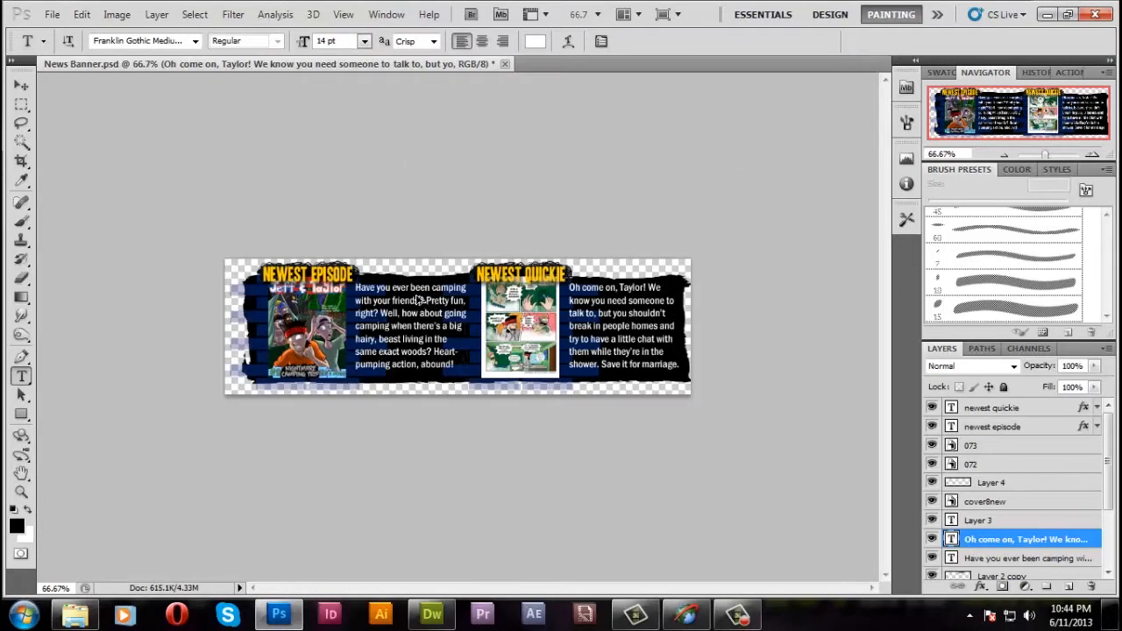
{"action": "mouse_move", "coordinate": [421, 303]}
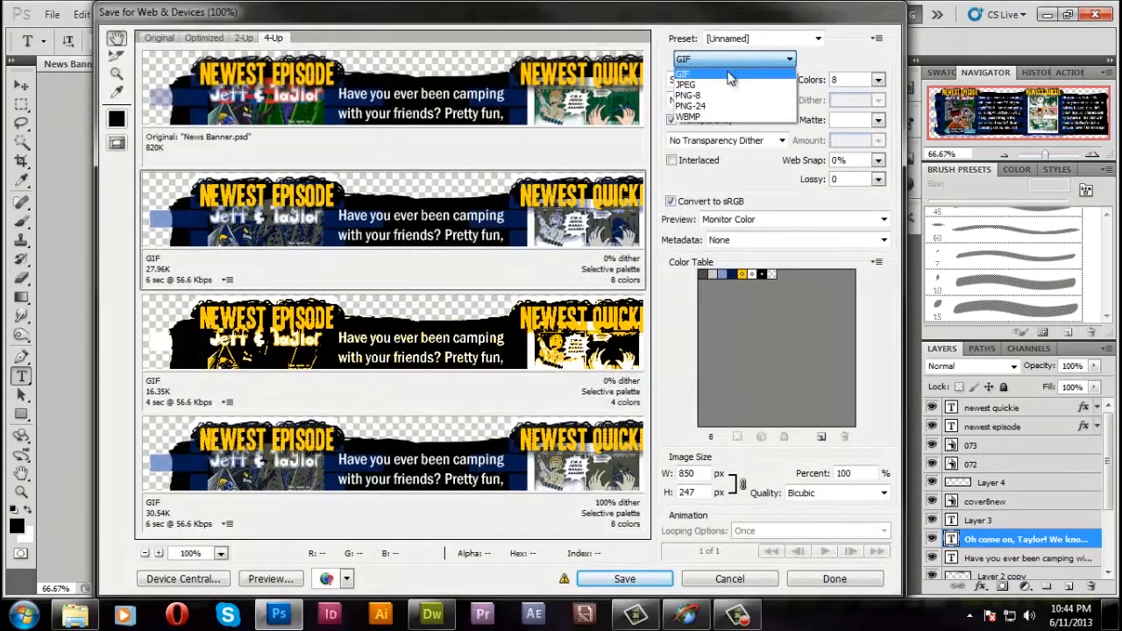
Save the banner for web as PNG-24, replacing Bulliton_graphic.png in J&T Website > Images
{"action": "left_click", "coordinate": [690, 106]}
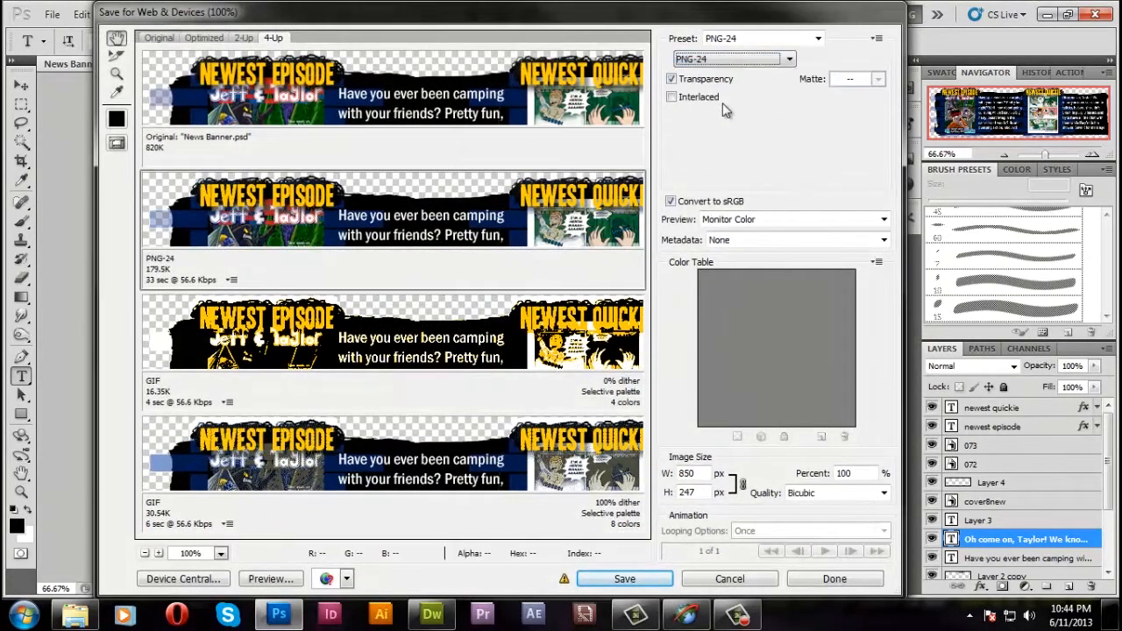
{"action": "left_click", "coordinate": [672, 79]}
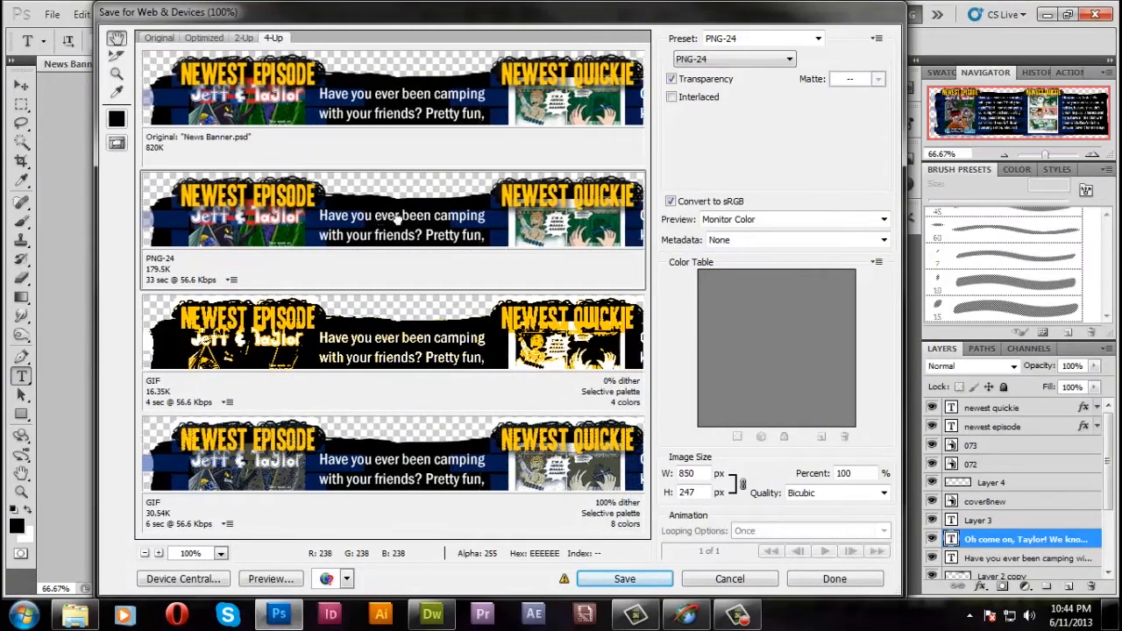
{"action": "left_click", "coordinate": [624, 578]}
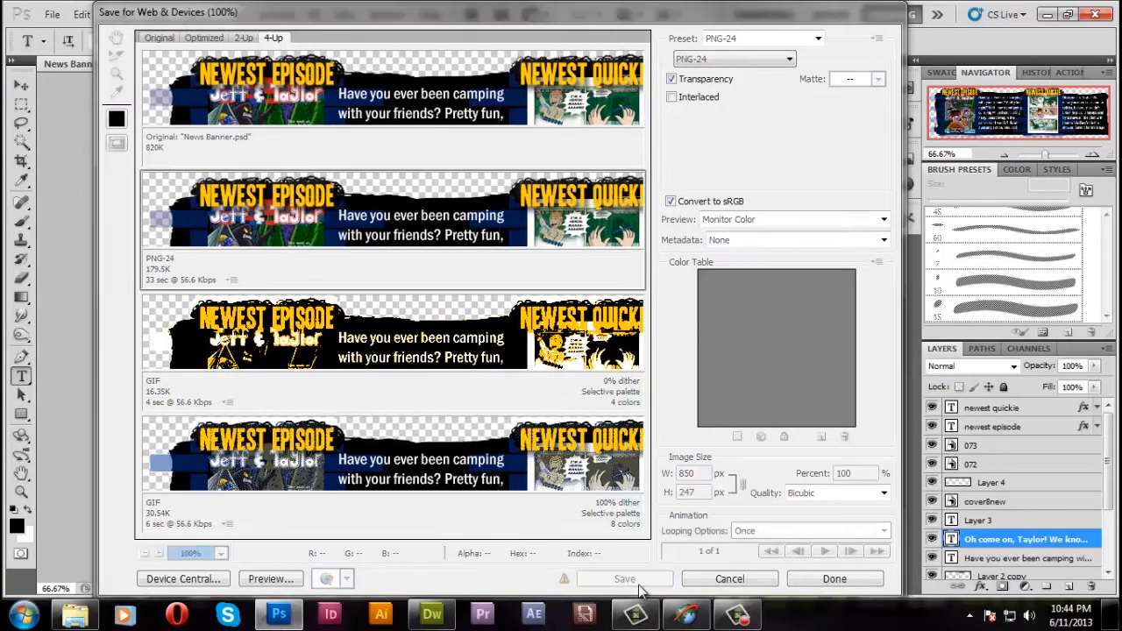
{"action": "left_click", "coordinate": [624, 578]}
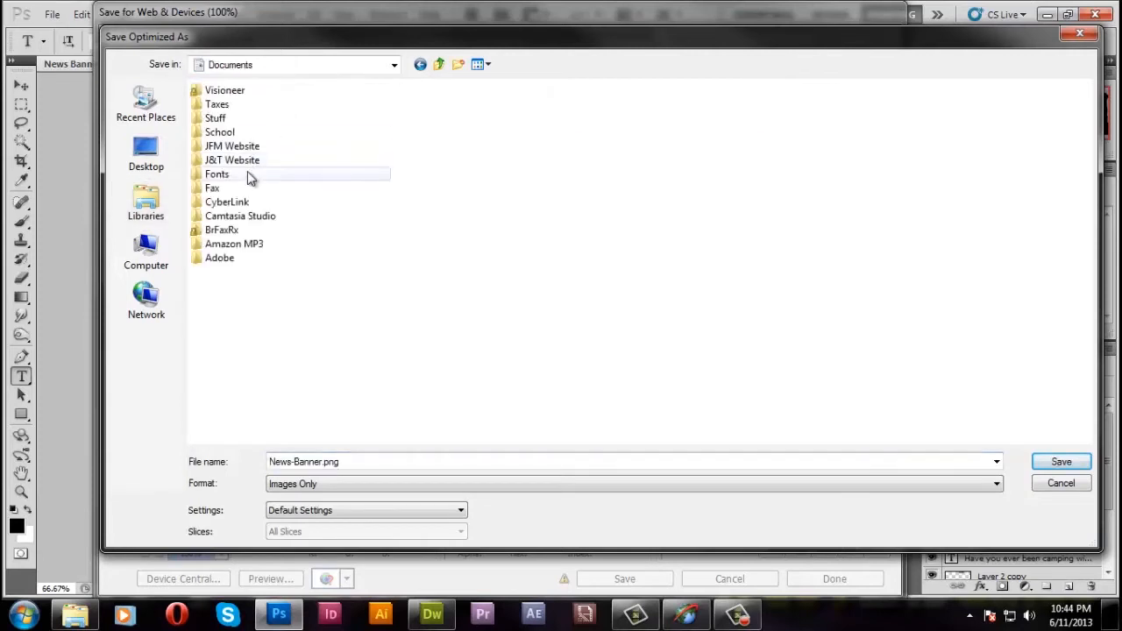
{"action": "double_click", "coordinate": [232, 160]}
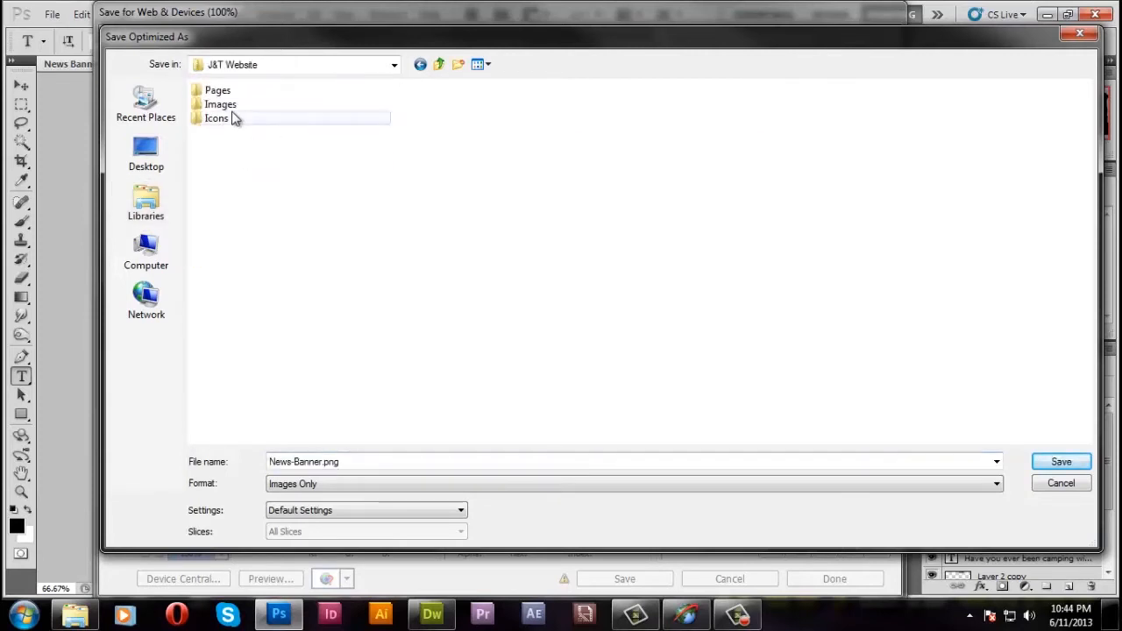
{"action": "double_click", "coordinate": [221, 105]}
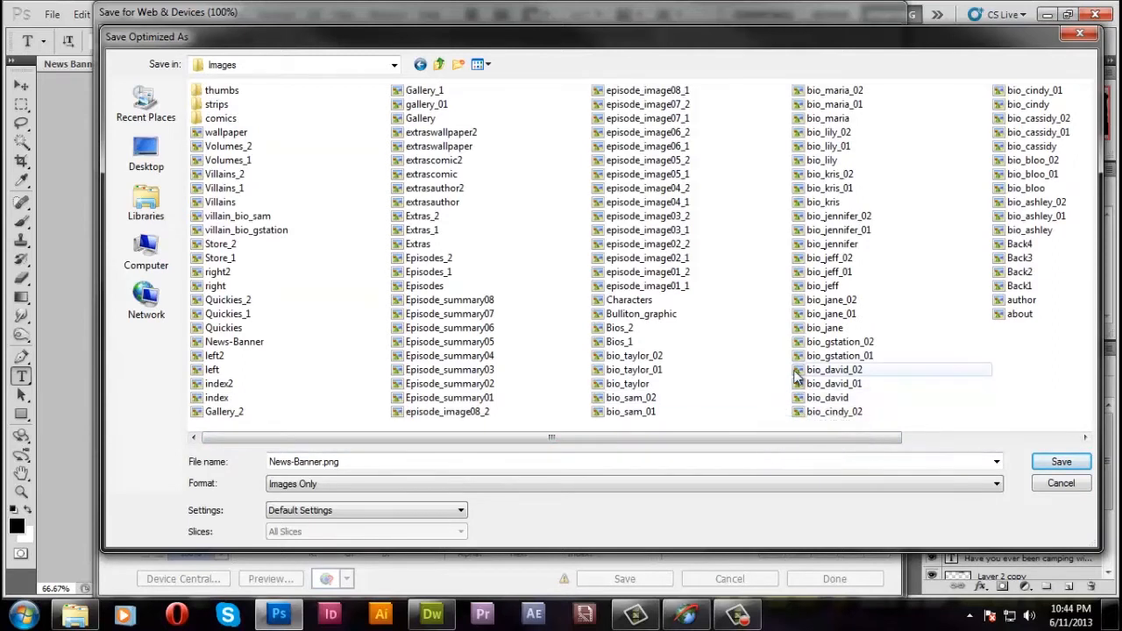
{"action": "left_click", "coordinate": [641, 313]}
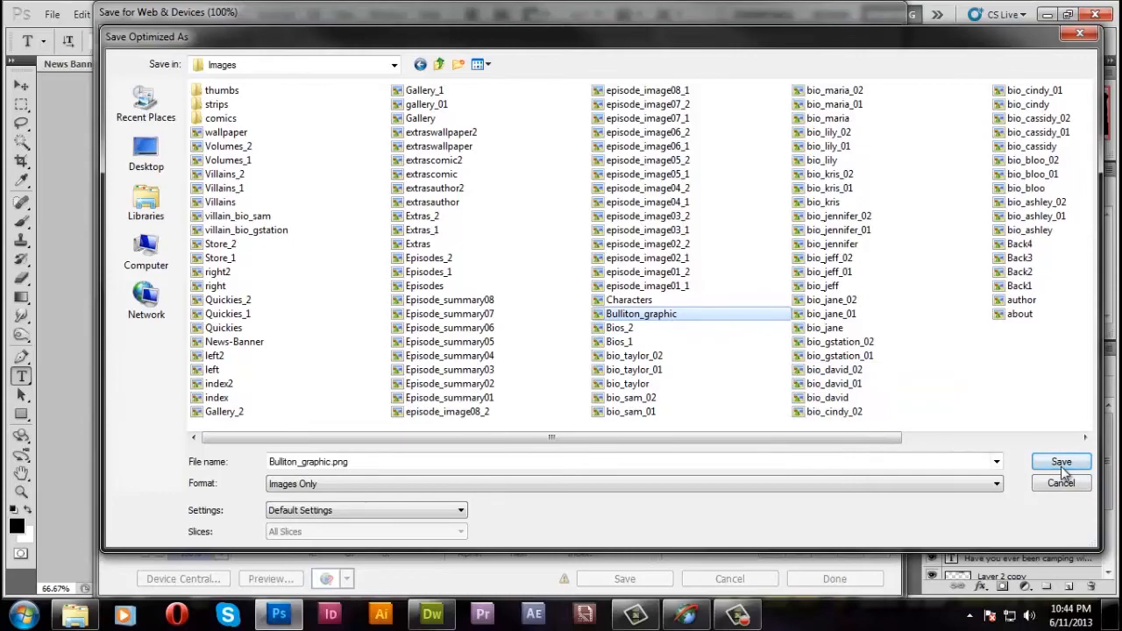
{"action": "left_click", "coordinate": [1061, 462]}
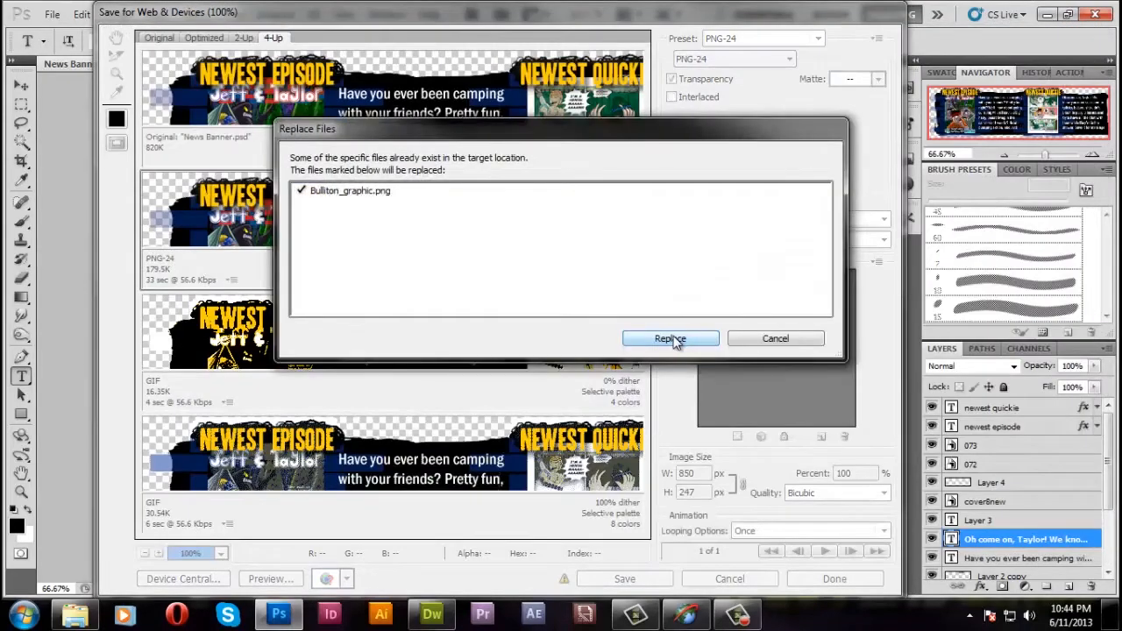
{"action": "left_click", "coordinate": [670, 338]}
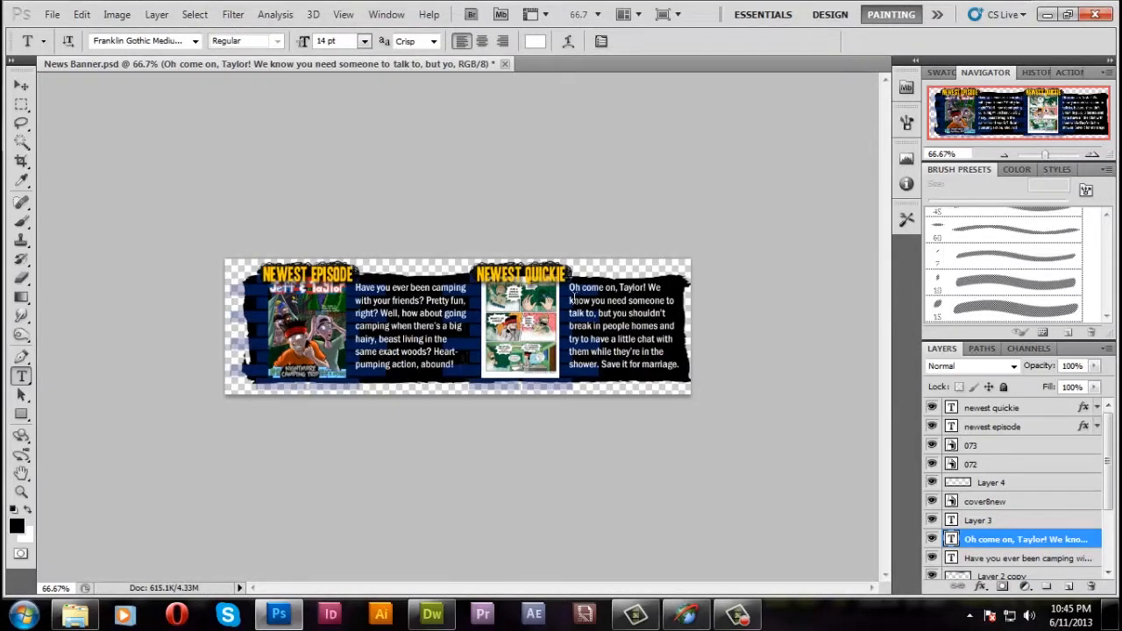
{"action": "mouse_move", "coordinate": [335, 184]}
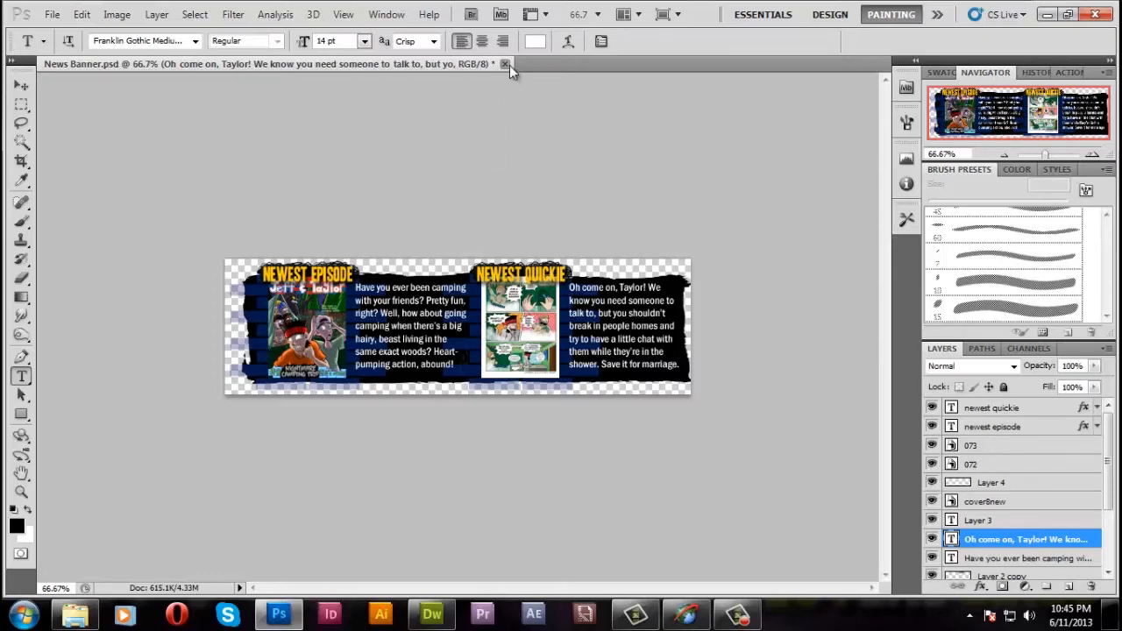
Close the News Banner and open strip 073 from the strips folder, zooming into its top panels
{"action": "left_click", "coordinate": [505, 64]}
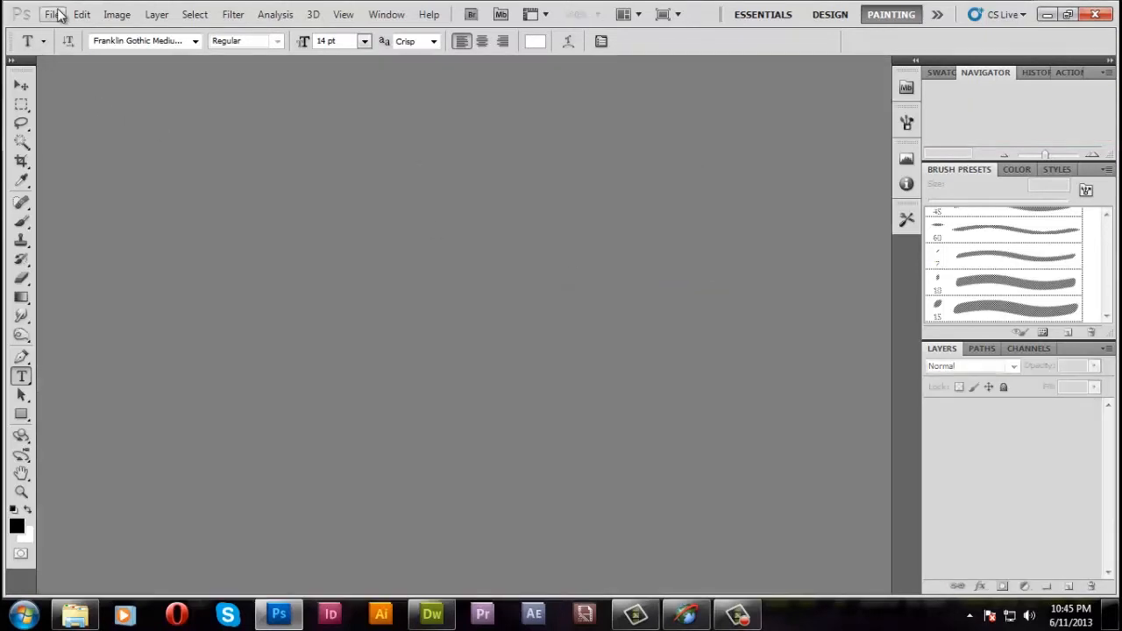
{"action": "left_click", "coordinate": [51, 14]}
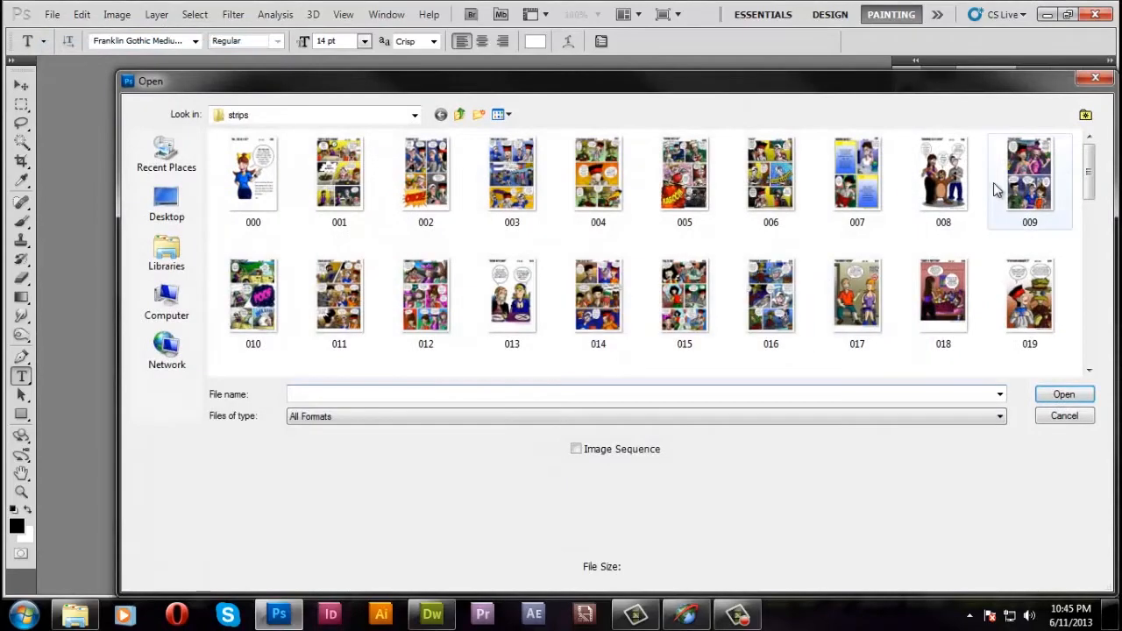
{"action": "left_click", "coordinate": [512, 320]}
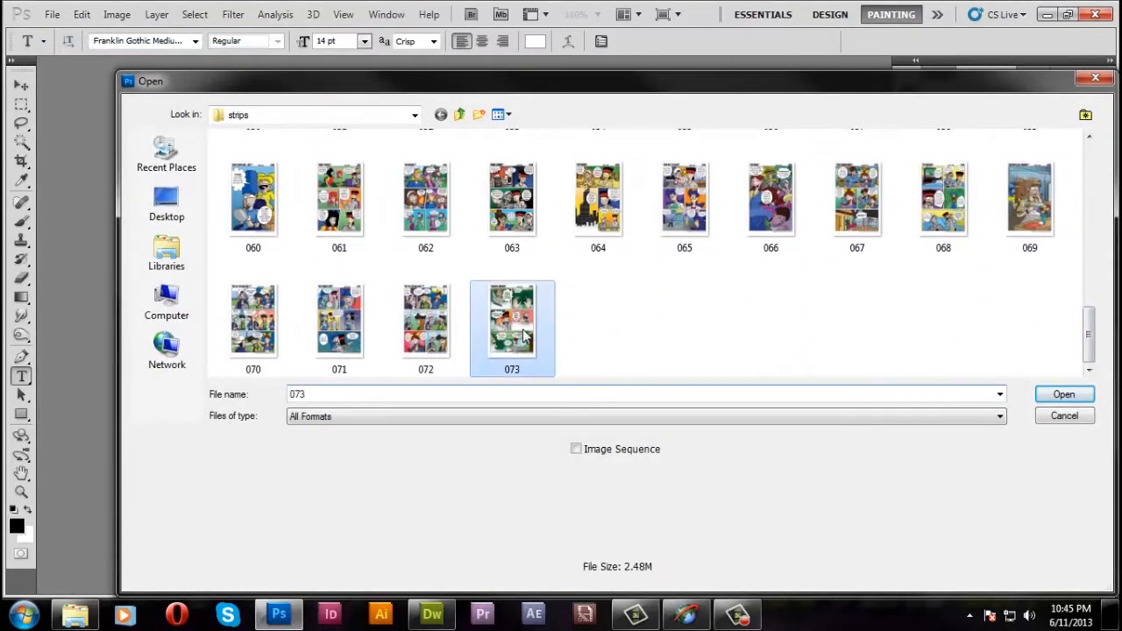
{"action": "left_click", "coordinate": [1063, 393]}
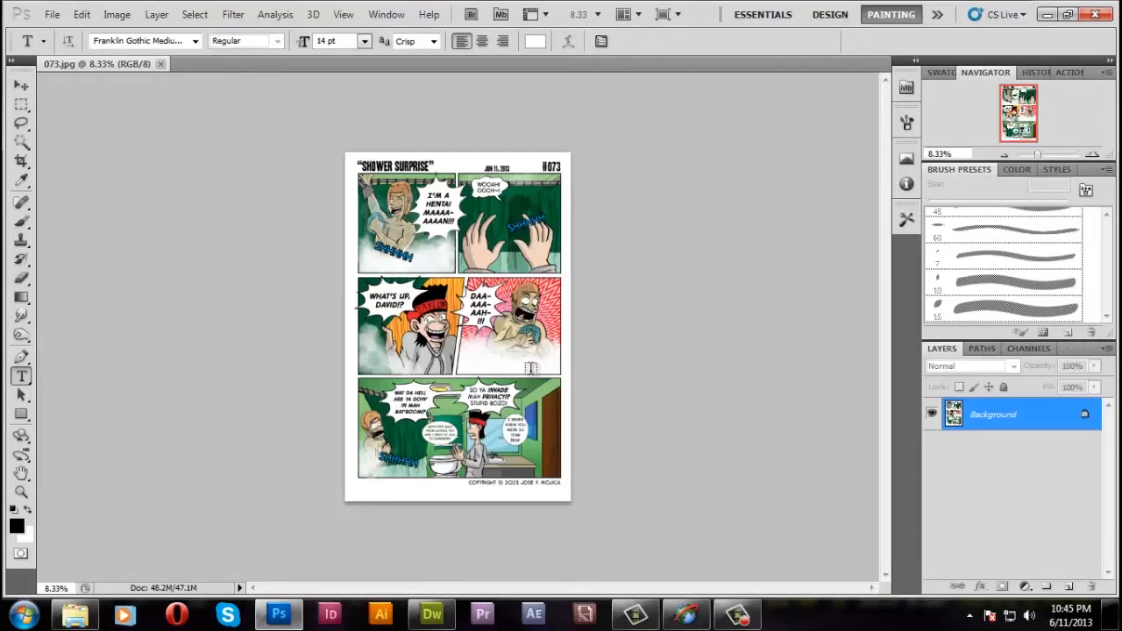
{"action": "left_click", "coordinate": [117, 15]}
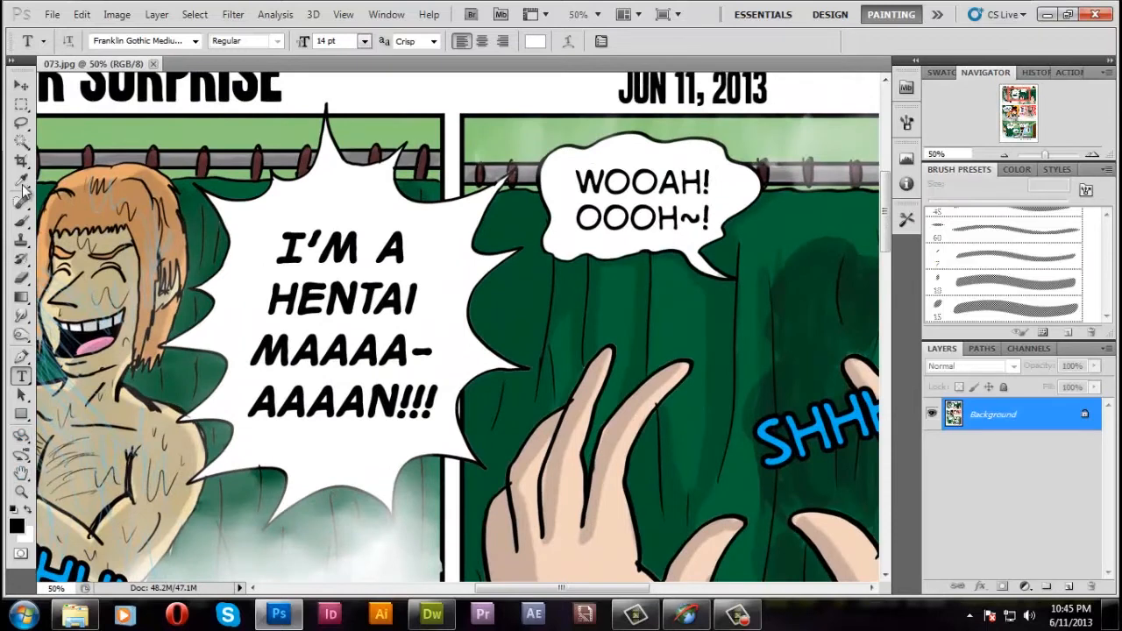
Brush small music notes, including a joined pair, around the singing speech bubble
{"action": "left_click", "coordinate": [21, 182]}
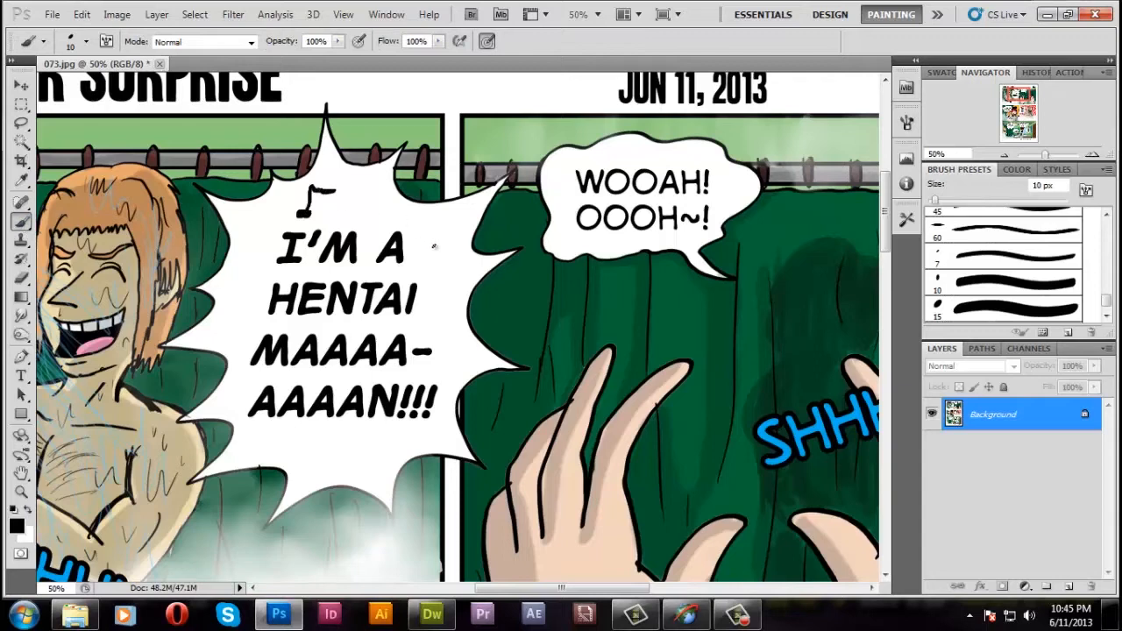
{"action": "left_click", "coordinate": [438, 246]}
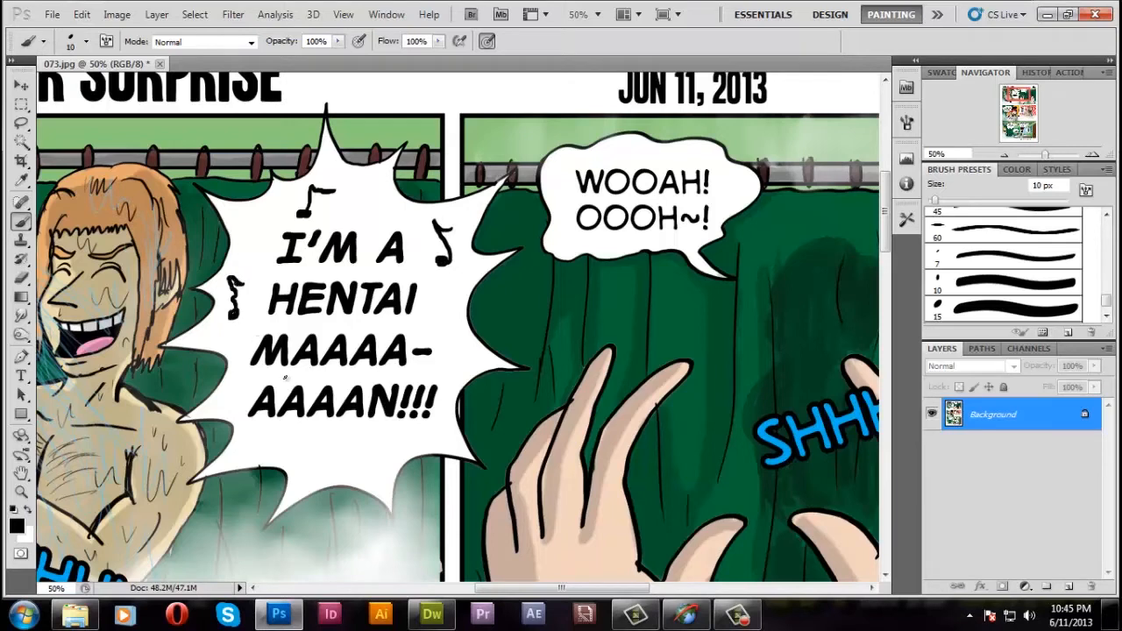
{"action": "left_click", "coordinate": [316, 452]}
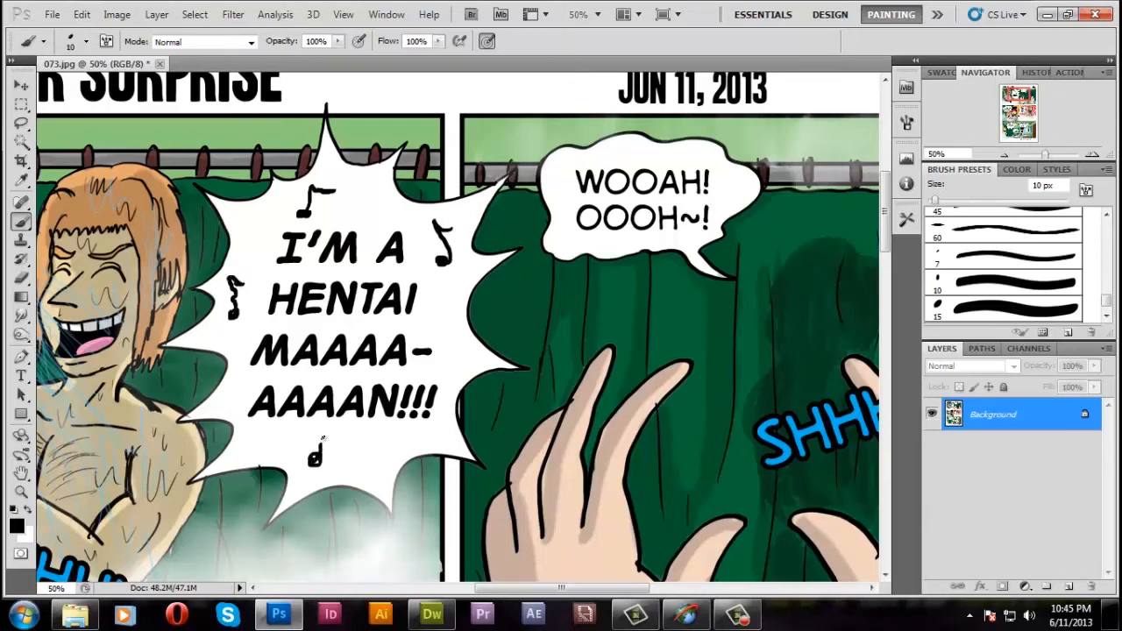
{"action": "left_click_drag", "start_coordinate": [316, 452], "coordinate": [347, 443]}
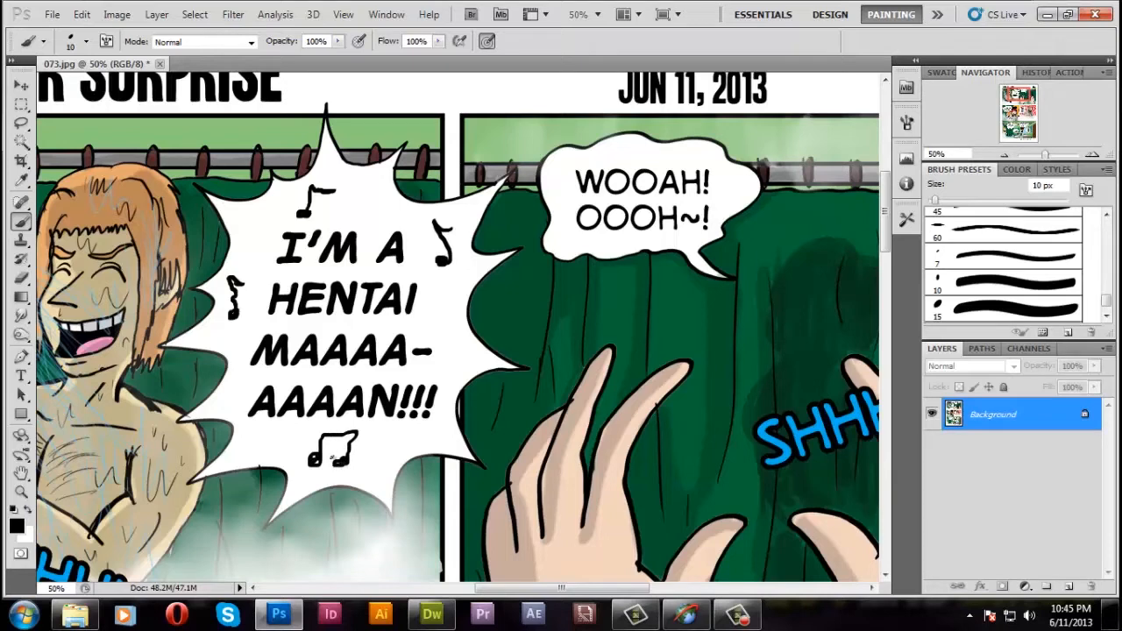
{"action": "left_click", "coordinate": [254, 445]}
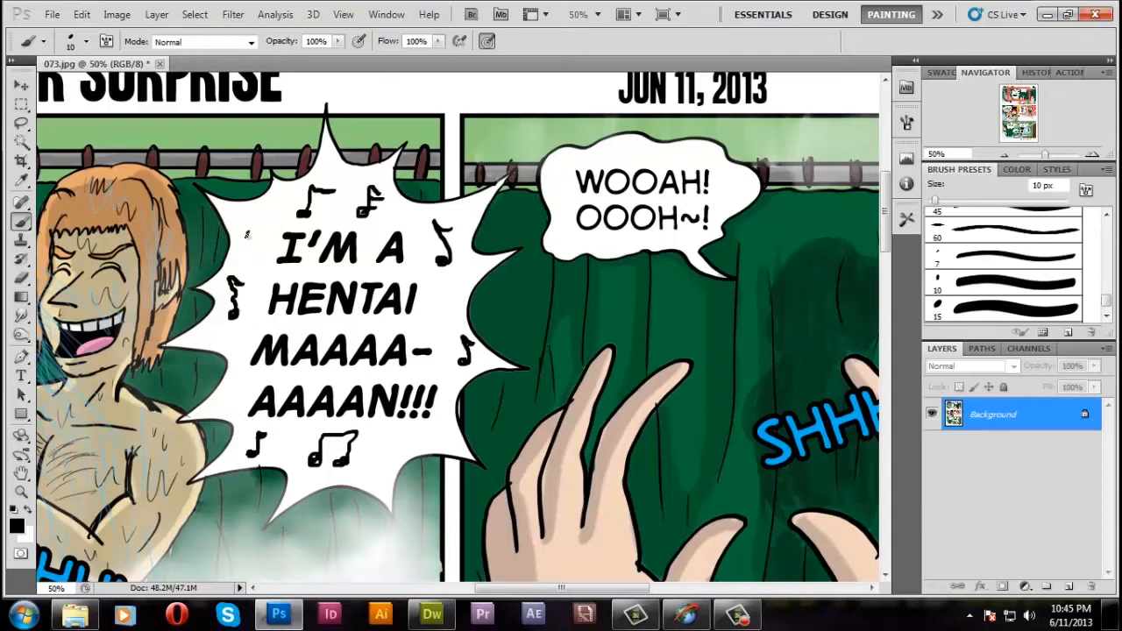
Brush music notes around the WOOAH bubble and bring up Image Size
{"action": "left_click", "coordinate": [250, 224]}
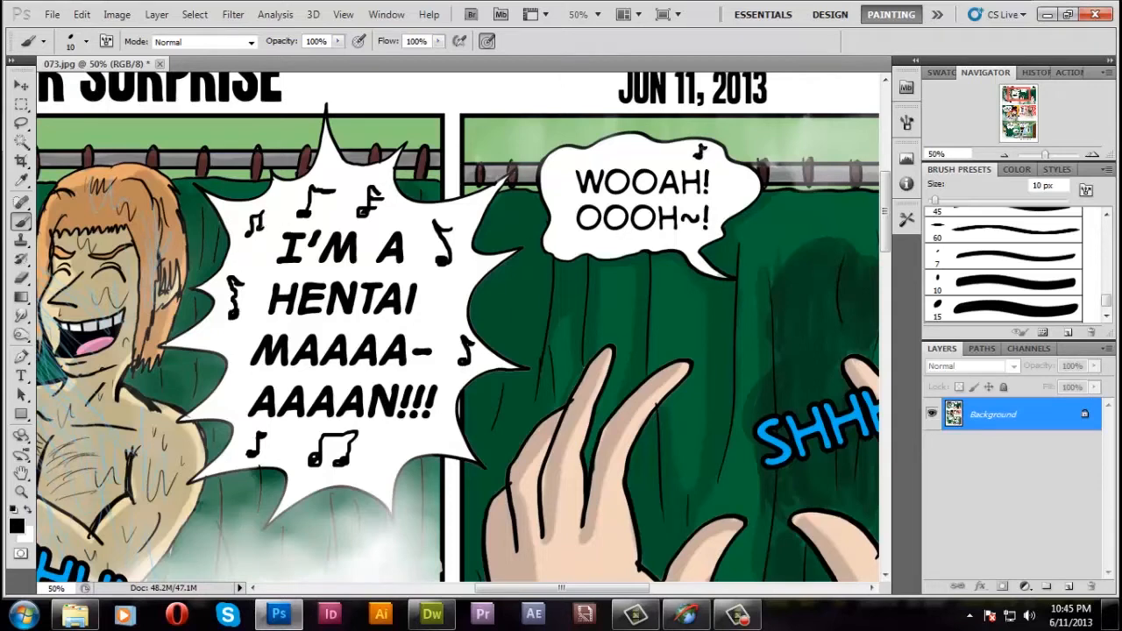
{"action": "left_click", "coordinate": [609, 150]}
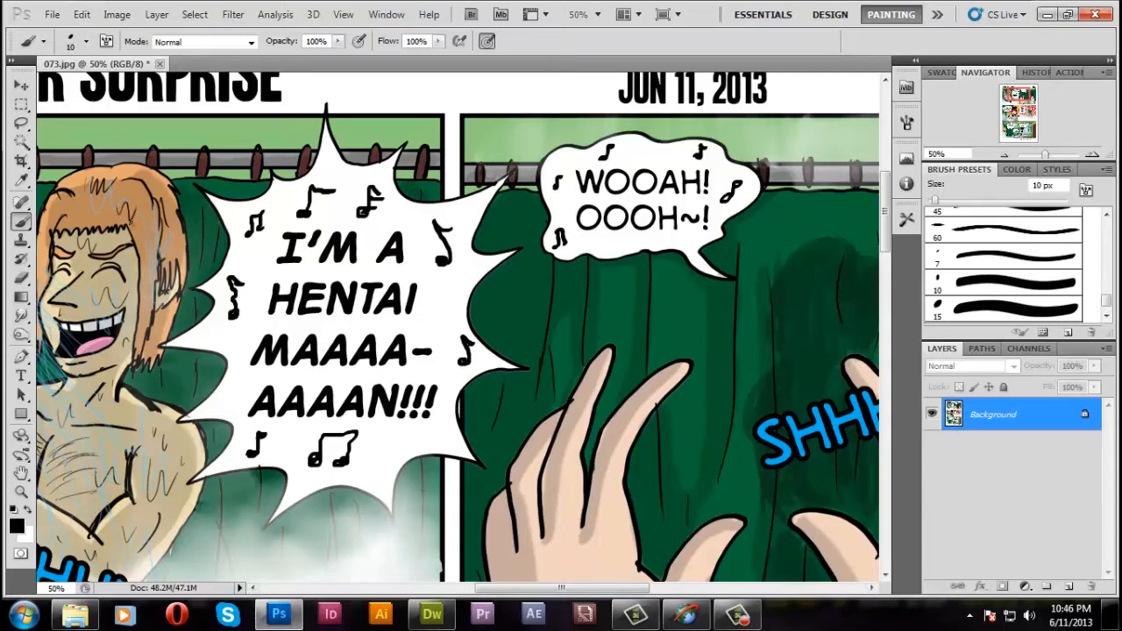
{"action": "left_click", "coordinate": [116, 14]}
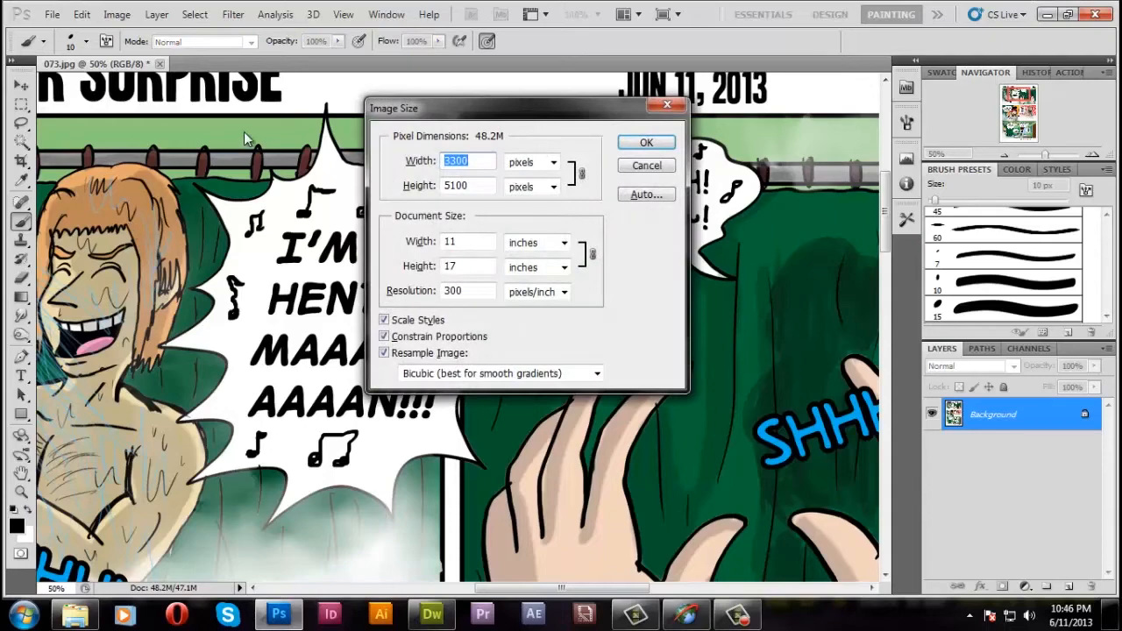
Resize the page to 792×1224 px and save it for web as 073.jpg at JPEG quality 88 in strips
{"action": "left_click", "coordinate": [467, 290]}
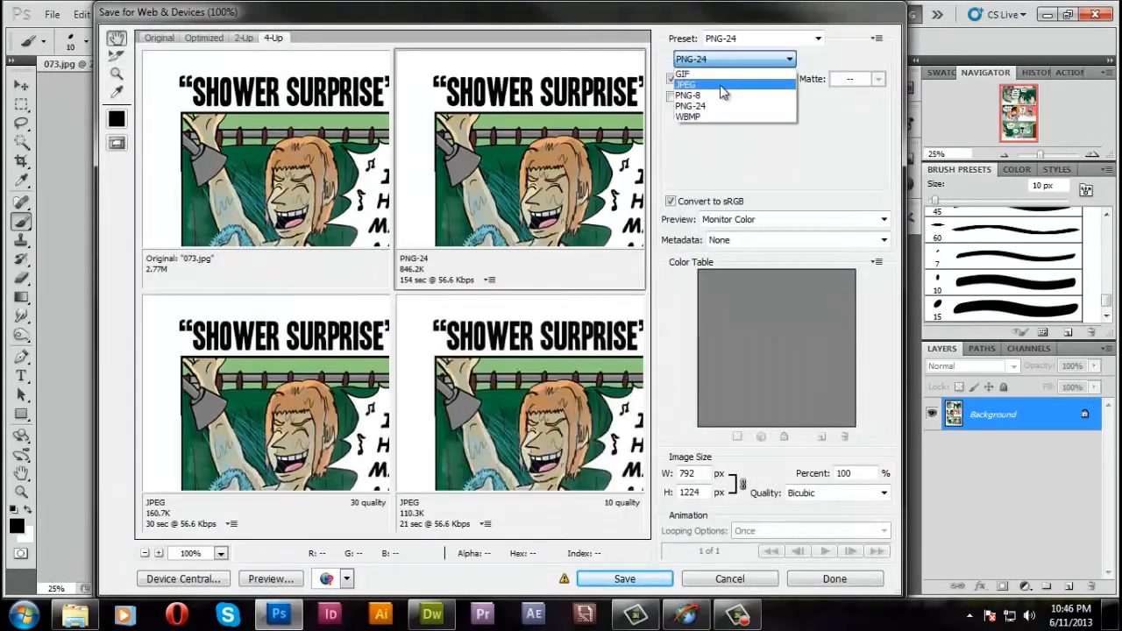
{"action": "left_click", "coordinate": [686, 83]}
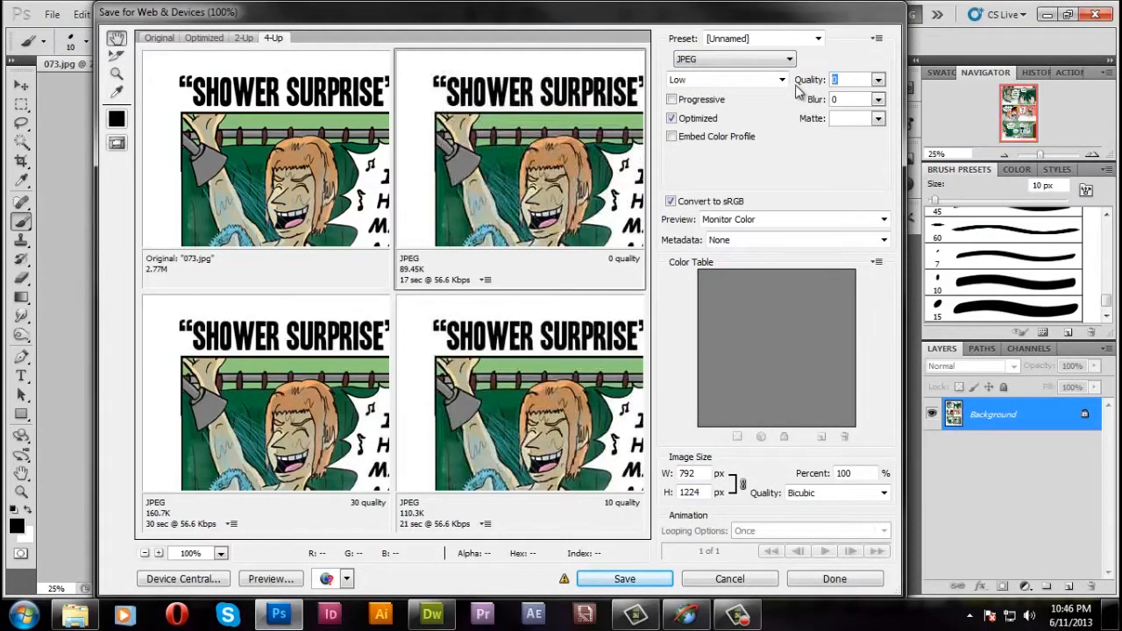
{"action": "left_click", "coordinate": [779, 80]}
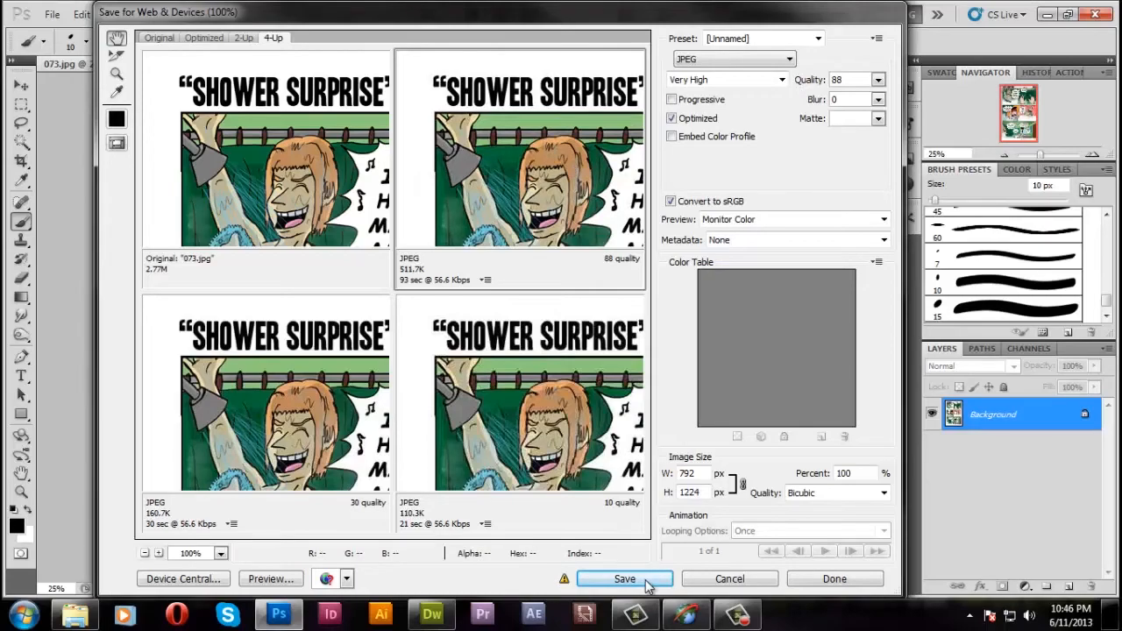
{"action": "left_click", "coordinate": [625, 579]}
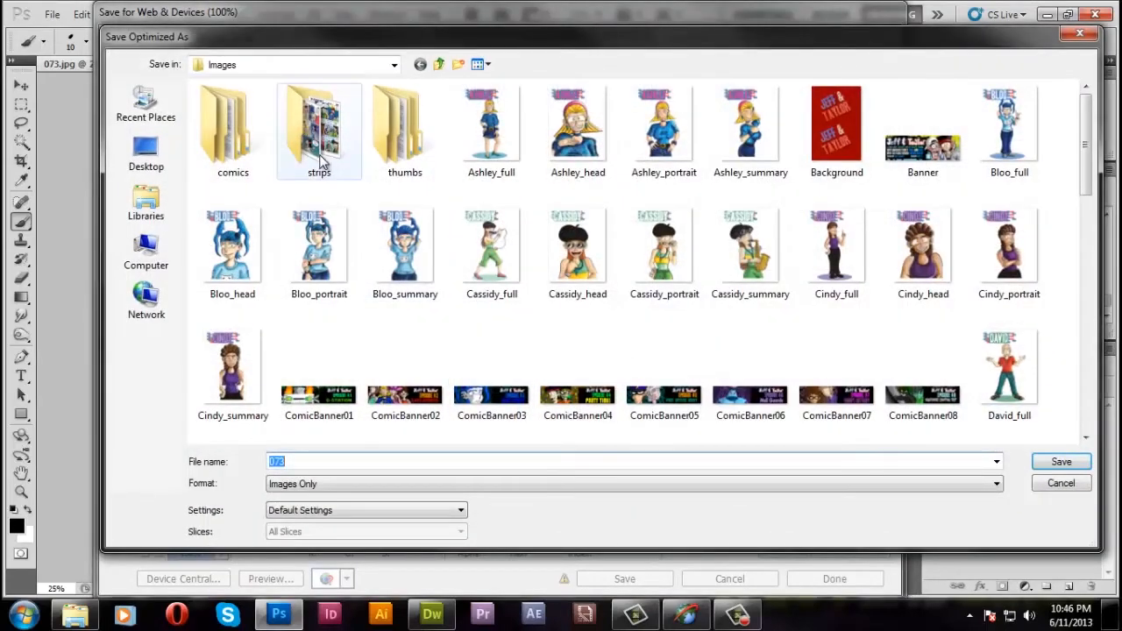
{"action": "double_click", "coordinate": [318, 131]}
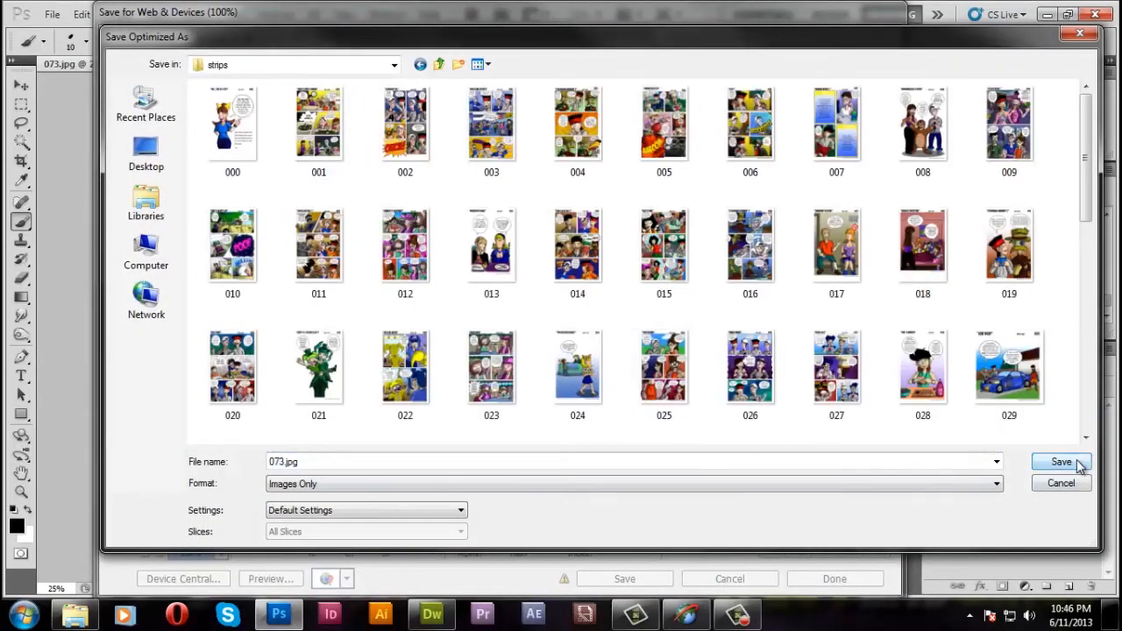
{"action": "left_click", "coordinate": [1062, 462]}
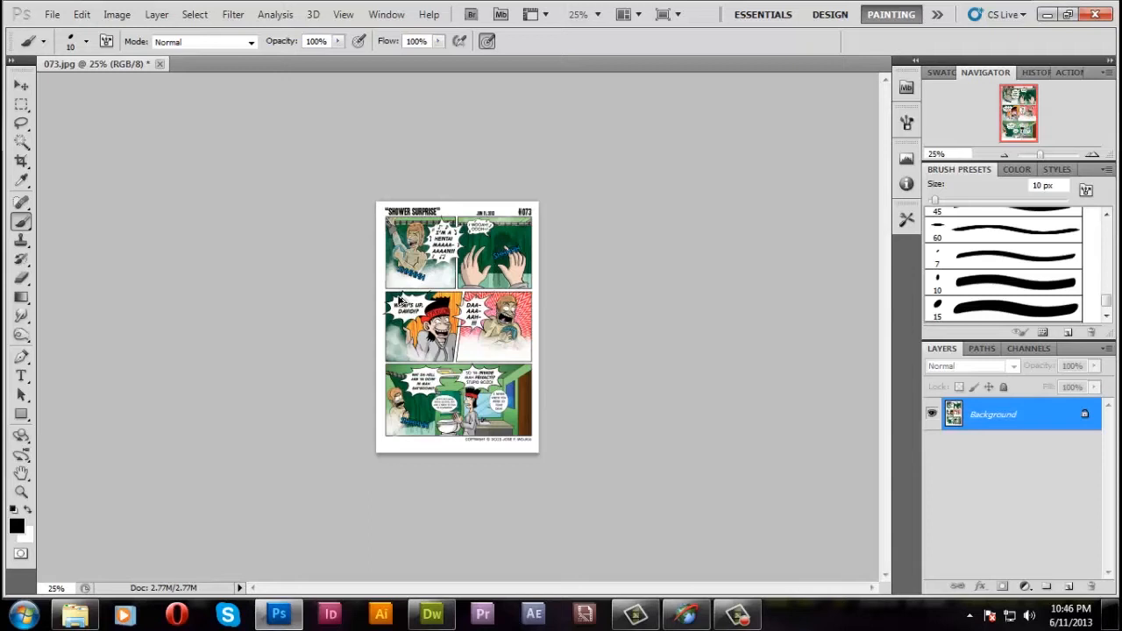
Resize strip 073 to 144×223 px, save it as a JPEG in thumbs, and close it
{"action": "left_click", "coordinate": [117, 14]}
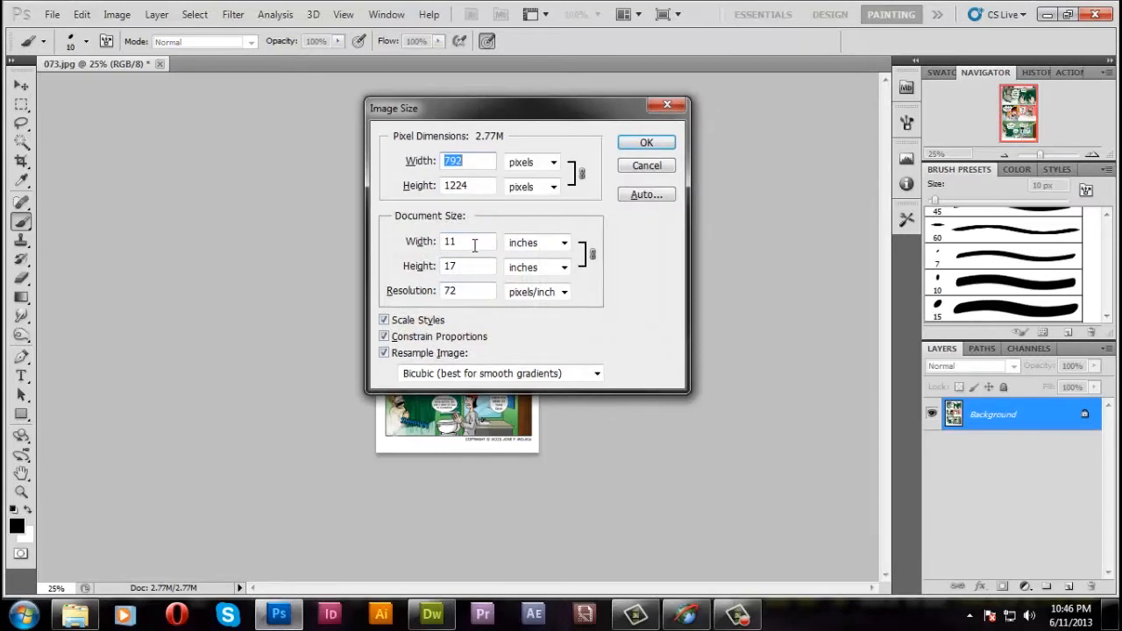
{"action": "left_click", "coordinate": [646, 143]}
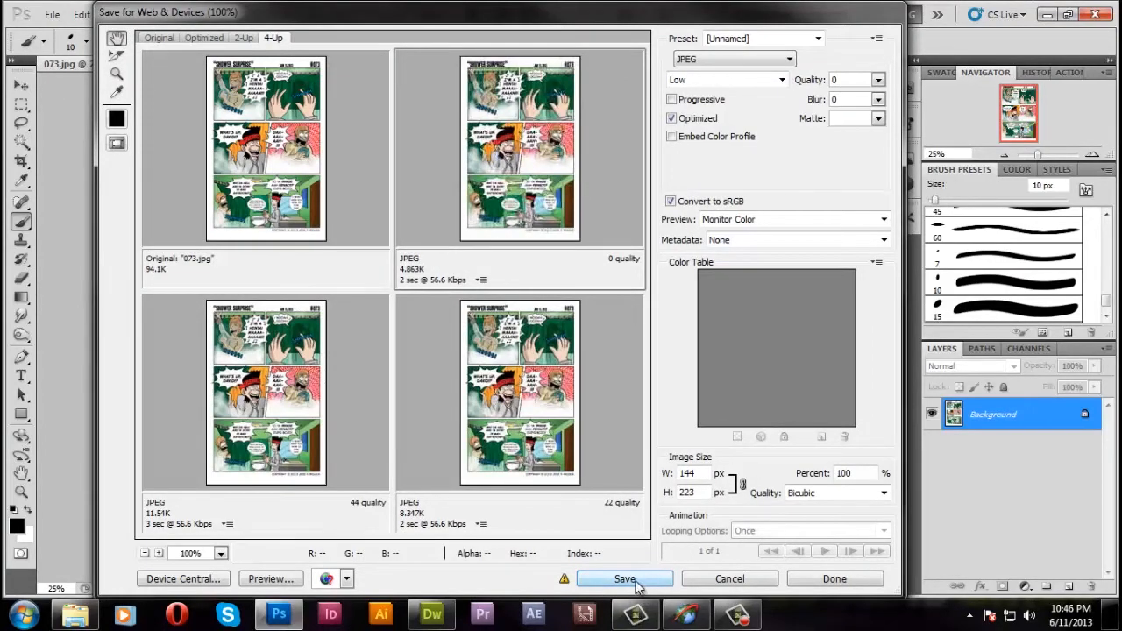
{"action": "left_click", "coordinate": [624, 579]}
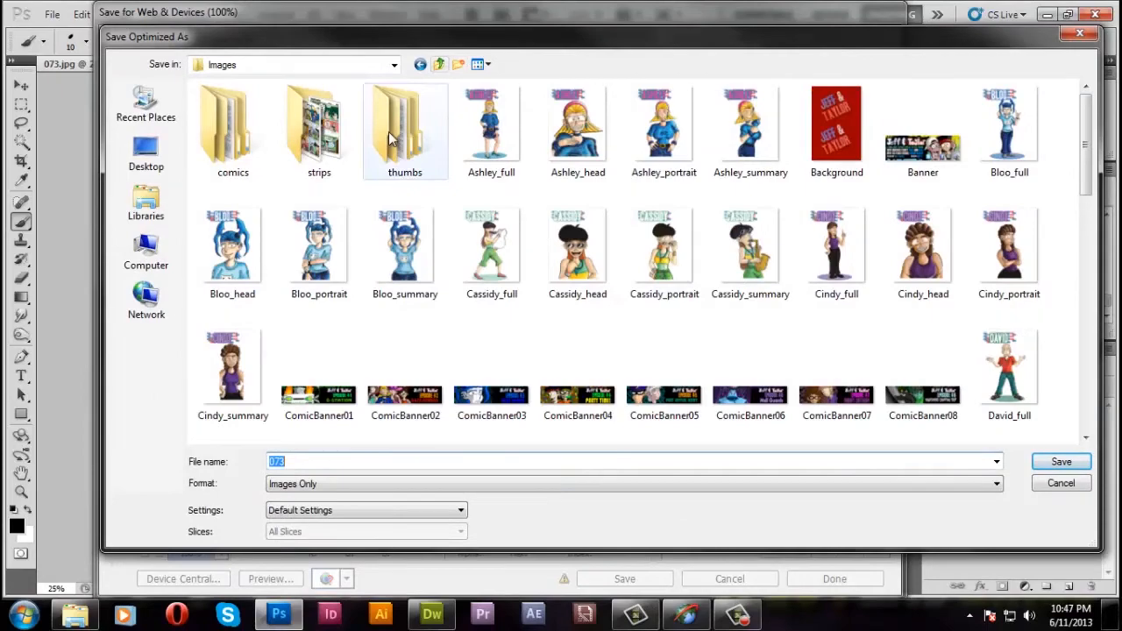
{"action": "double_click", "coordinate": [320, 122]}
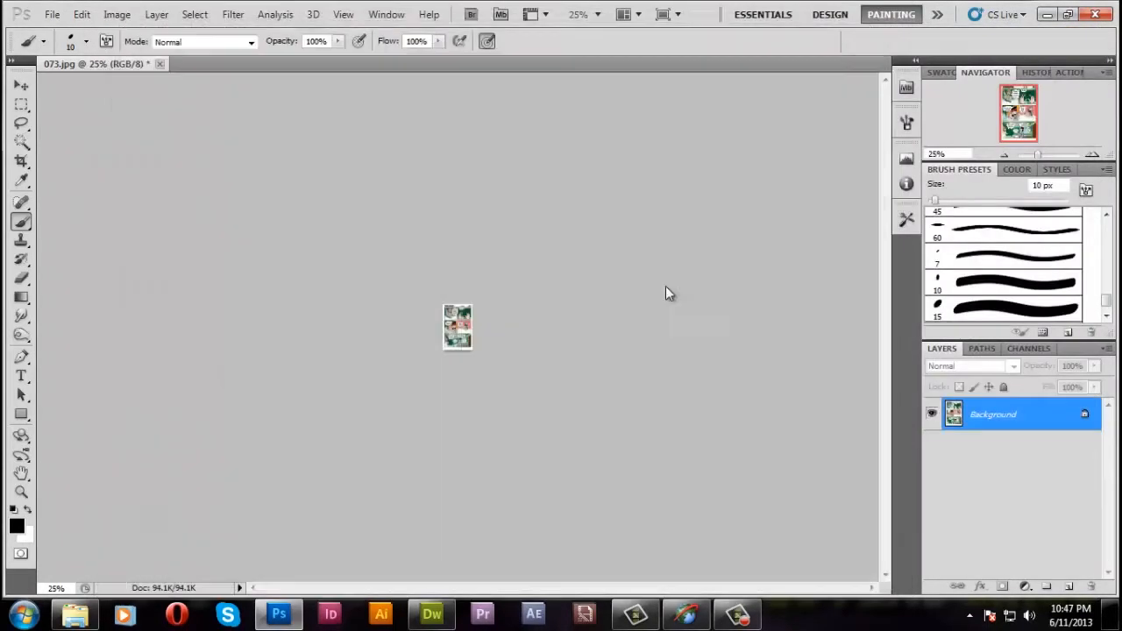
{"action": "mouse_move", "coordinate": [338, 149]}
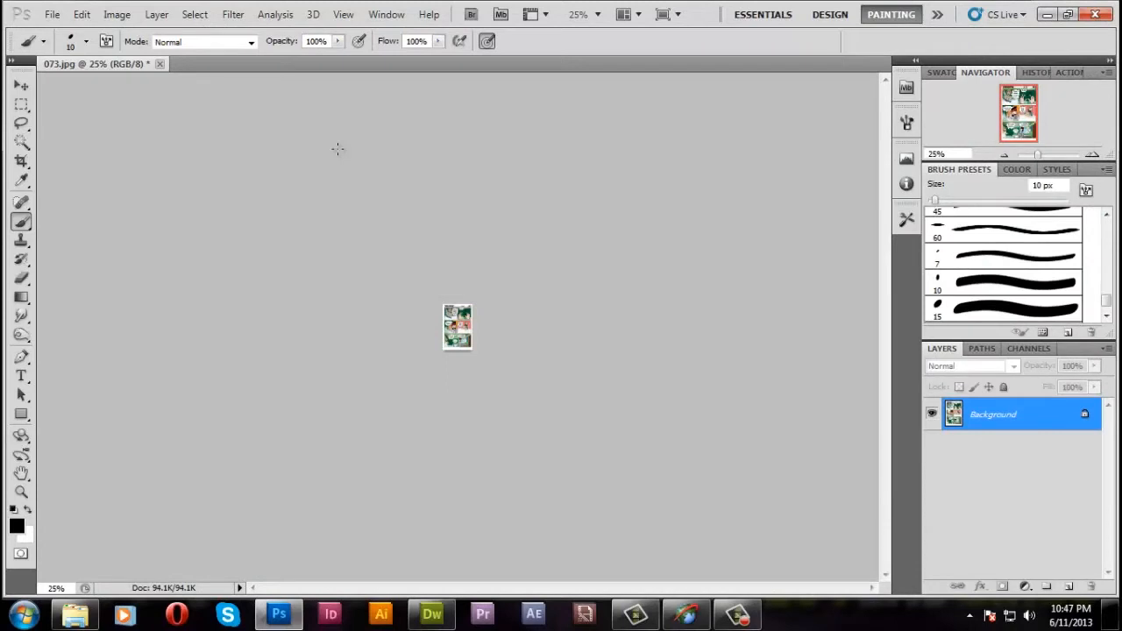
{"action": "mouse_move", "coordinate": [281, 172]}
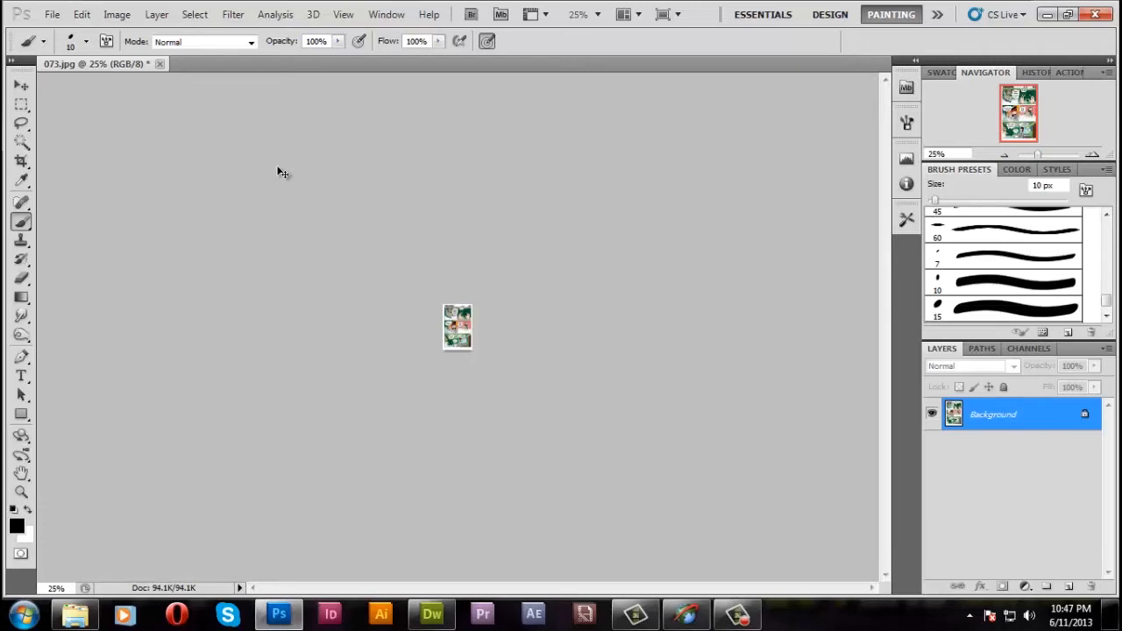
{"action": "mouse_move", "coordinate": [277, 174]}
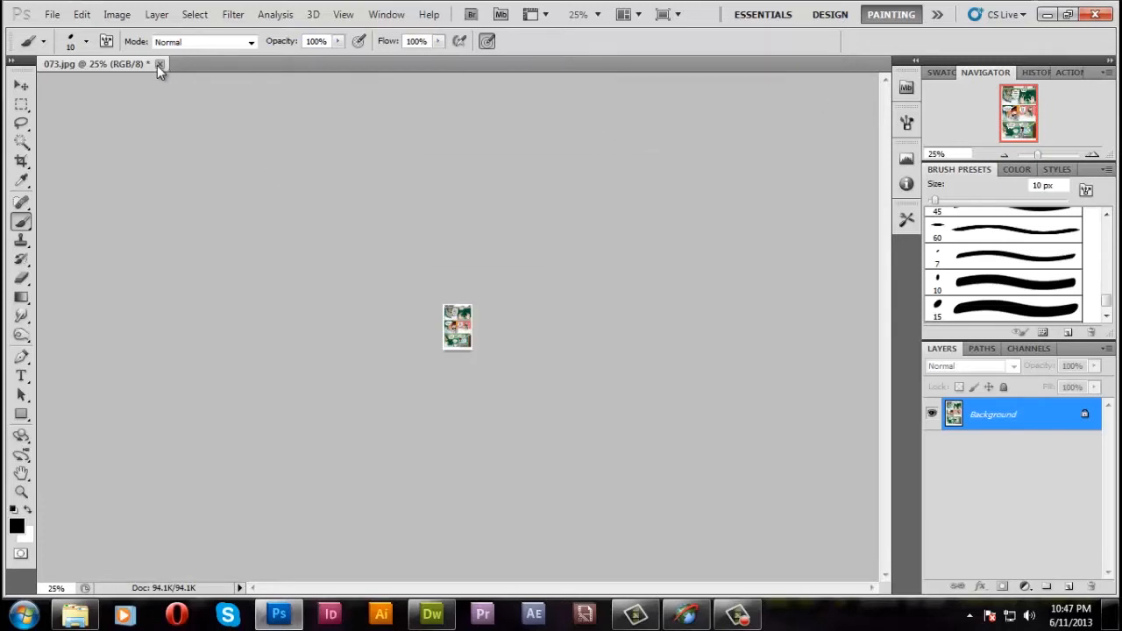
{"action": "left_click", "coordinate": [160, 65]}
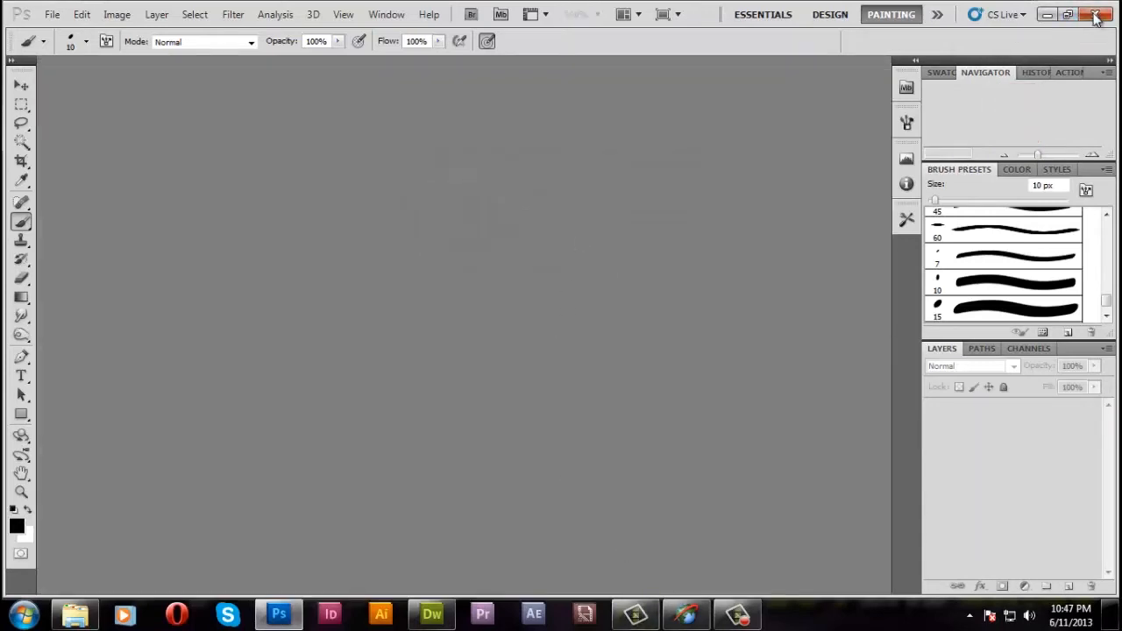
Quit Photoshop and return to Dreamweaver to browse for an existing page
{"action": "left_click", "coordinate": [1068, 15]}
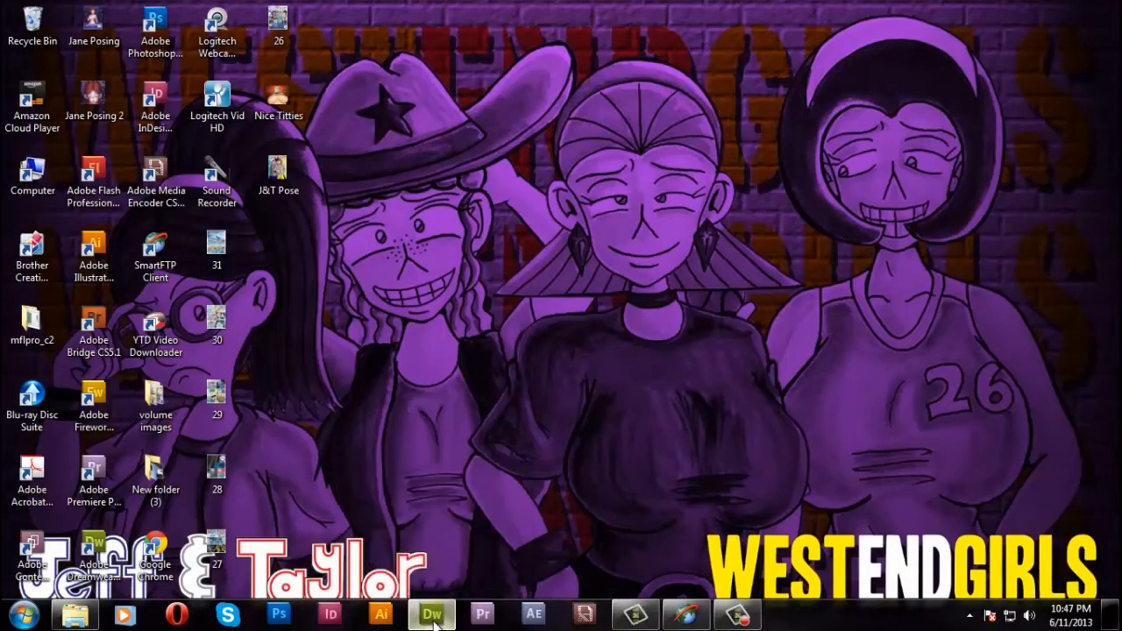
{"action": "left_click", "coordinate": [431, 614]}
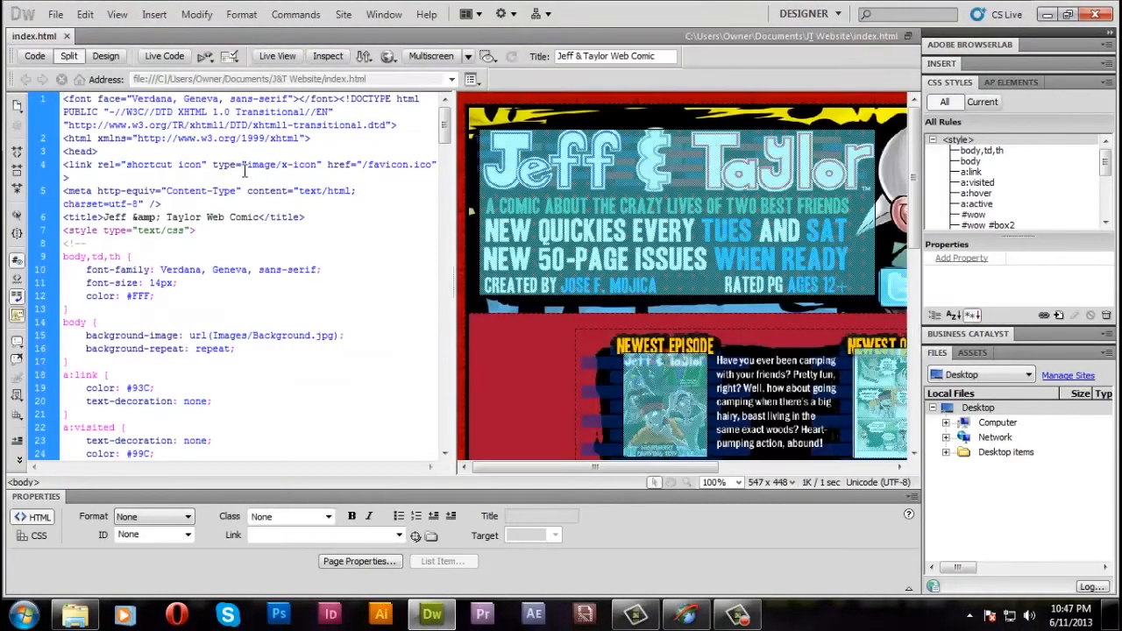
{"action": "left_click", "coordinate": [55, 14]}
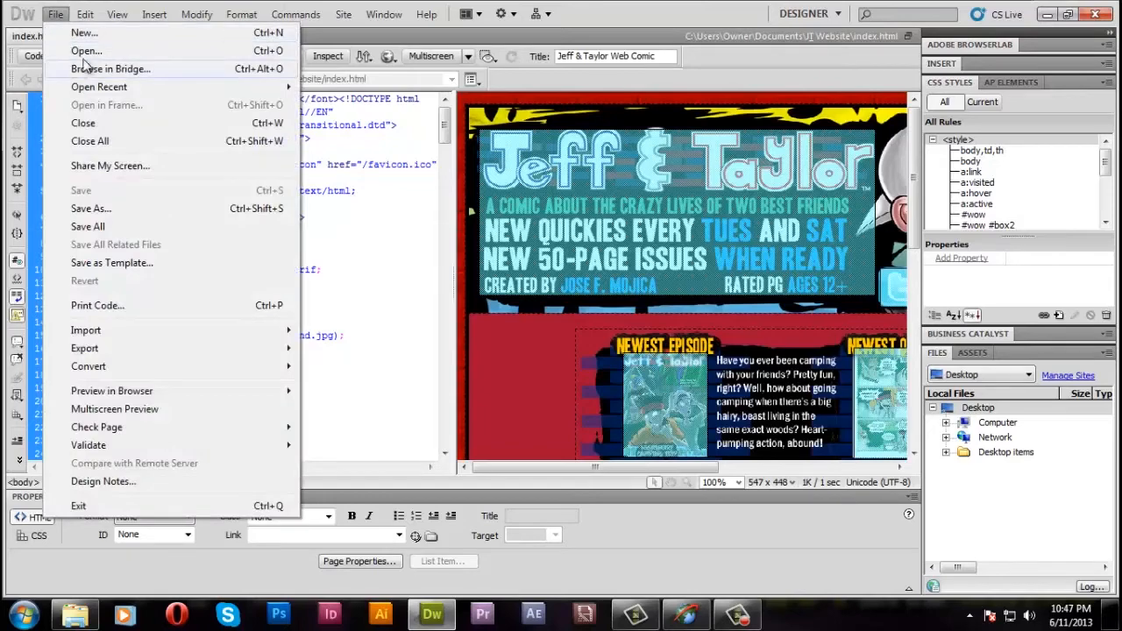
{"action": "left_click", "coordinate": [86, 50]}
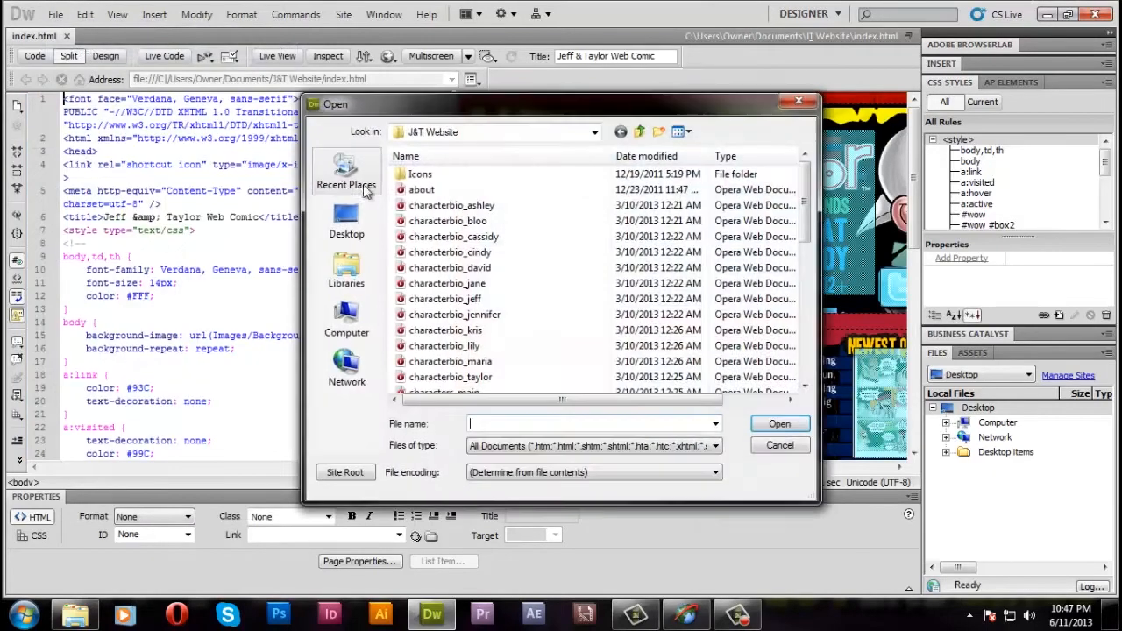
{"action": "scroll", "scroll_direction": "down", "scroll_amount": 3}
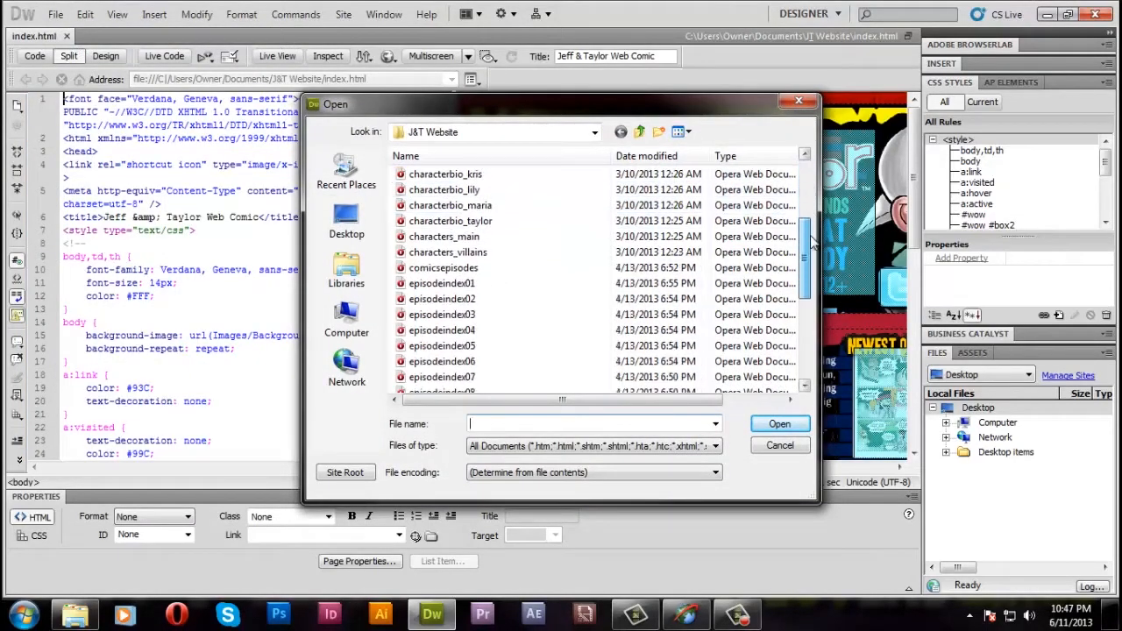
{"action": "scroll", "scroll_direction": "down", "scroll_amount": 3}
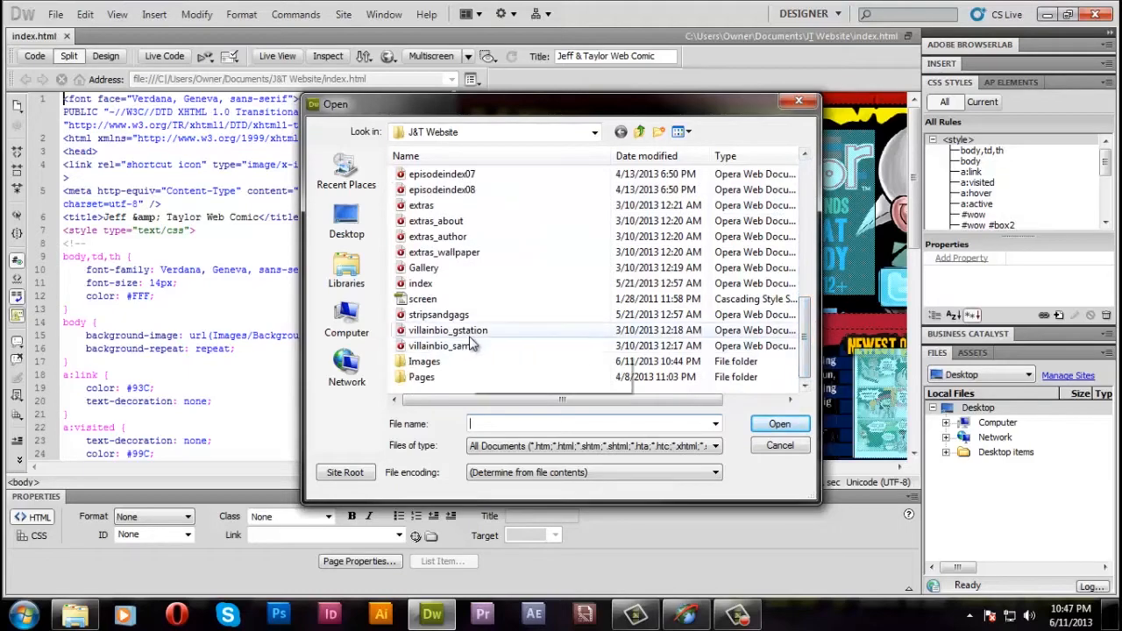
{"action": "double_click", "coordinate": [438, 314]}
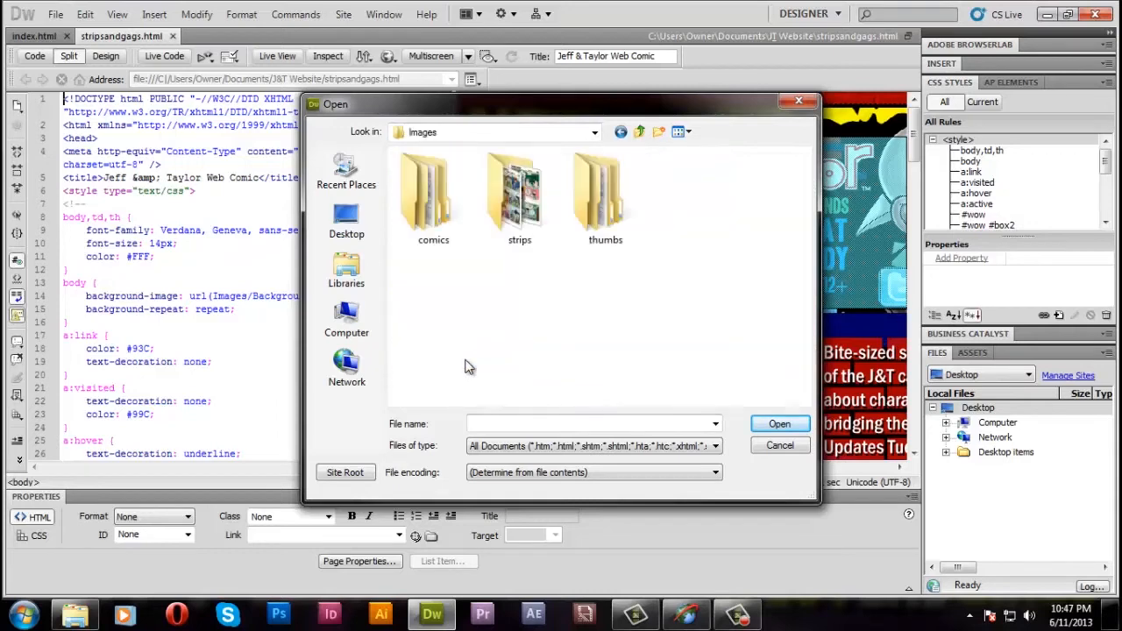
Open page_072.html from J&T Website > Pages > strips
{"action": "double_click", "coordinate": [520, 189]}
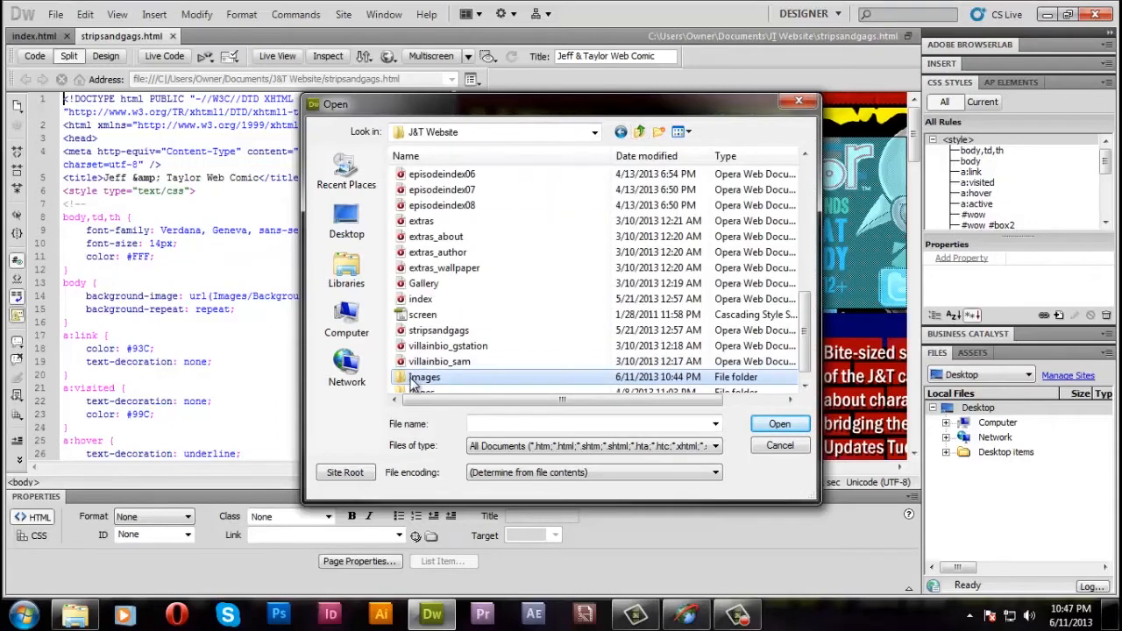
{"action": "double_click", "coordinate": [425, 377]}
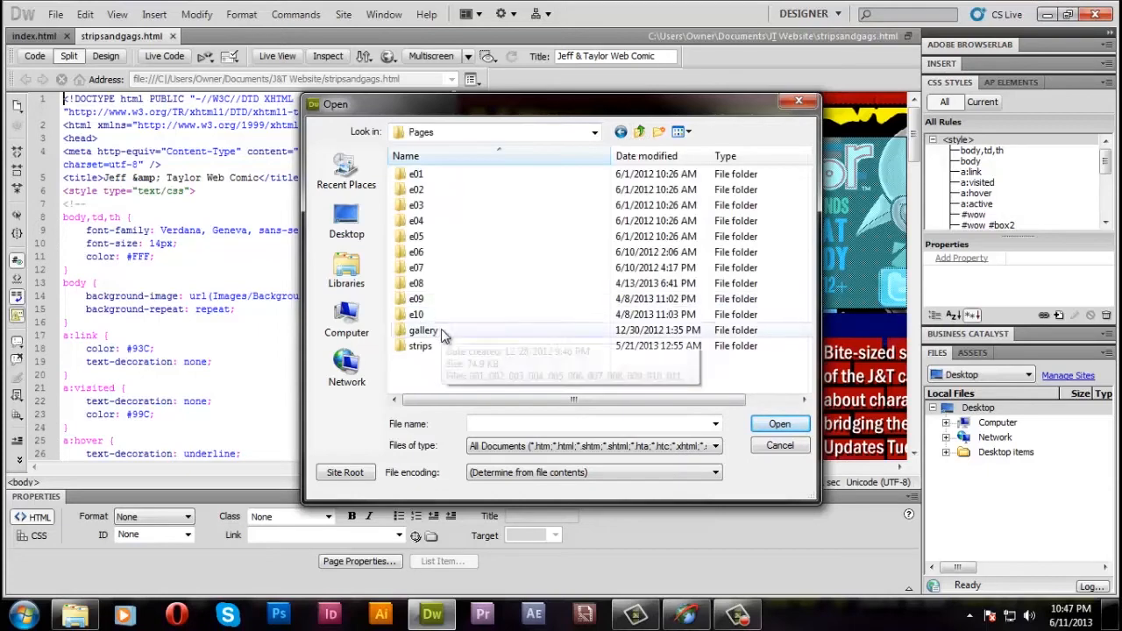
{"action": "mouse_move", "coordinate": [424, 330]}
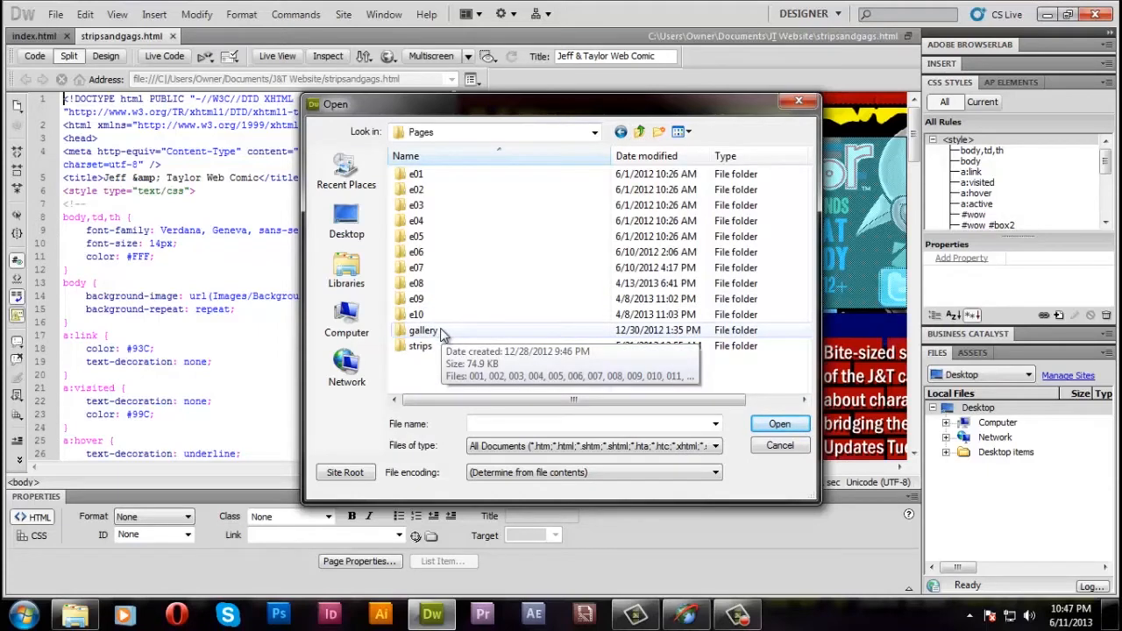
{"action": "double_click", "coordinate": [420, 346]}
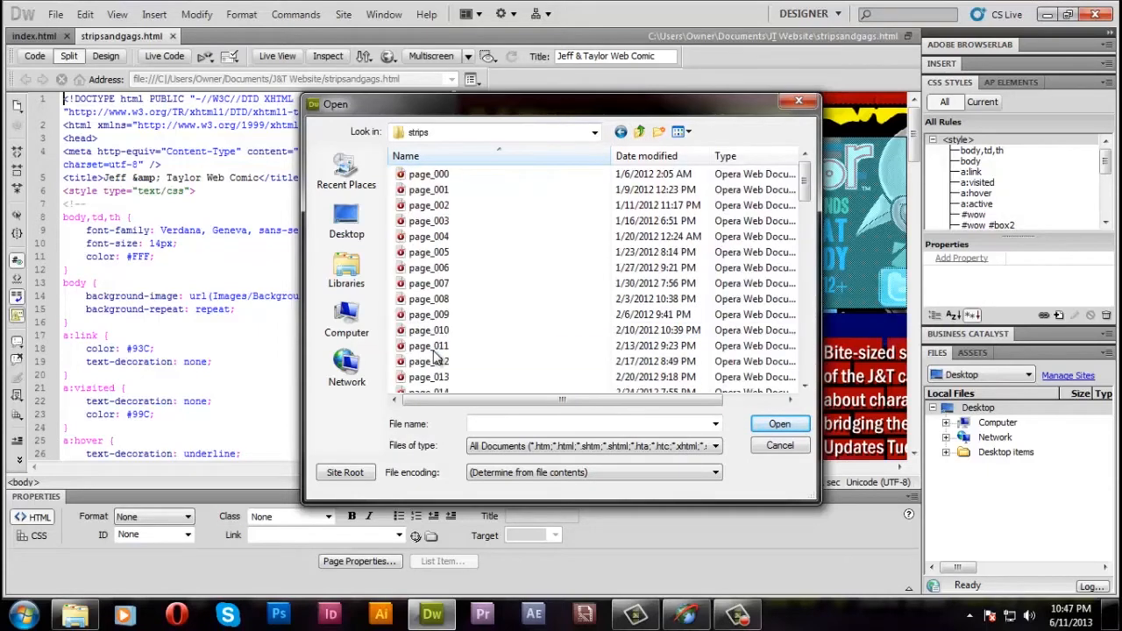
{"action": "scroll", "scroll_direction": "down", "scroll_amount": 3}
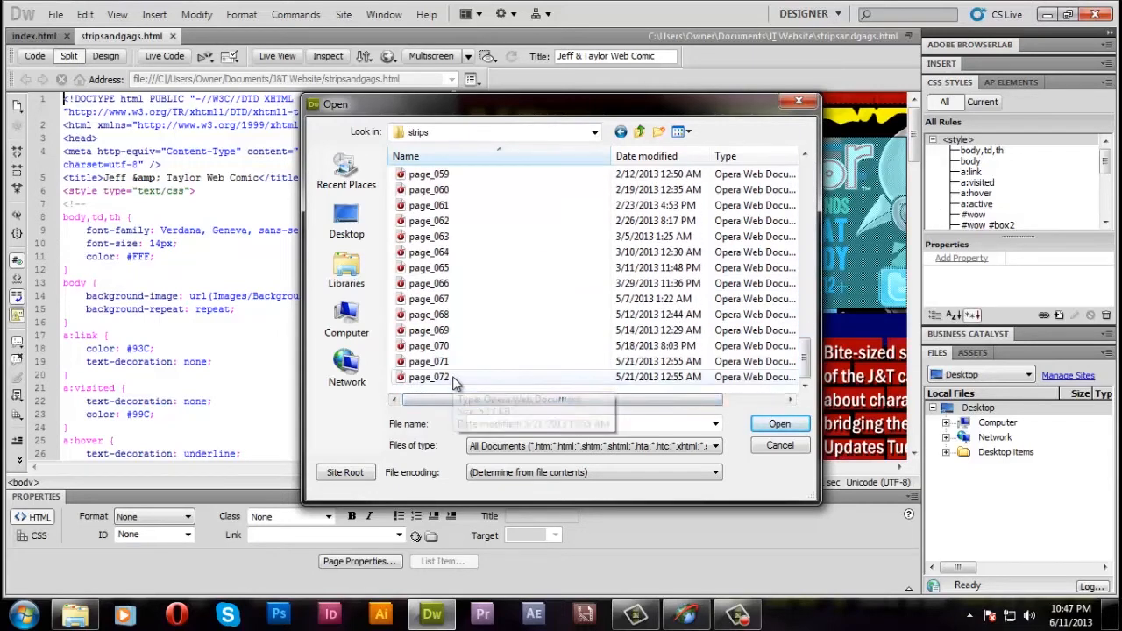
{"action": "left_click", "coordinate": [428, 376]}
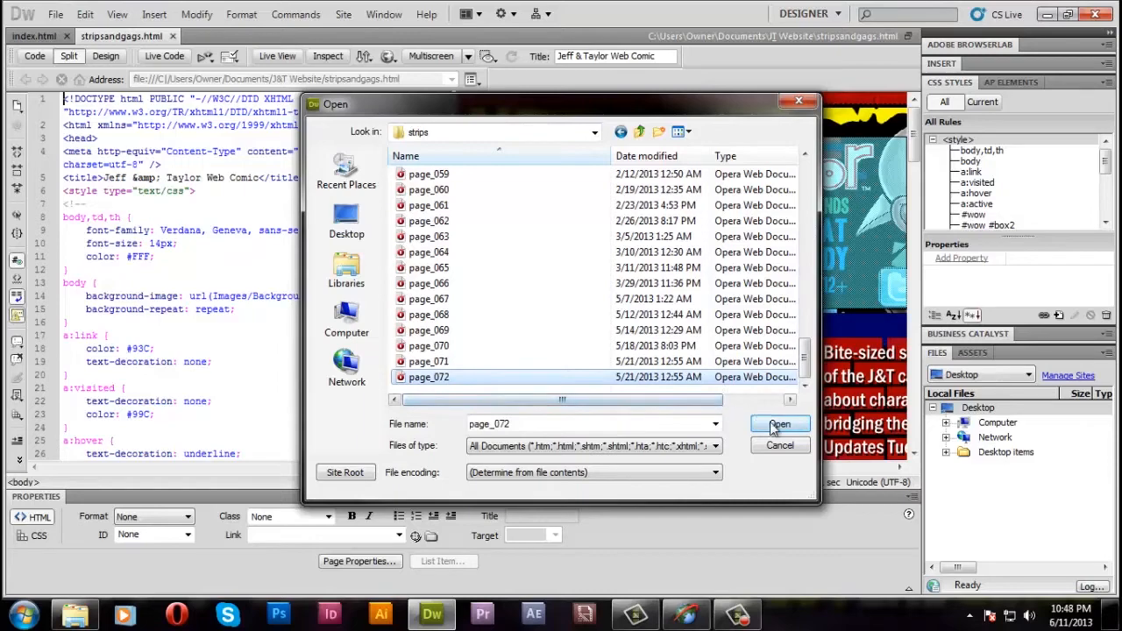
{"action": "left_click", "coordinate": [778, 424]}
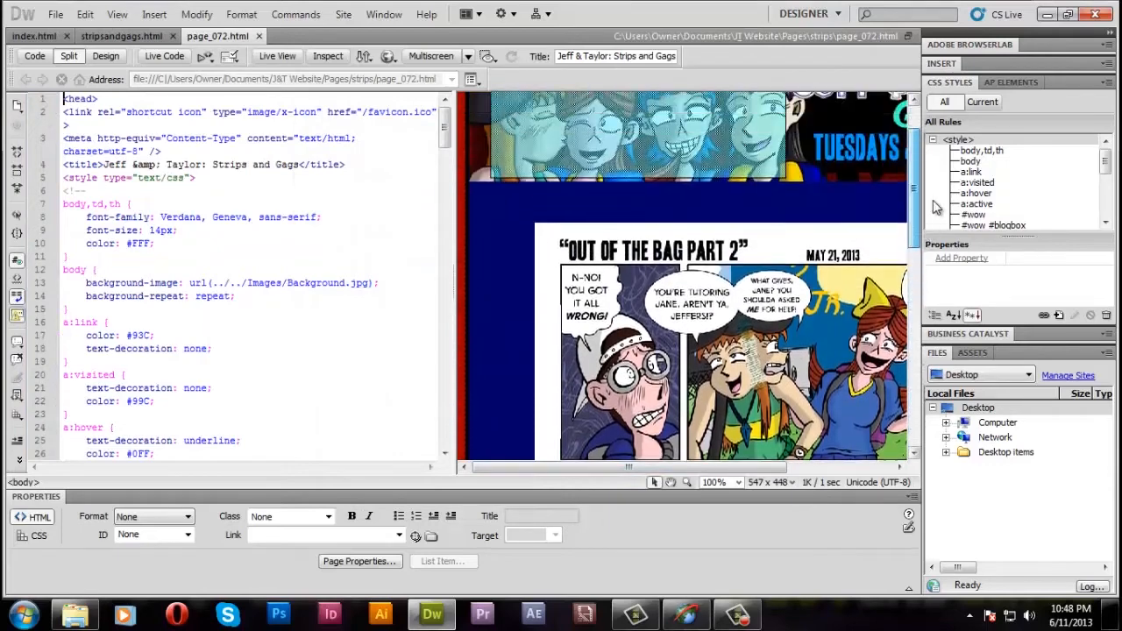
{"action": "scroll", "scroll_direction": "down", "scroll_amount": 3}
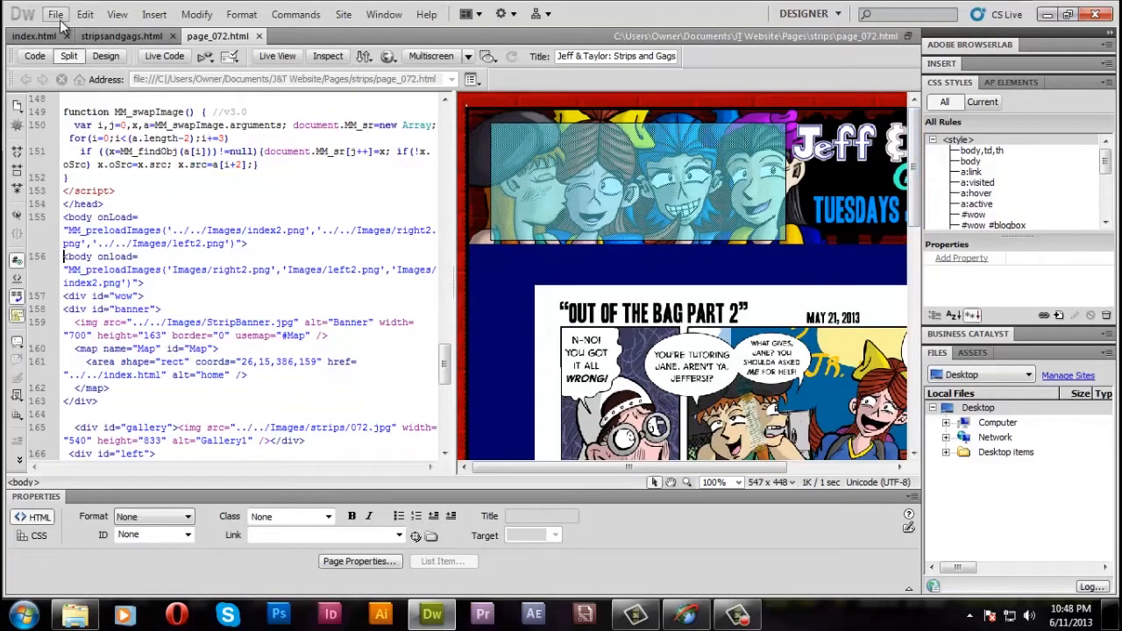
Create a blank HTML document and save it as page_073.html in Pages > strips
{"action": "left_click", "coordinate": [54, 14]}
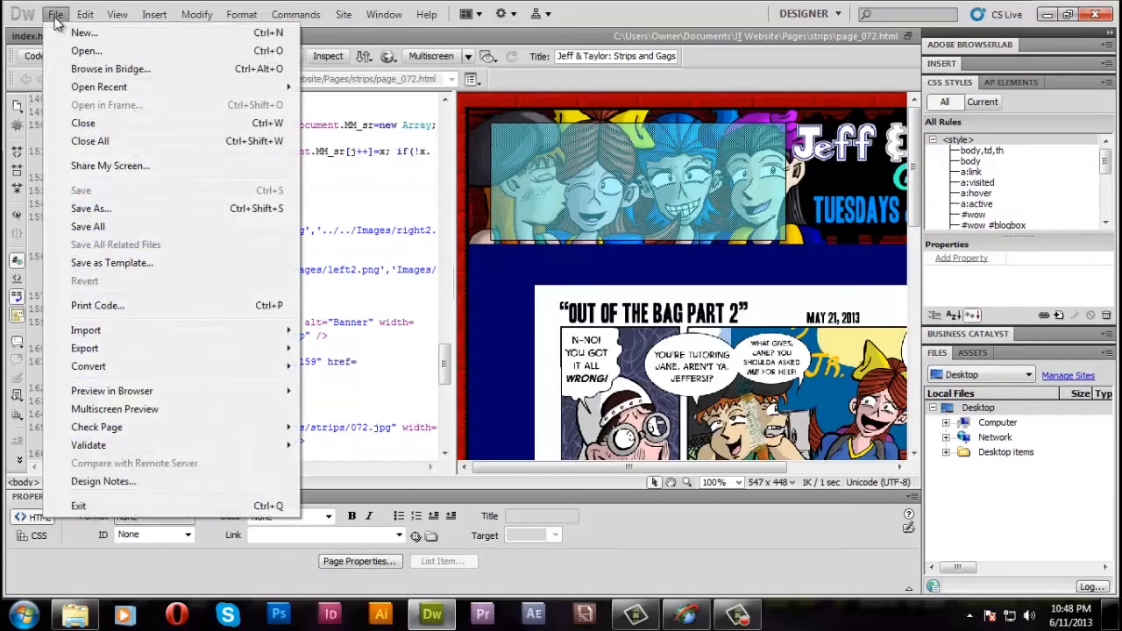
{"action": "left_click", "coordinate": [83, 32]}
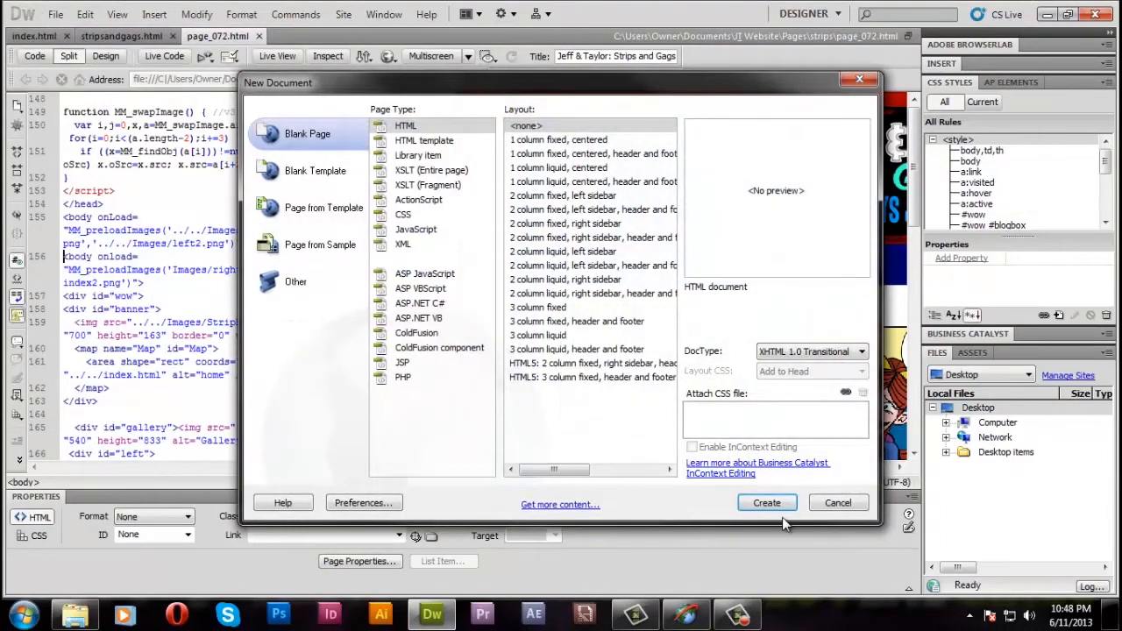
{"action": "left_click", "coordinate": [766, 502]}
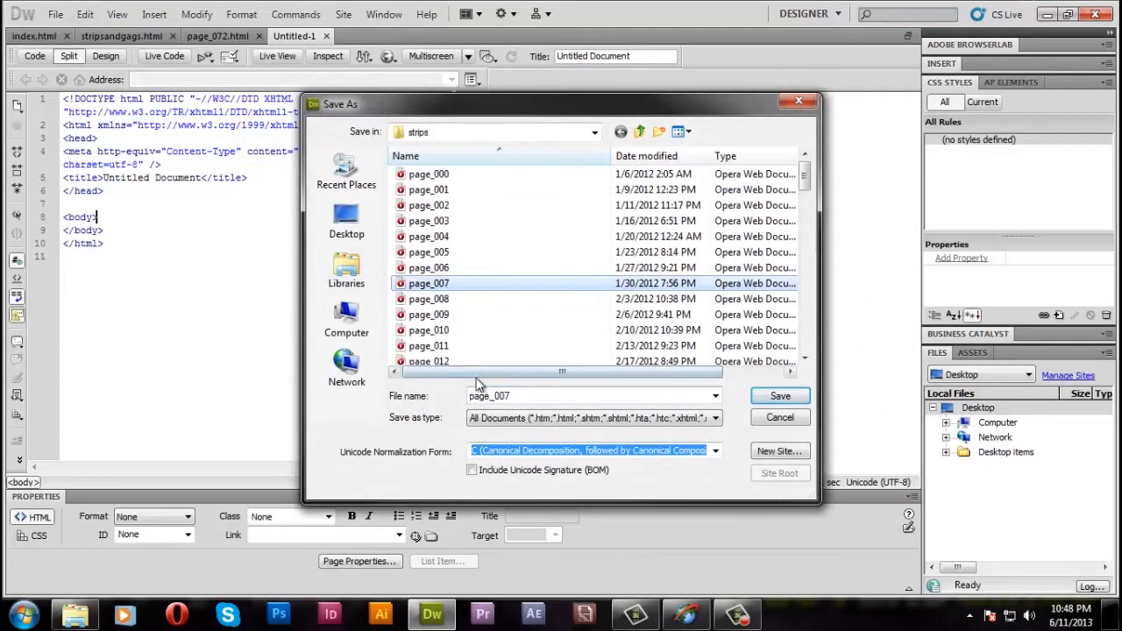
{"action": "left_click", "coordinate": [513, 396]}
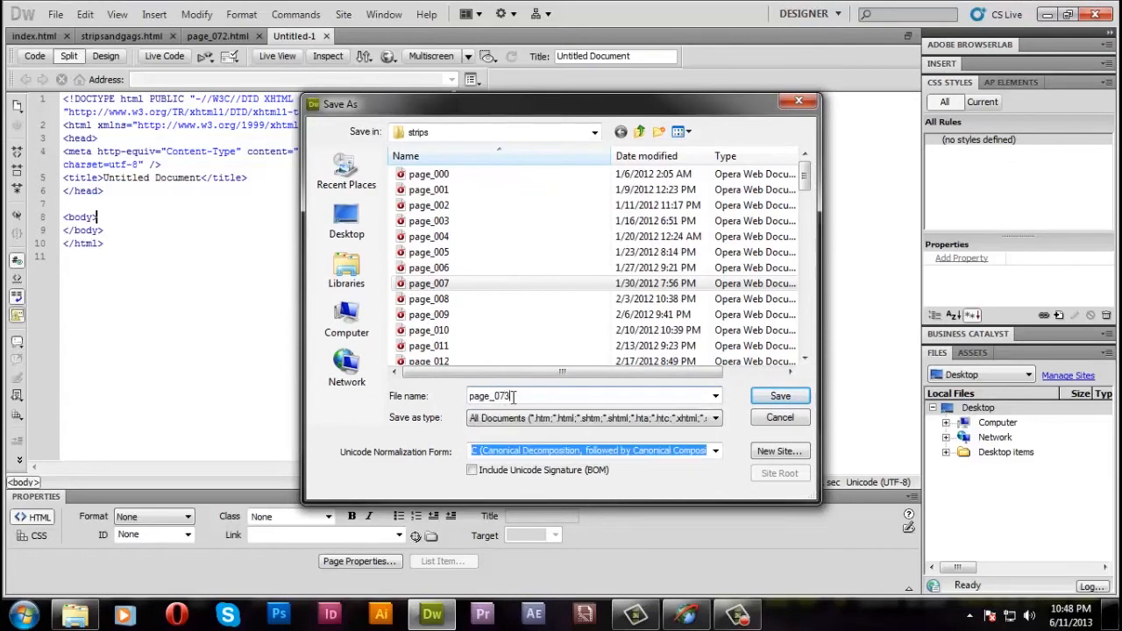
{"action": "left_click", "coordinate": [779, 395]}
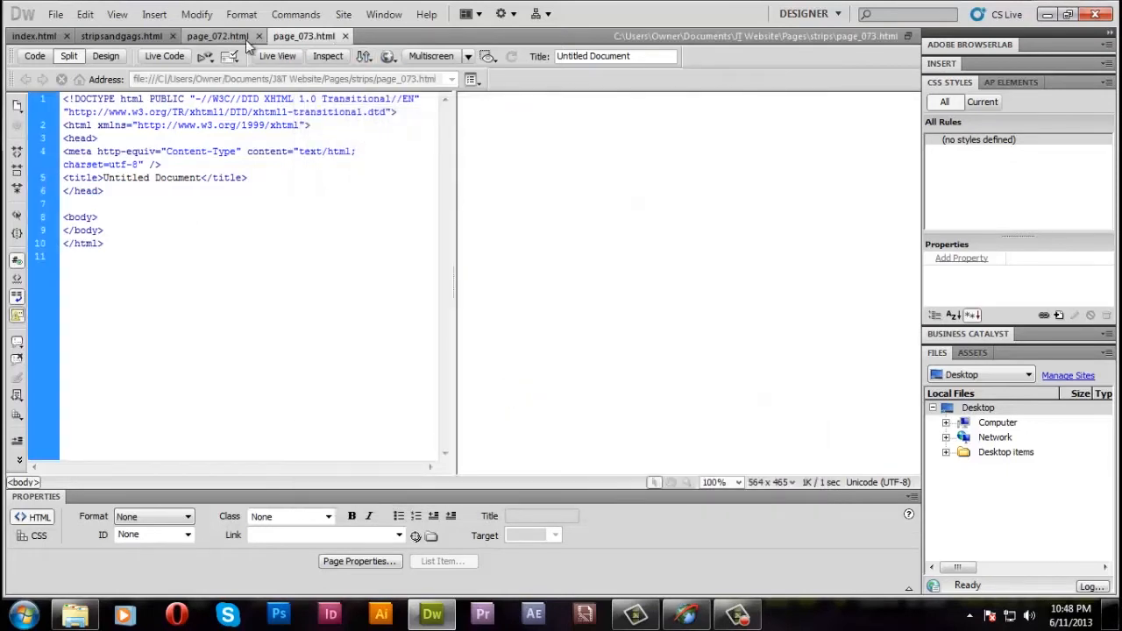
{"action": "mouse_move", "coordinate": [216, 36]}
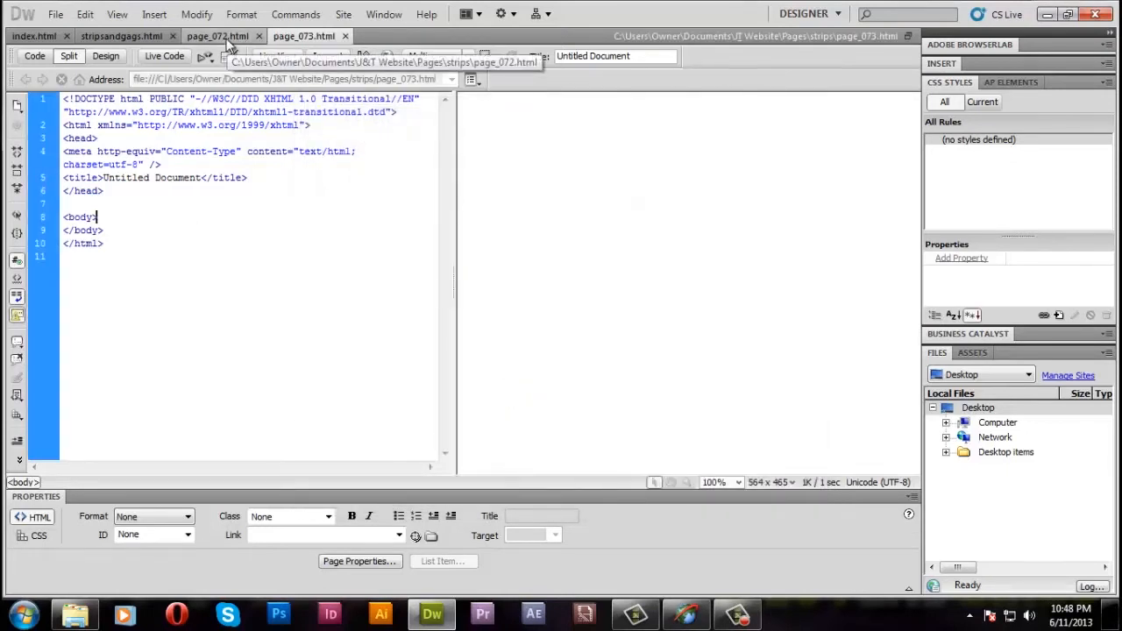
Copy page_072's code into page_073, showing 073.jpg, with the previous-page link targeting page_072
{"action": "left_click", "coordinate": [216, 36]}
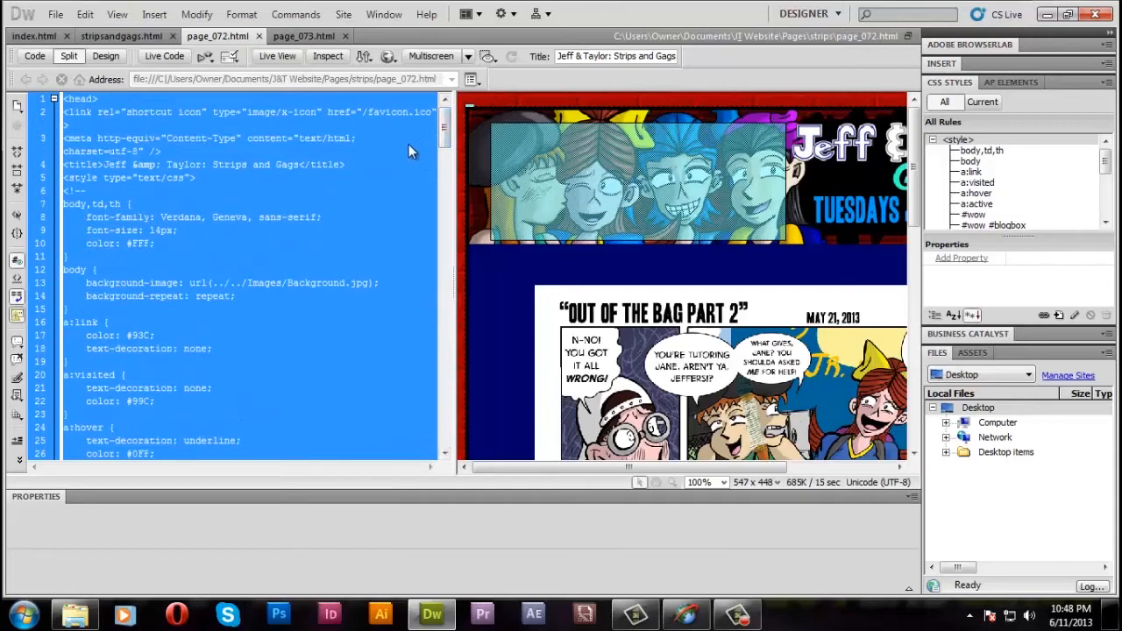
{"action": "mouse_move", "coordinate": [390, 168]}
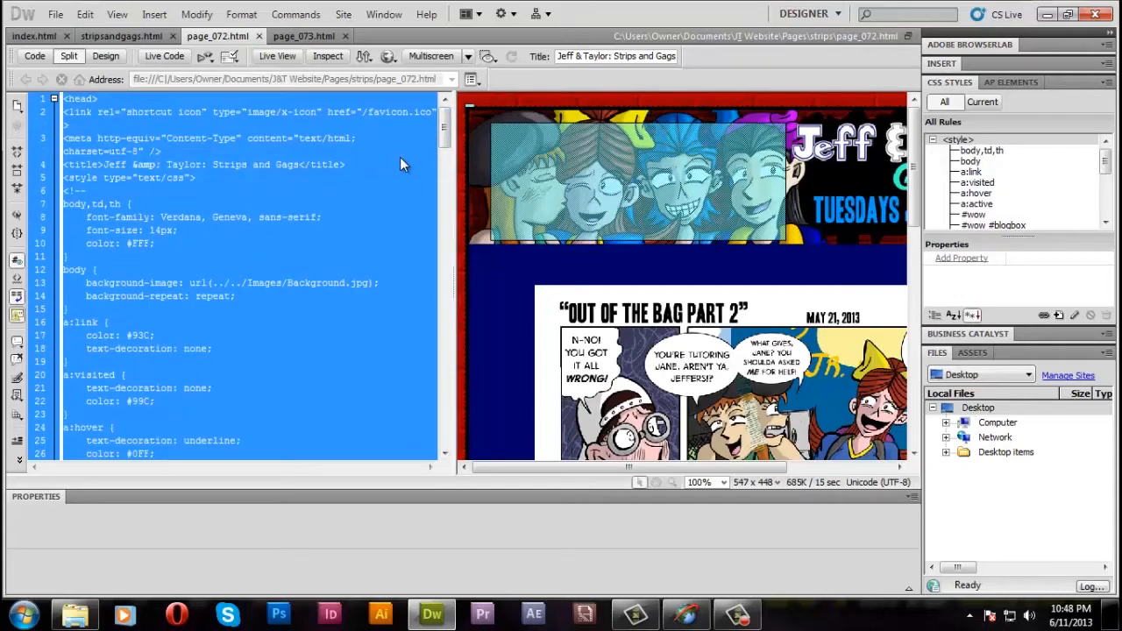
{"action": "left_click", "coordinate": [304, 36]}
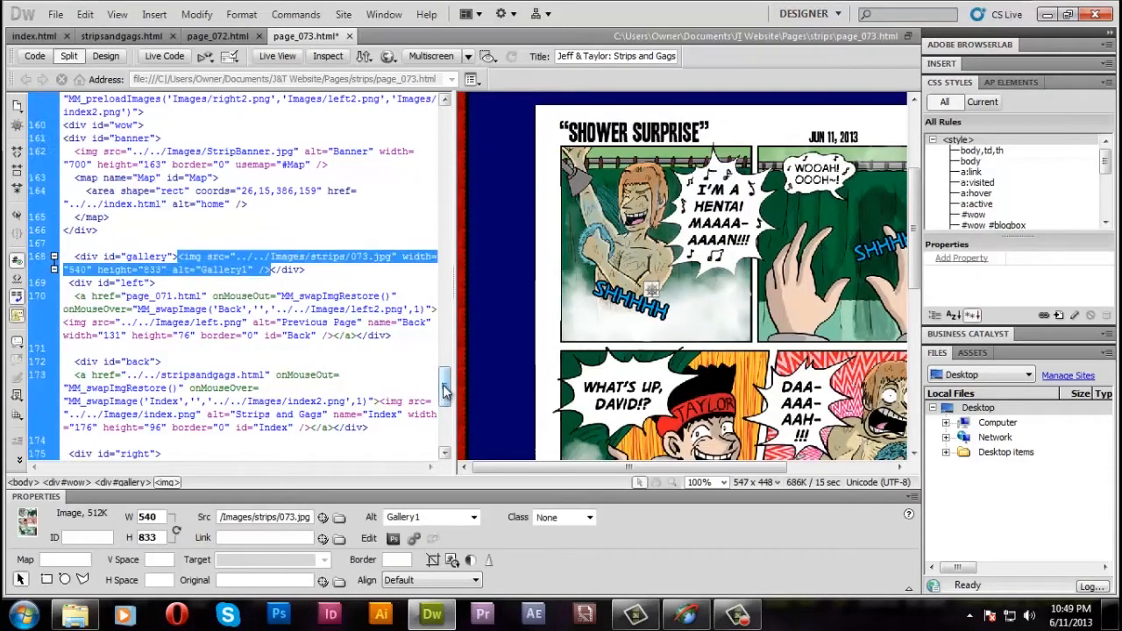
{"action": "scroll", "scroll_direction": "down", "scroll_amount": 3}
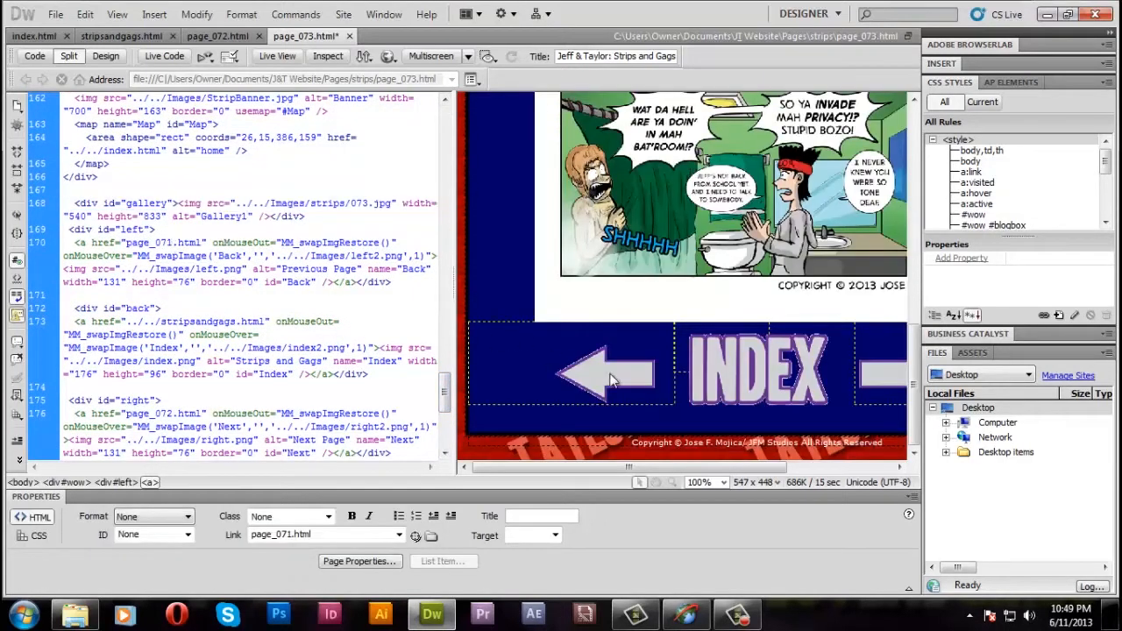
{"action": "left_click", "coordinate": [605, 372]}
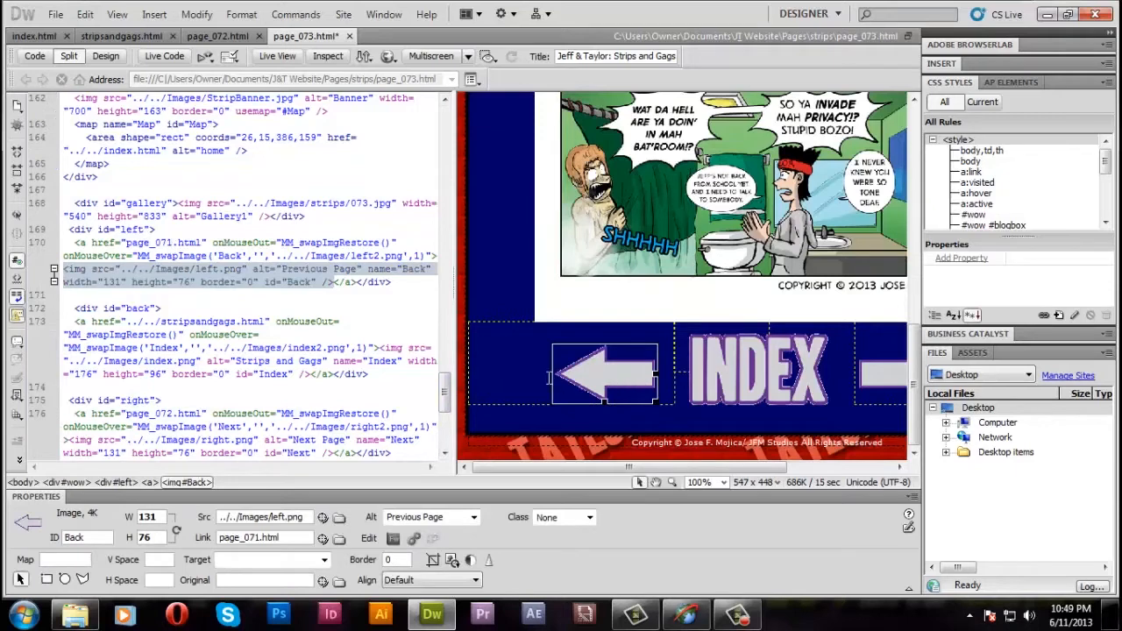
{"action": "left_click", "coordinate": [603, 373]}
{"action": "type", "text": "2"}
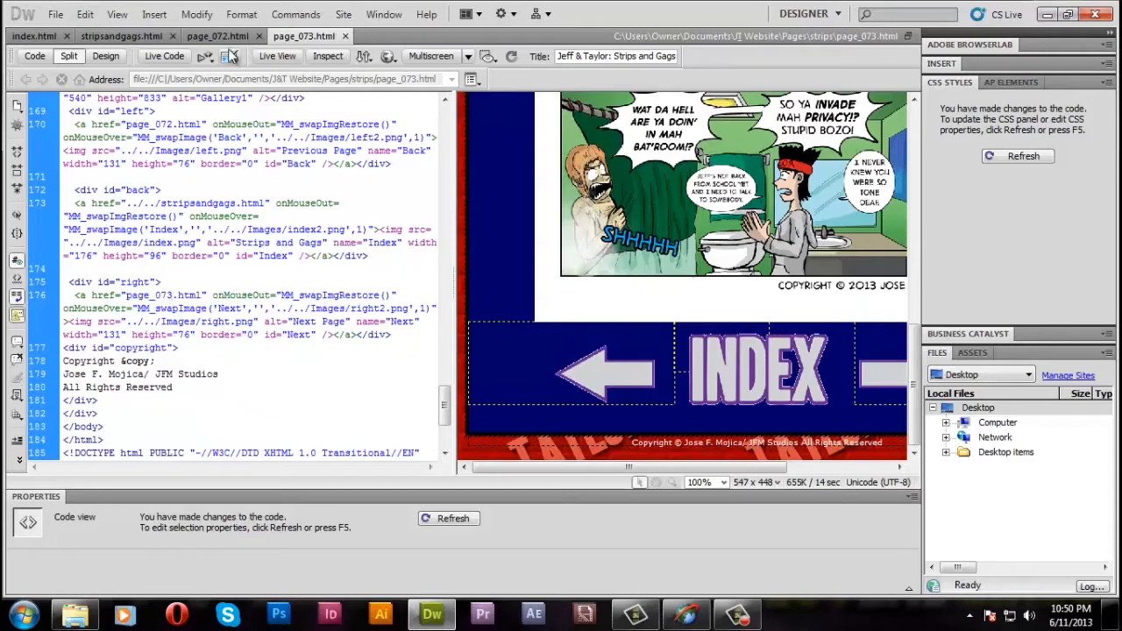
In page_072.html, change the next-page link's href to page_073.html
{"action": "left_click", "coordinate": [217, 36]}
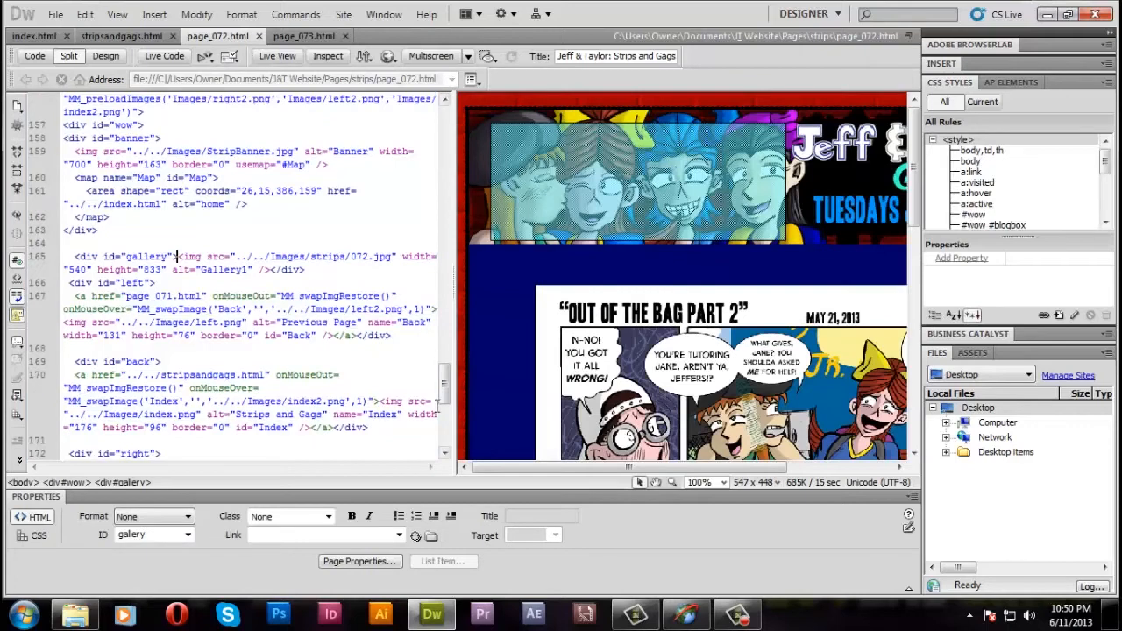
{"action": "scroll", "scroll_direction": "down", "scroll_amount": 3}
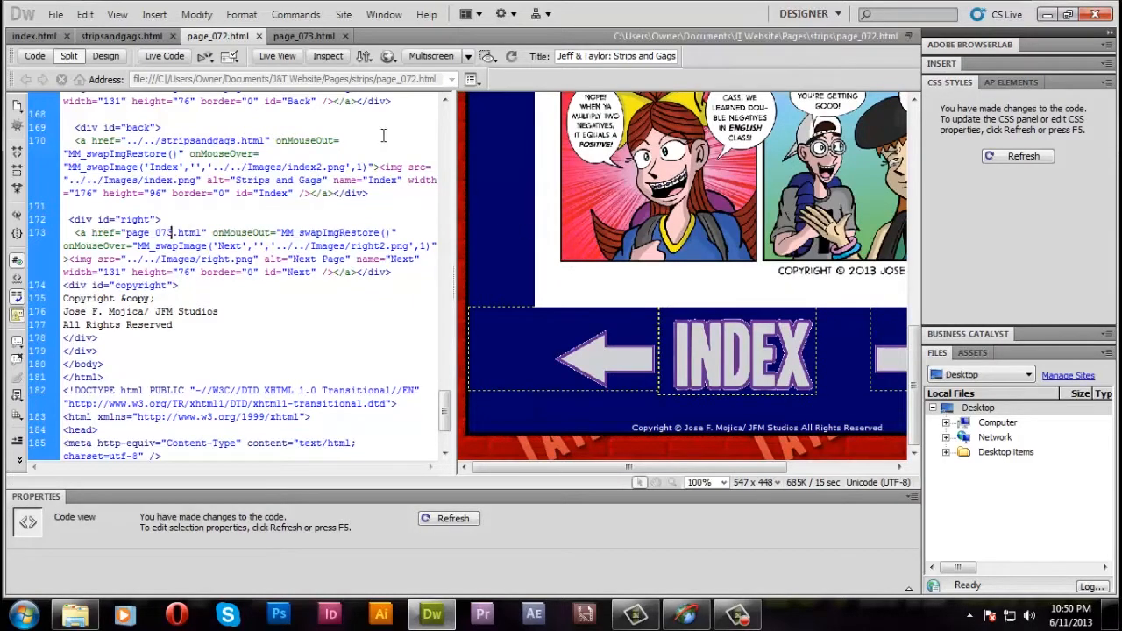
{"action": "mouse_move", "coordinate": [122, 35]}
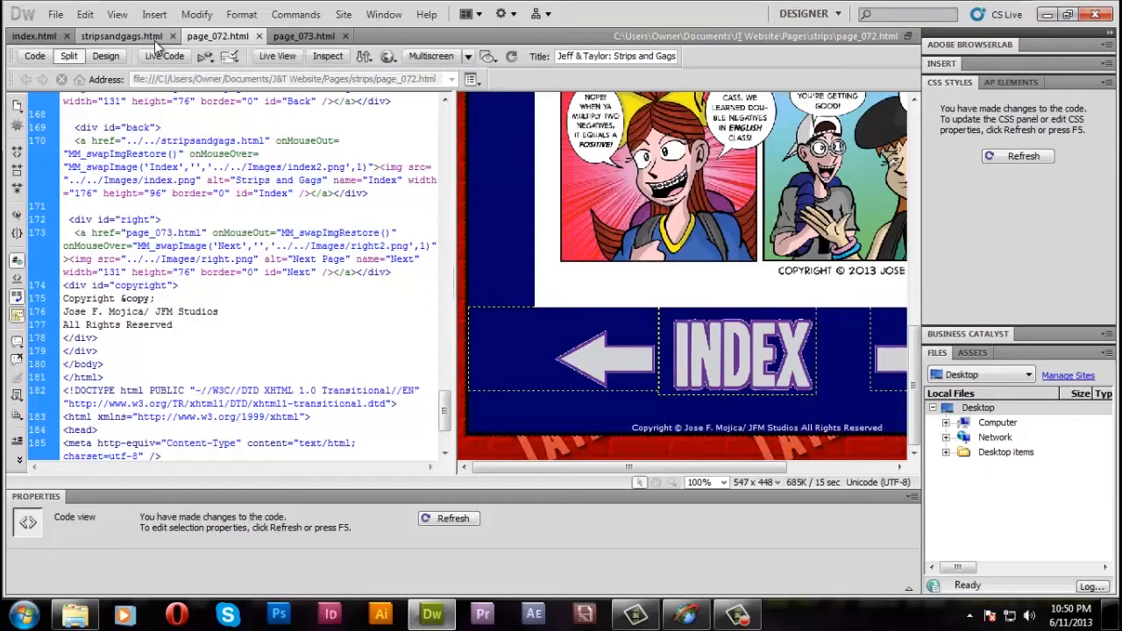
At the end of stripsandgags.html, add a strip 073 thumbnail linking to page_073.html
{"action": "left_click", "coordinate": [122, 36]}
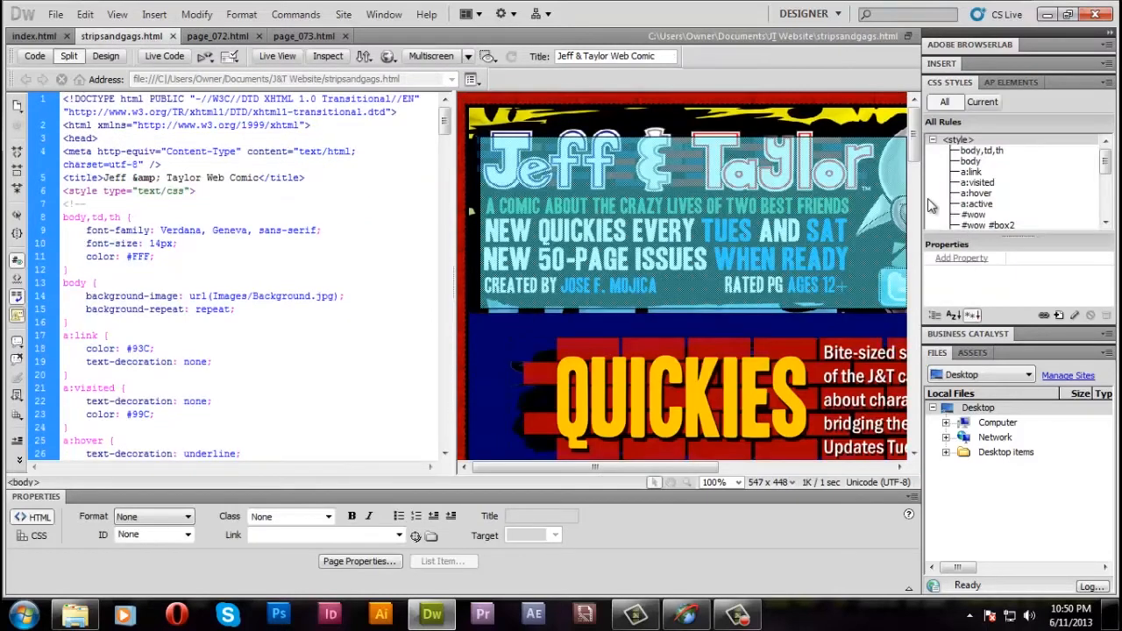
{"action": "scroll", "scroll_direction": "down", "scroll_amount": 3}
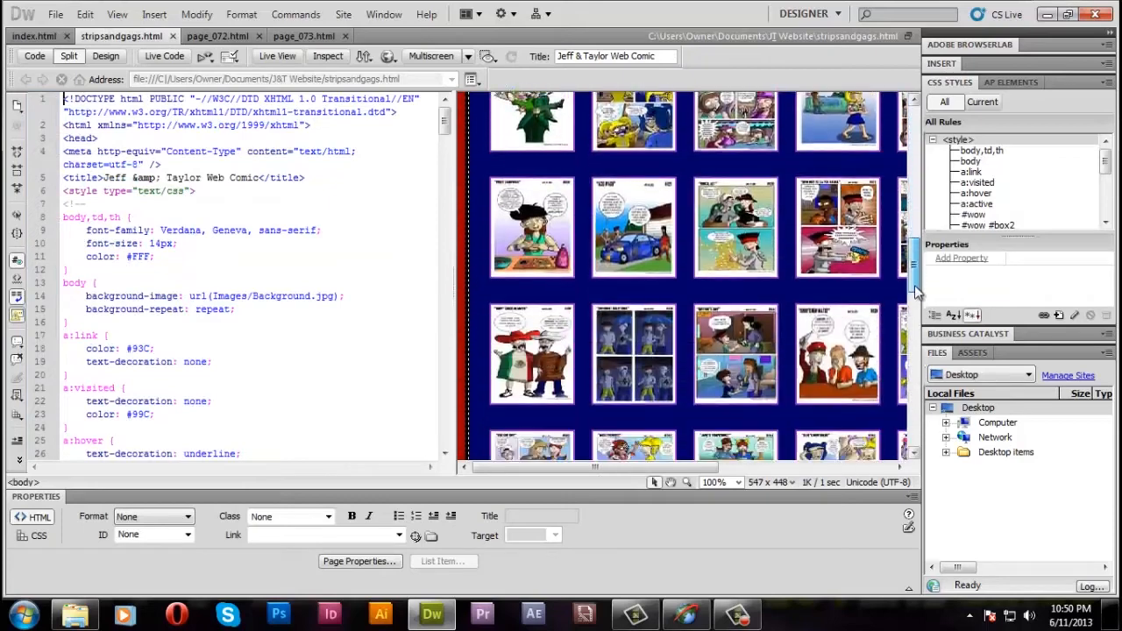
{"action": "scroll", "scroll_direction": "down", "scroll_amount": 3}
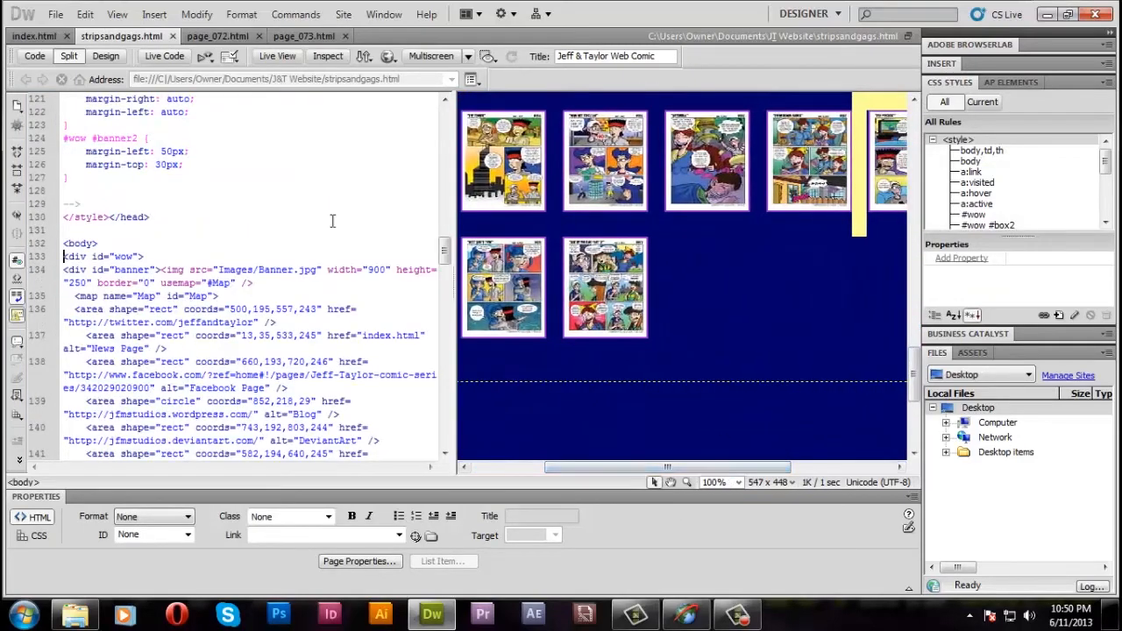
{"action": "scroll", "scroll_direction": "down", "scroll_amount": 3}
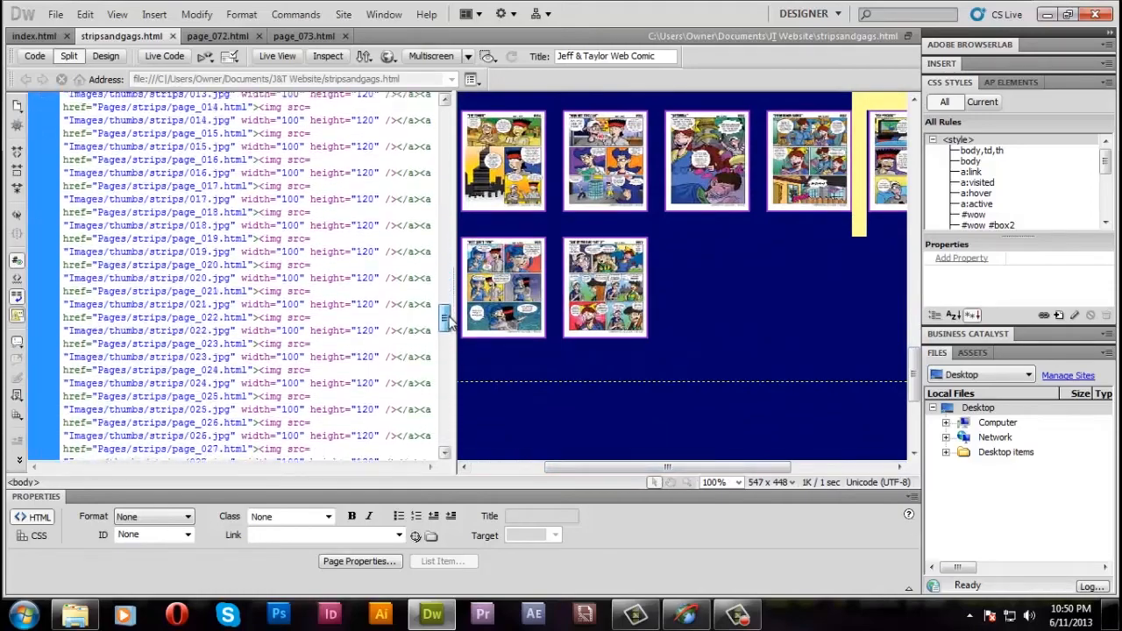
{"action": "scroll", "scroll_direction": "down", "scroll_amount": 3}
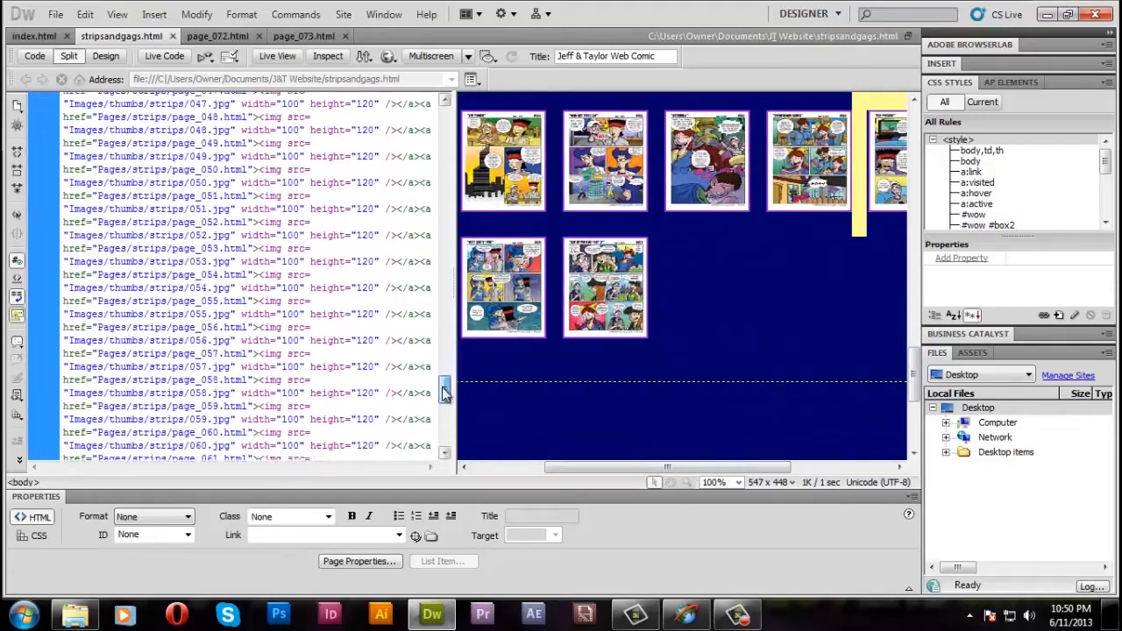
{"action": "scroll", "scroll_direction": "down", "scroll_amount": 3}
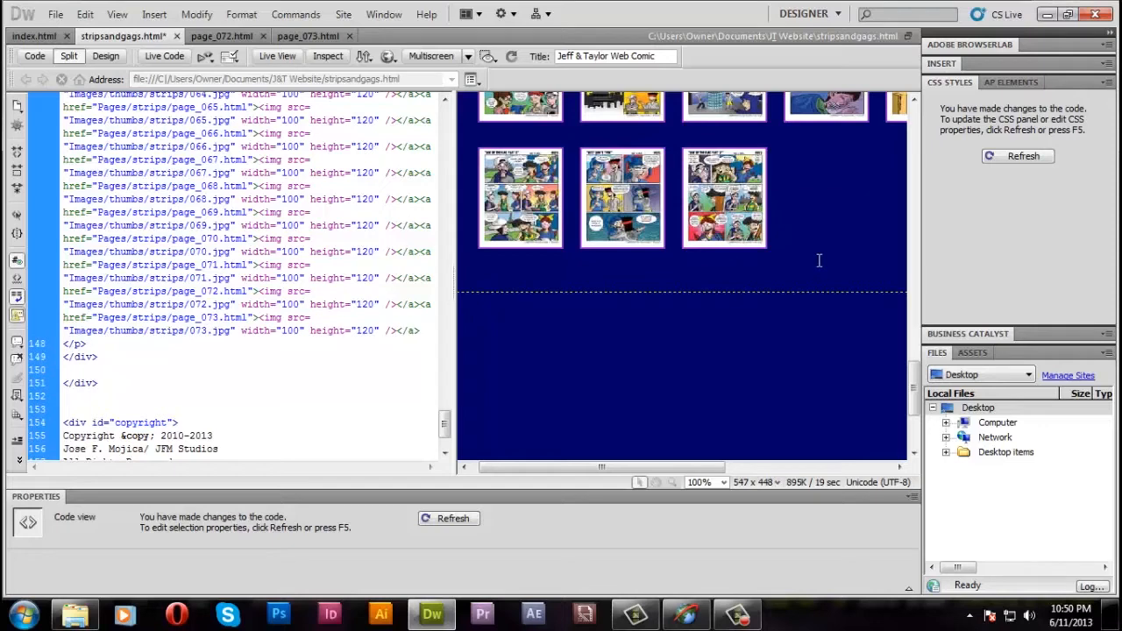
{"action": "left_click", "coordinate": [825, 196]}
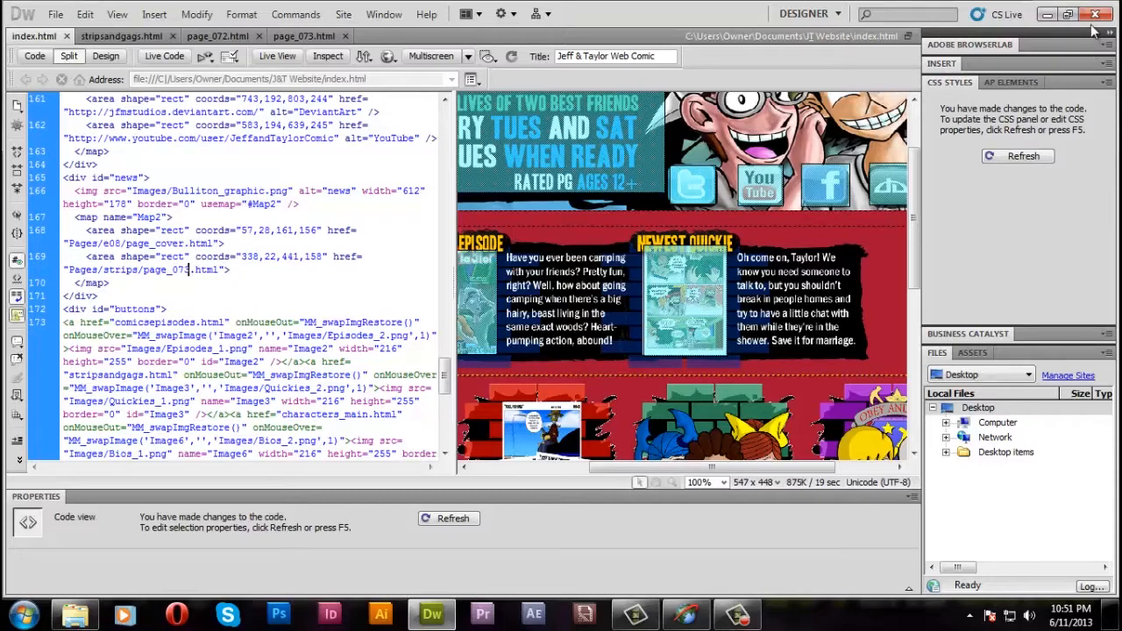
{"action": "mouse_move", "coordinate": [1095, 15]}
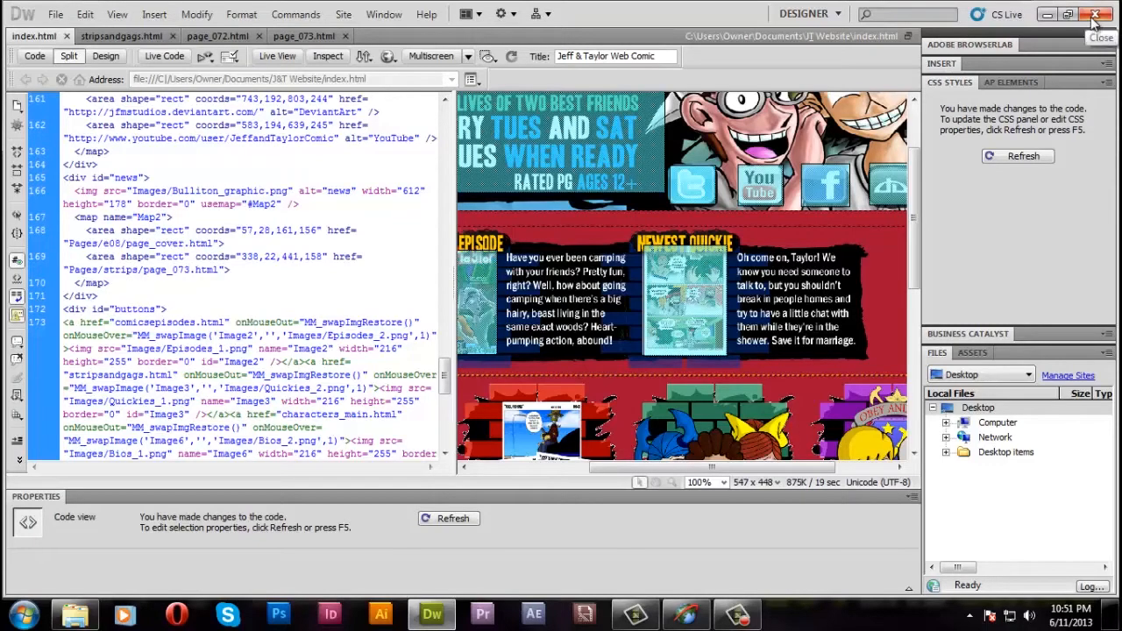
Close Dreamweaver now that index.html's newest-quickie link targets page_073.html
{"action": "left_click", "coordinate": [1095, 15]}
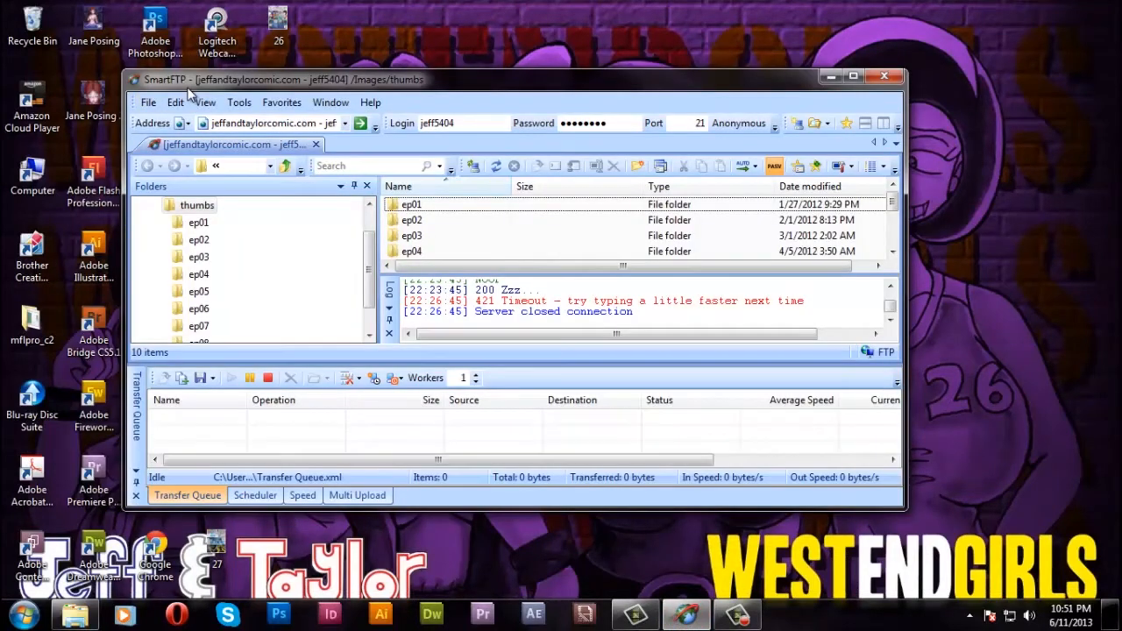
{"action": "mouse_move", "coordinate": [482, 87]}
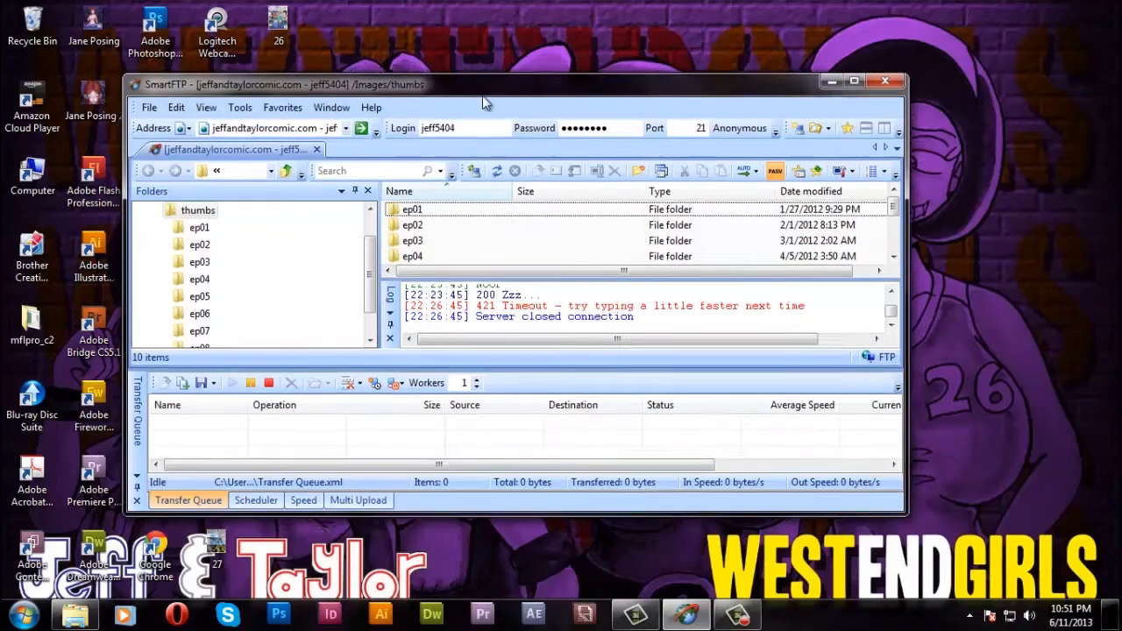
Move SmartFTP aside and select stripsandgags and index in Documents > J&T Website
{"action": "left_click_drag", "start_coordinate": [482, 84], "coordinate": [500, 75]}
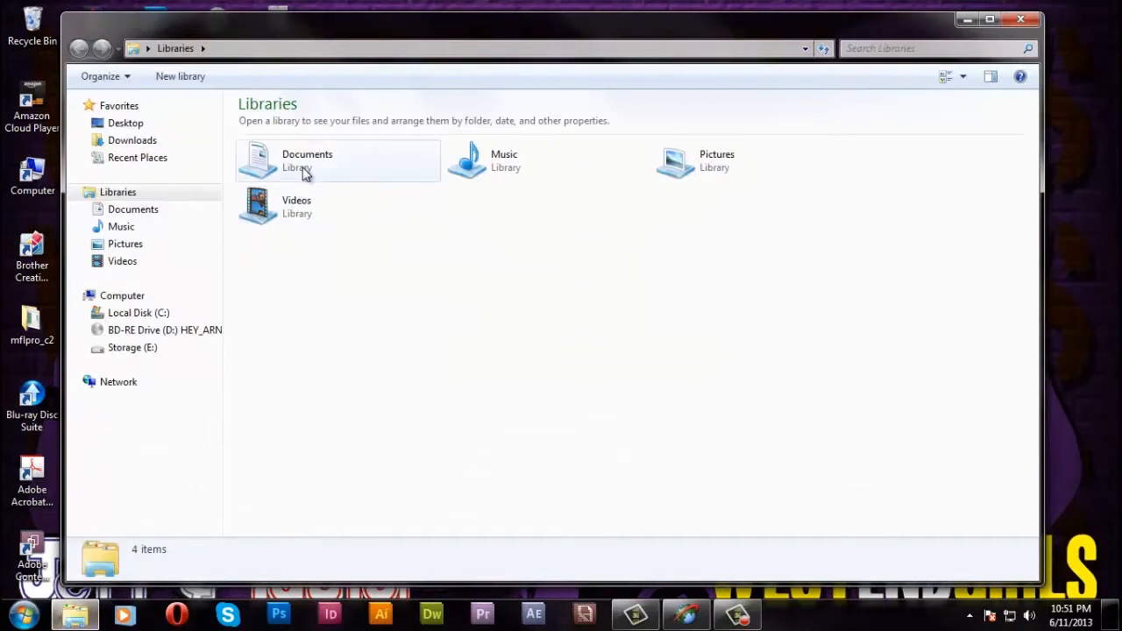
{"action": "double_click", "coordinate": [307, 160]}
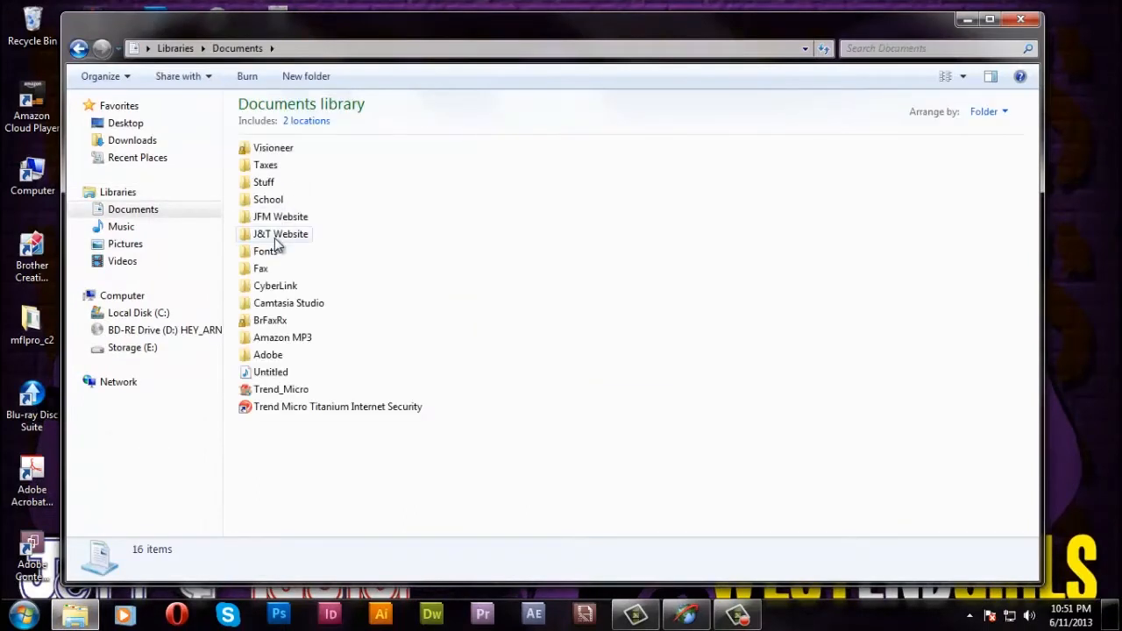
{"action": "double_click", "coordinate": [280, 235]}
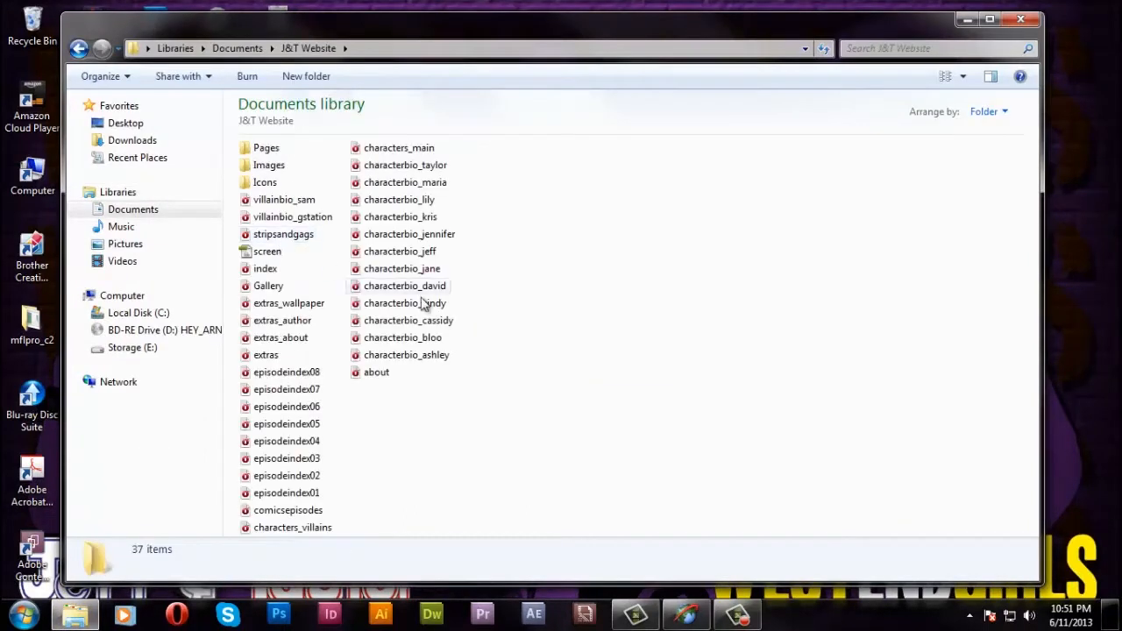
{"action": "left_click", "coordinate": [284, 234]}
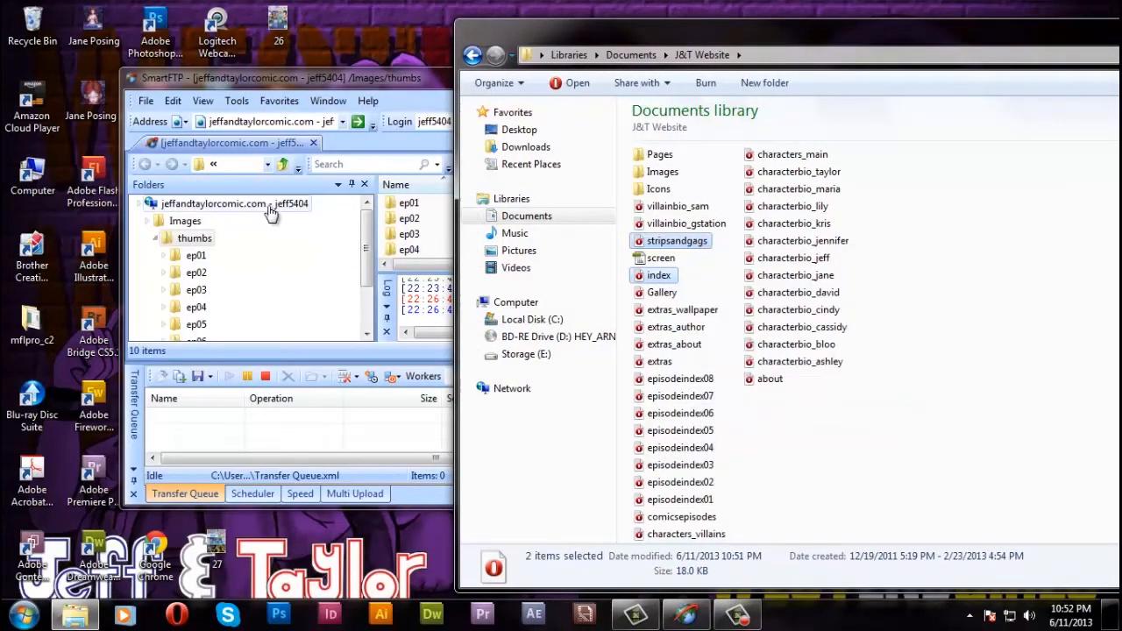
Paste the edited gallery and homepage files into the server's site root
{"action": "right_click", "coordinate": [217, 204]}
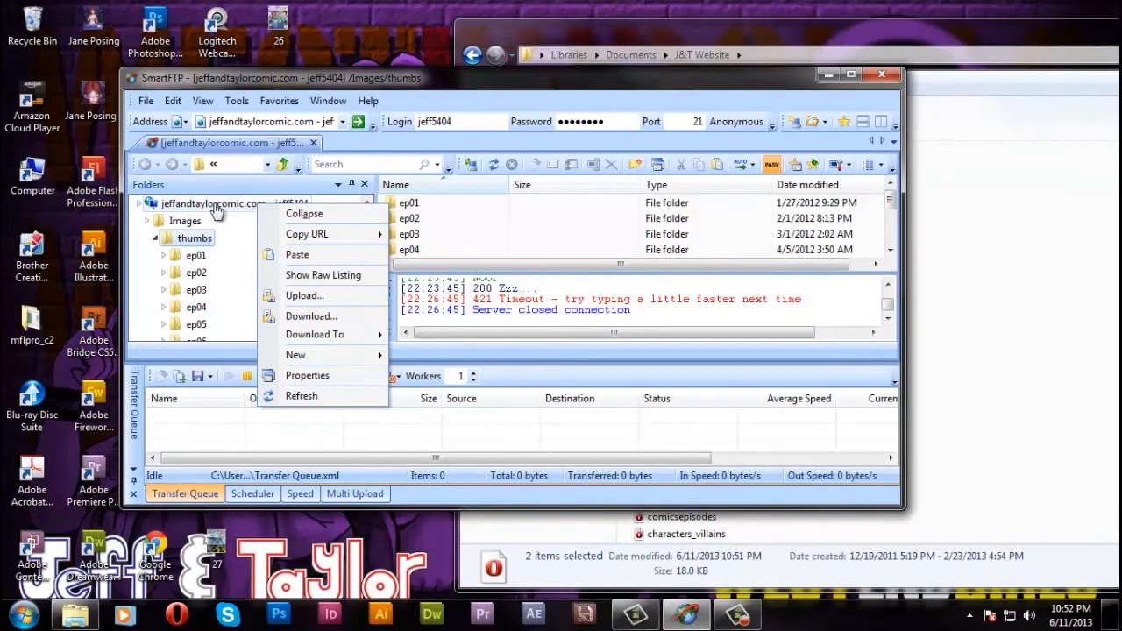
{"action": "left_click", "coordinate": [297, 254]}
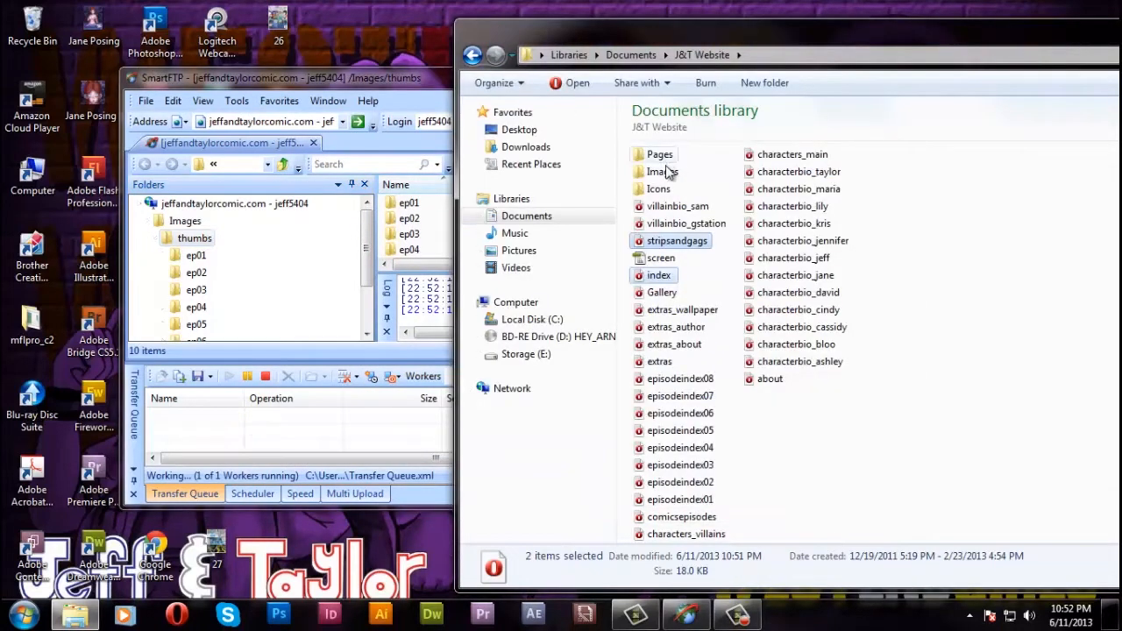
{"action": "double_click", "coordinate": [663, 171]}
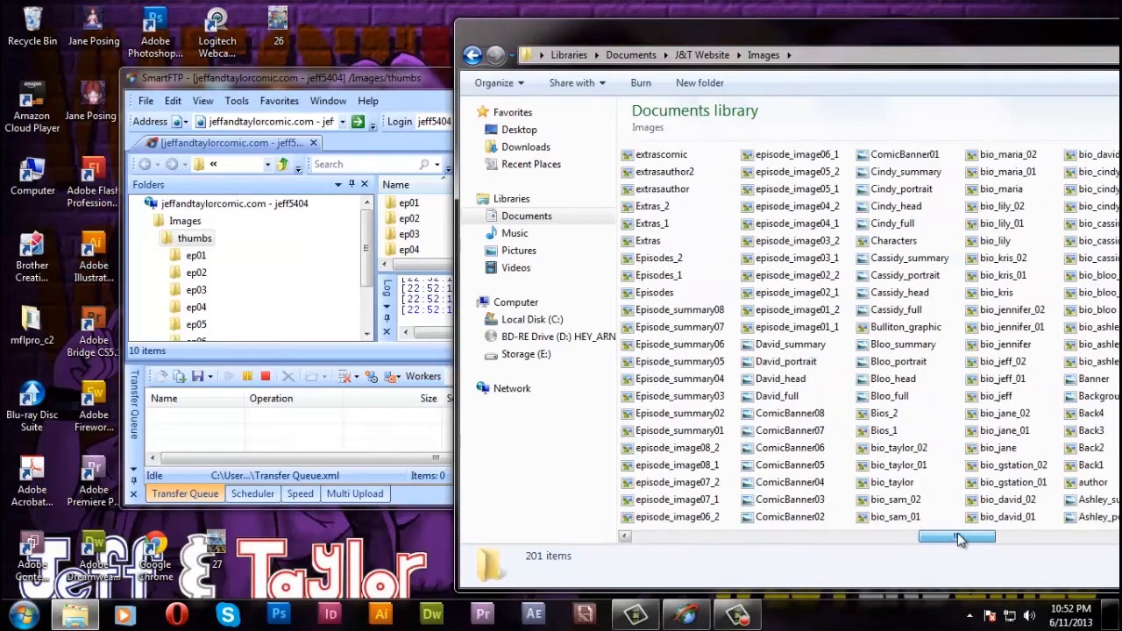
{"action": "right_click", "coordinate": [906, 328]}
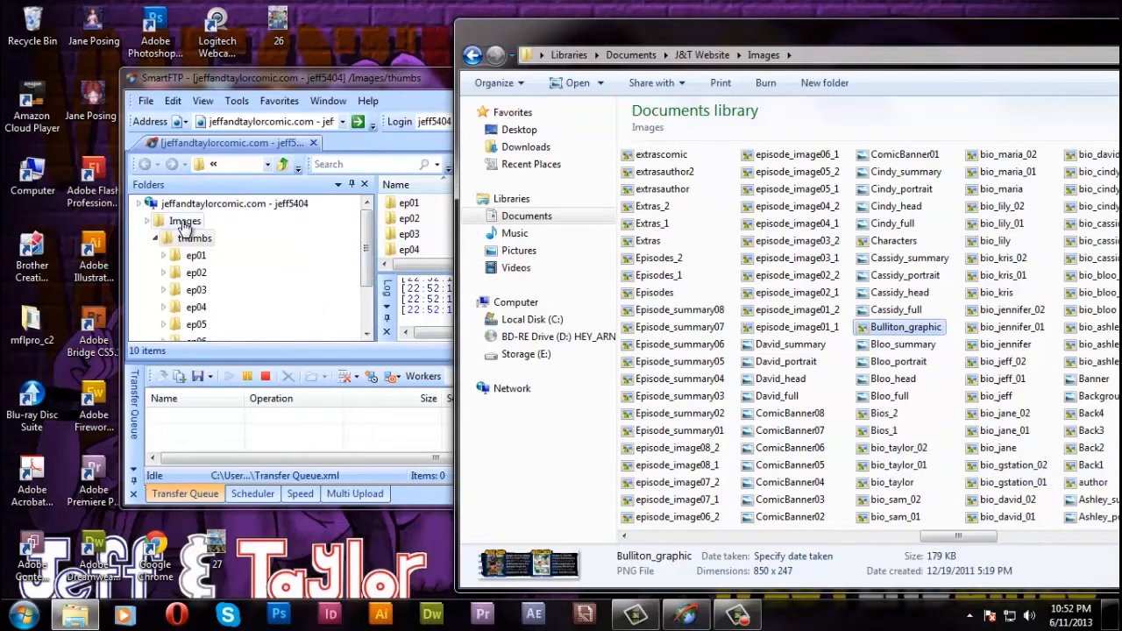
Copy strip image 073 from local Images > strips and paste it into the server's Images folder
{"action": "right_click", "coordinate": [184, 221]}
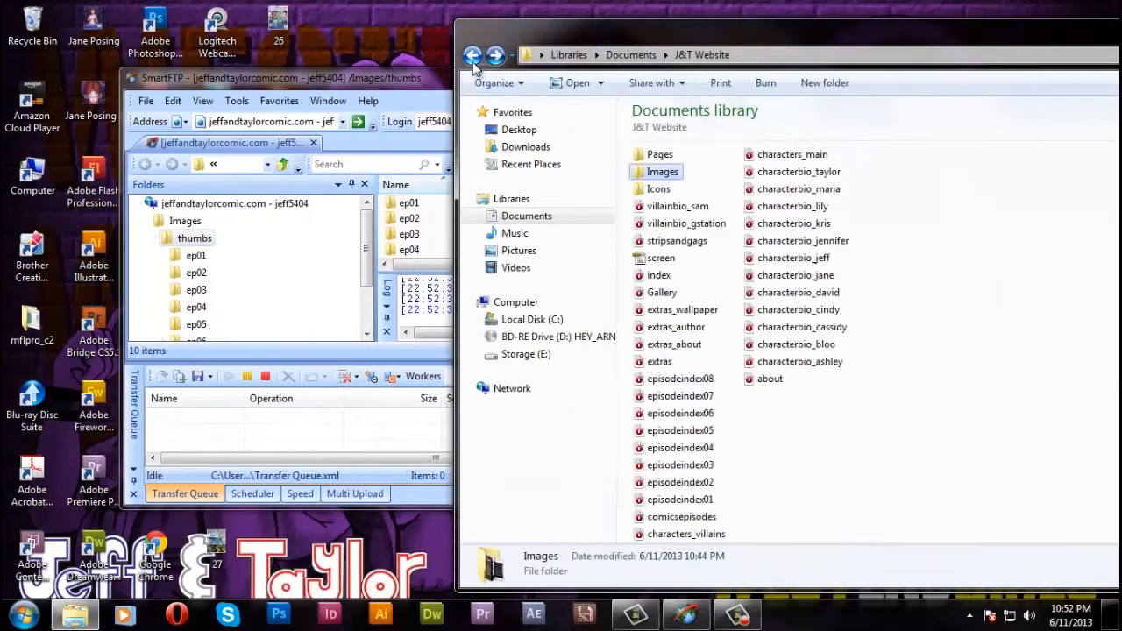
{"action": "double_click", "coordinate": [663, 171]}
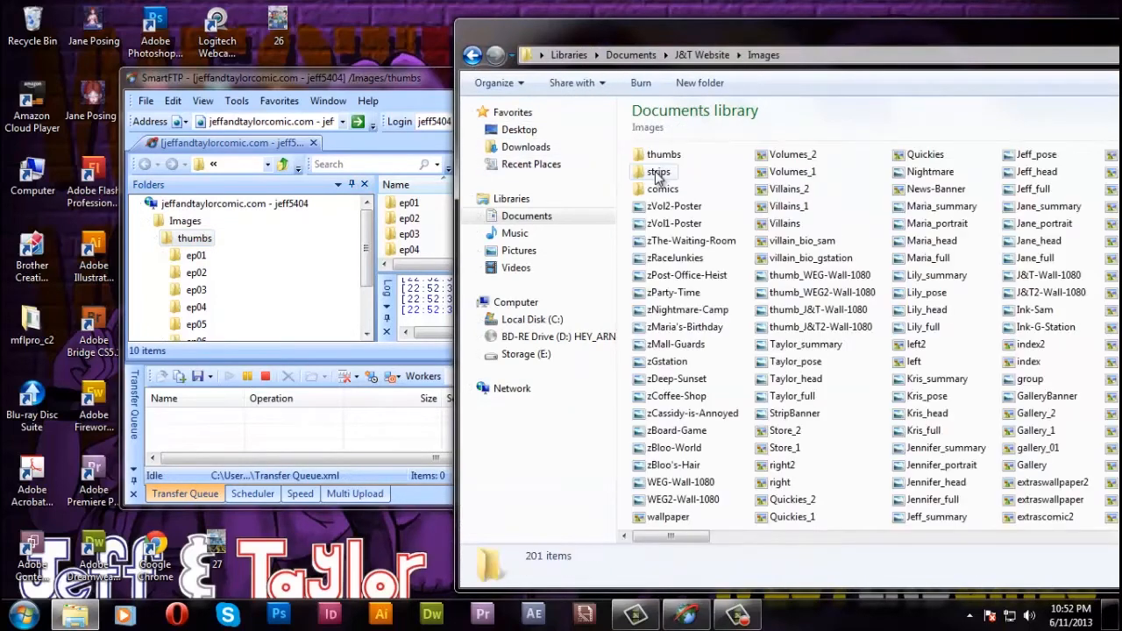
{"action": "double_click", "coordinate": [658, 171]}
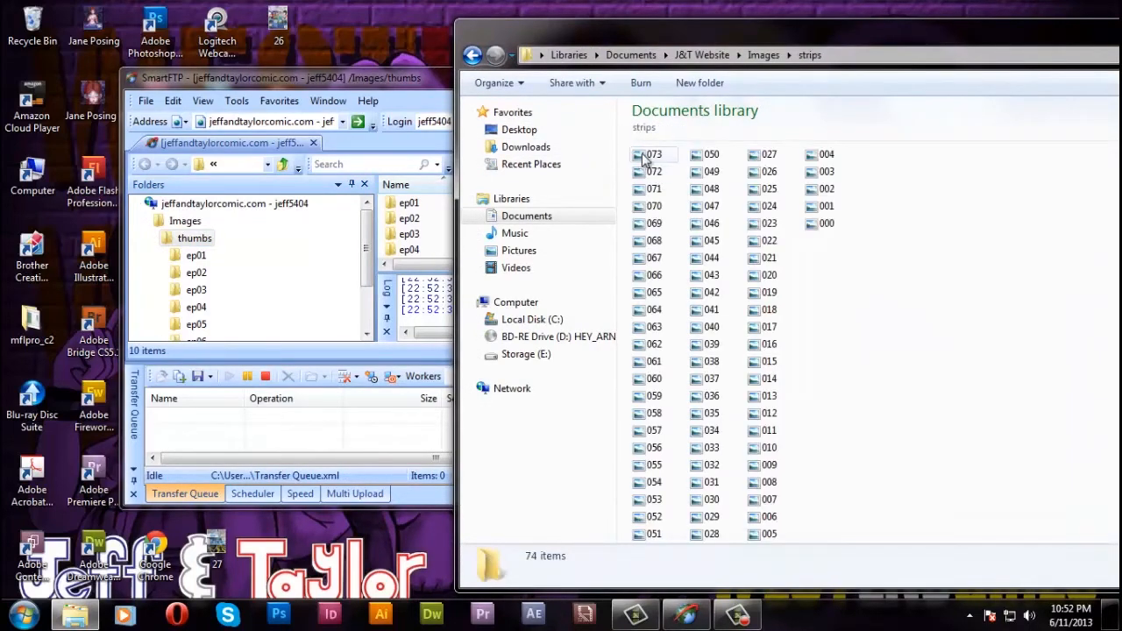
{"action": "right_click", "coordinate": [654, 155]}
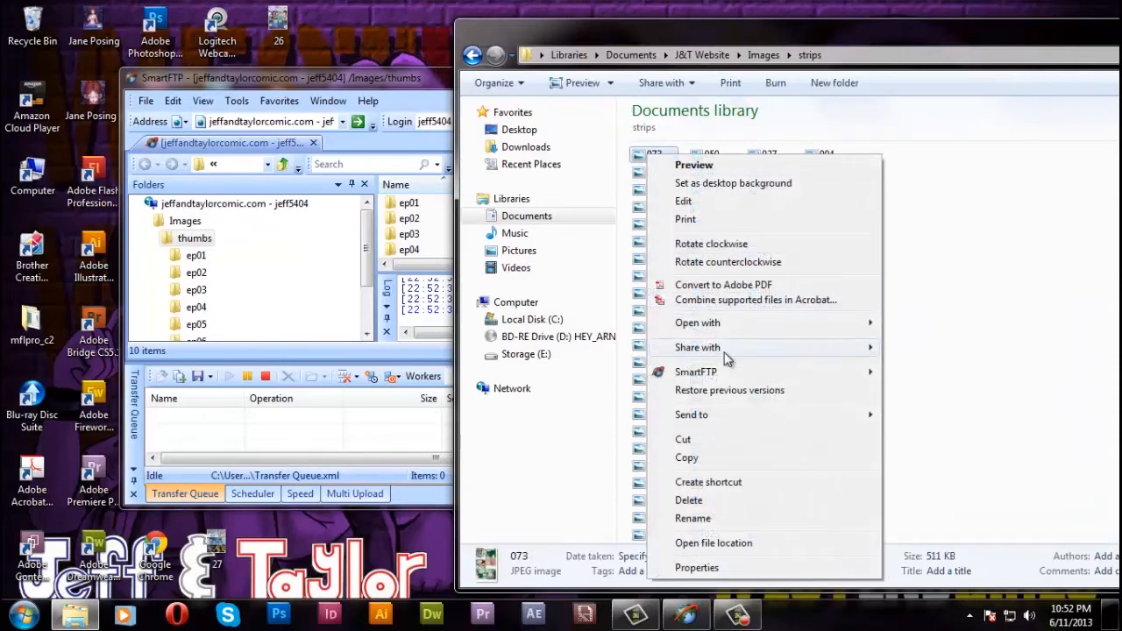
{"action": "mouse_move", "coordinate": [697, 322]}
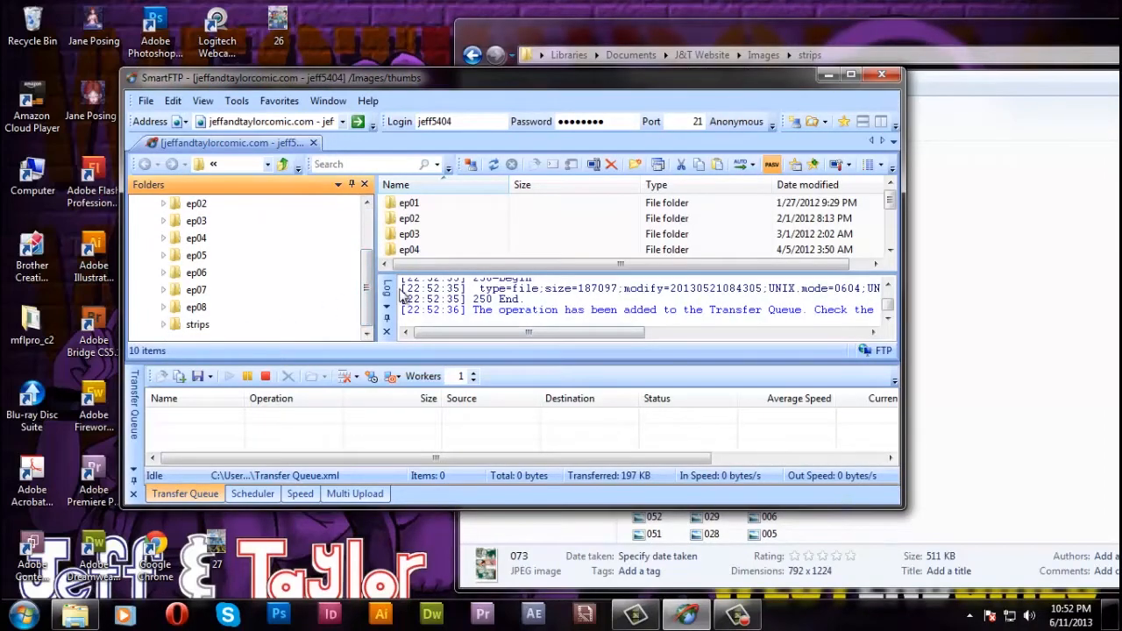
{"action": "left_click", "coordinate": [185, 220]}
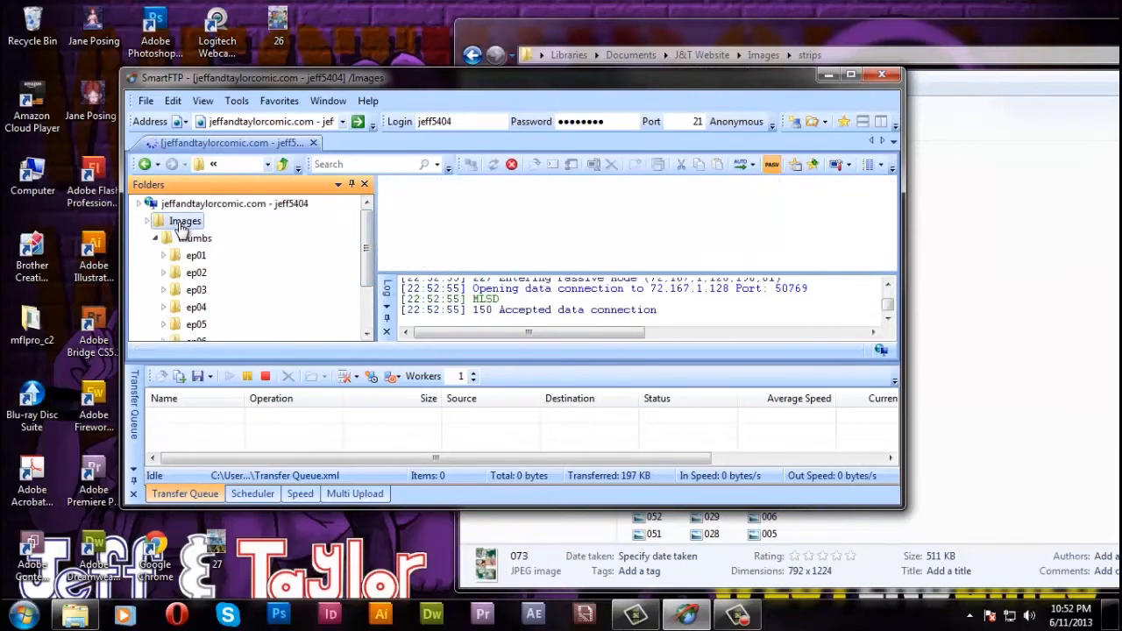
{"action": "right_click", "coordinate": [191, 255]}
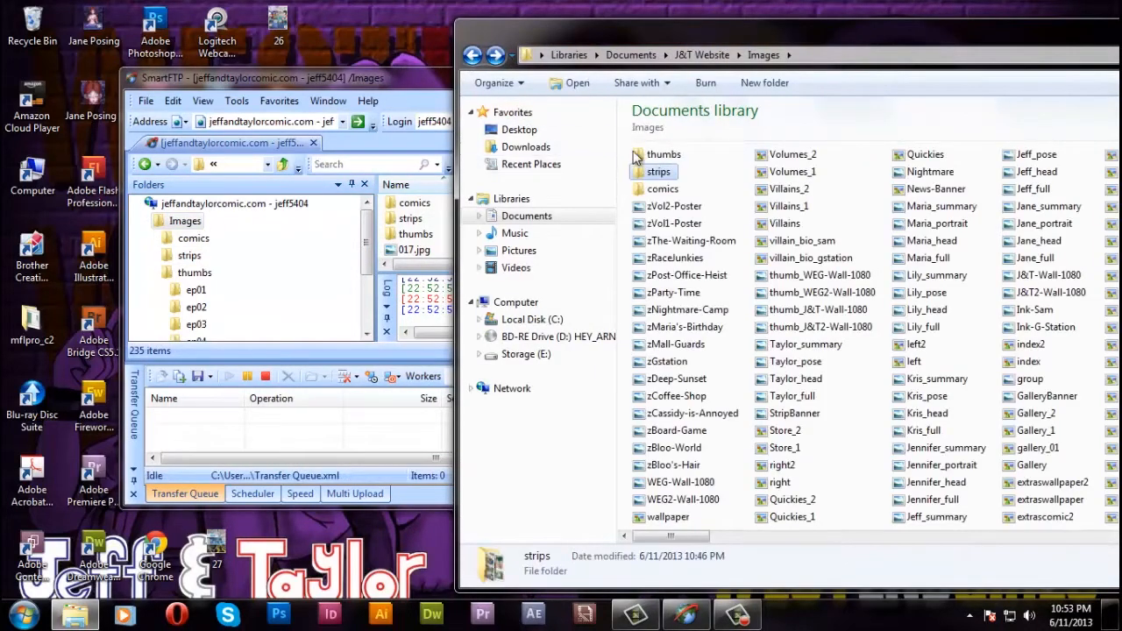
Copy thumbnail 073 from Images > thumbs > strips and paste it into the server's thumbs/strips
{"action": "double_click", "coordinate": [663, 154]}
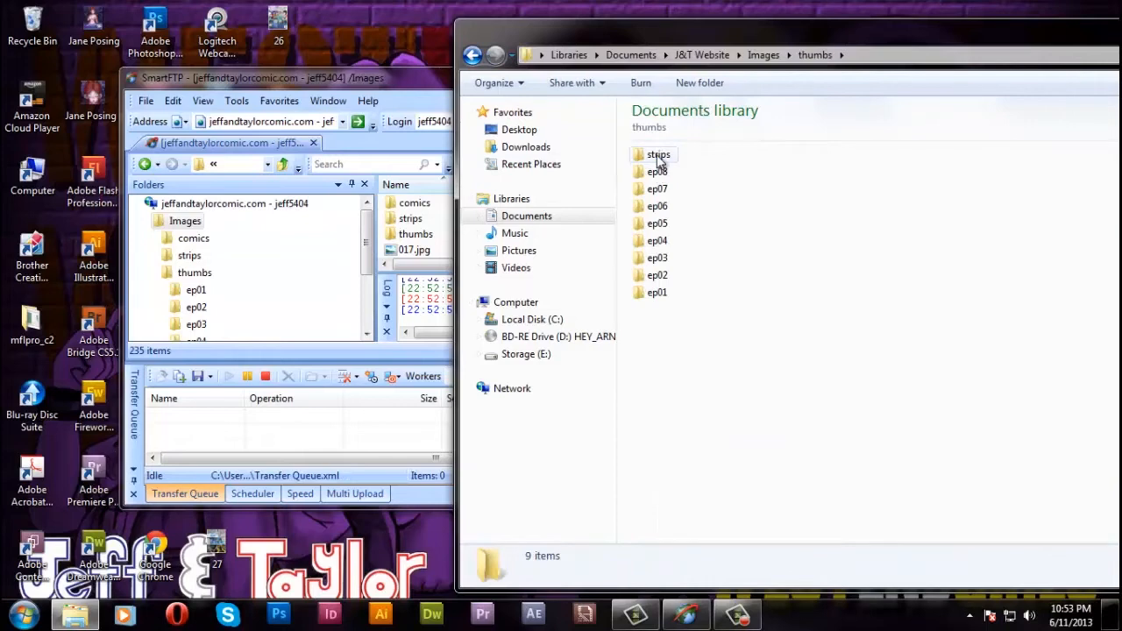
{"action": "double_click", "coordinate": [658, 154]}
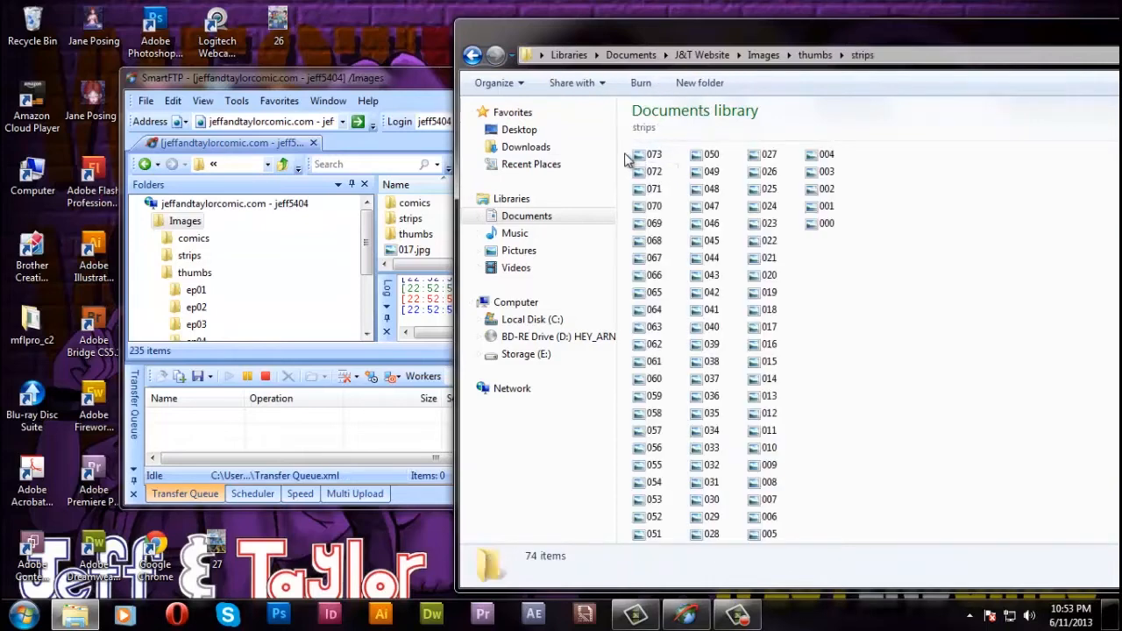
{"action": "left_click", "coordinate": [653, 154]}
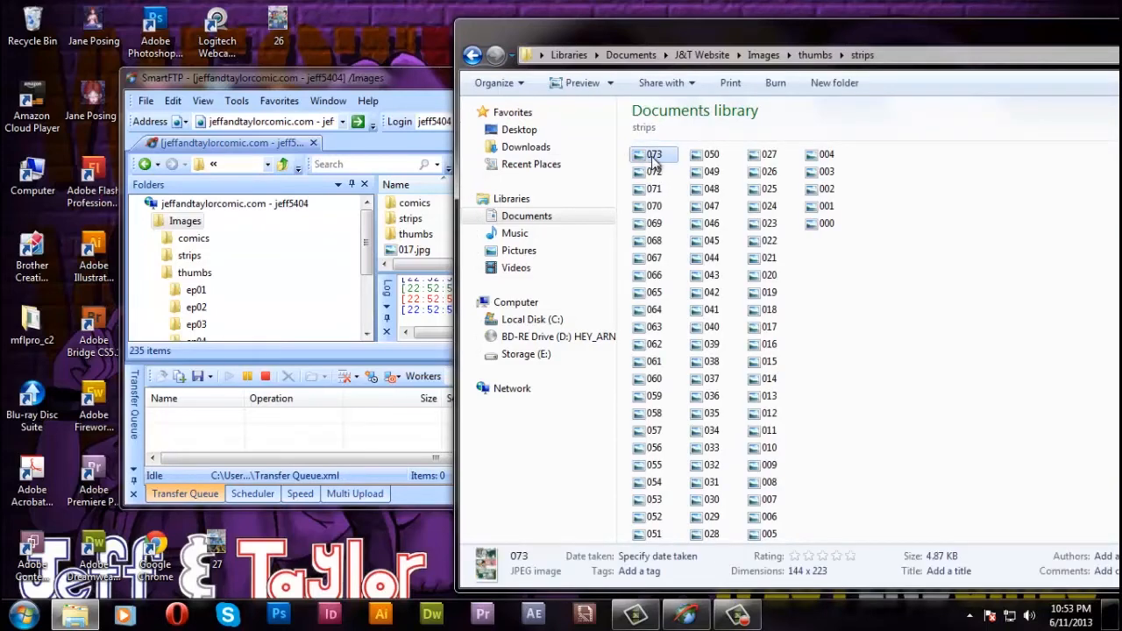
{"action": "right_click", "coordinate": [654, 155]}
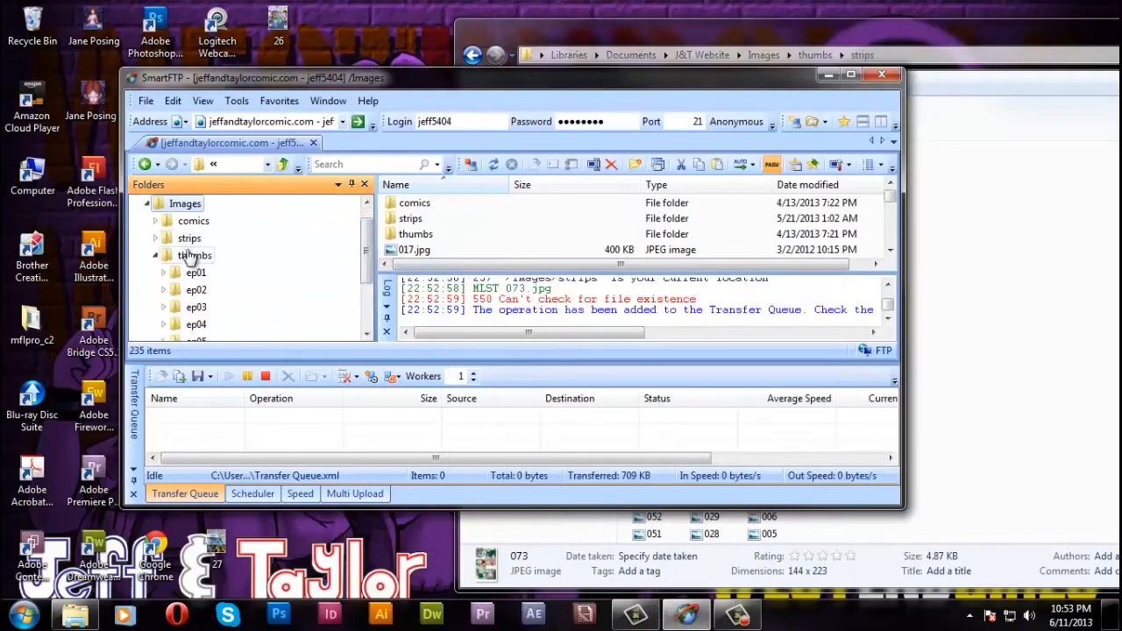
{"action": "scroll", "scroll_direction": "down", "scroll_amount": 3}
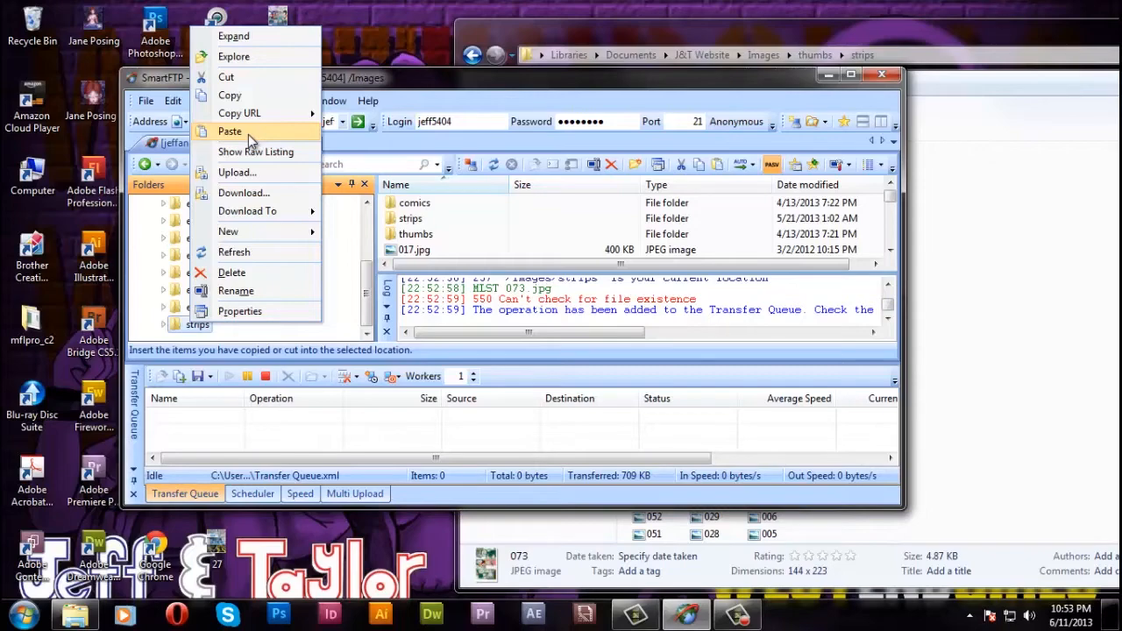
{"action": "left_click", "coordinate": [229, 131]}
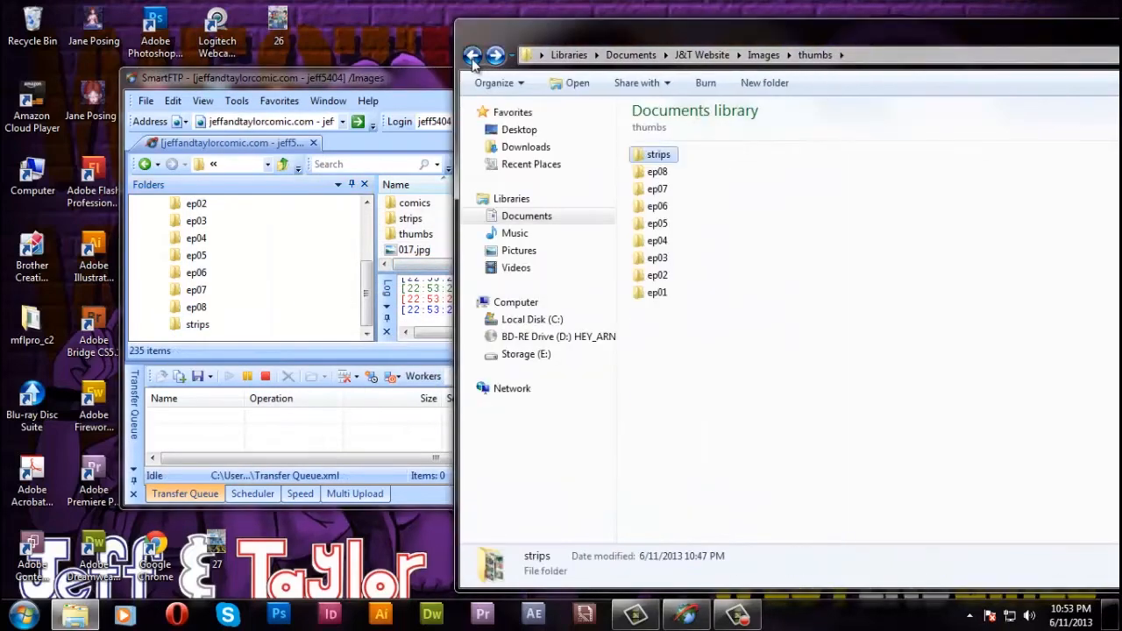
Cut page_072 and page_073 from local Pages > strips and browse SmartFTP toward /Pages
{"action": "left_click", "coordinate": [472, 55]}
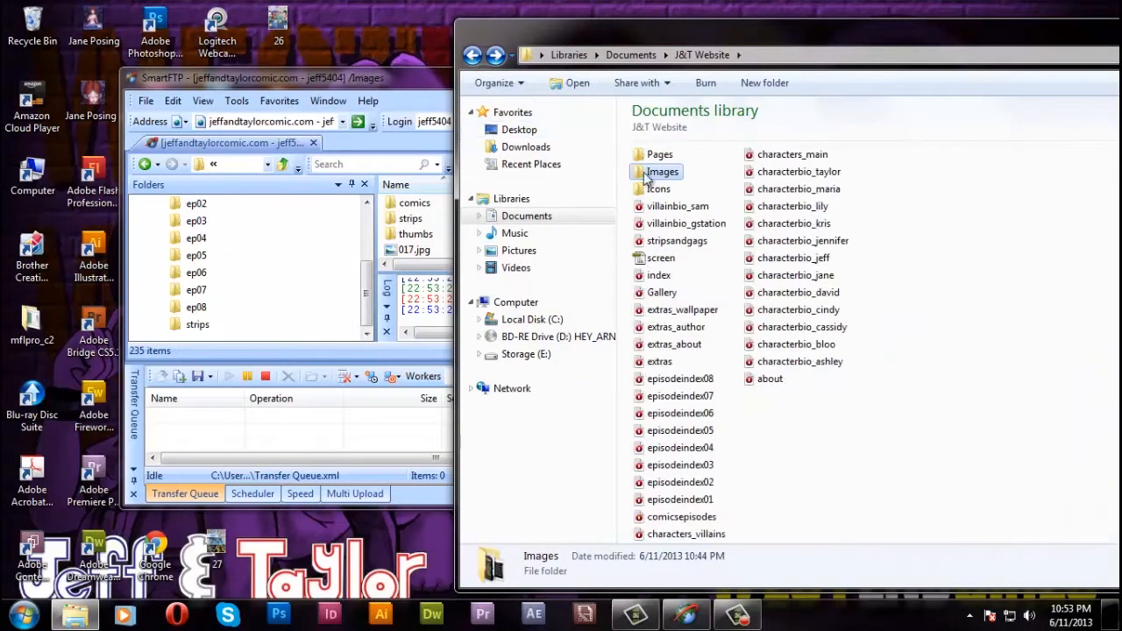
{"action": "double_click", "coordinate": [659, 154]}
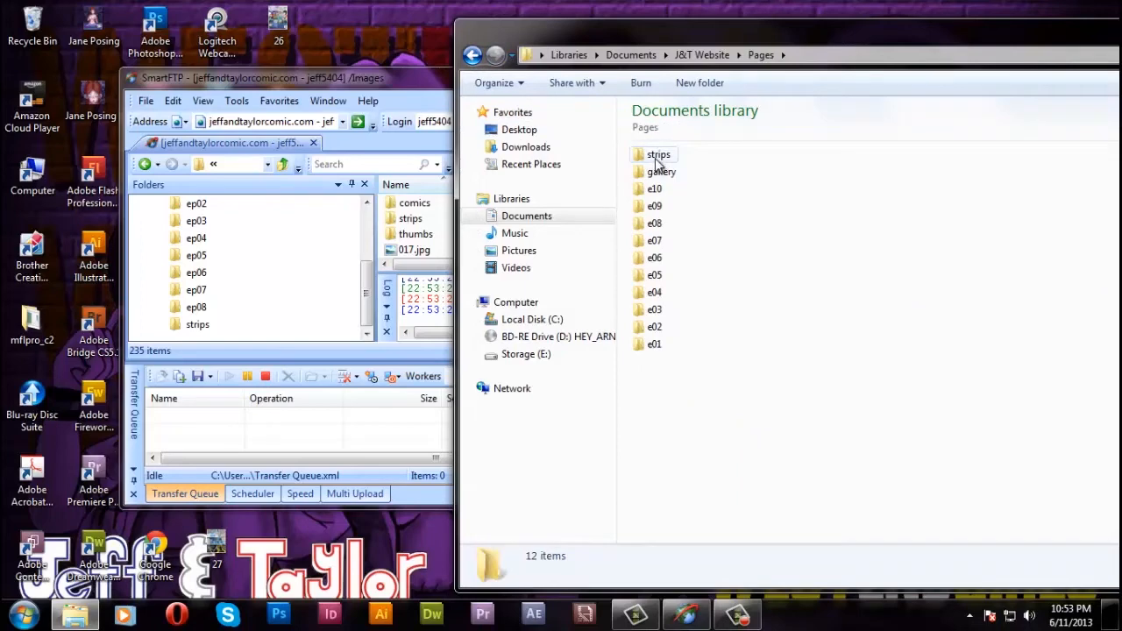
{"action": "double_click", "coordinate": [659, 154]}
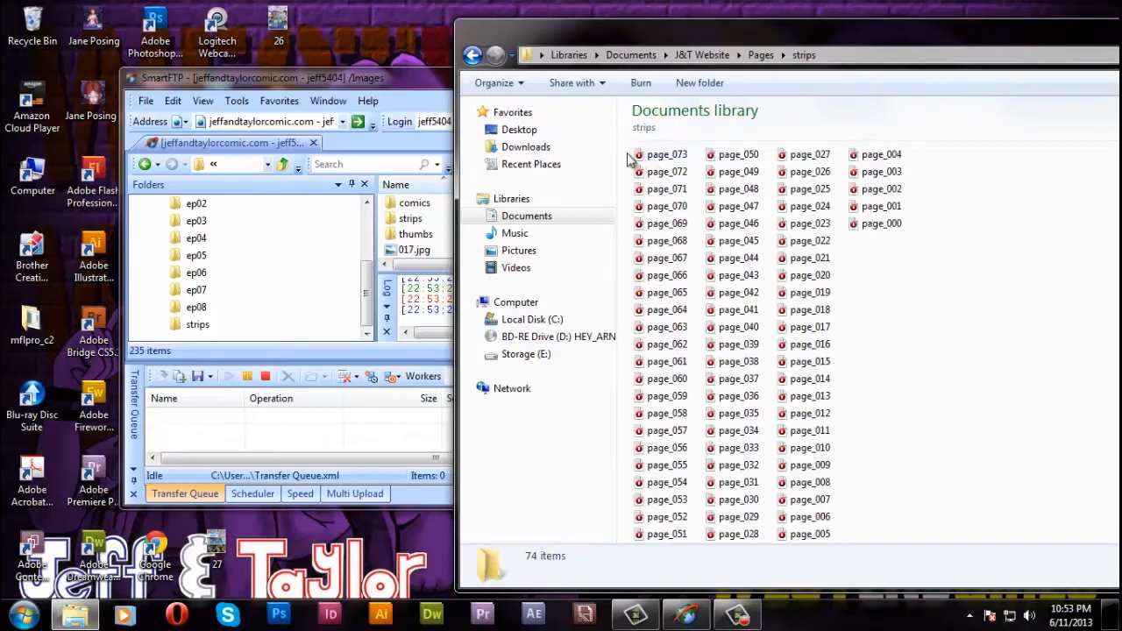
{"action": "right_click", "coordinate": [666, 163]}
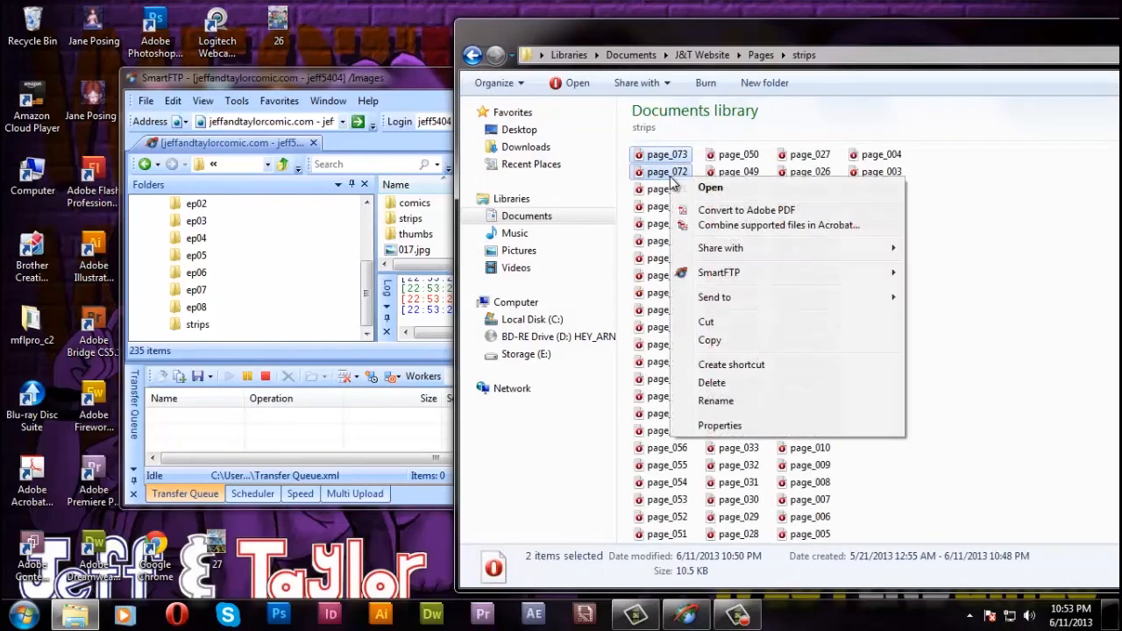
{"action": "mouse_move", "coordinate": [711, 325]}
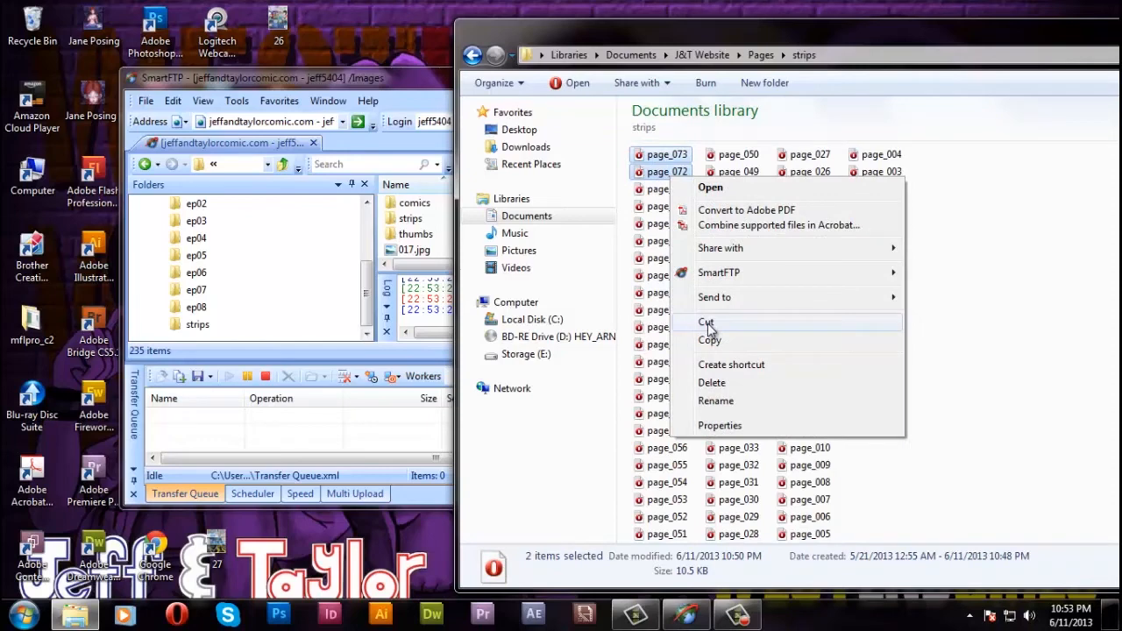
{"action": "left_click", "coordinate": [711, 341]}
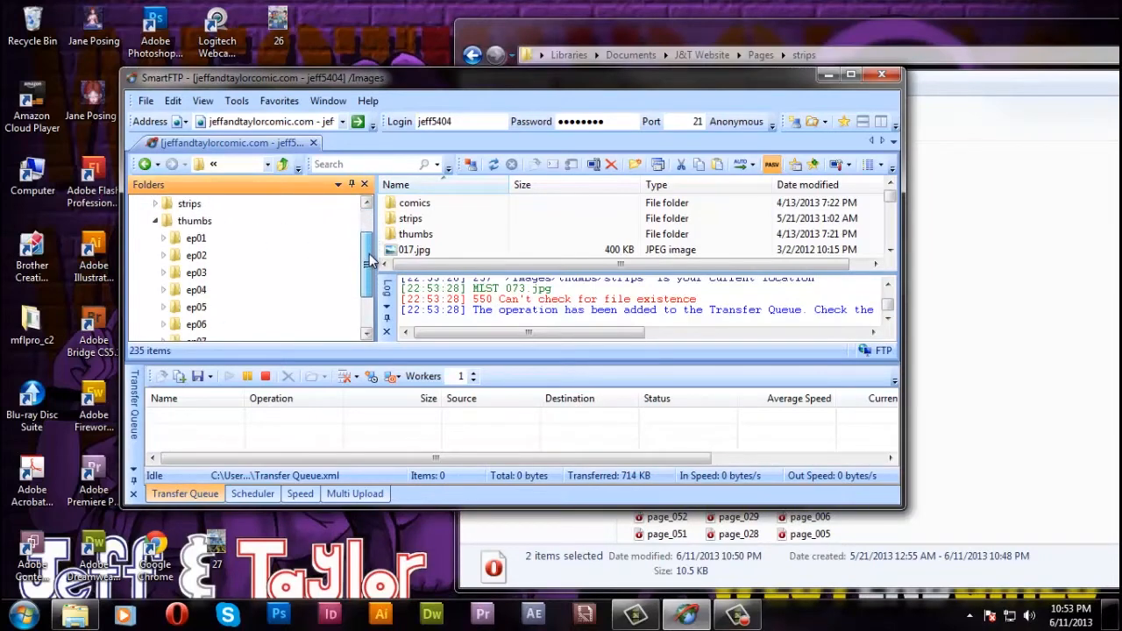
{"action": "scroll", "scroll_direction": "down", "scroll_amount": 3}
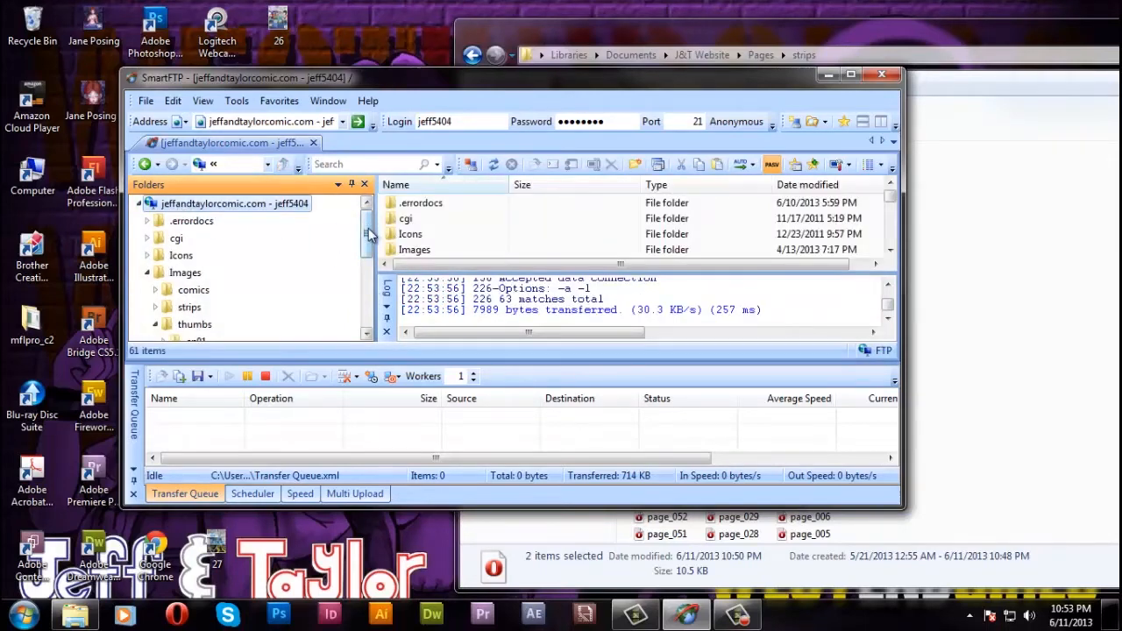
{"action": "scroll", "scroll_direction": "down", "scroll_amount": 3}
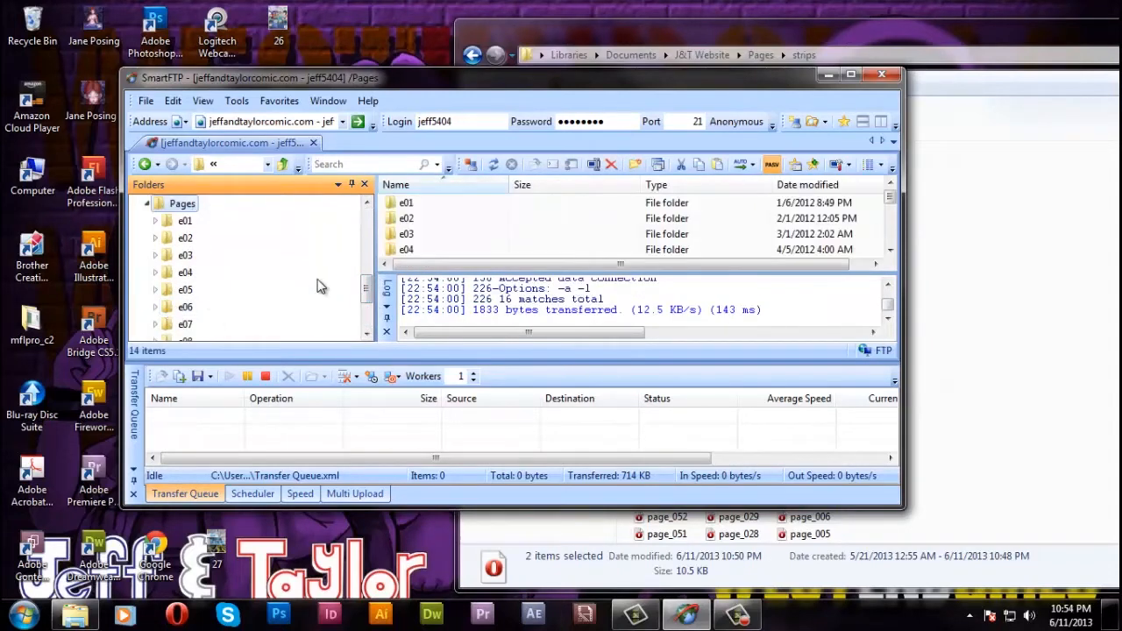
{"action": "scroll", "scroll_direction": "down", "scroll_amount": 3}
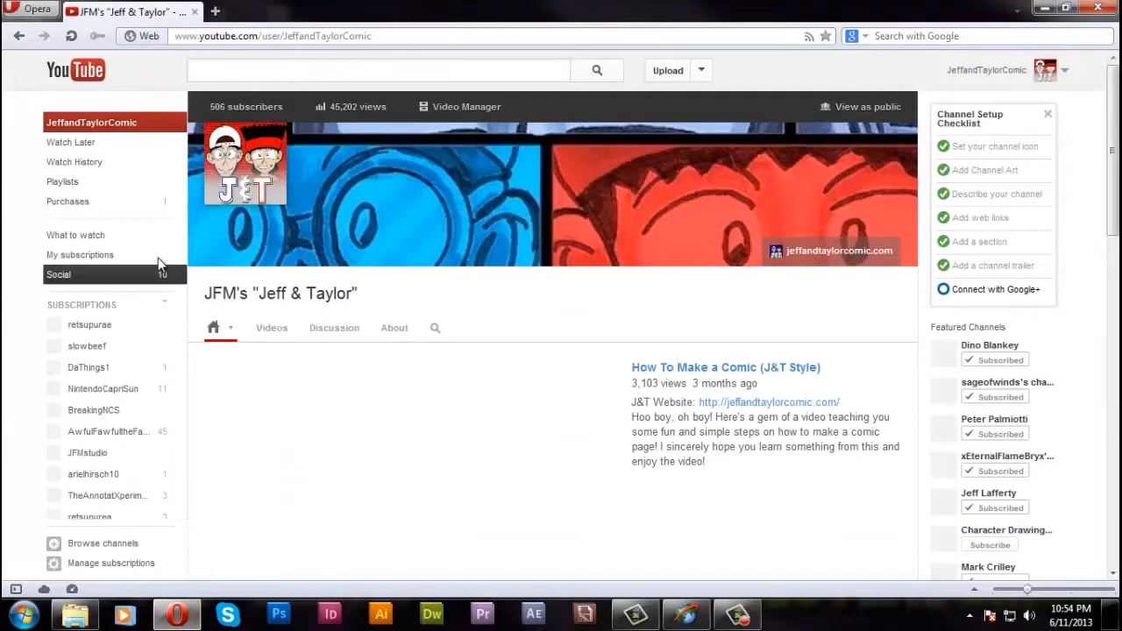
{"action": "mouse_move", "coordinate": [193, 187]}
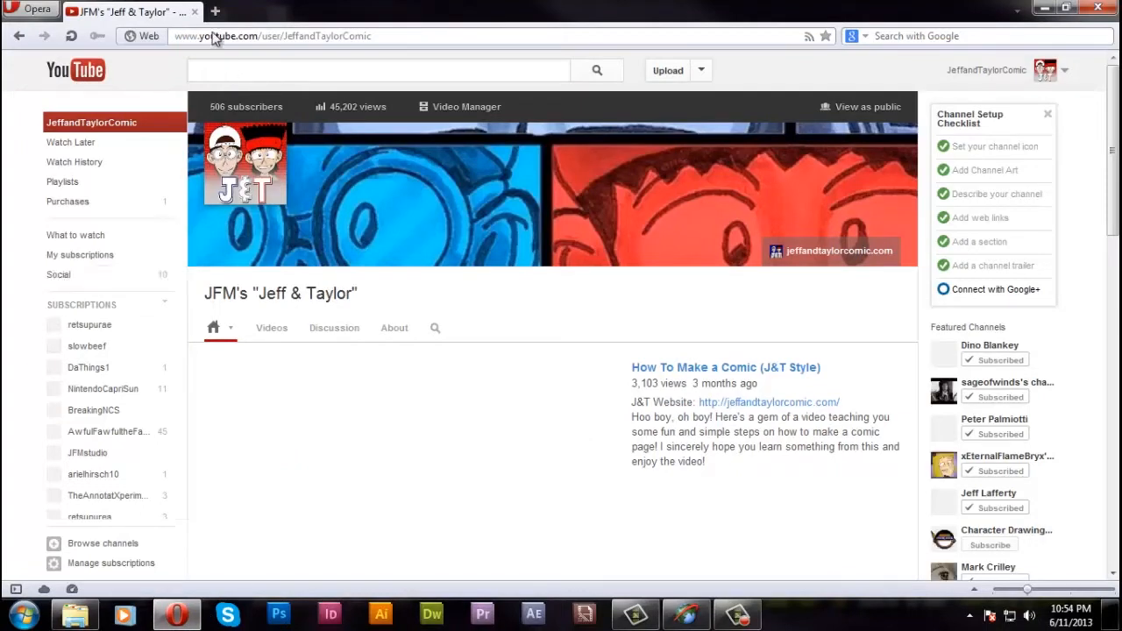
Open jeffandtaylorcomic.com from the channel banner and go to the newest quickie page
{"action": "left_click", "coordinate": [725, 367]}
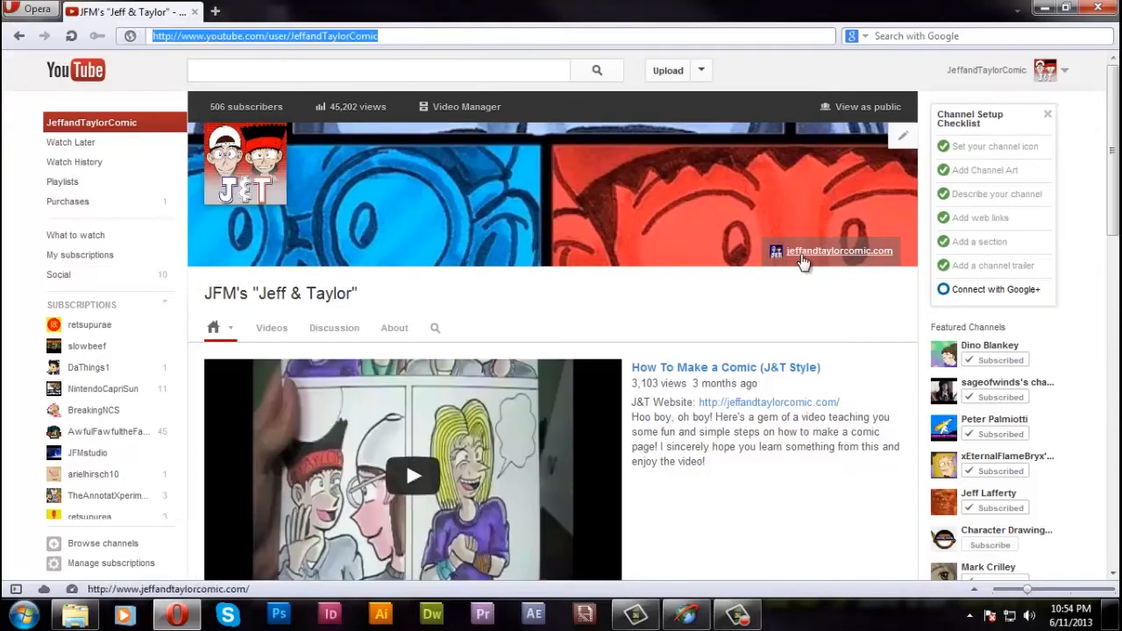
{"action": "left_click", "coordinate": [839, 251]}
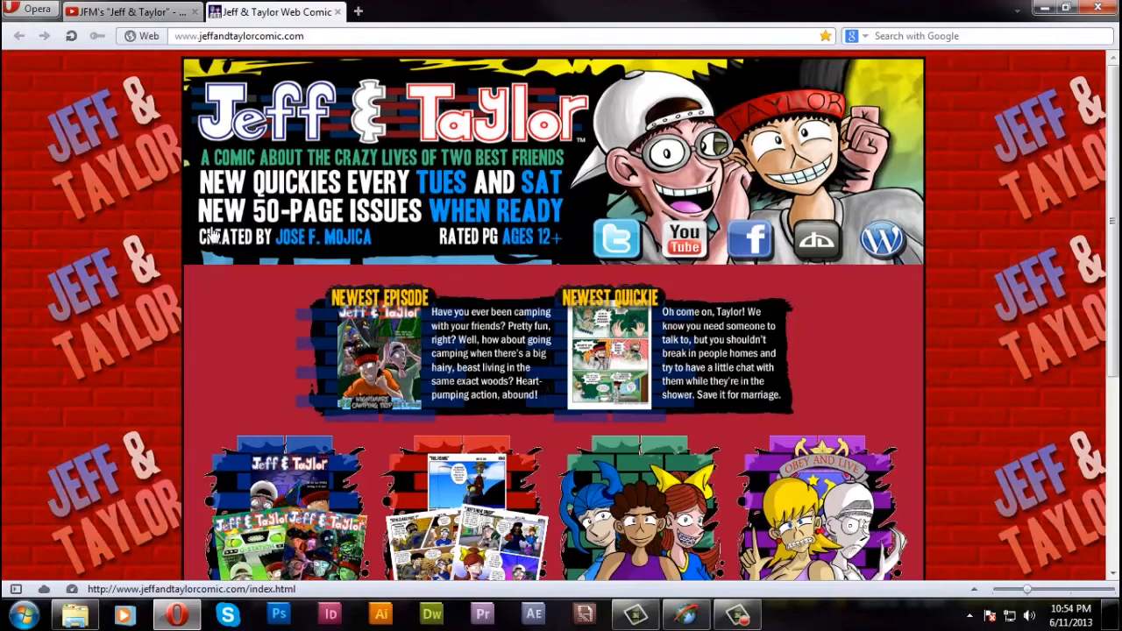
{"action": "scroll", "scroll_direction": "down", "scroll_amount": 3}
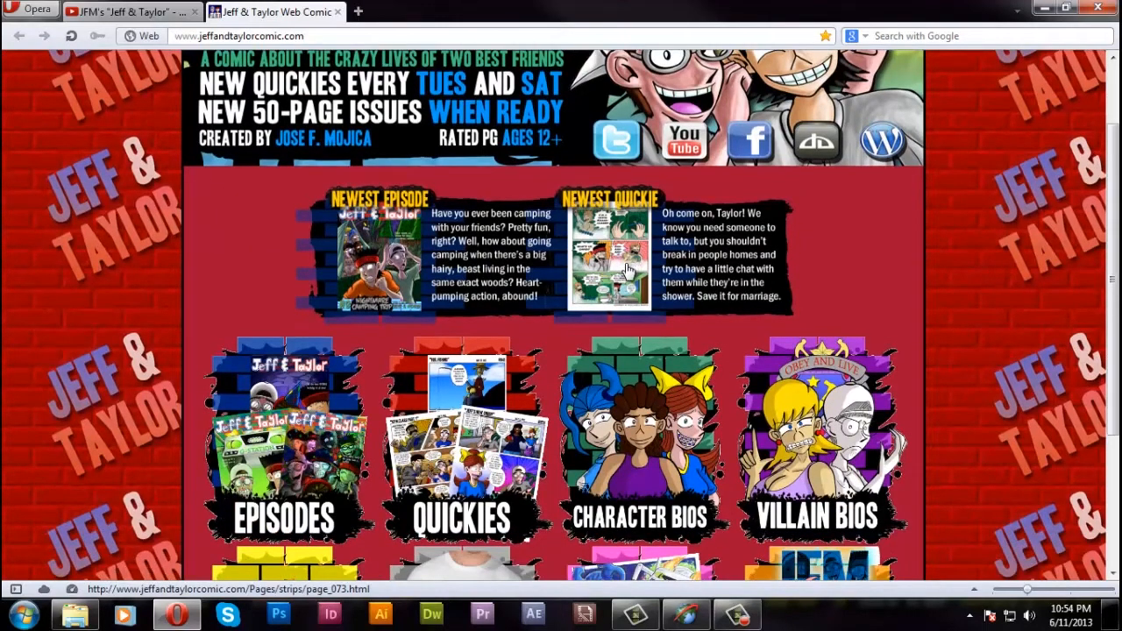
{"action": "left_click", "coordinate": [610, 255]}
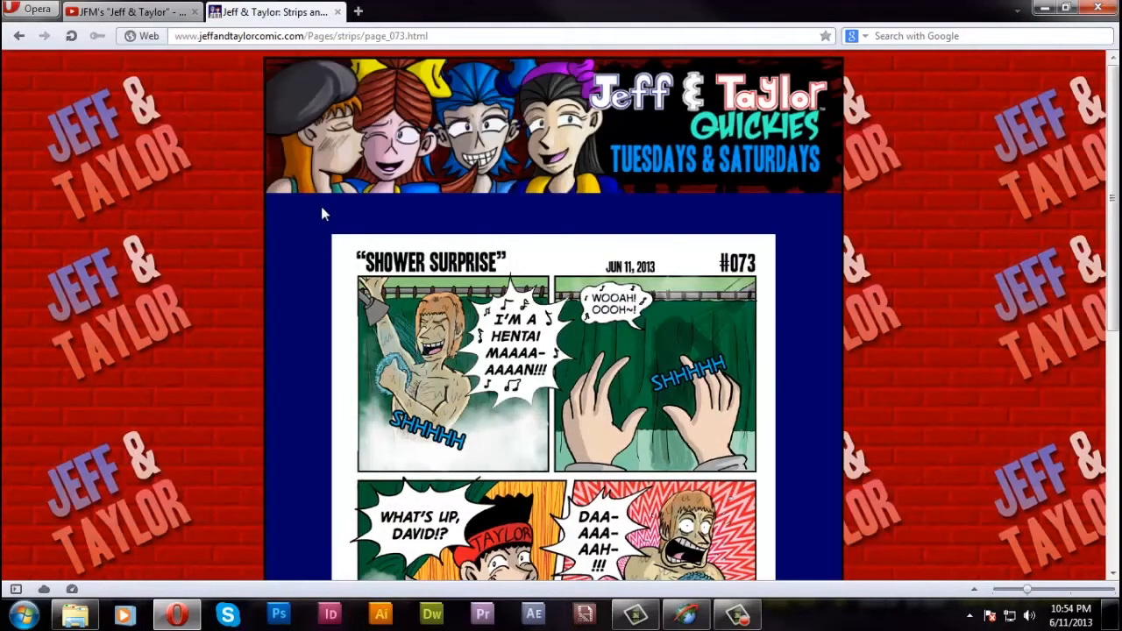
Scroll through quickie #073 'Shower Surprise', then follow the previous-strip link to #072
{"action": "scroll", "scroll_direction": "down", "scroll_amount": 3}
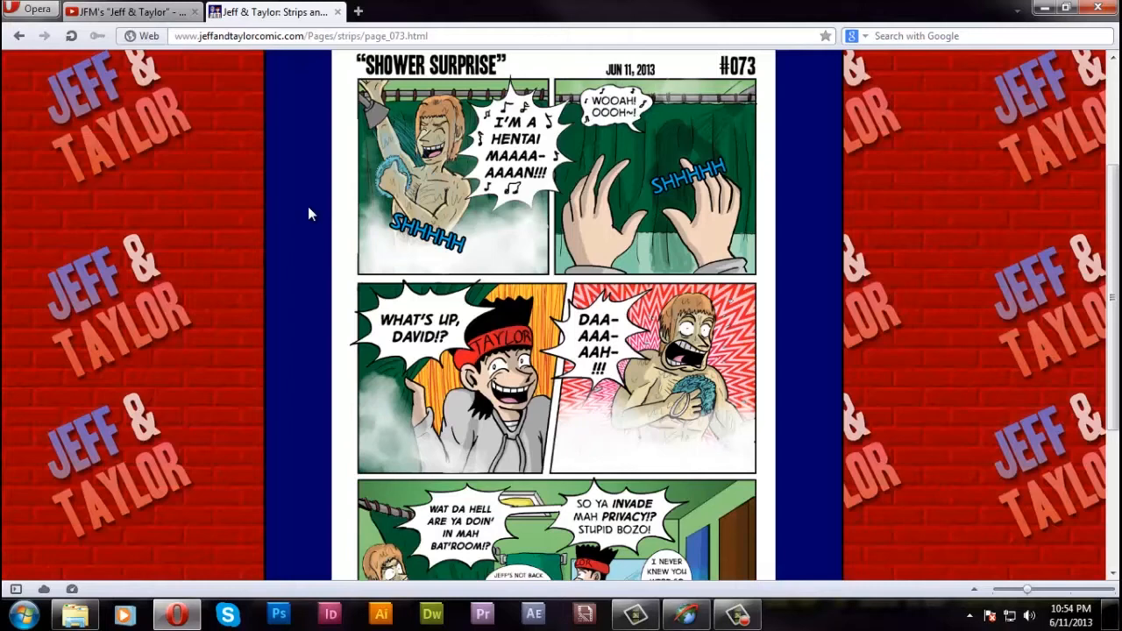
{"action": "scroll", "scroll_direction": "down", "scroll_amount": 3}
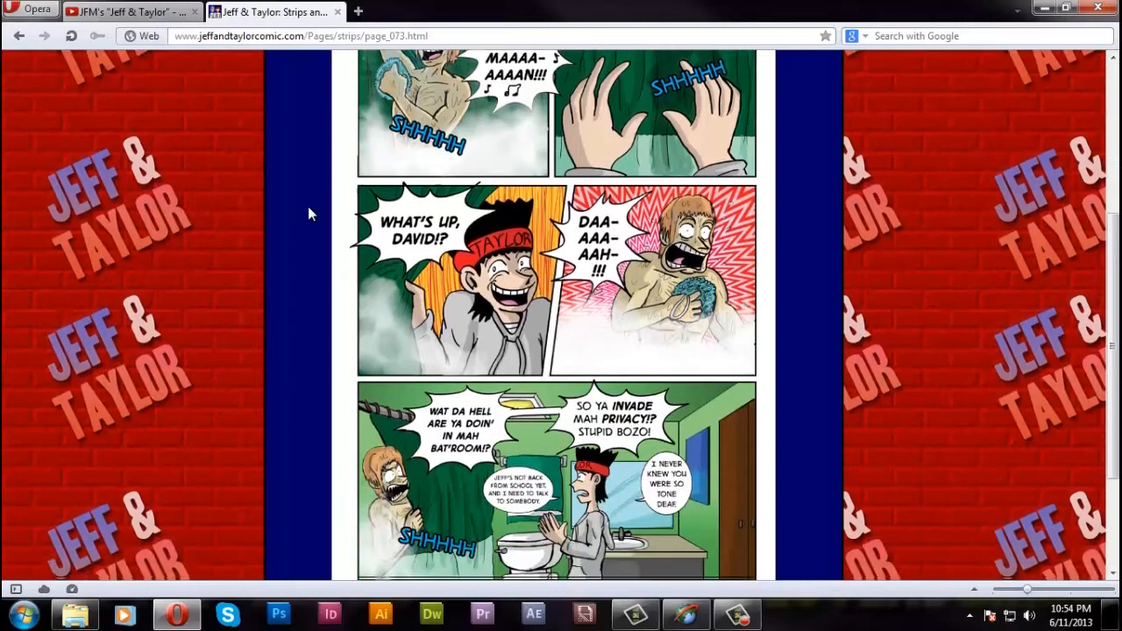
{"action": "scroll", "scroll_direction": "down", "scroll_amount": 3}
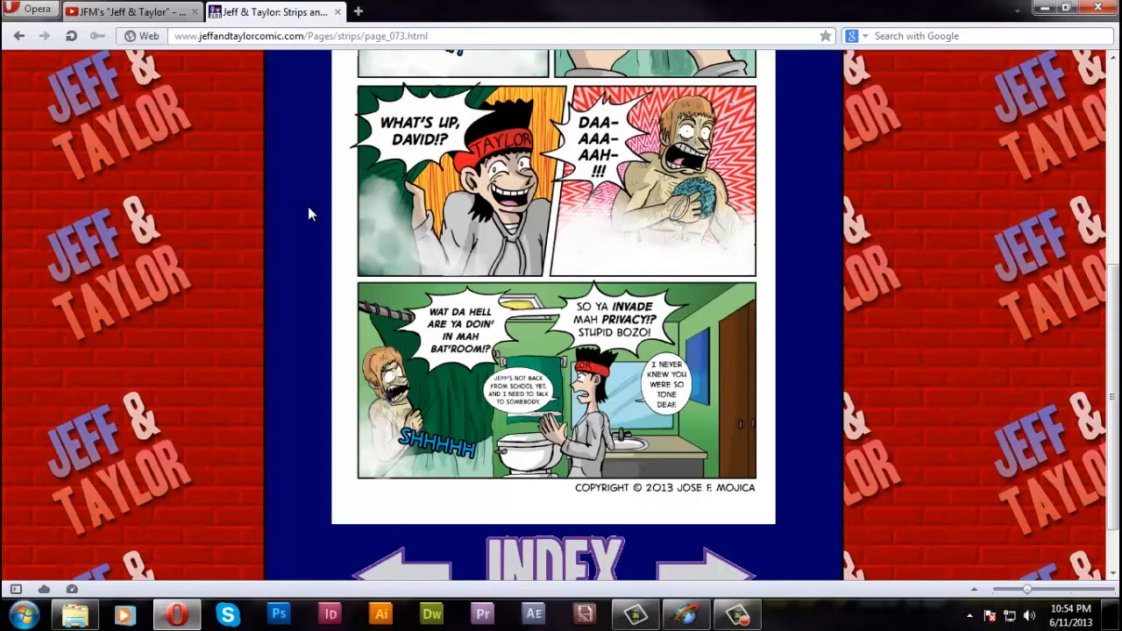
{"action": "scroll", "scroll_direction": "down", "scroll_amount": 3}
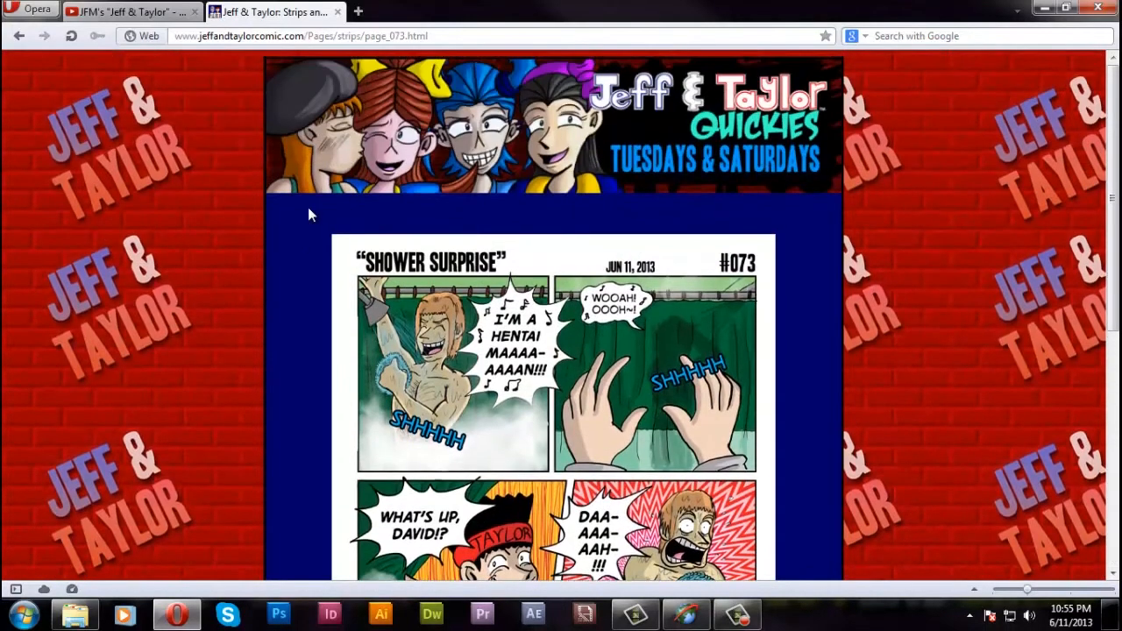
{"action": "scroll", "scroll_direction": "down", "scroll_amount": 3}
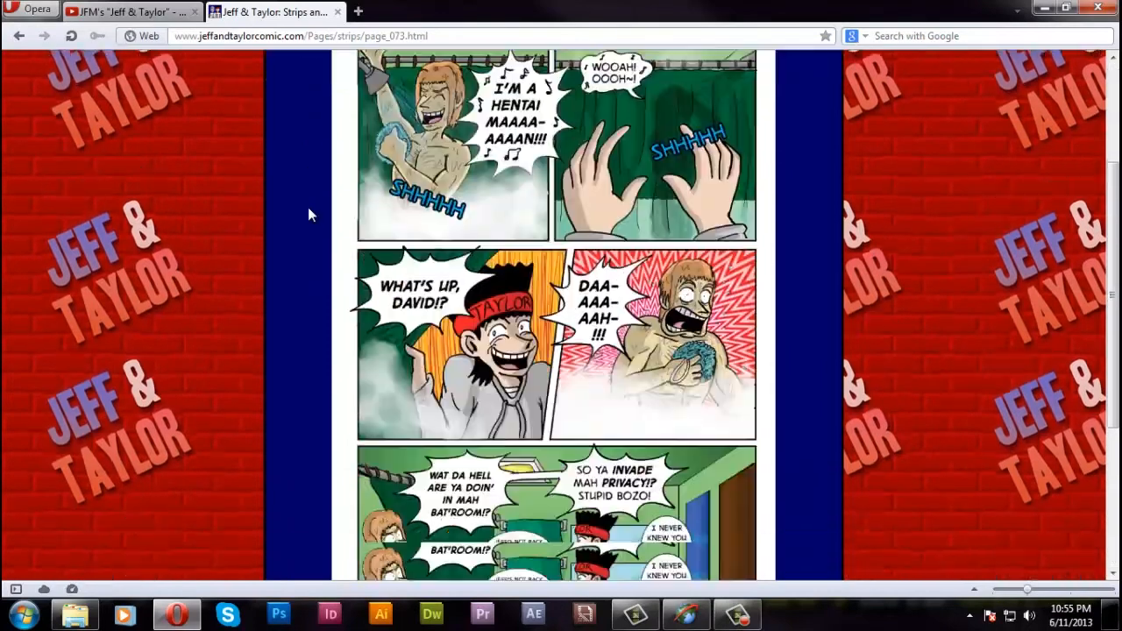
{"action": "scroll", "scroll_direction": "down", "scroll_amount": 3}
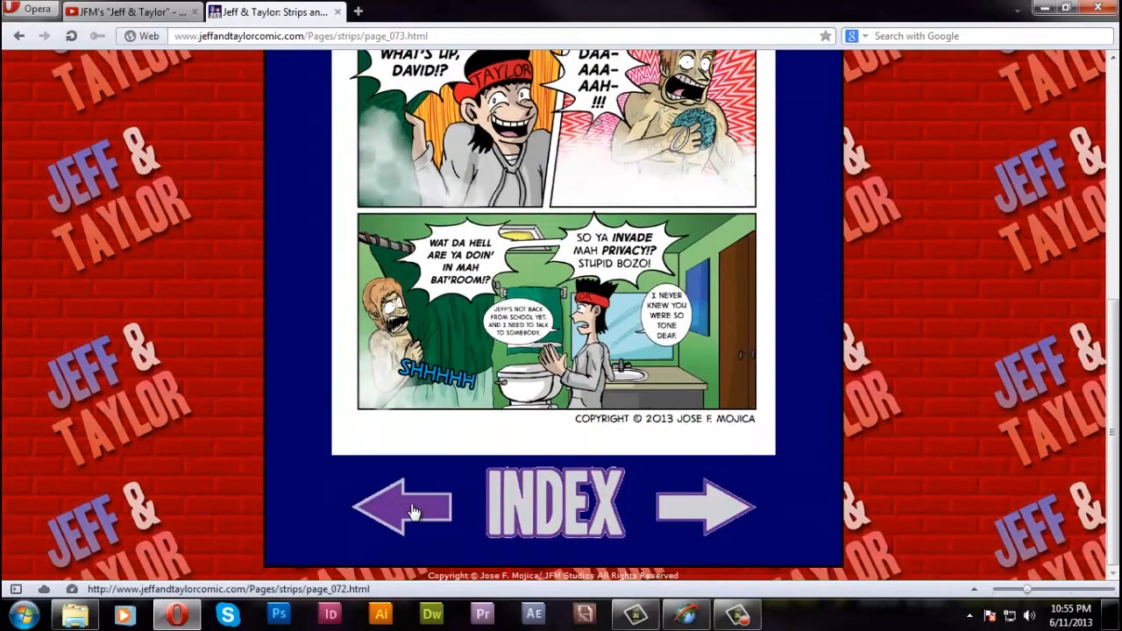
{"action": "left_click", "coordinate": [403, 506]}
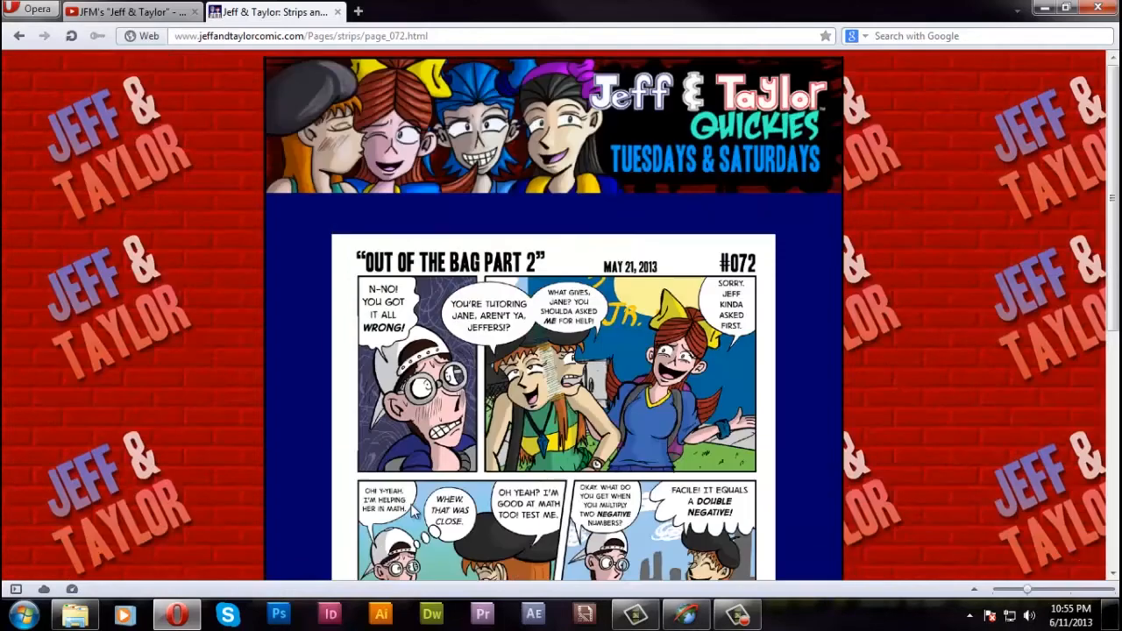
Scroll down strip #072 and open the INDEX gallery page of all strips
{"action": "scroll", "scroll_direction": "down", "scroll_amount": 3}
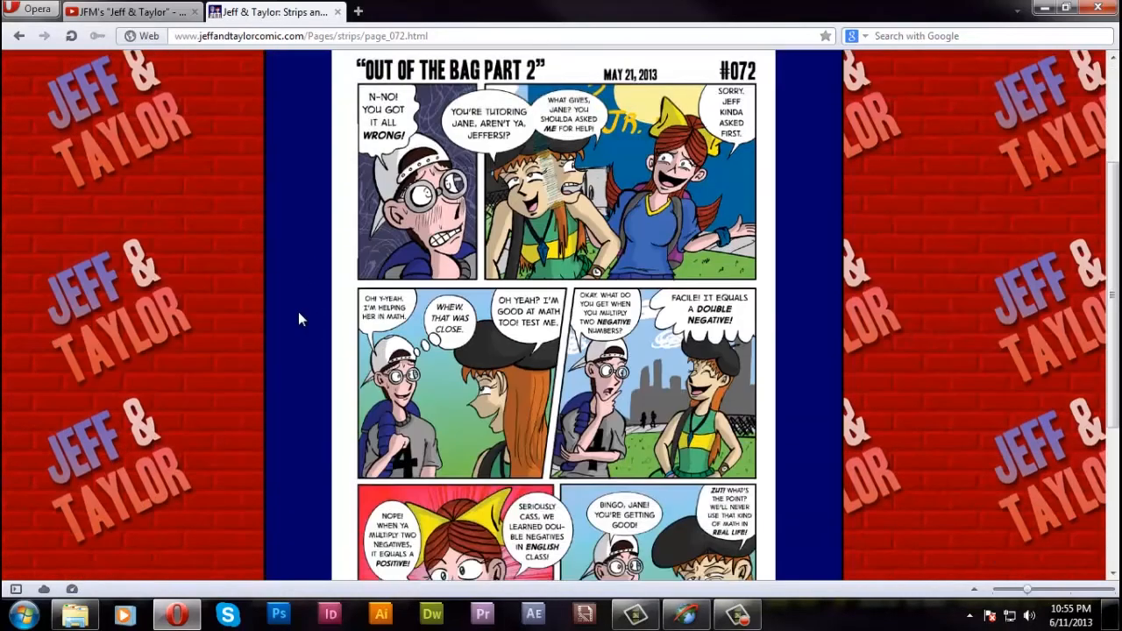
{"action": "scroll", "scroll_direction": "down", "scroll_amount": 3}
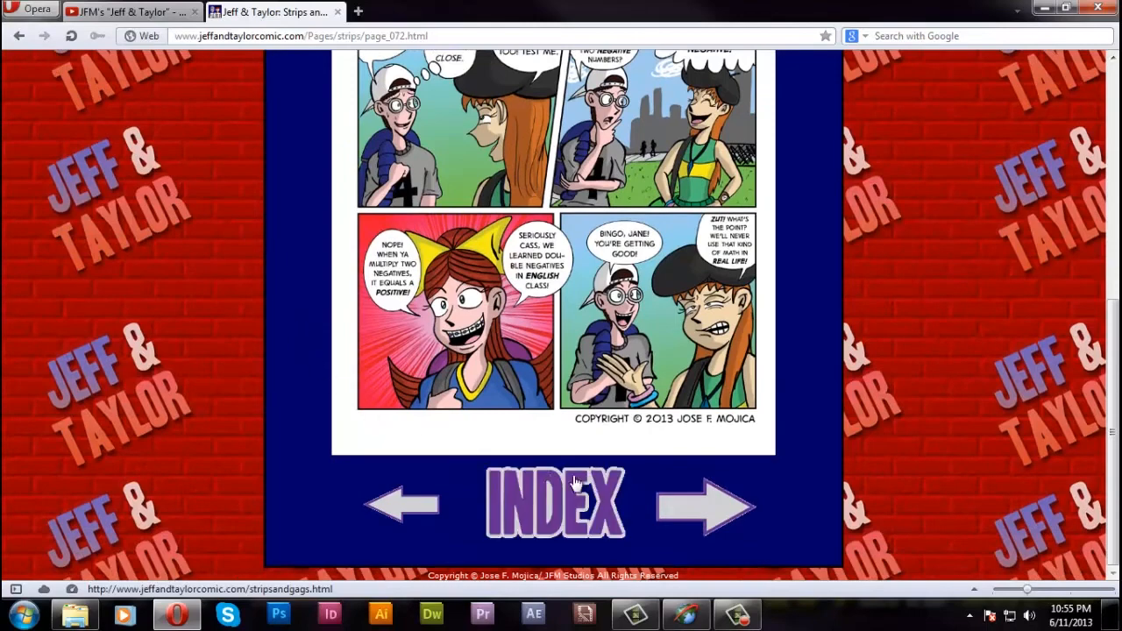
{"action": "left_click", "coordinate": [555, 503]}
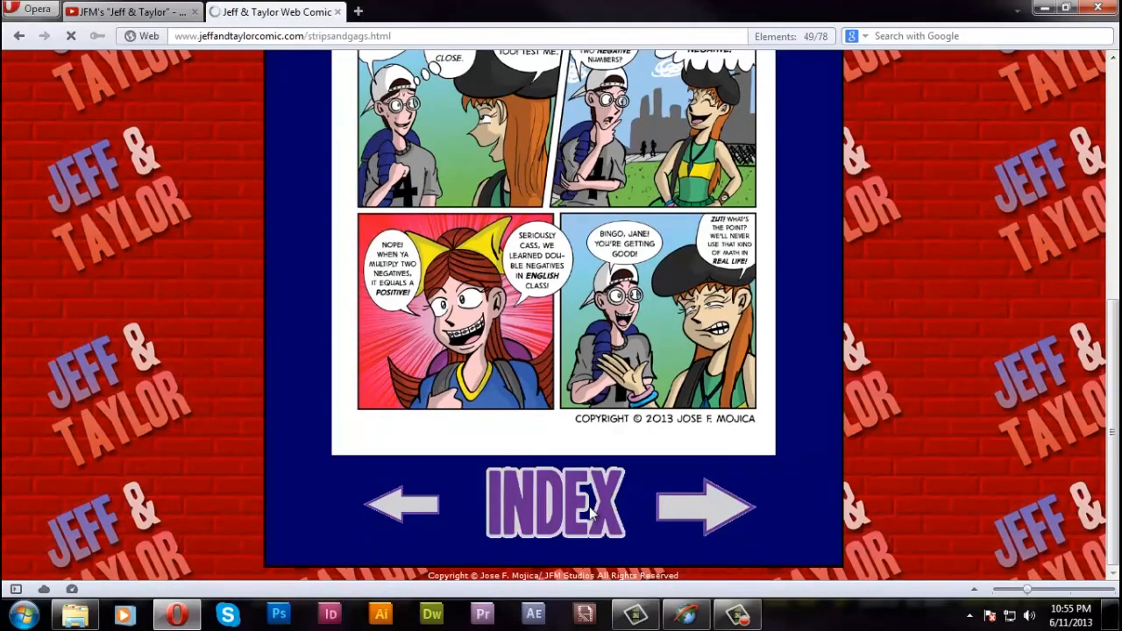
{"action": "left_click", "coordinate": [555, 504]}
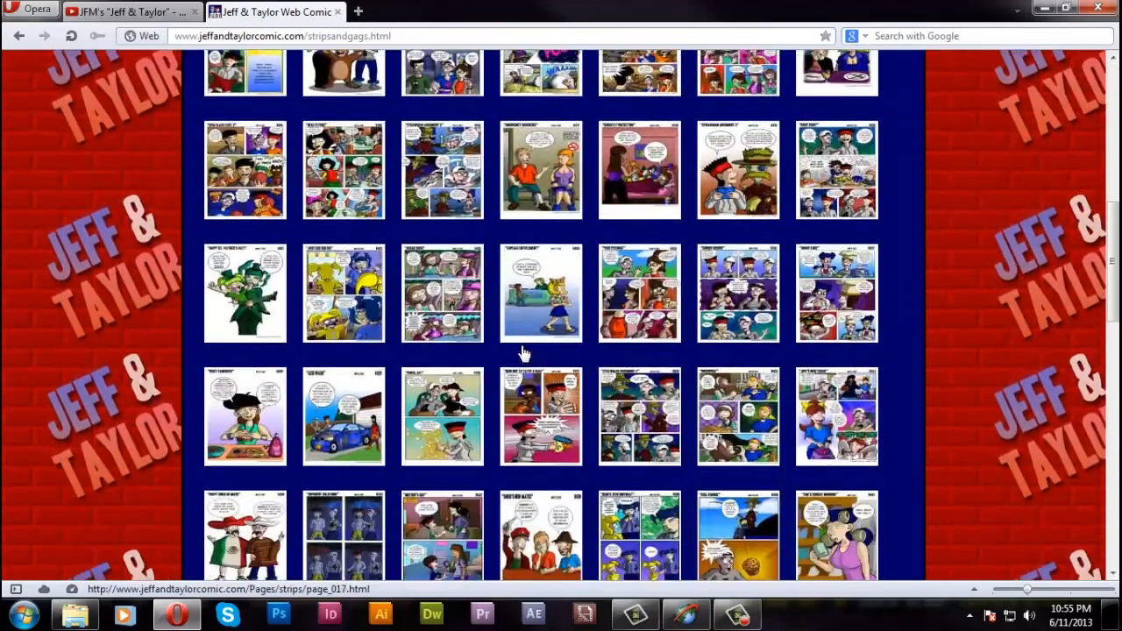
{"action": "scroll", "scroll_direction": "down", "scroll_amount": 3}
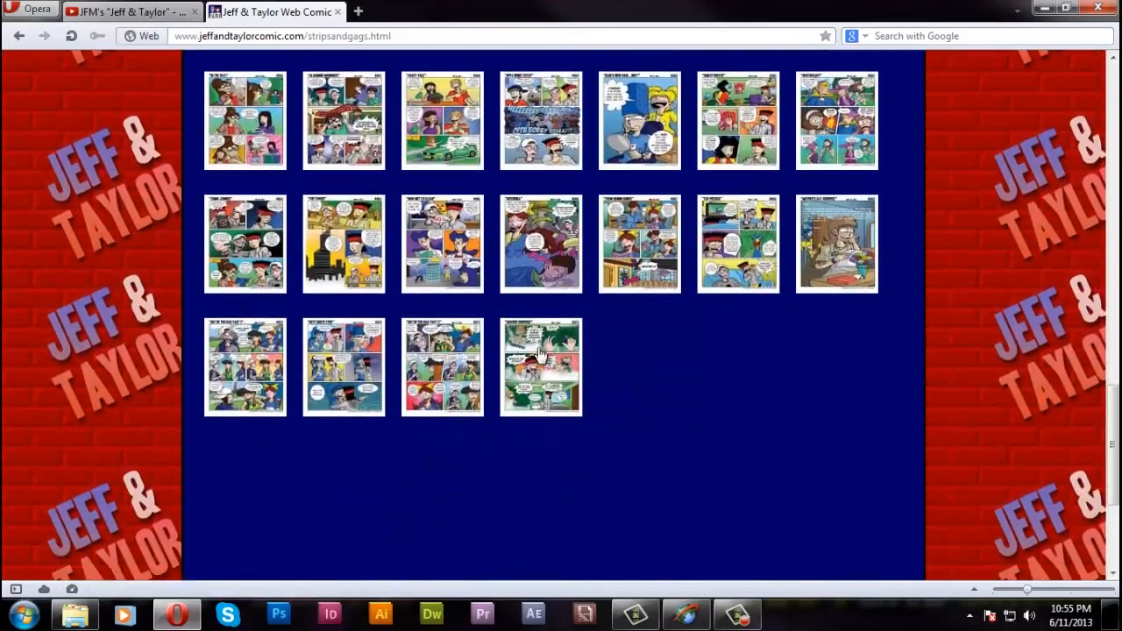